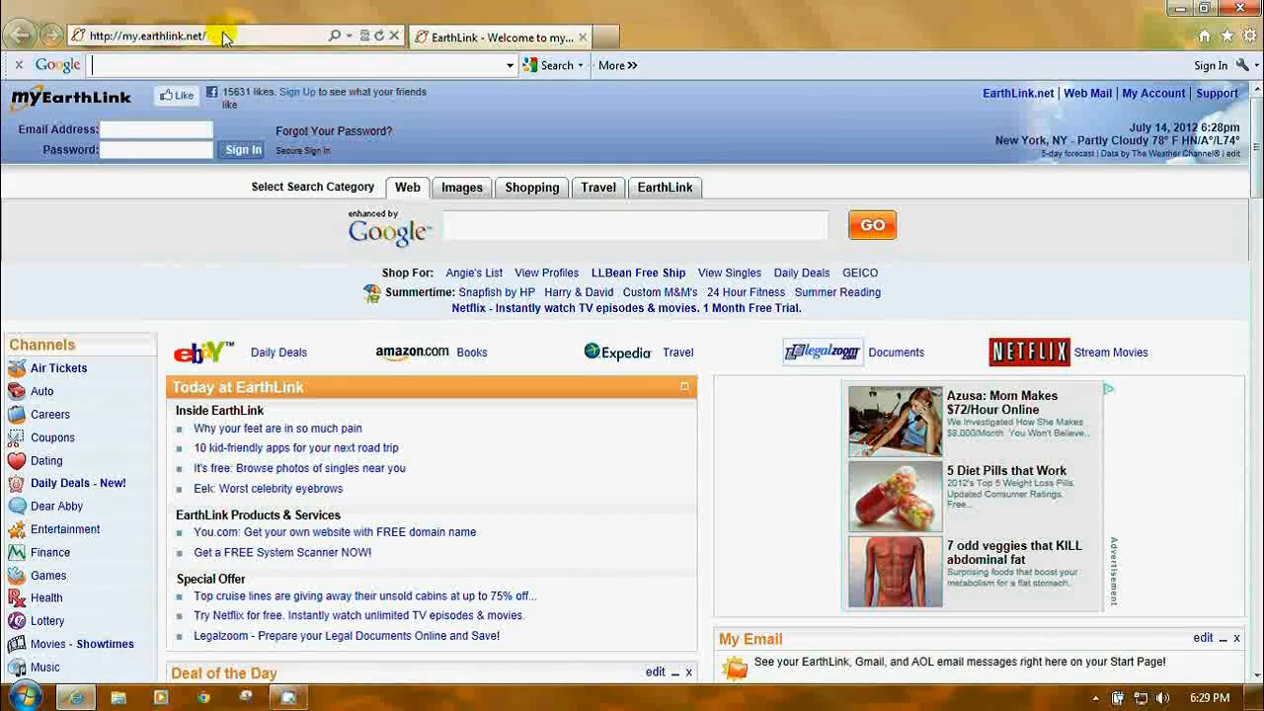
pyautogui.click(148, 35)
pyautogui.write('www.v')
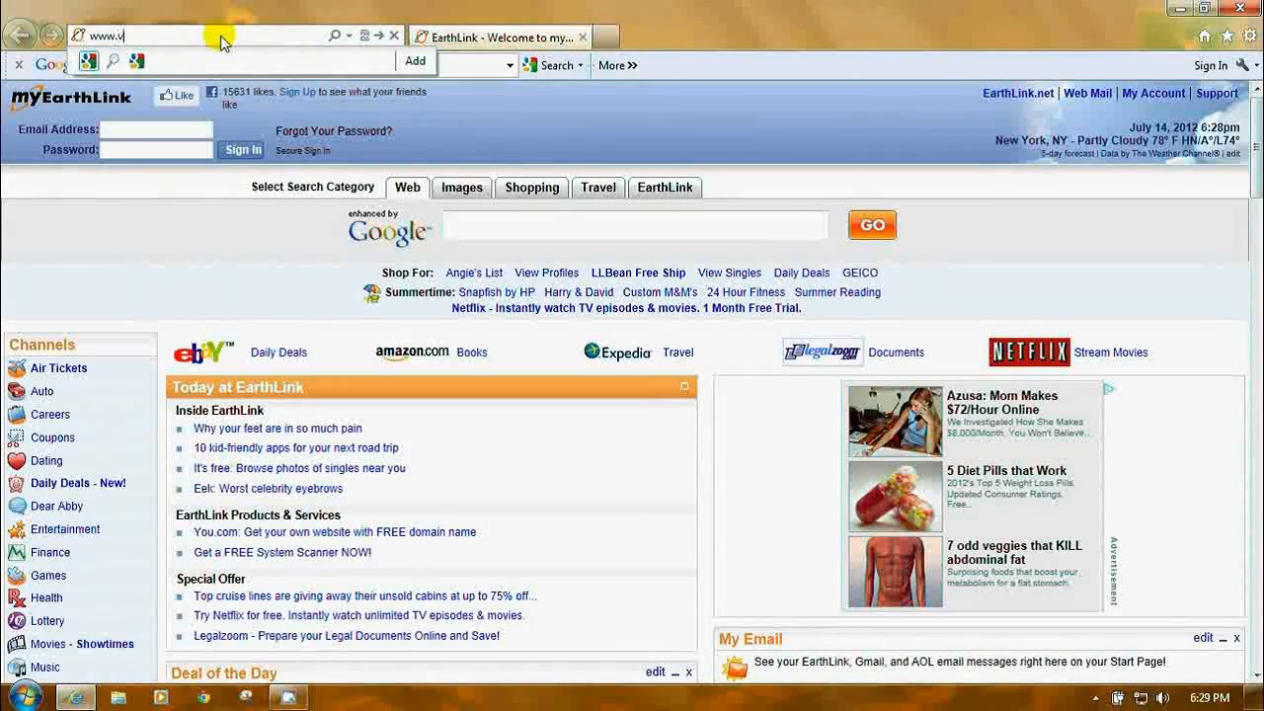
pyautogui.write('irtu')
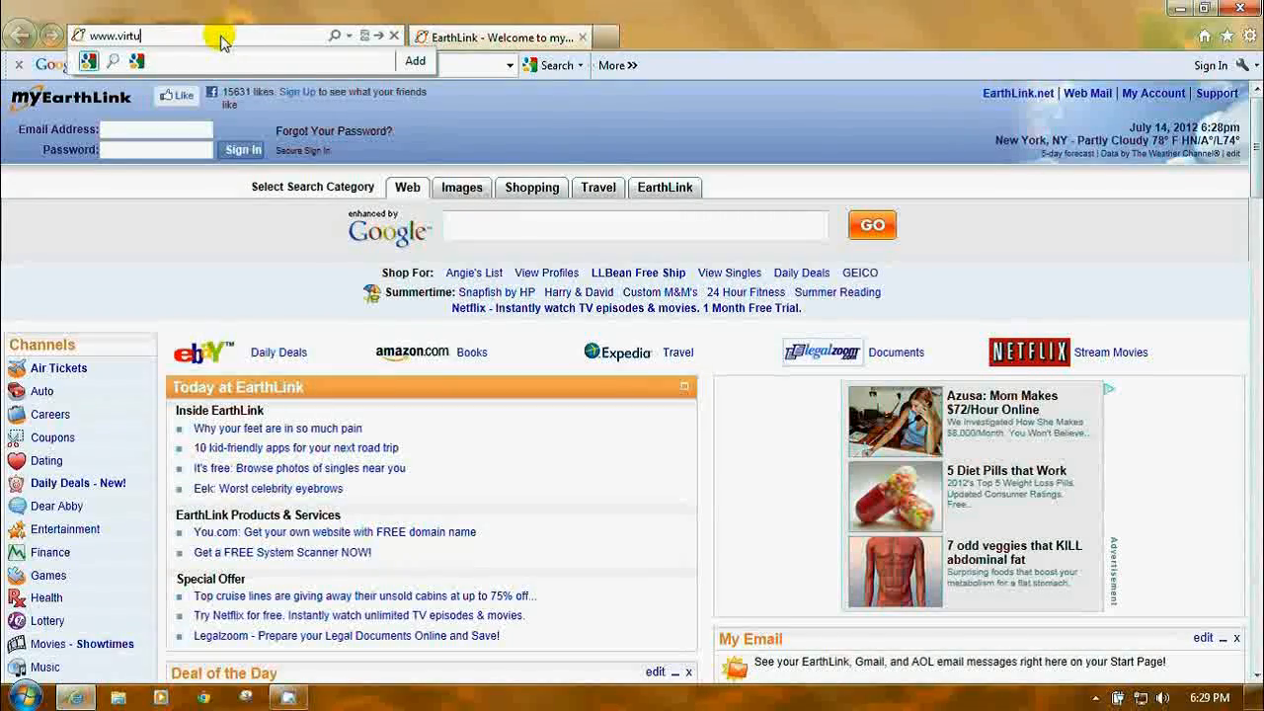
pyautogui.write('al')
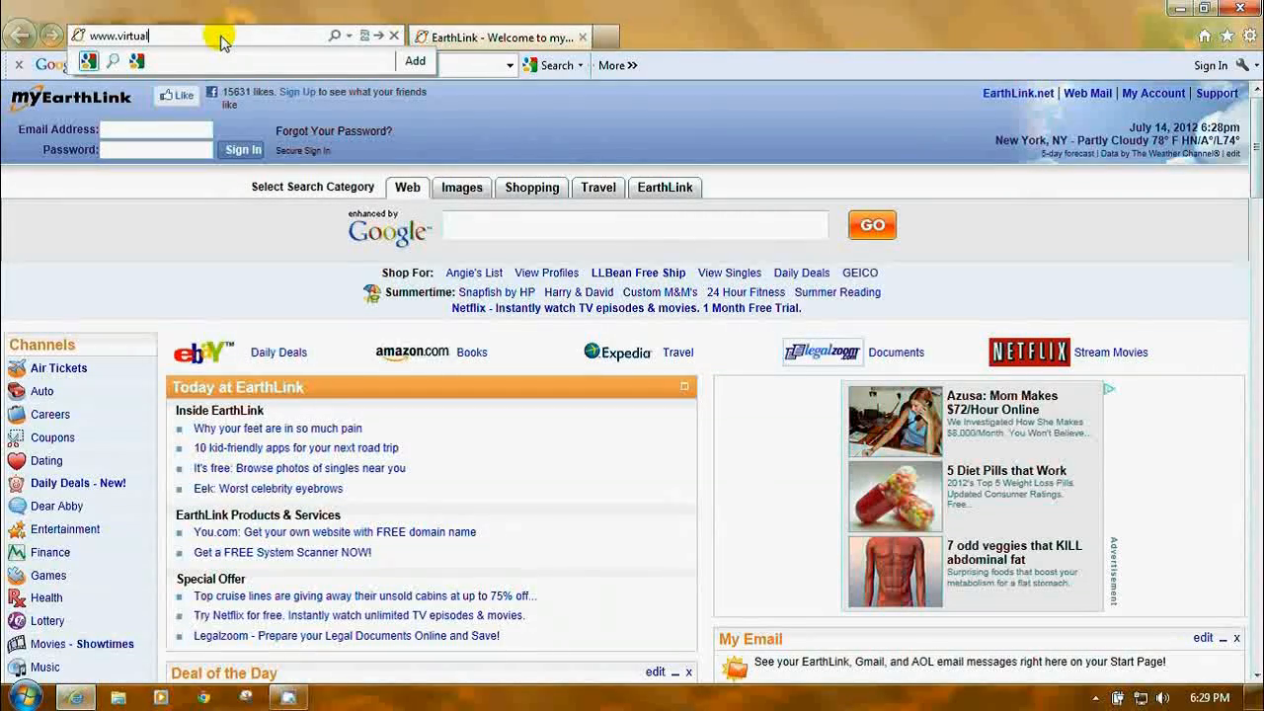
pyautogui.write('dub.')
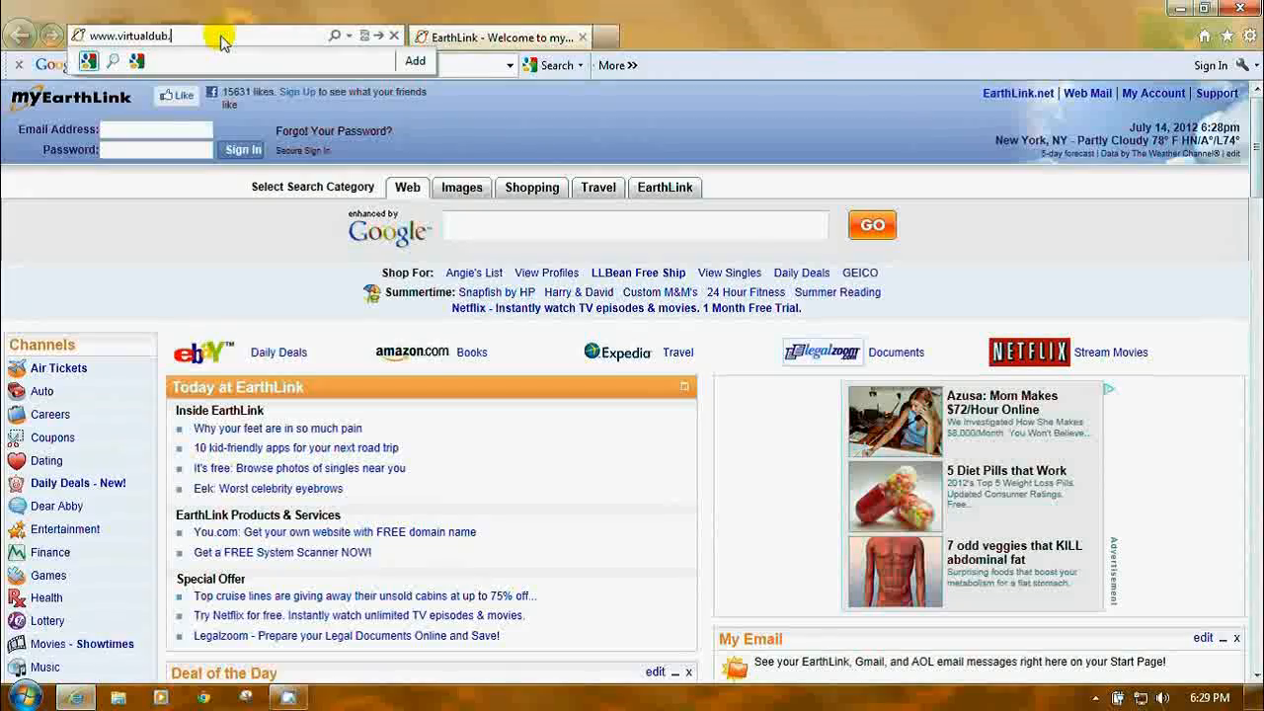
pyautogui.press('Return')
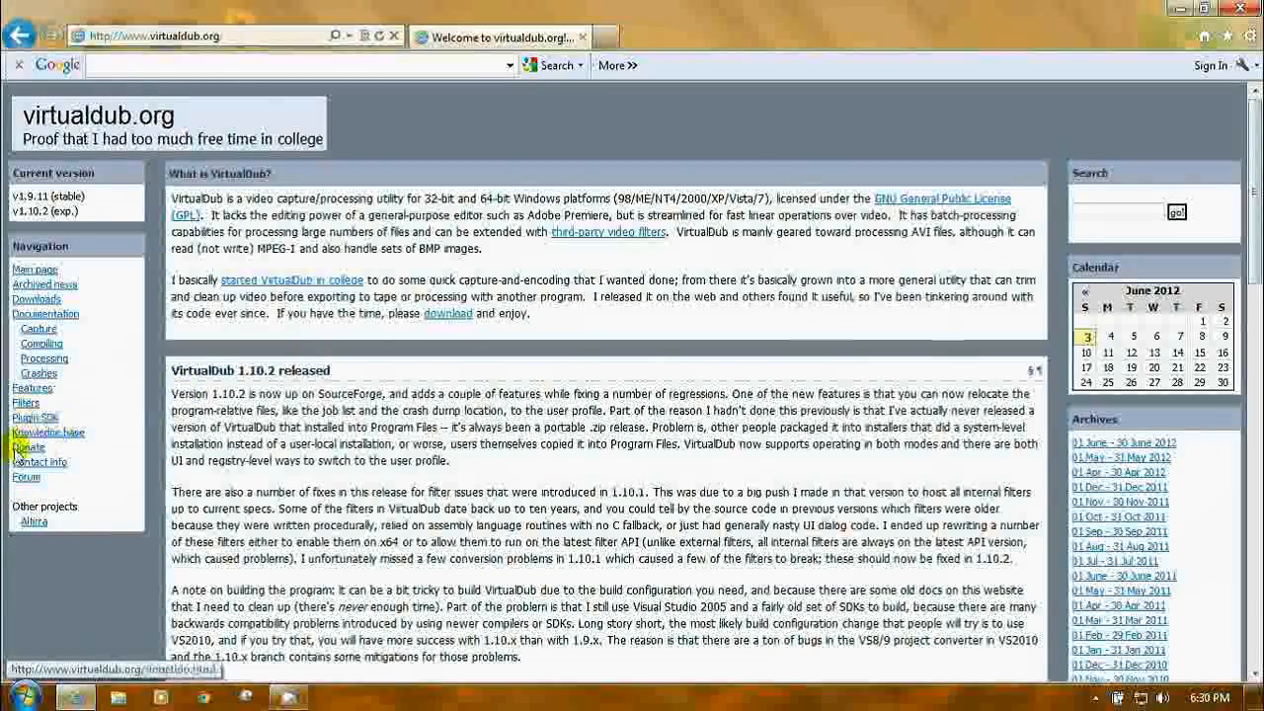
pyautogui.moveTo(103, 374)
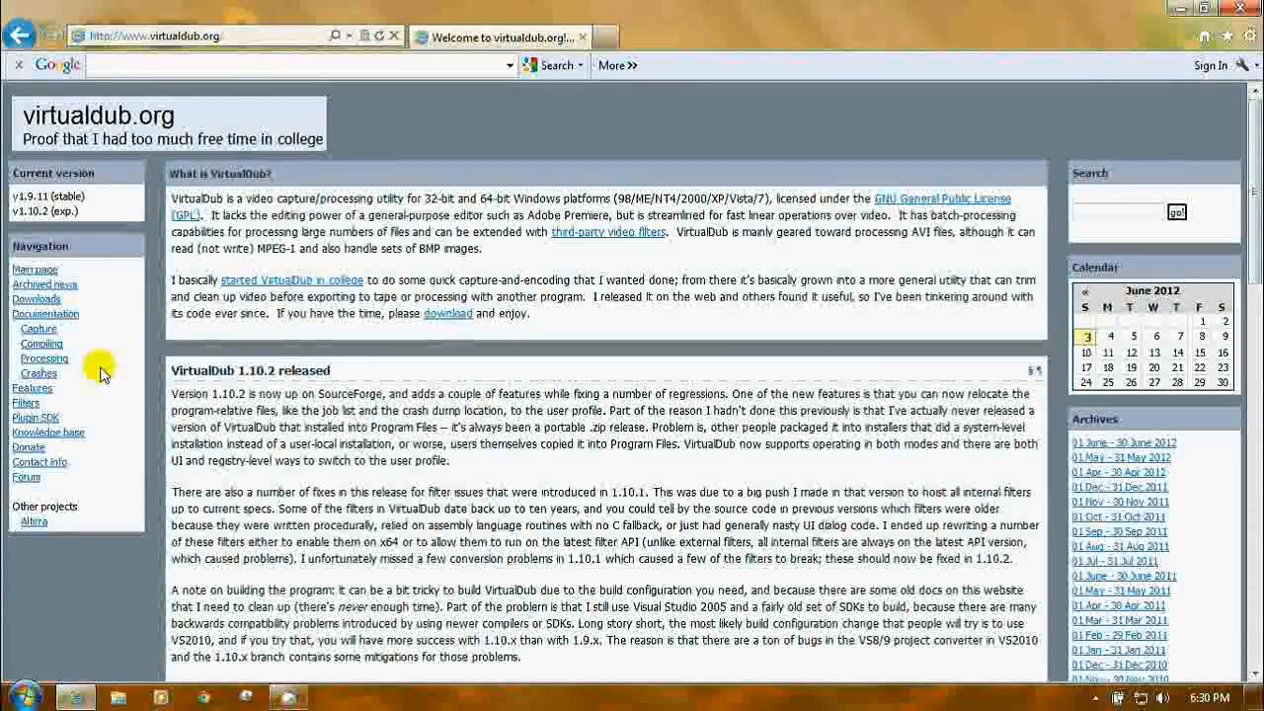
pyautogui.moveTo(36, 299)
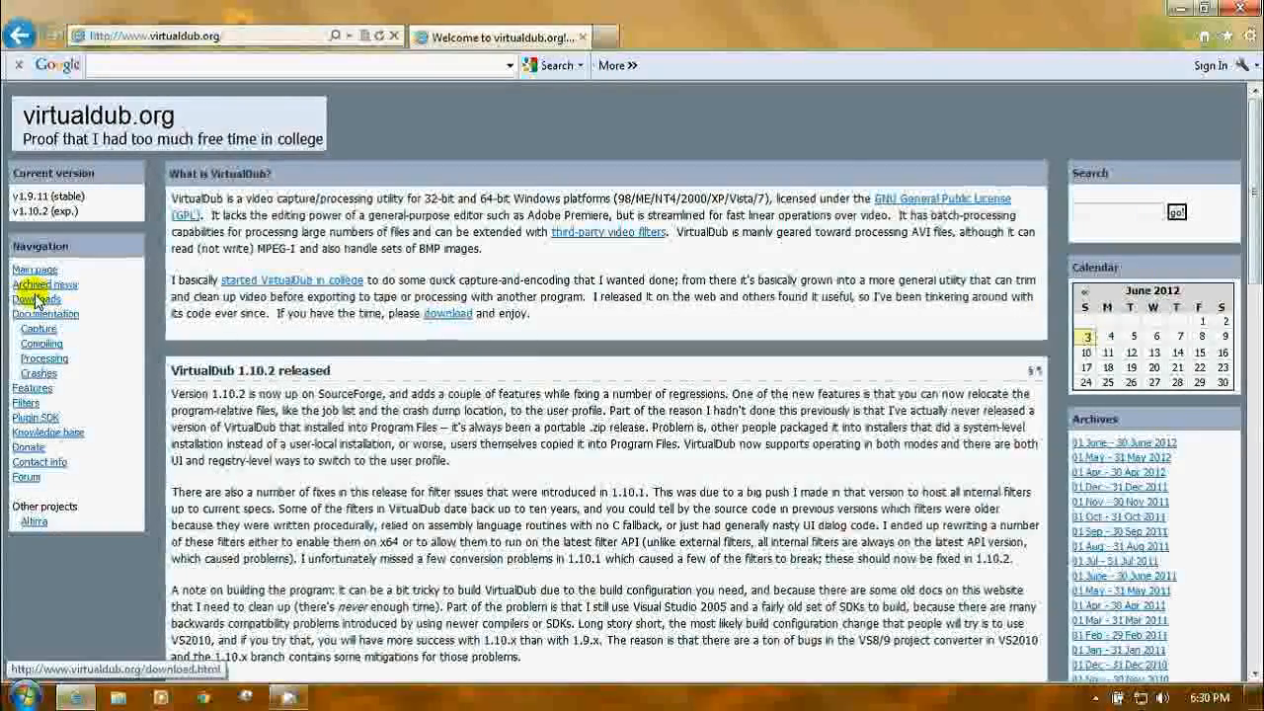
# - Follow Downloads to 'VirtualDub at SourceForge' and scroll to the release build links
pyautogui.click(36, 298)
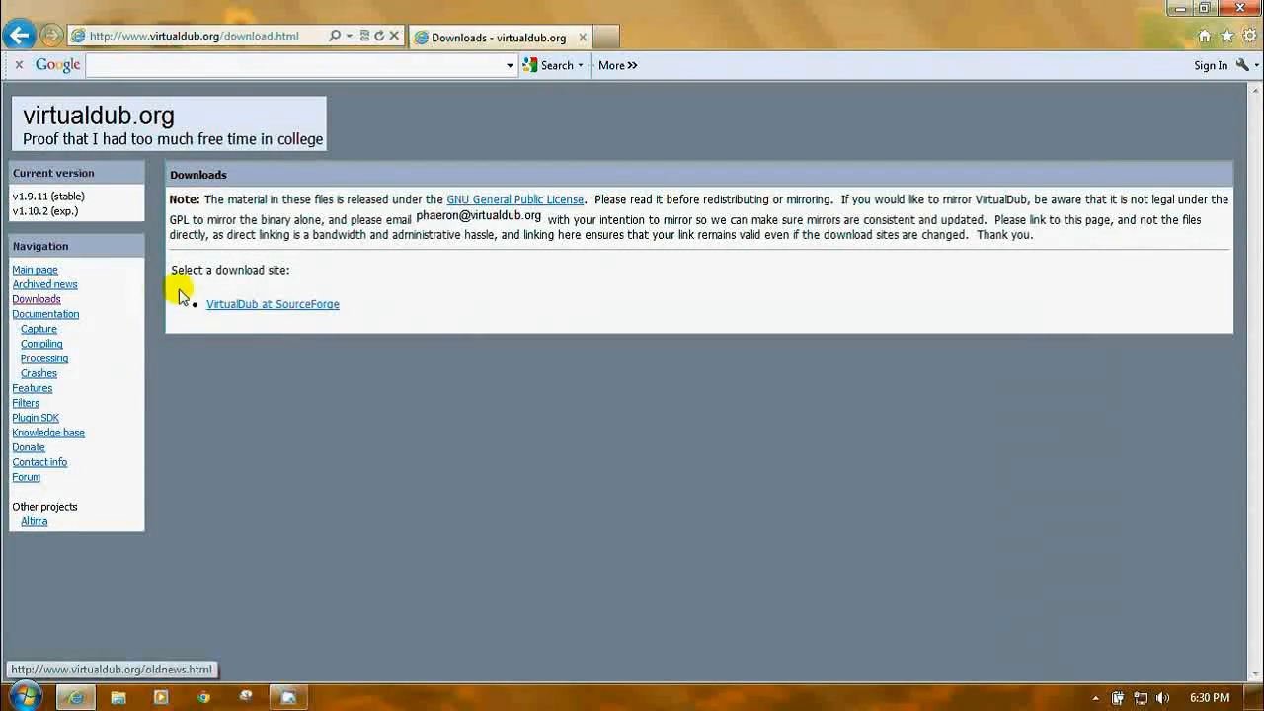
pyautogui.click(272, 304)
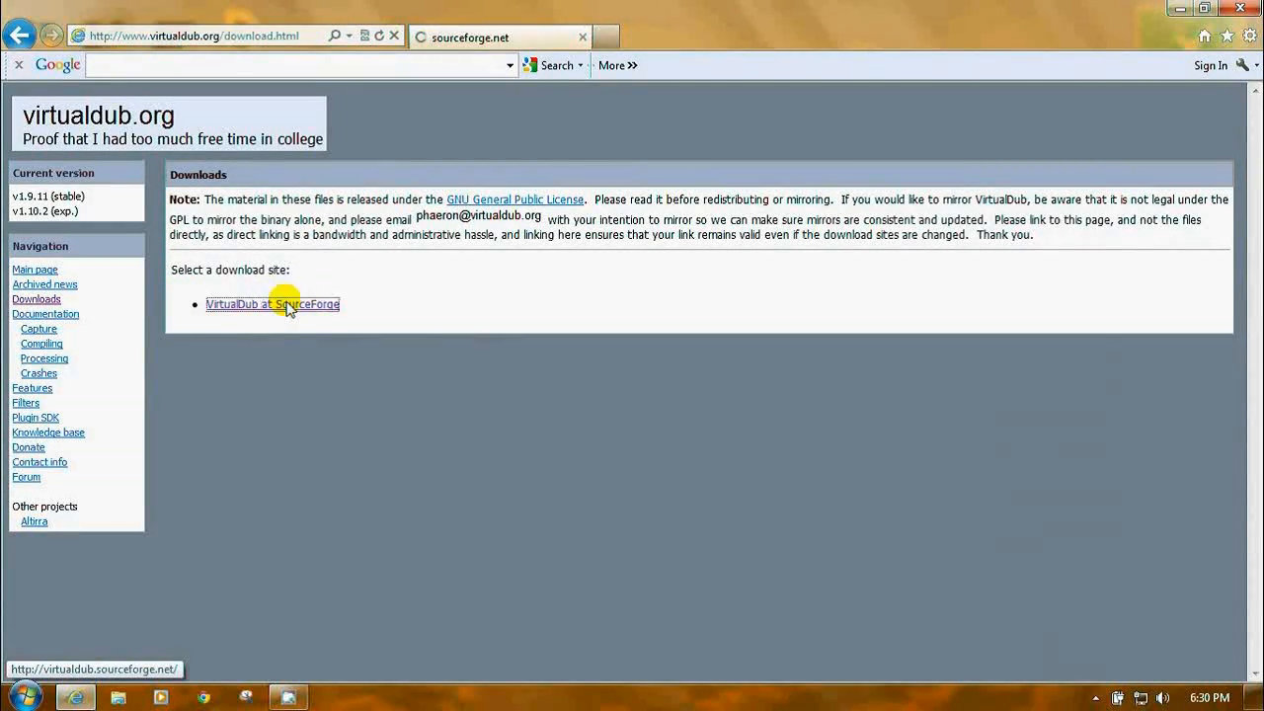
pyautogui.click(272, 304)
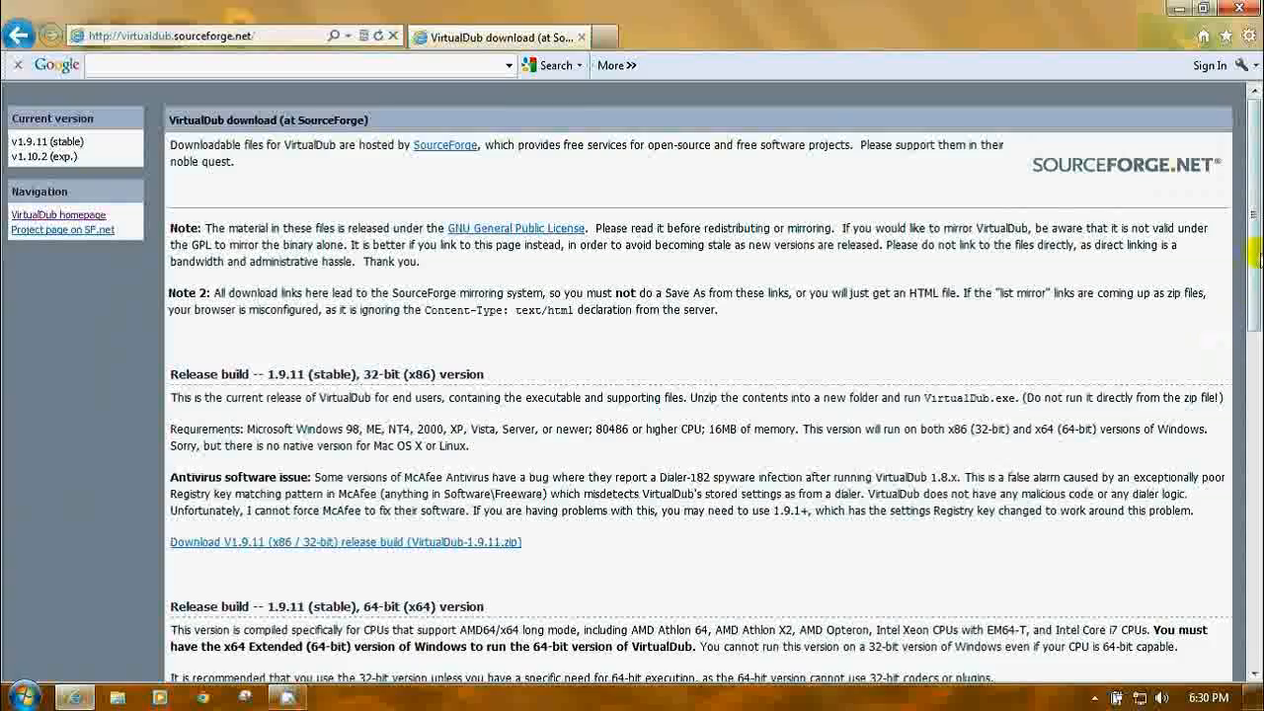
pyautogui.scroll(-3)
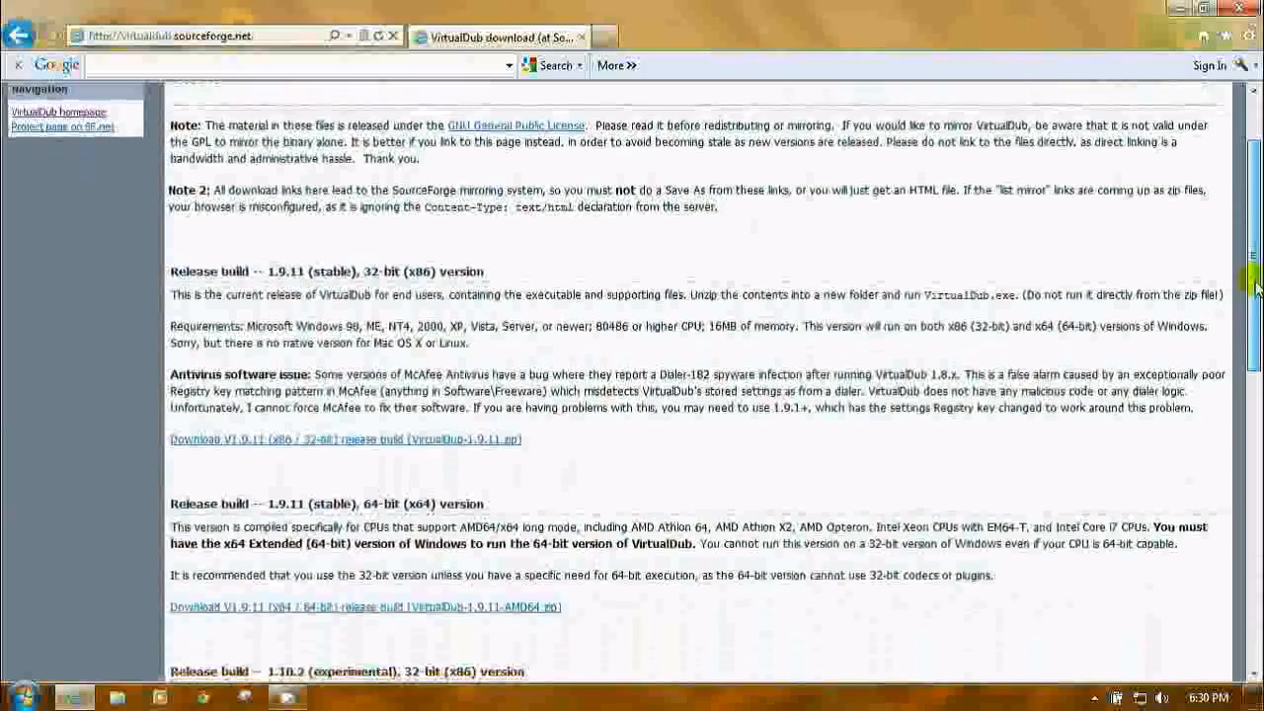
pyautogui.scroll(-3)
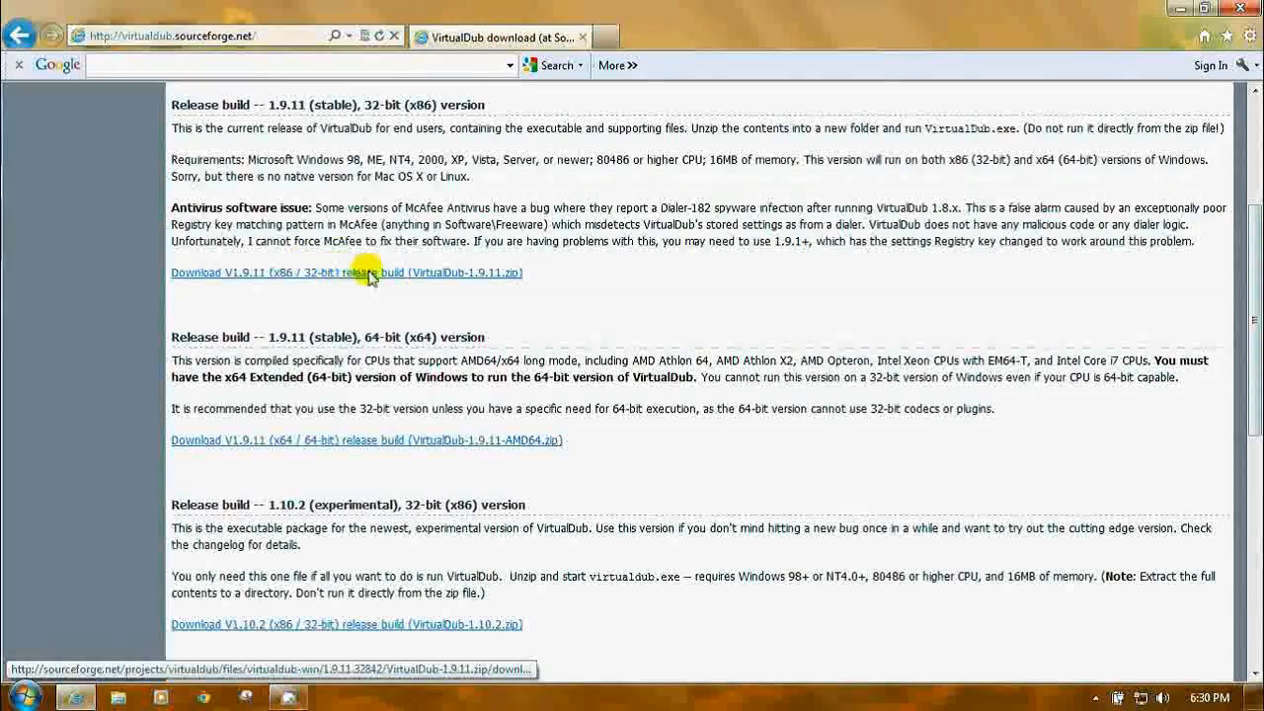
pyautogui.scroll(3)
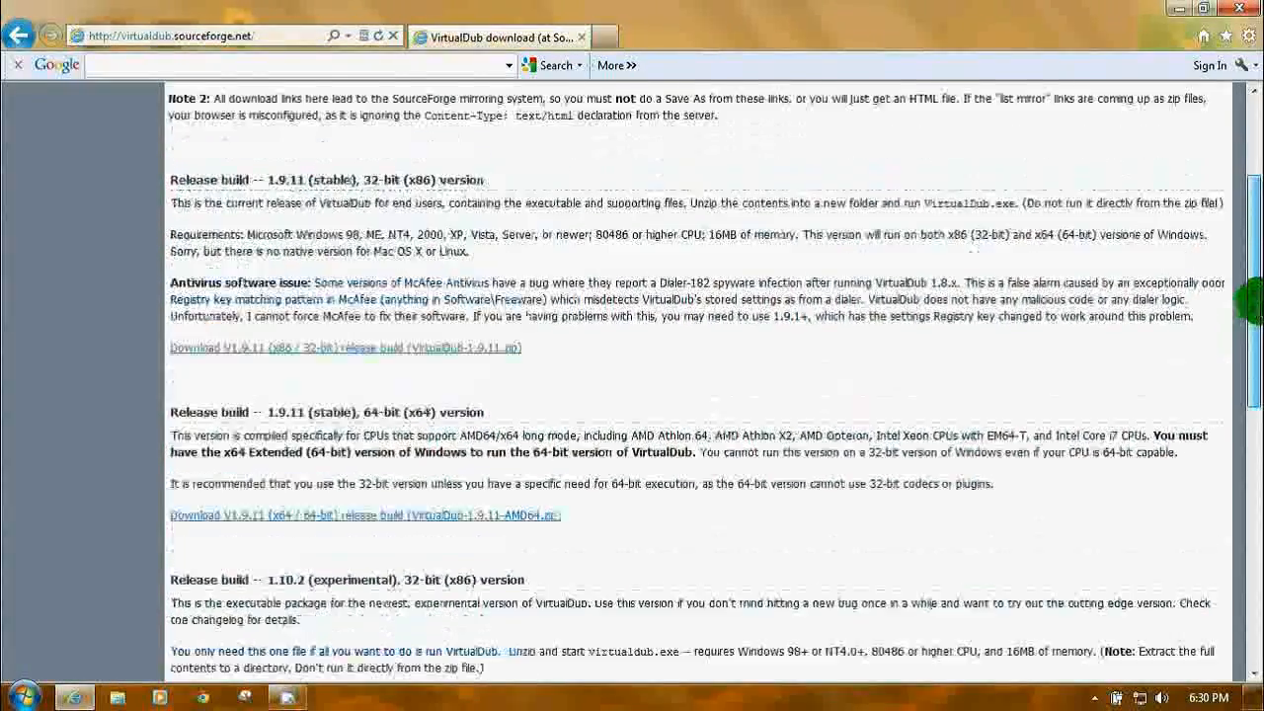
pyautogui.scroll(-3)
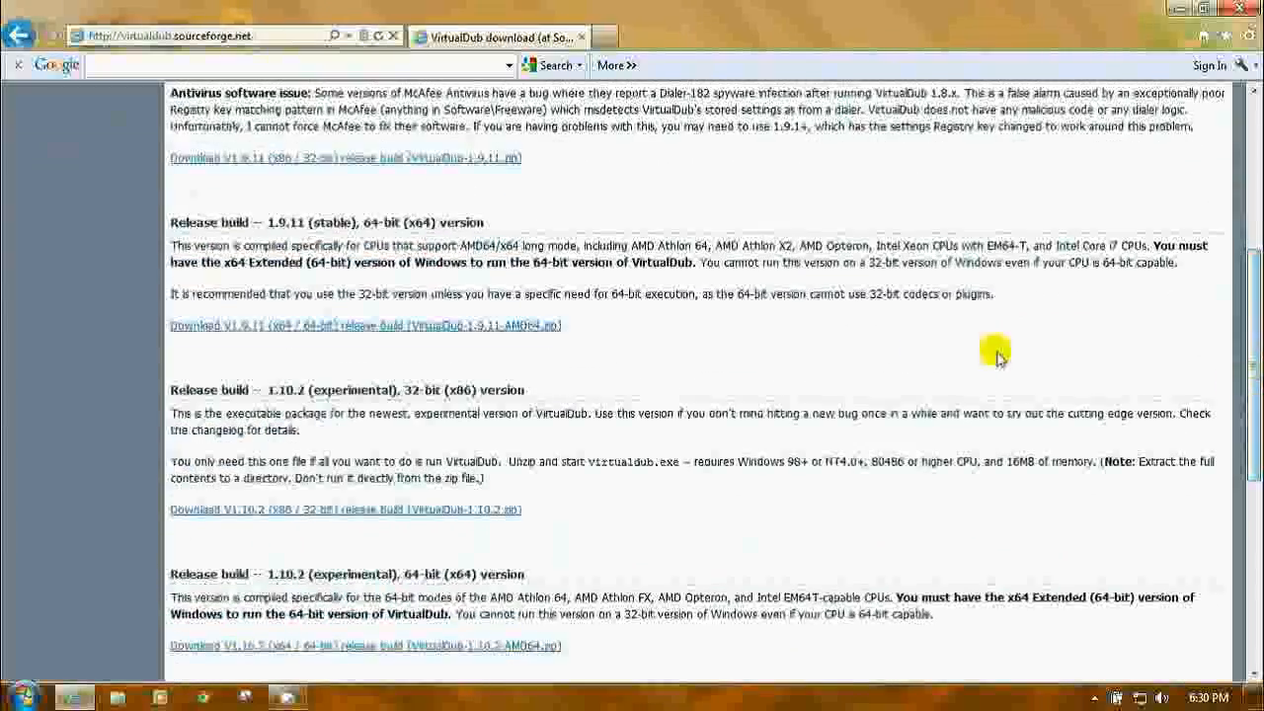
pyautogui.moveTo(464, 326)
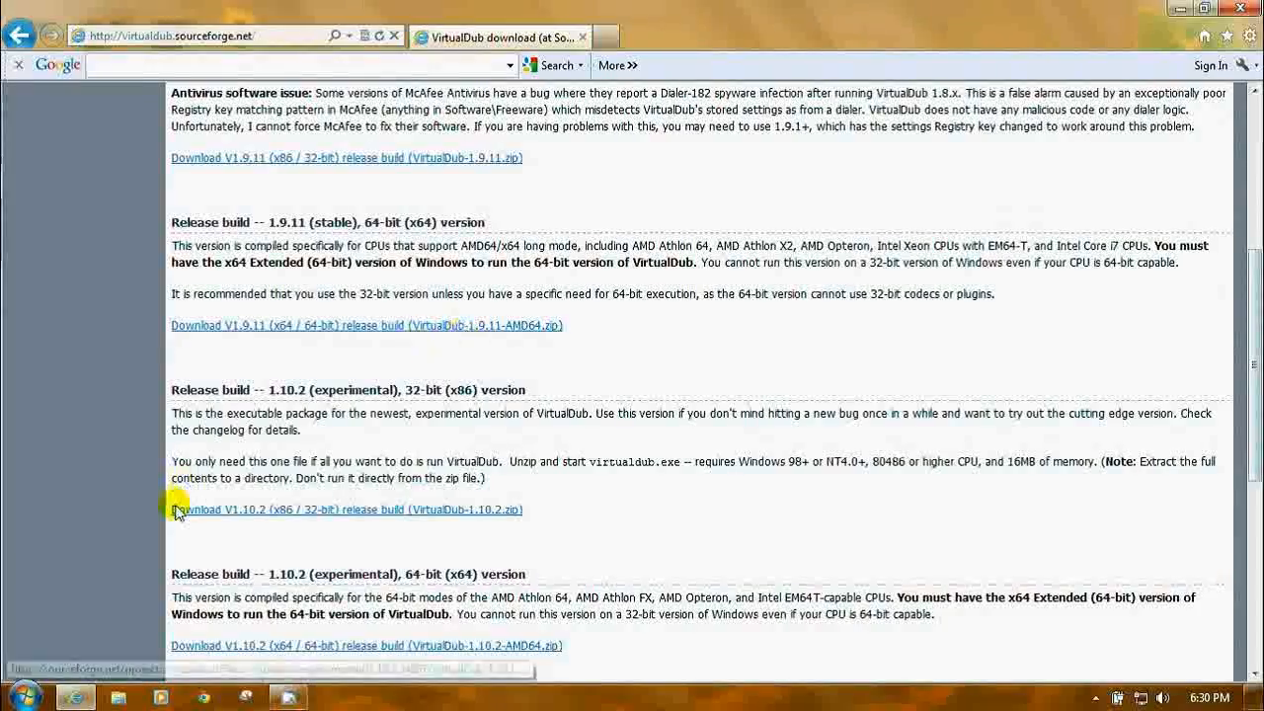
# - Open Control Panel > System to confirm the 64-bit Windows 7 system type
pyautogui.click(25, 696)
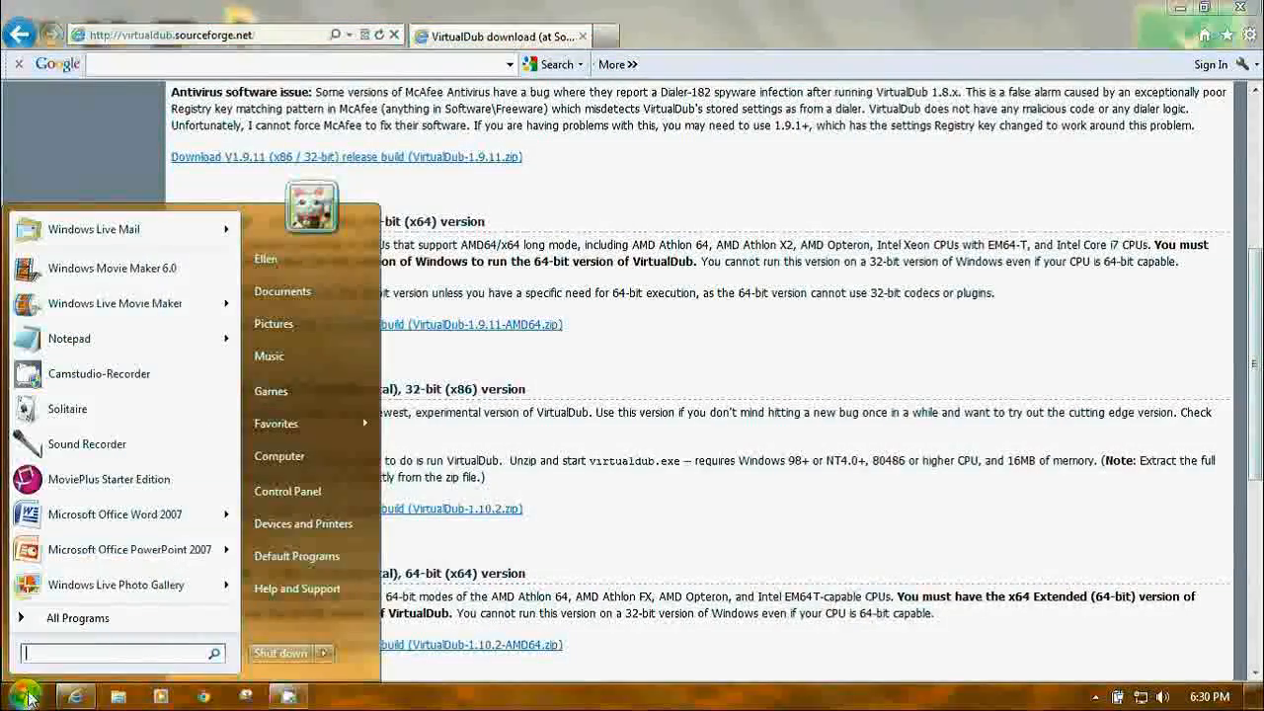
pyautogui.click(287, 491)
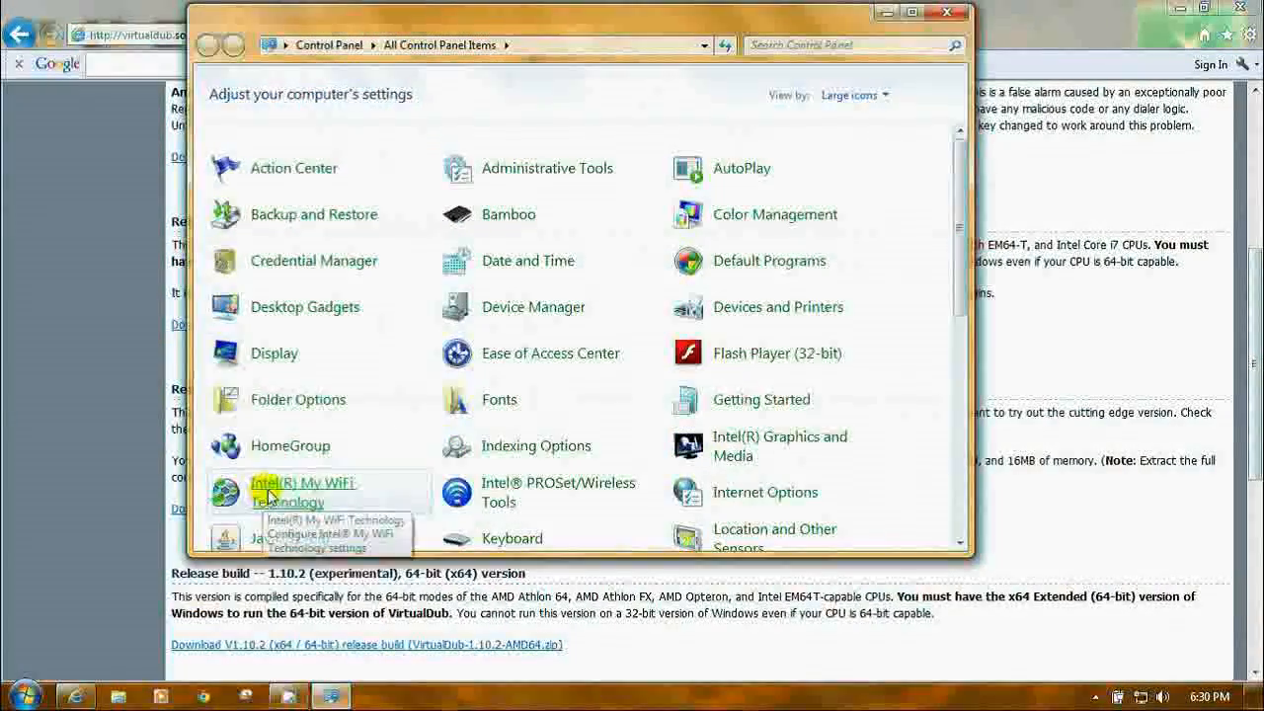
pyautogui.scroll(-3)
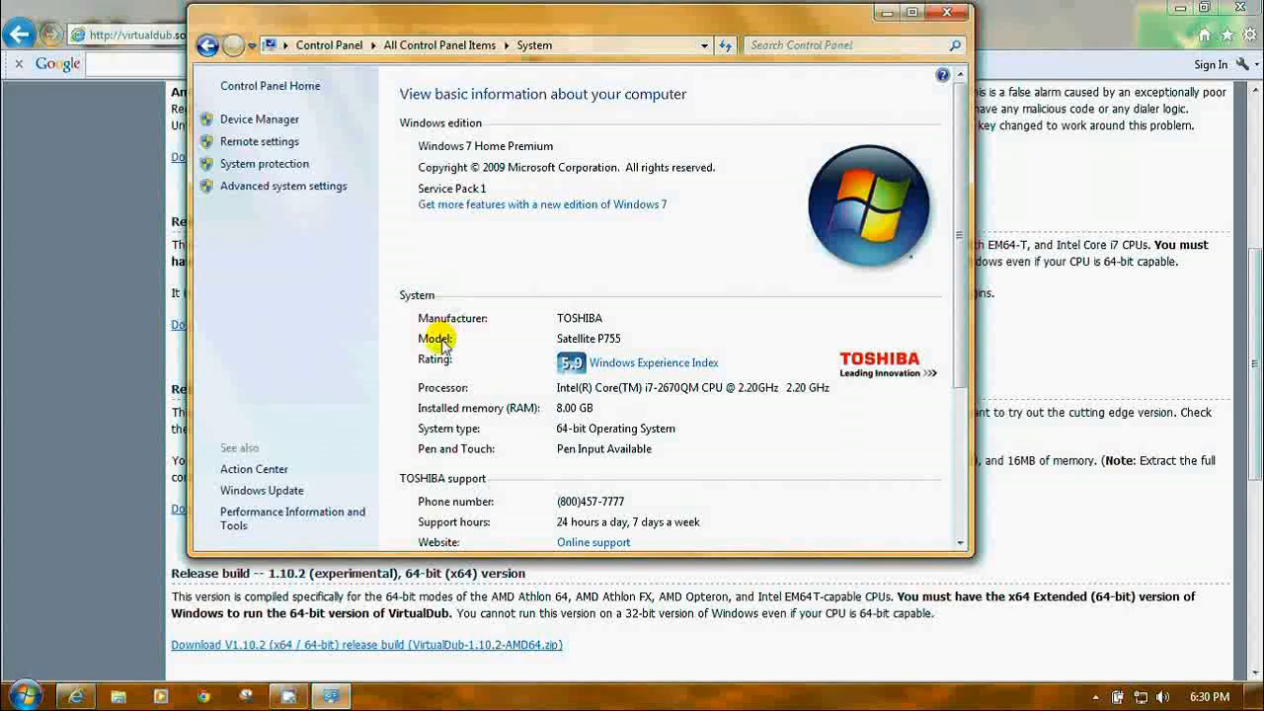
pyautogui.moveTo(585, 450)
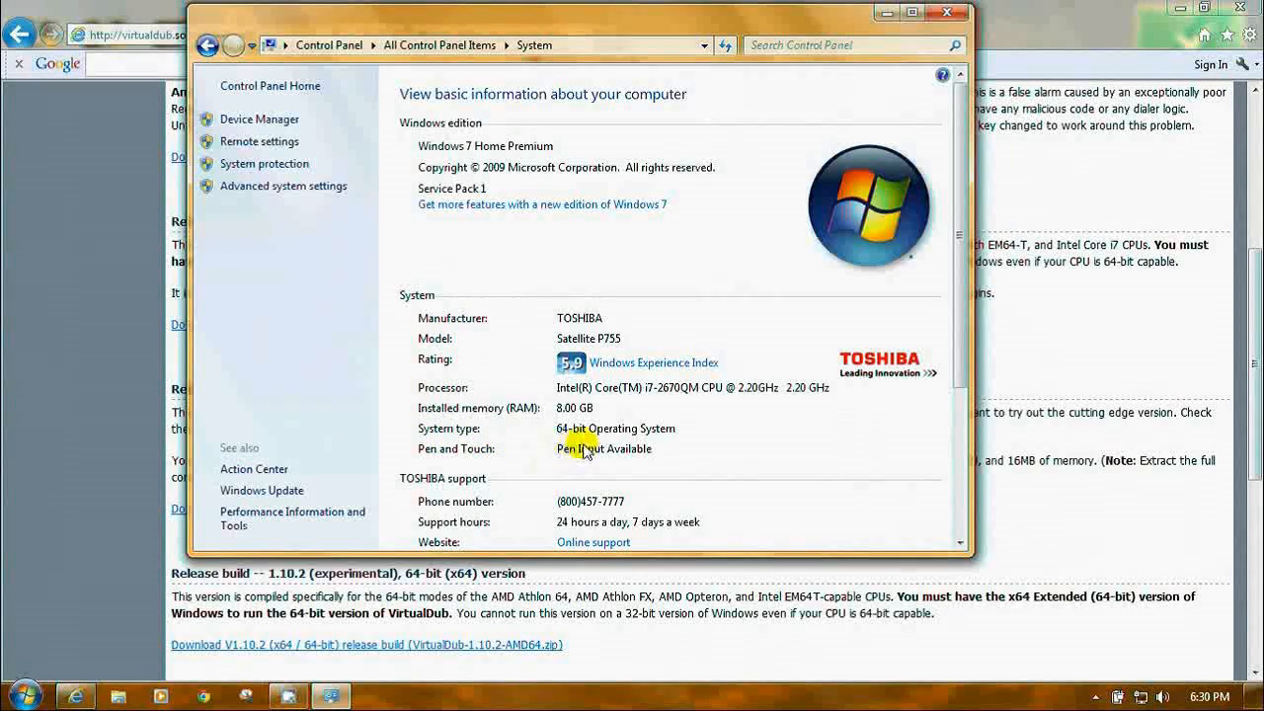
pyautogui.moveTo(676, 439)
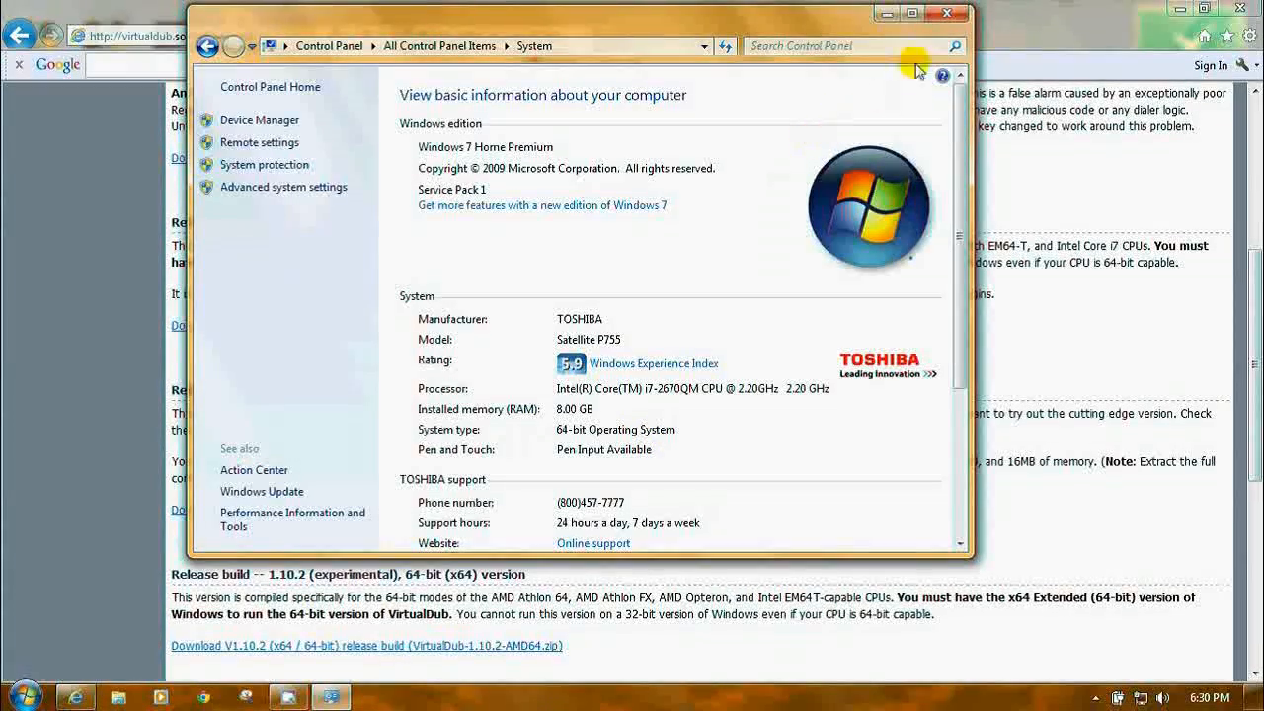
# - Save VirtualDub-1.9.11-AMD64.zip, the 64-bit V1.9.11 release build, from SourceForge
pyautogui.click(947, 13)
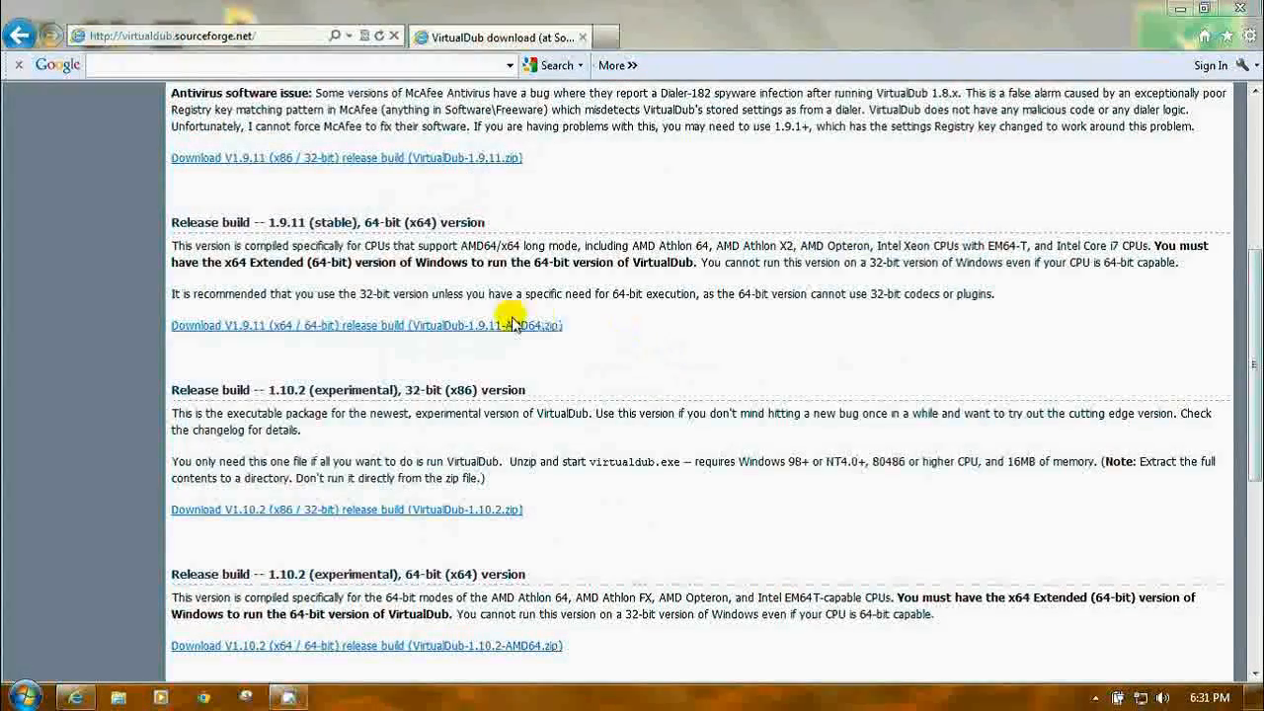
pyautogui.moveTo(375, 325)
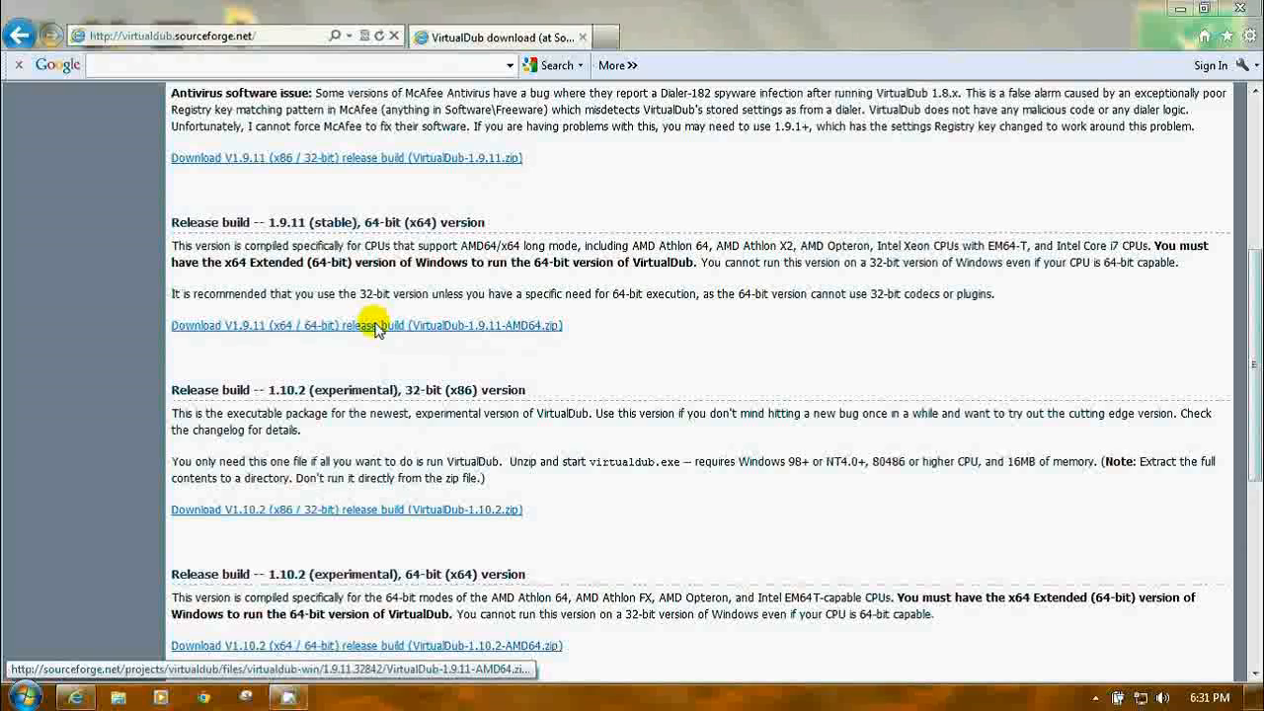
pyautogui.click(367, 325)
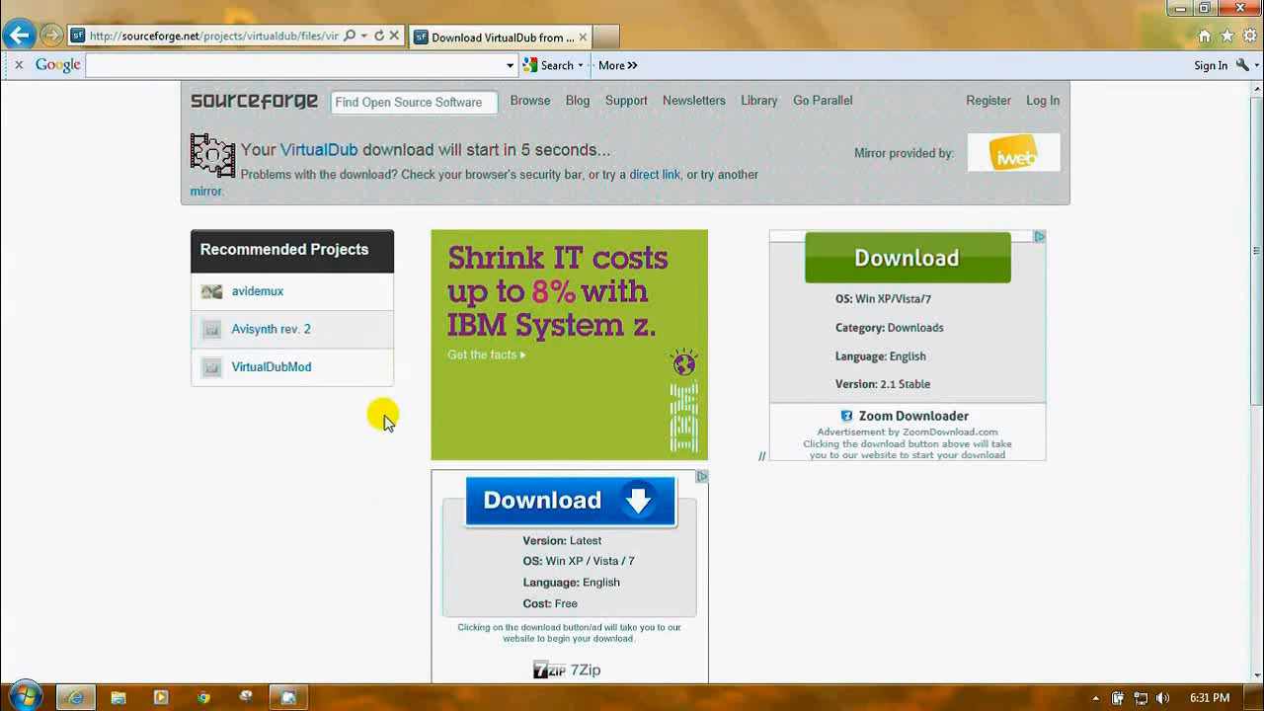
pyautogui.moveTo(117, 331)
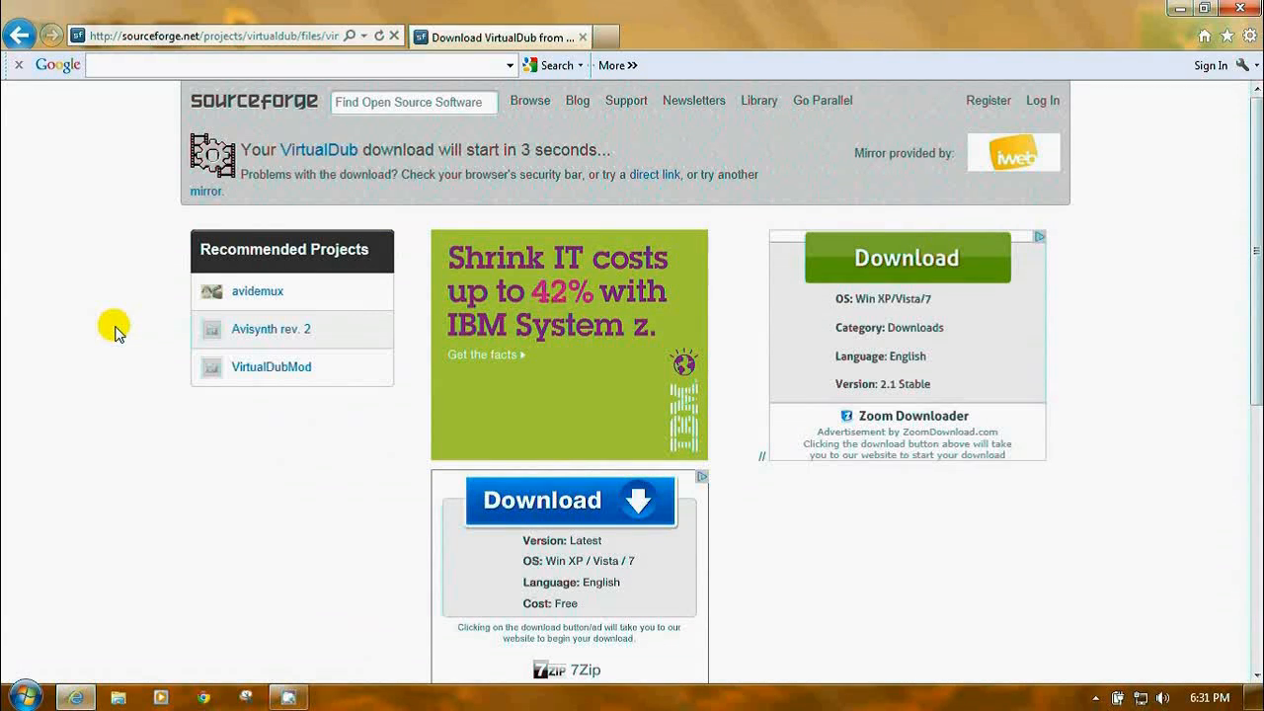
pyautogui.moveTo(139, 368)
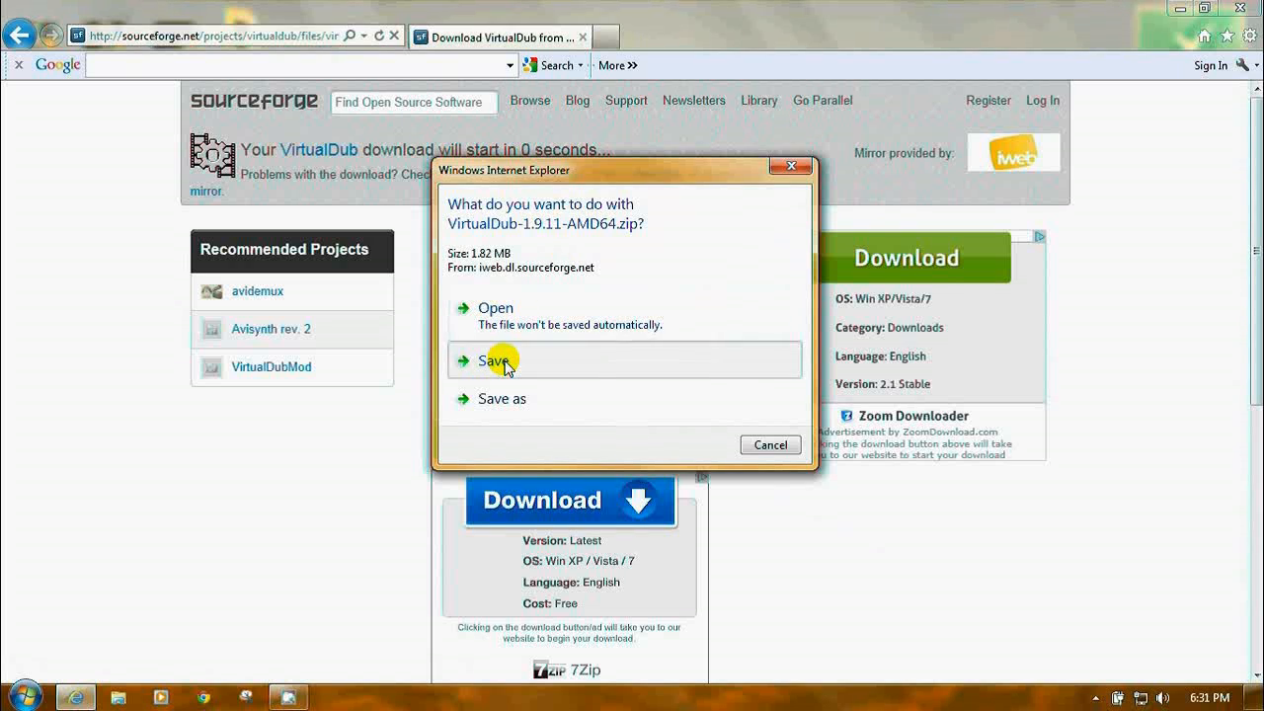
pyautogui.click(496, 359)
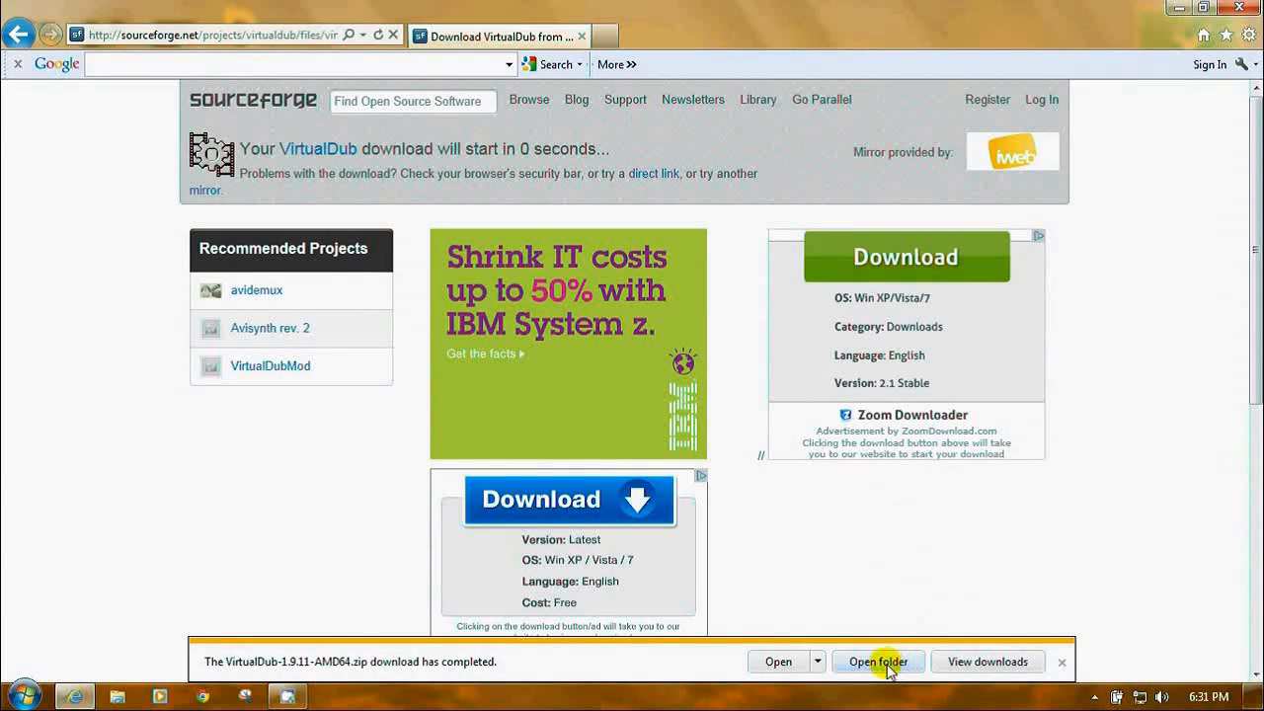
# - Show the Downloads folder holding the saved VirtualDub-1.9.11-AMD64 zip
pyautogui.click(877, 662)
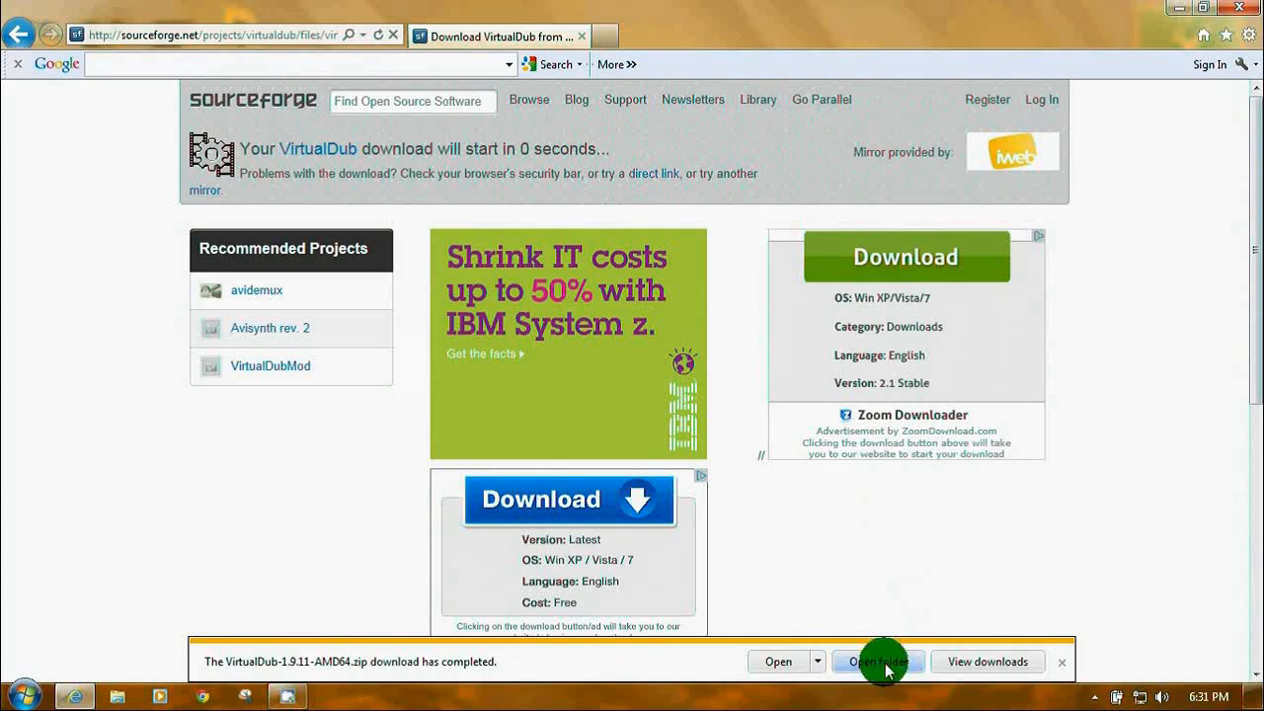
pyautogui.click(872, 661)
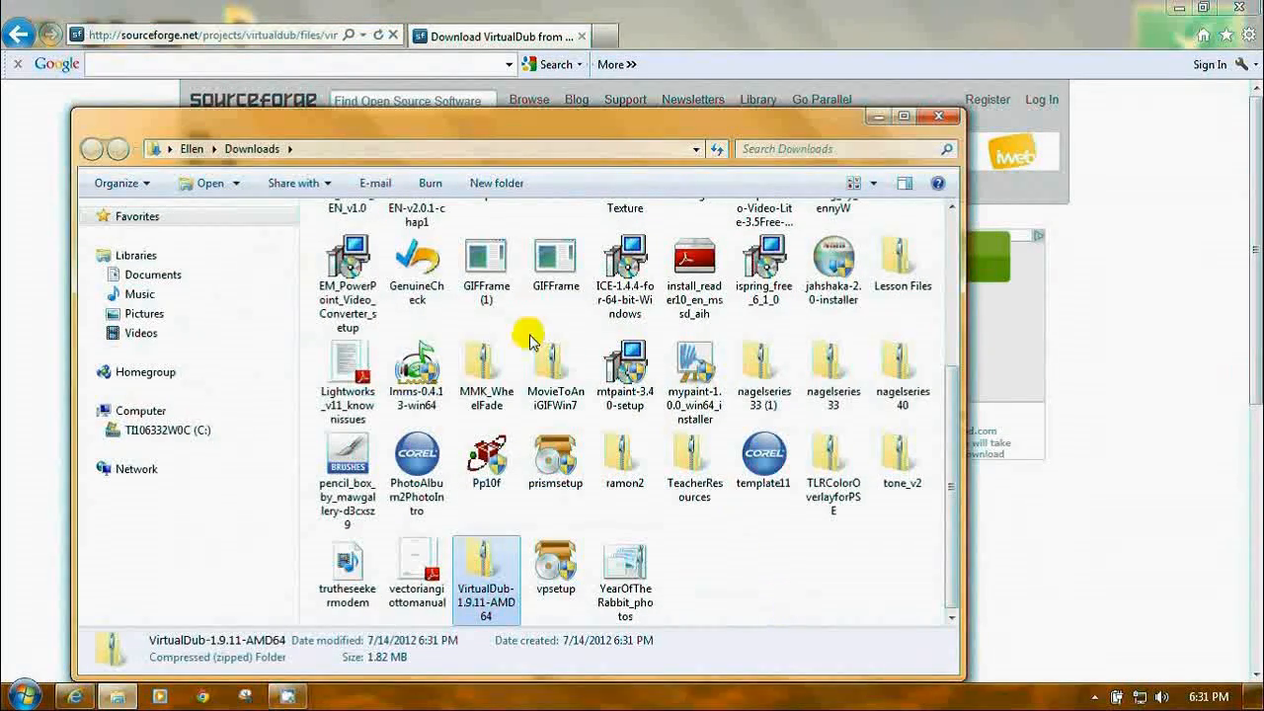
pyautogui.moveTo(556, 122)
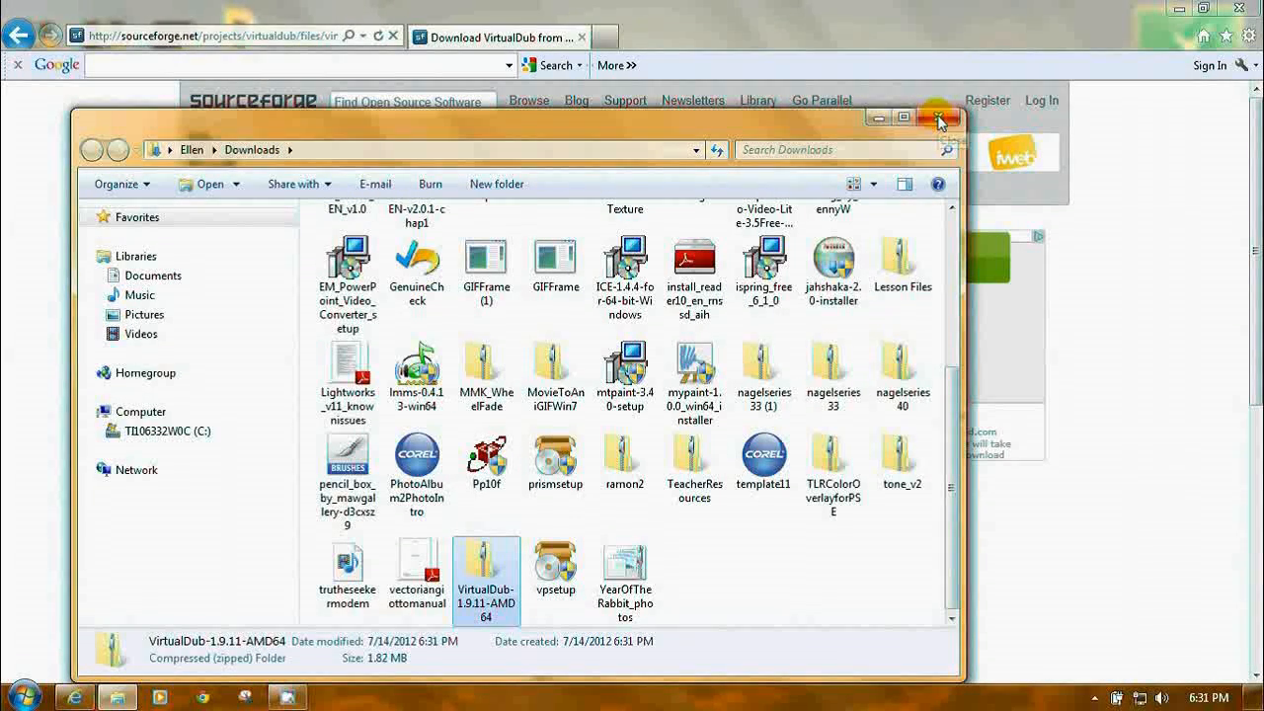
pyautogui.moveTo(939, 123)
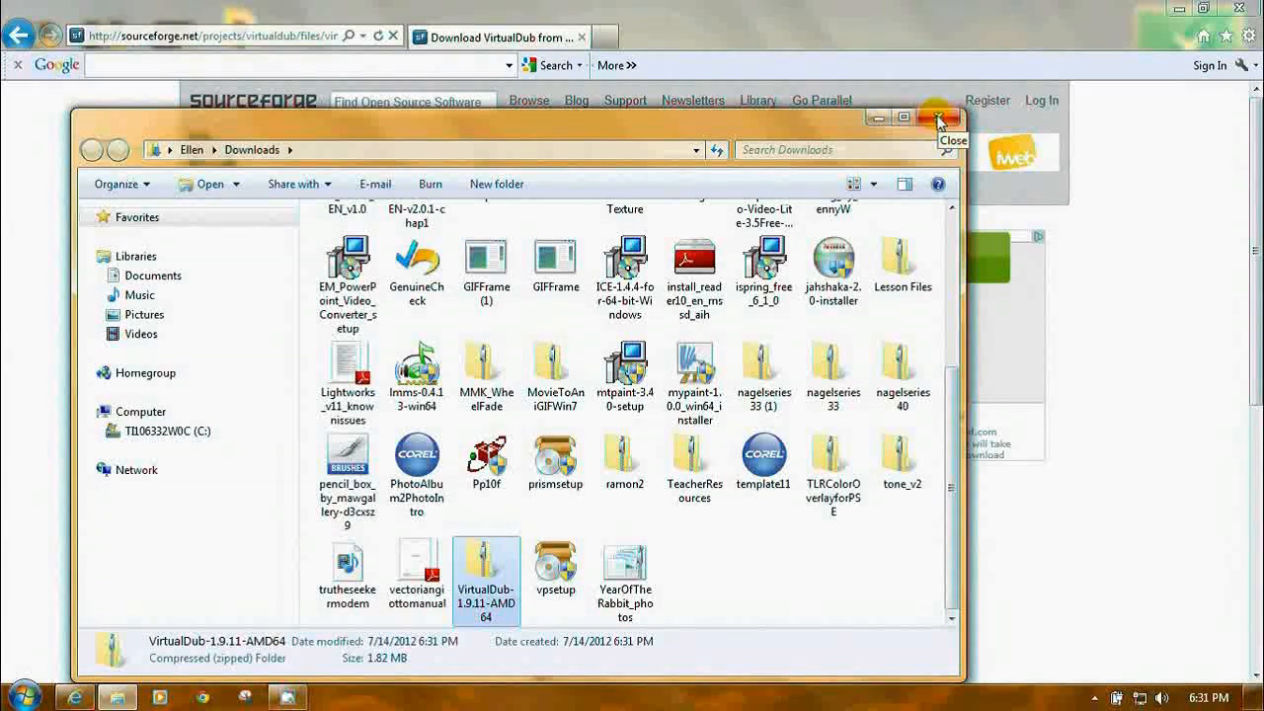
pyautogui.moveTo(943, 149)
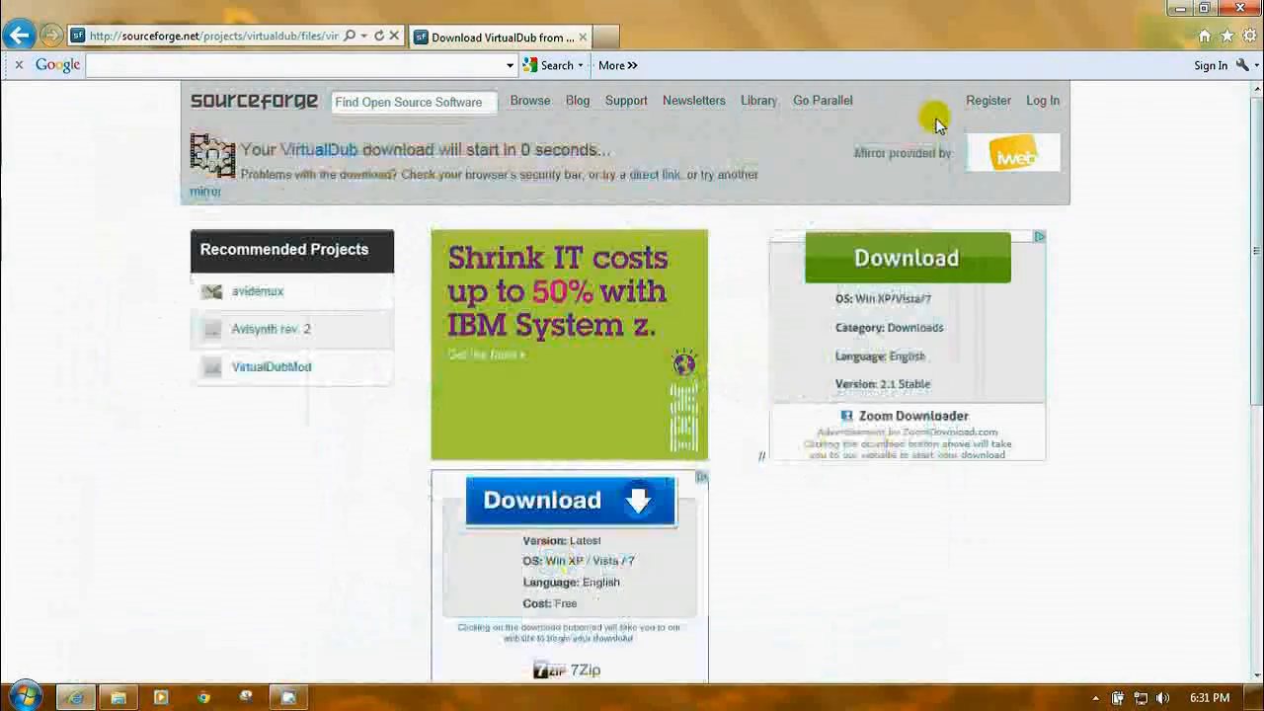
pyautogui.moveTo(15, 696)
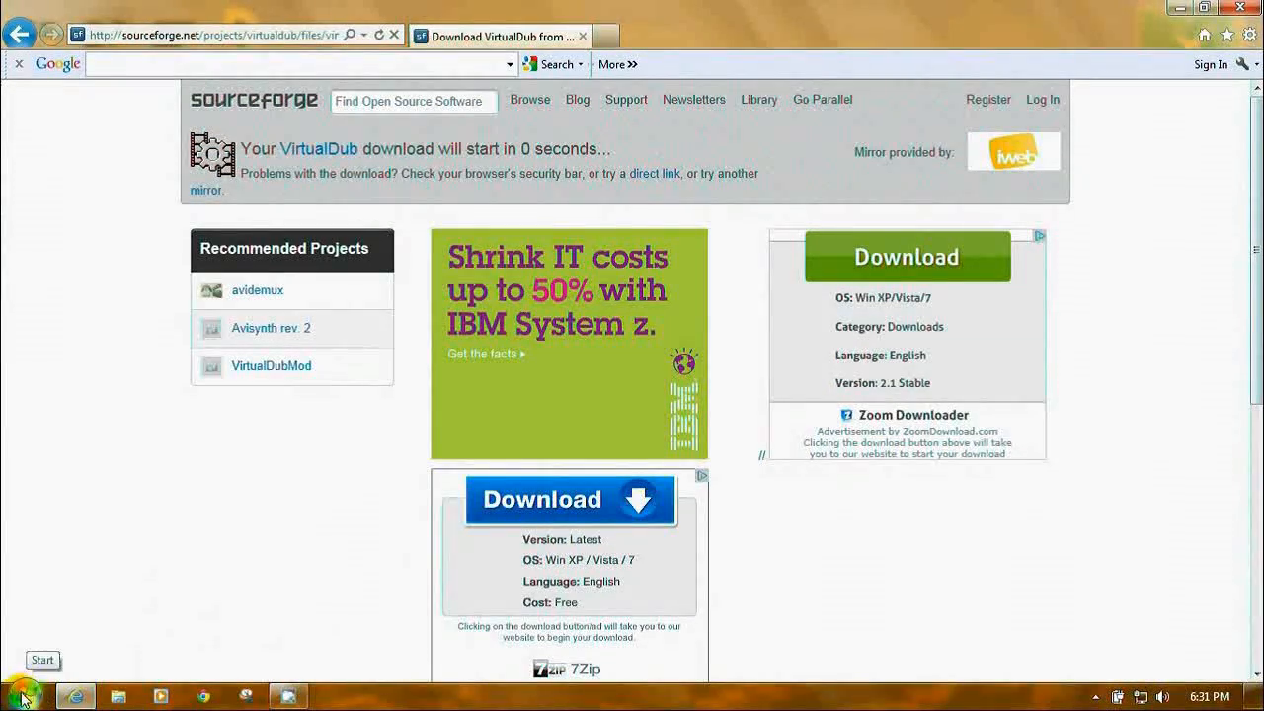
# - Reopen Downloads through Start and the personal user folder
pyautogui.click(20, 694)
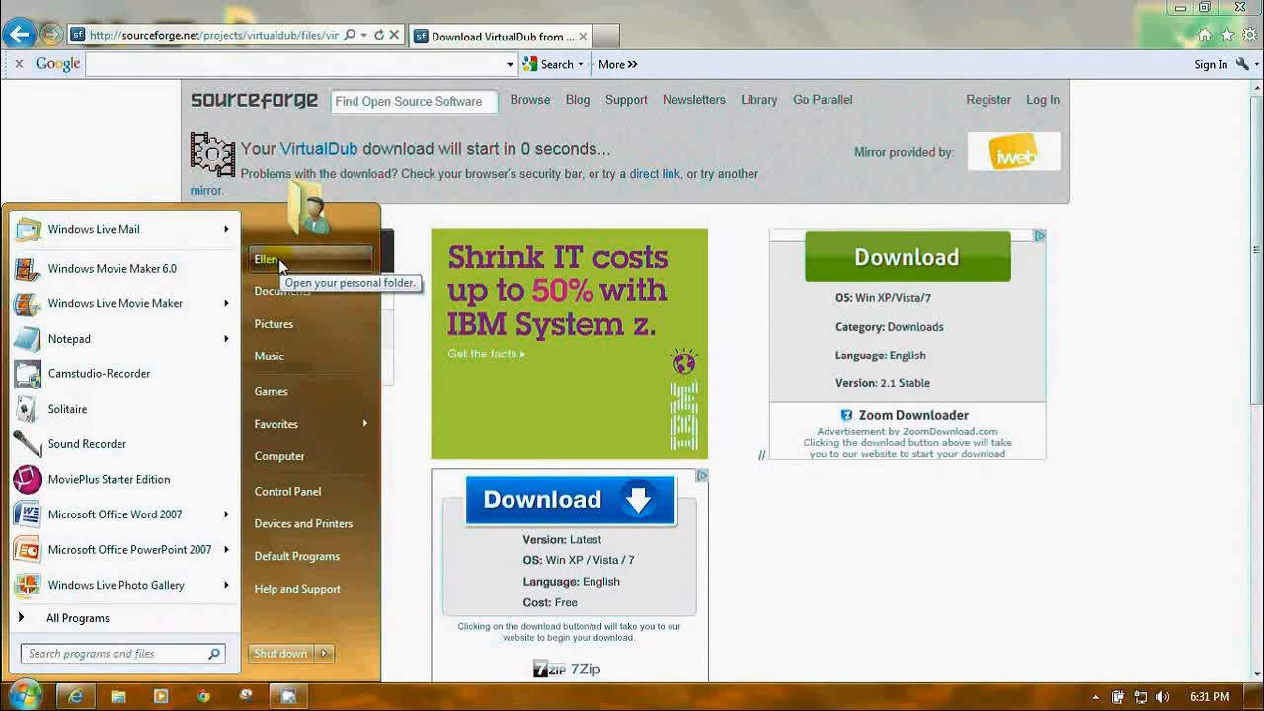
pyautogui.click(267, 258)
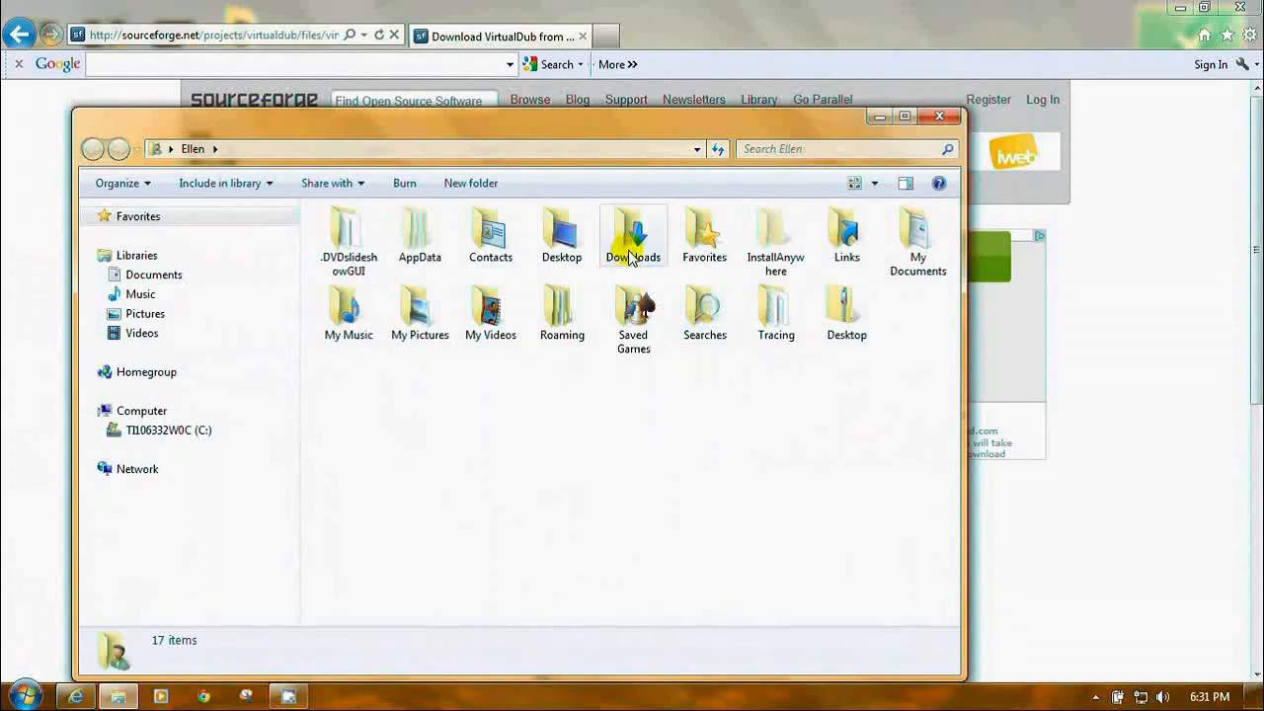
pyautogui.click(633, 234)
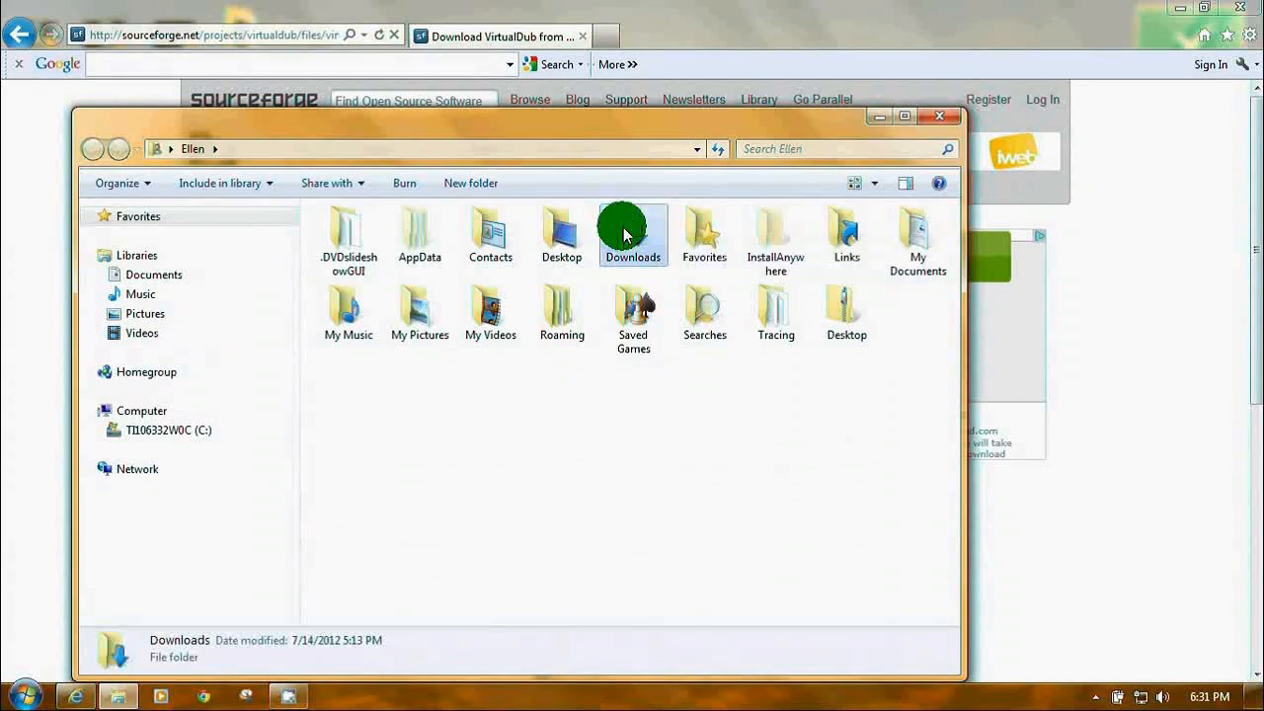
pyautogui.doubleClick(632, 235)
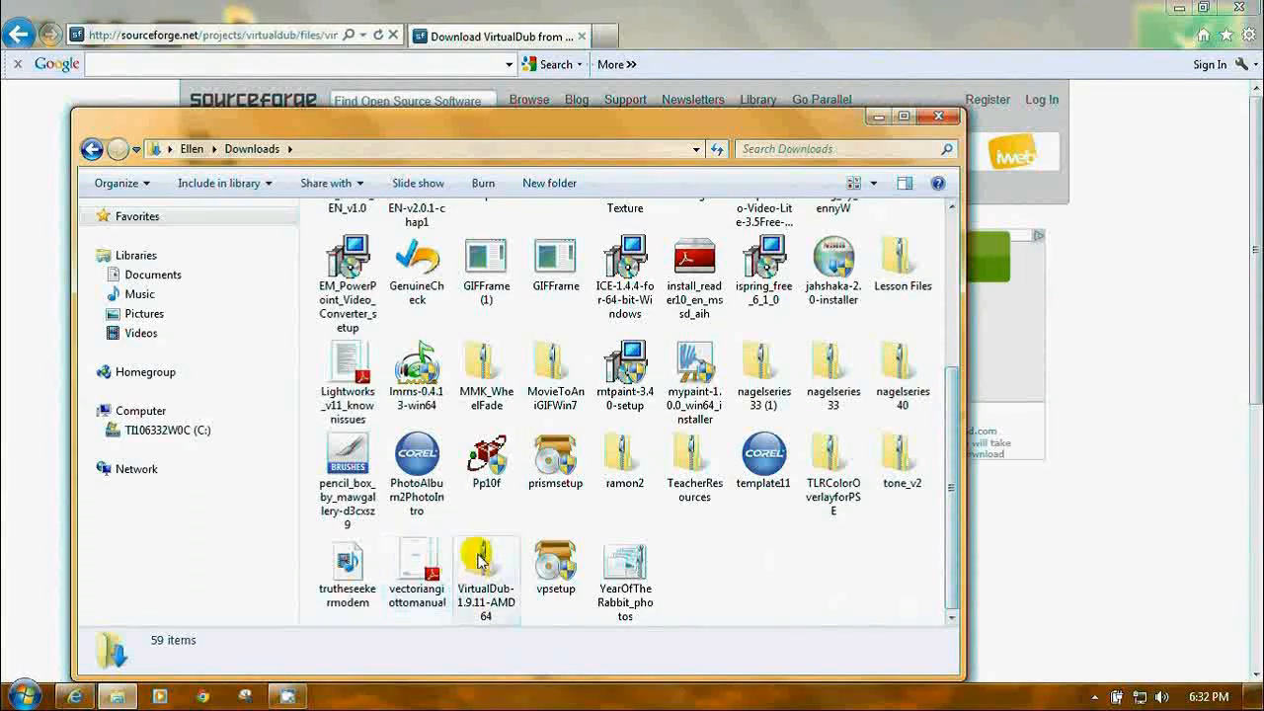
pyautogui.moveTo(486, 568)
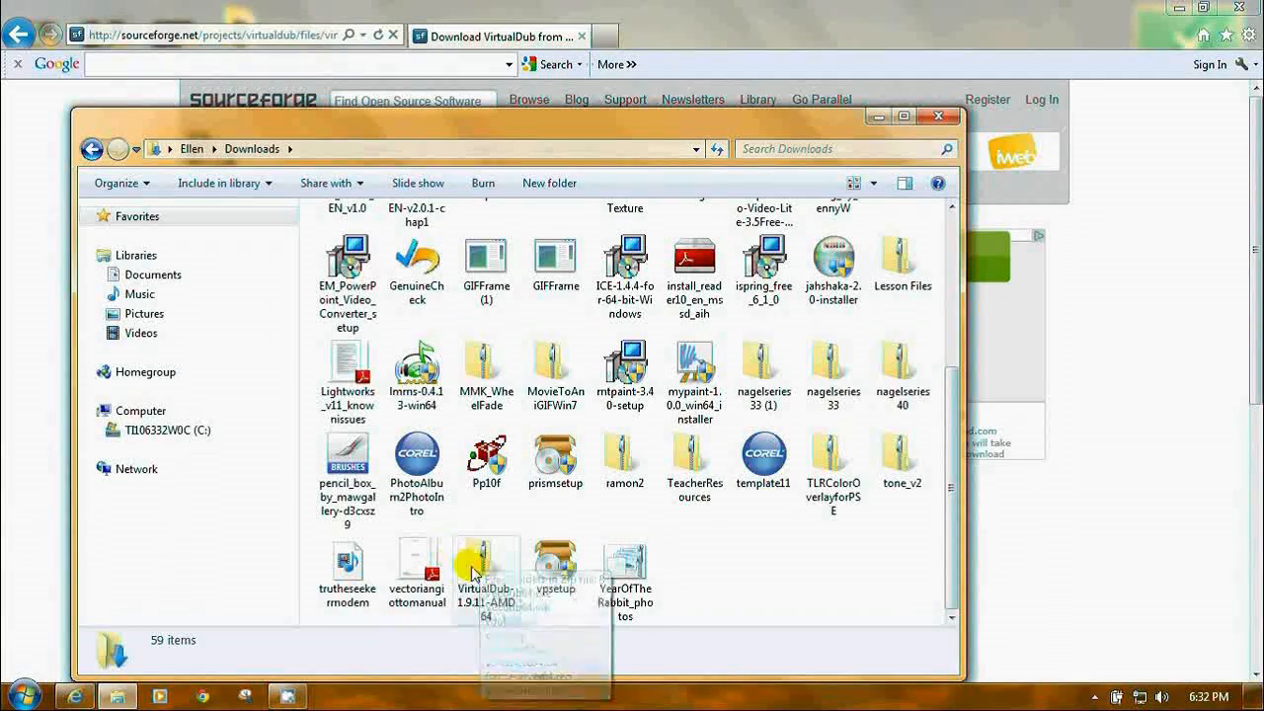
# - Extract All the VirtualDub zip into the suggested VirtualDub-1.9.11-AMD64 folder
pyautogui.rightClick(485, 568)
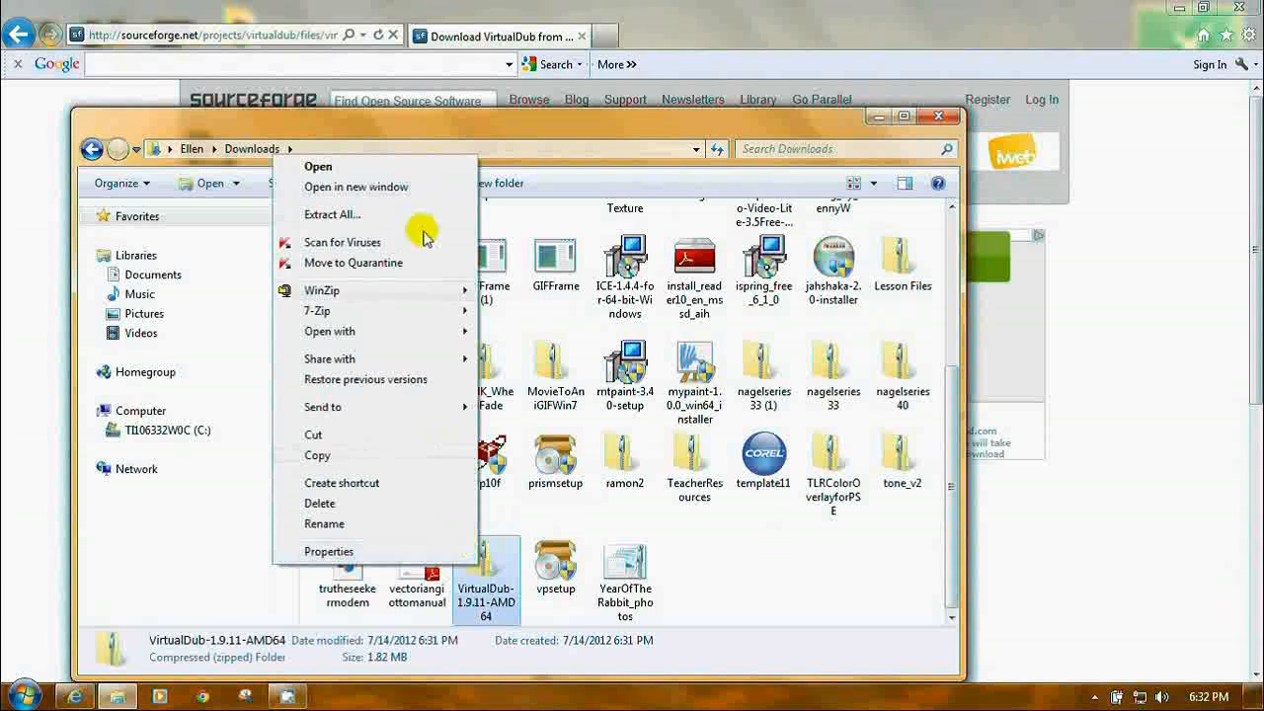
pyautogui.click(332, 215)
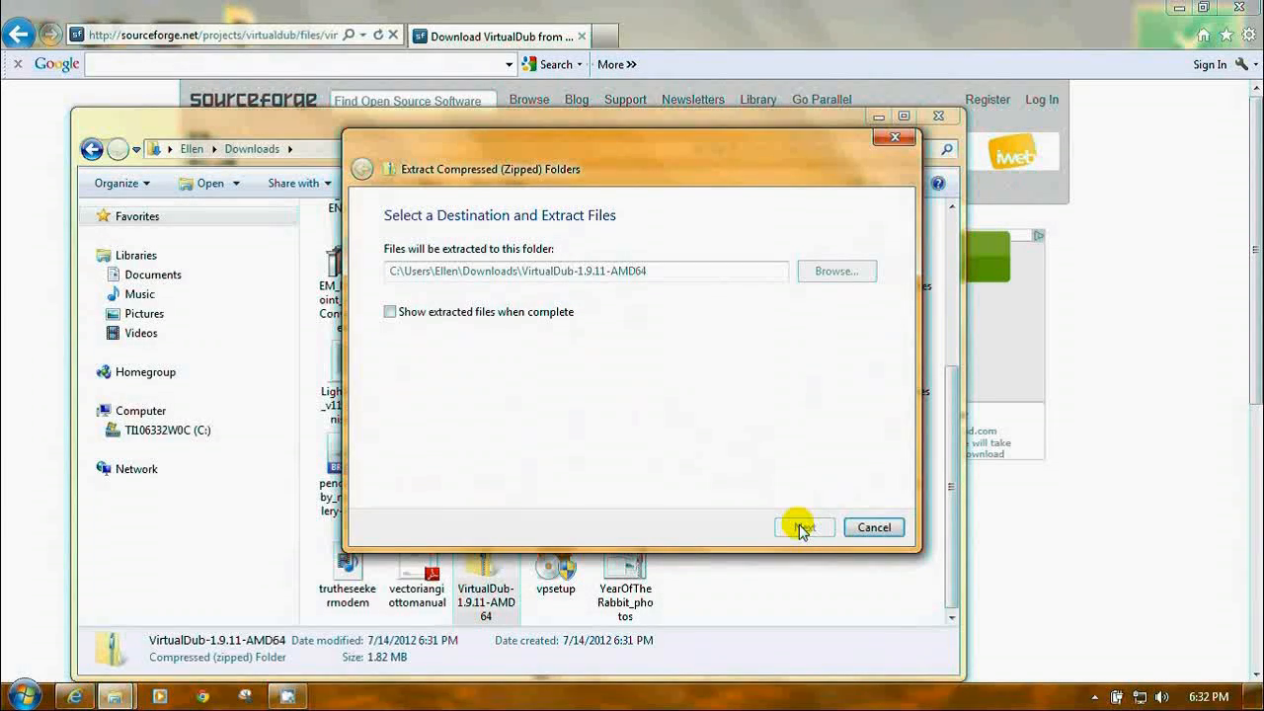
pyautogui.click(803, 526)
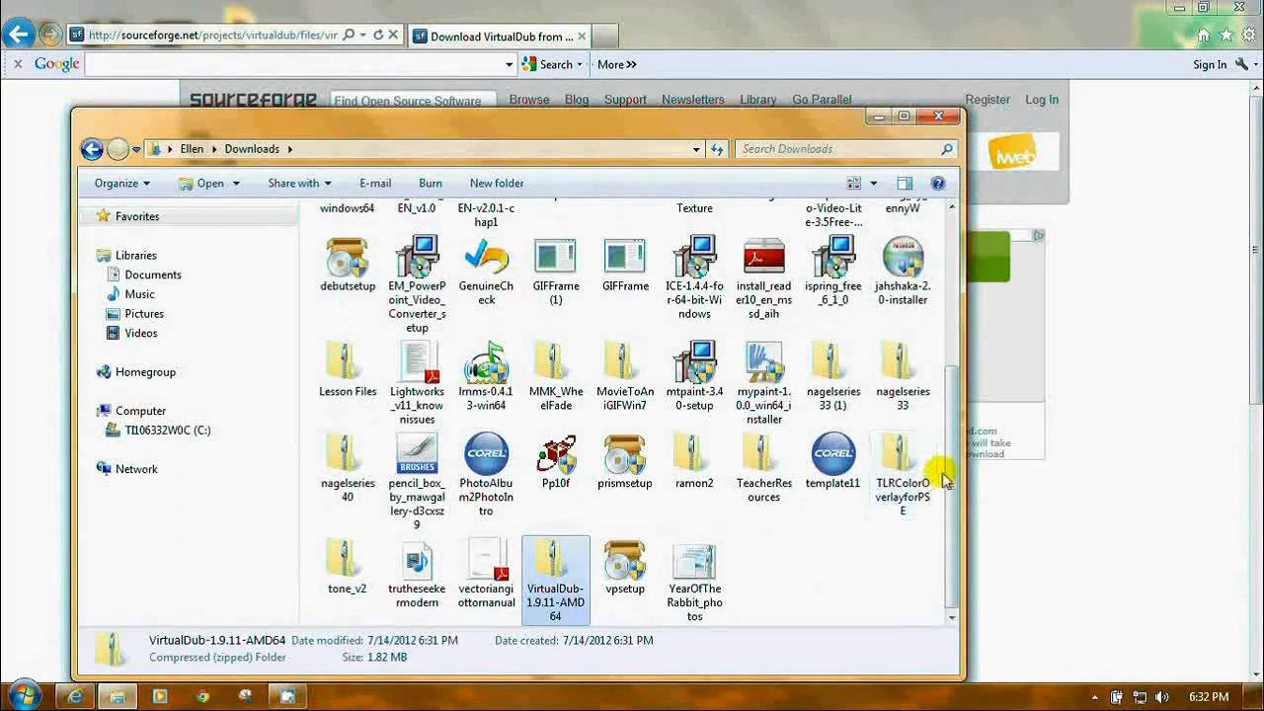
pyautogui.scroll(3)
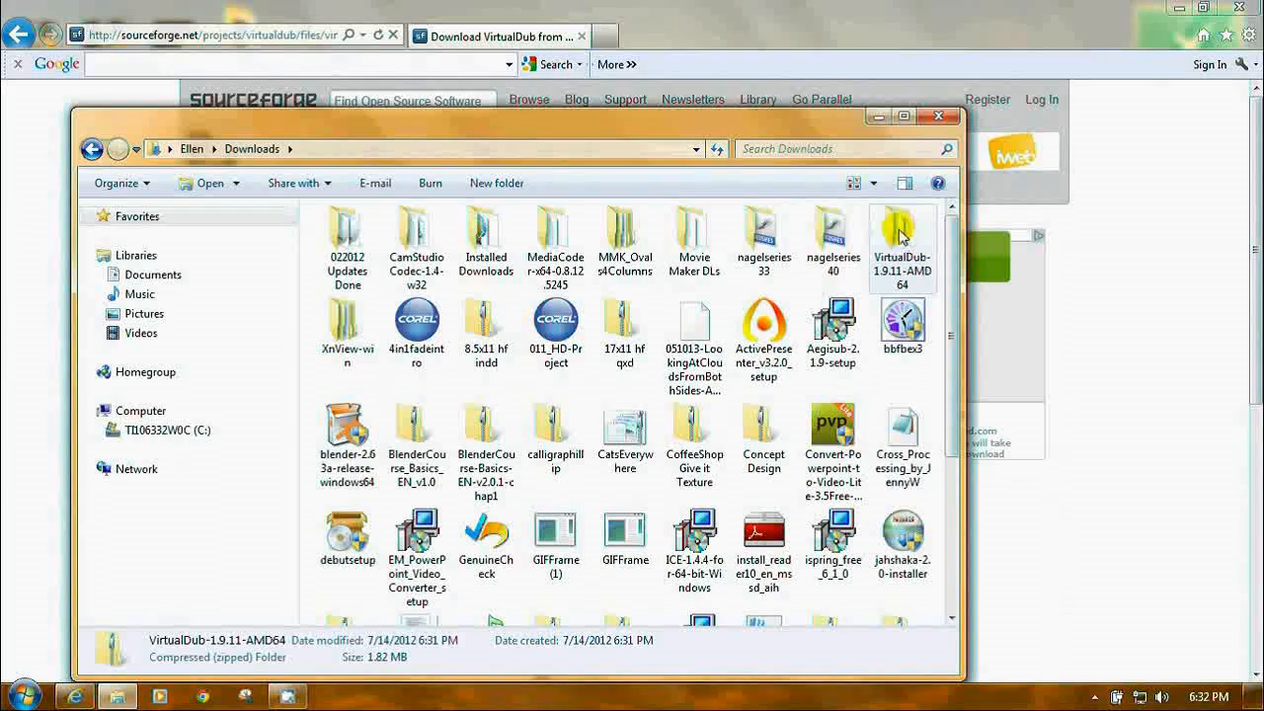
pyautogui.moveTo(1180, 41)
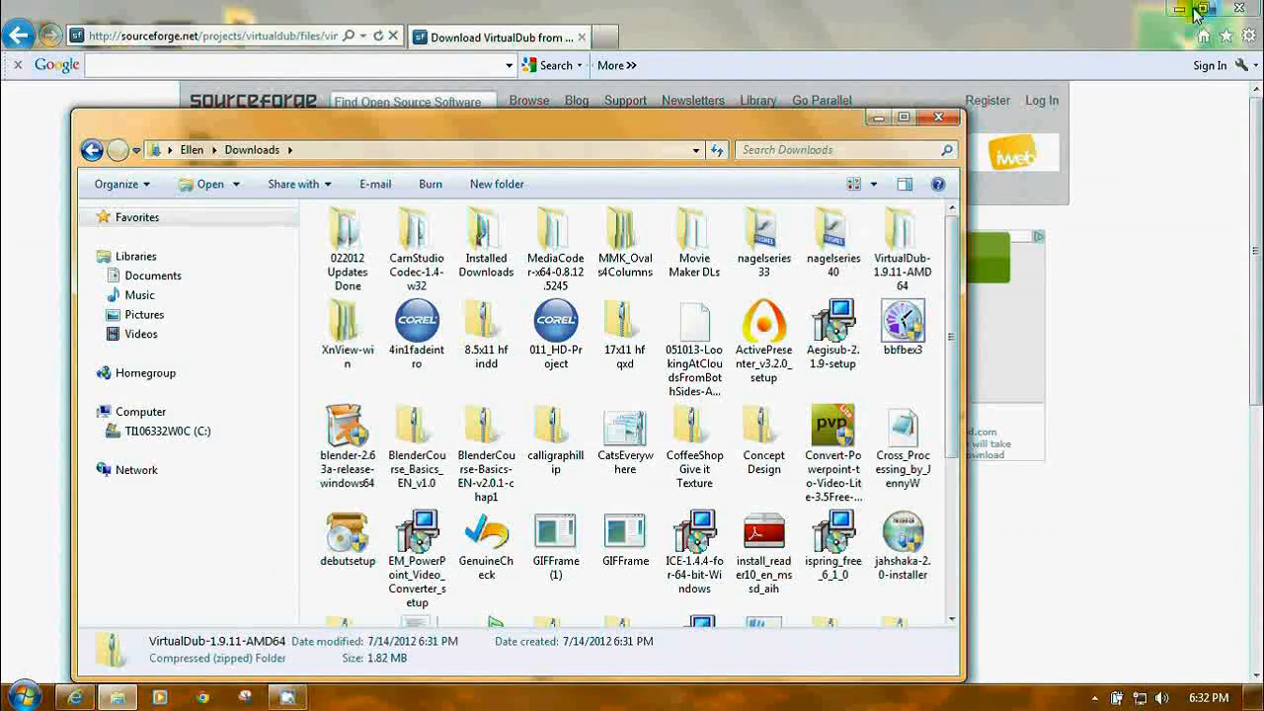
# - Minimise Internet Explorer and drag the VirtualDub-1.9.11-AMD64 folder onto the desktop
pyautogui.click(1202, 11)
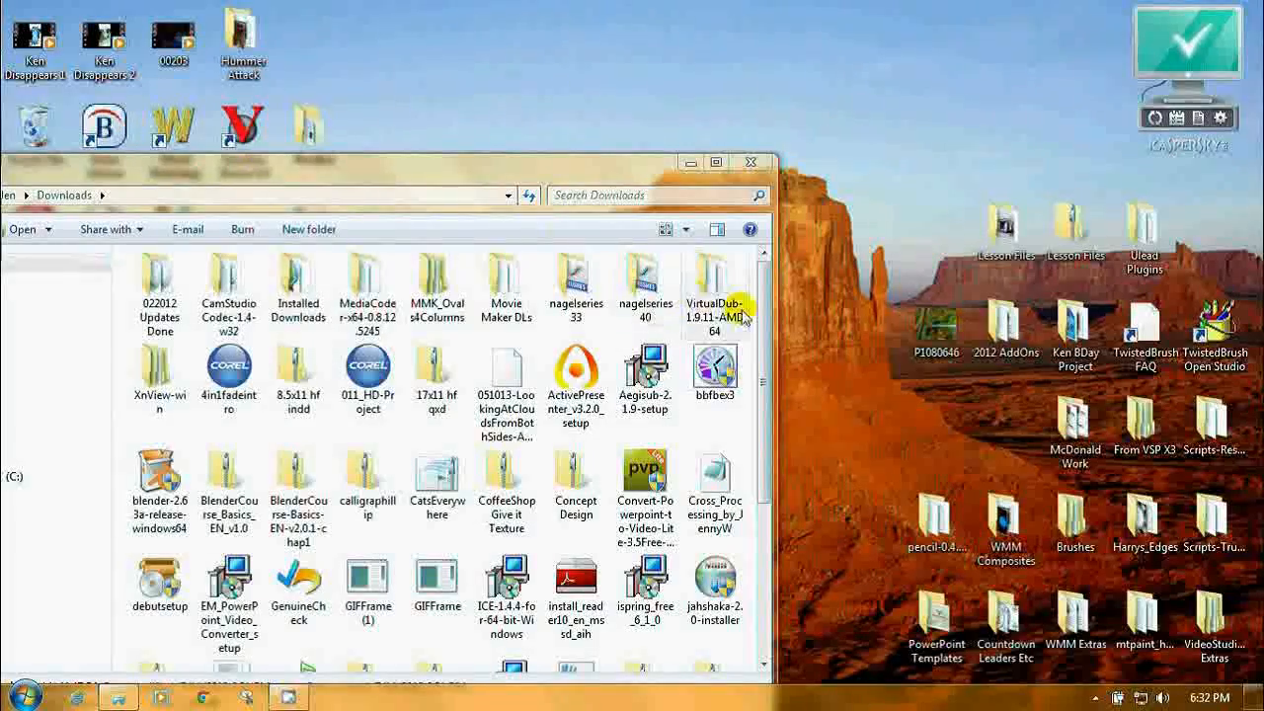
pyautogui.moveTo(715, 287); pyautogui.dragTo(953, 109)
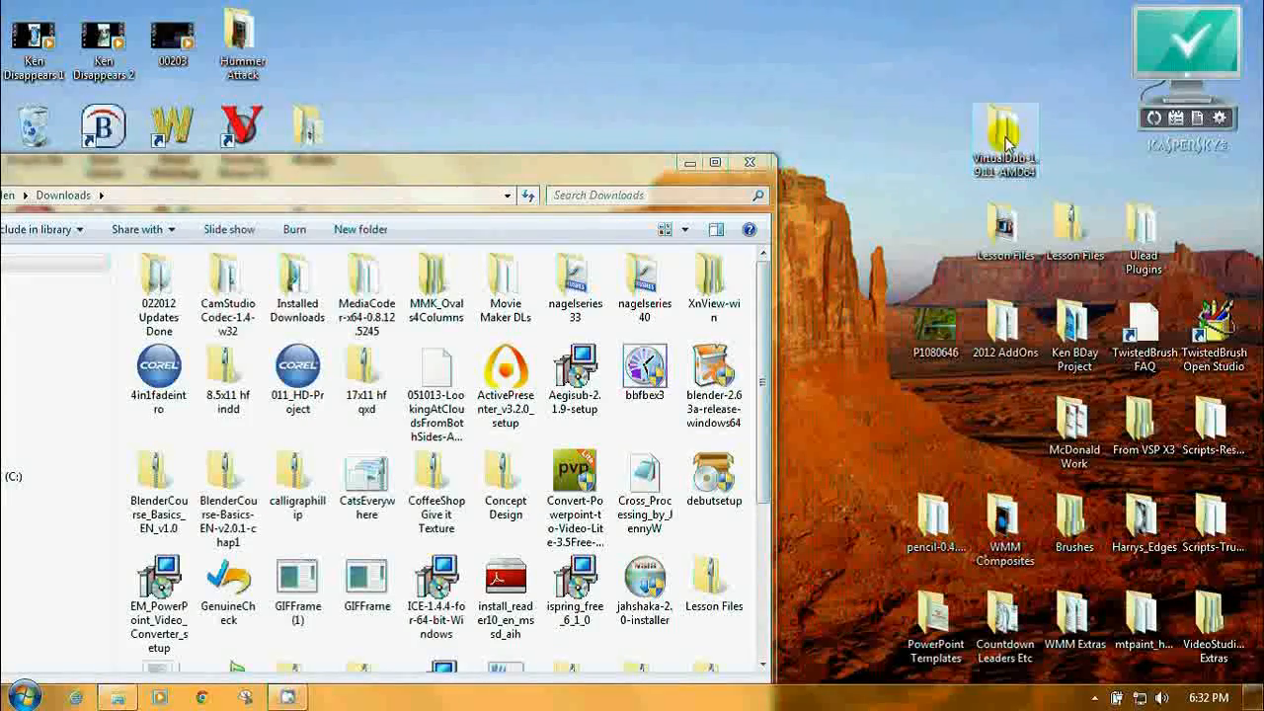
pyautogui.moveTo(750, 163)
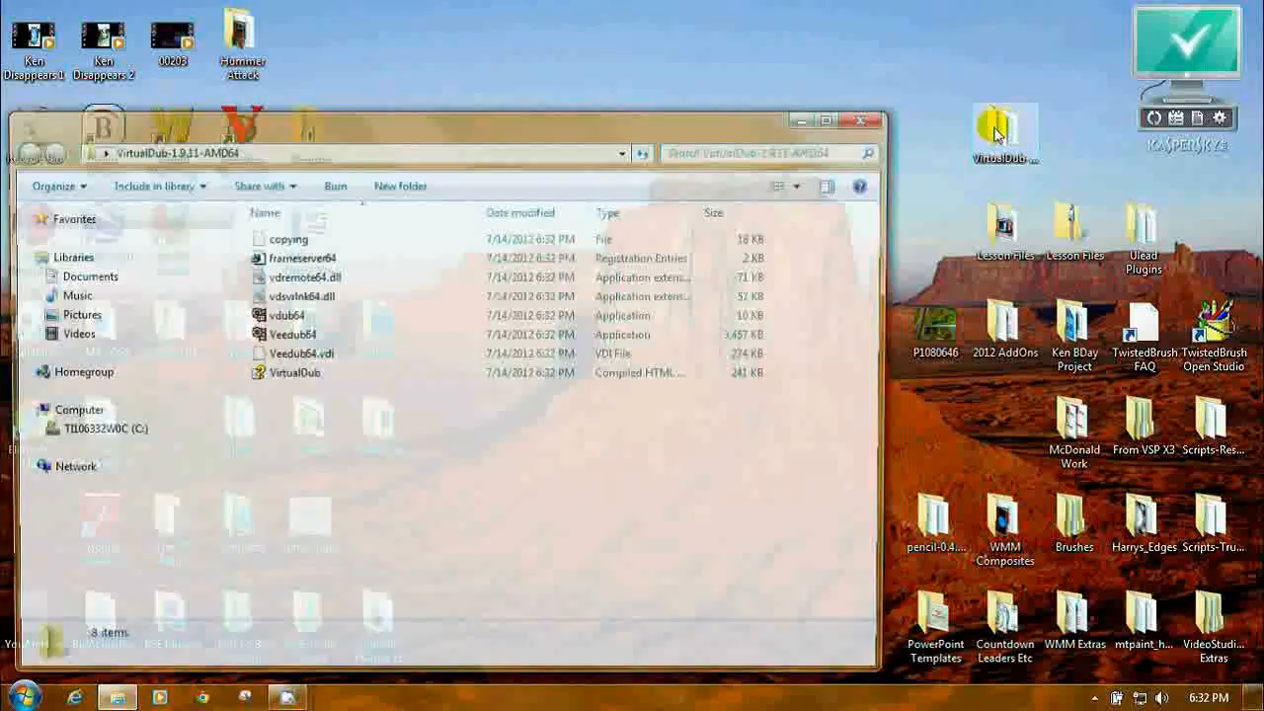
# - Open the desktop VirtualDub folder, switch to Large Icons, and select Veedub64
pyautogui.click(293, 373)
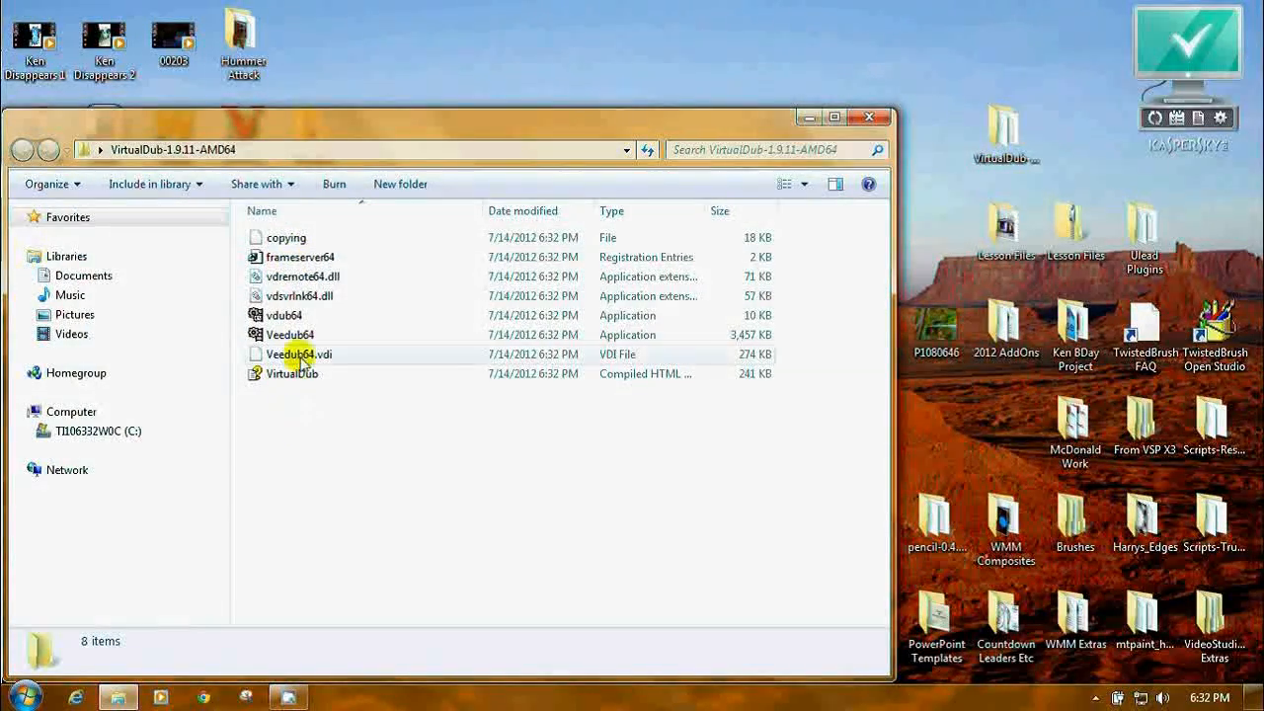
pyautogui.moveTo(286, 315)
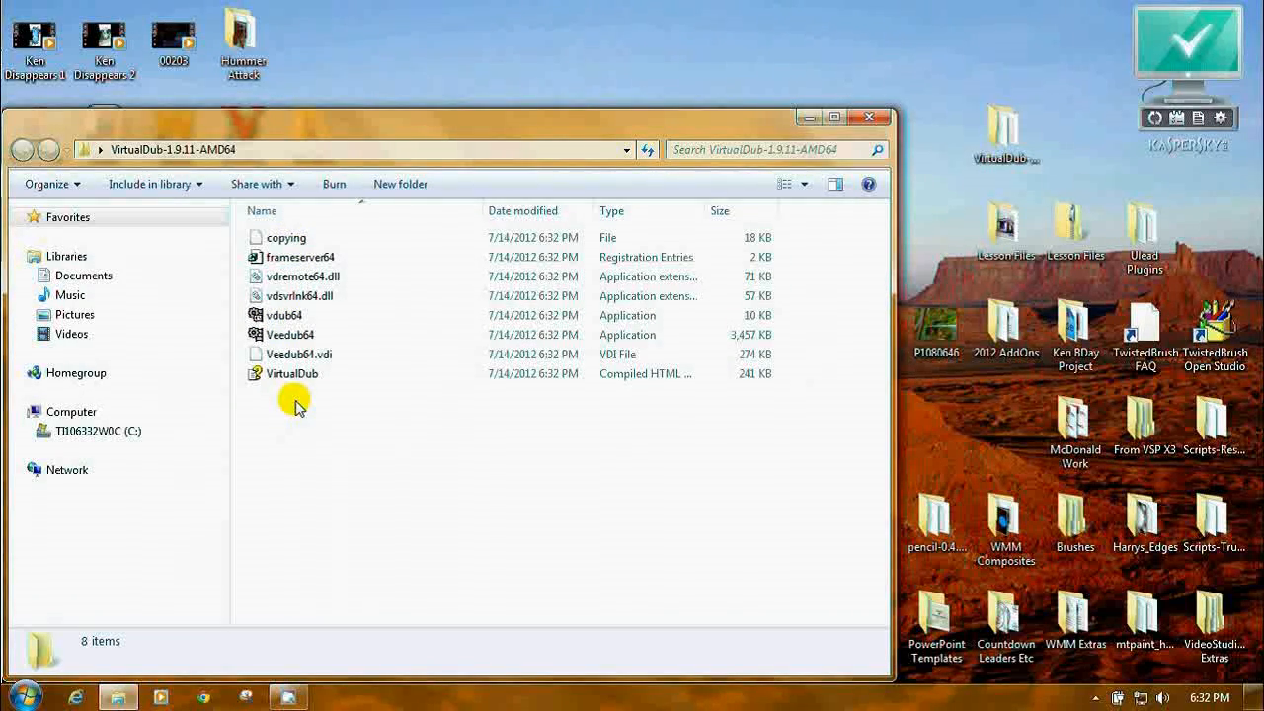
pyautogui.click(291, 335)
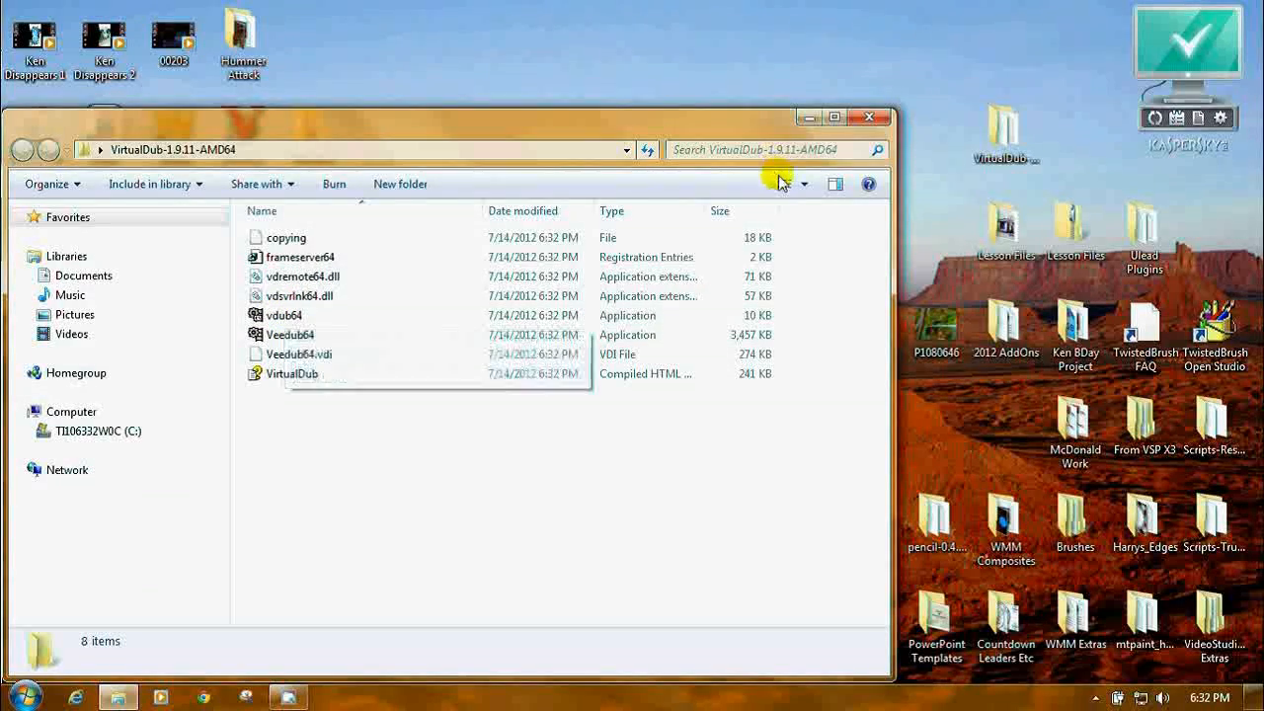
pyautogui.click(802, 184)
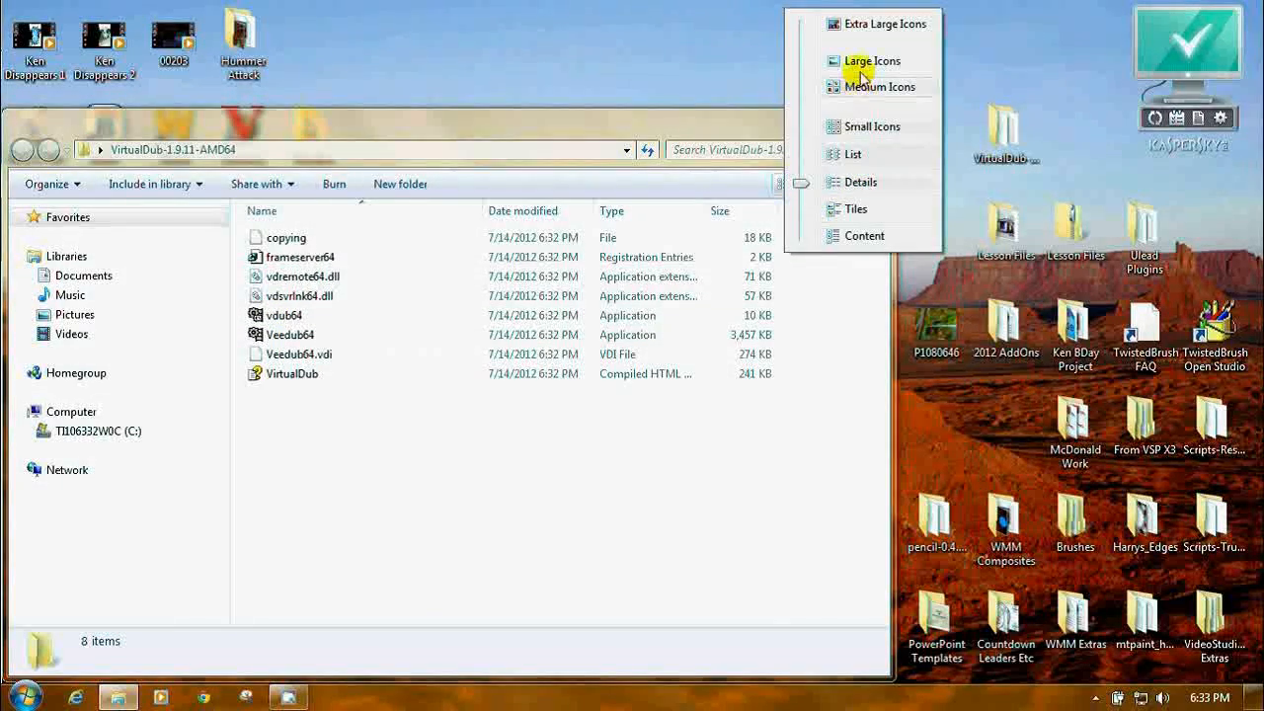
pyautogui.click(872, 60)
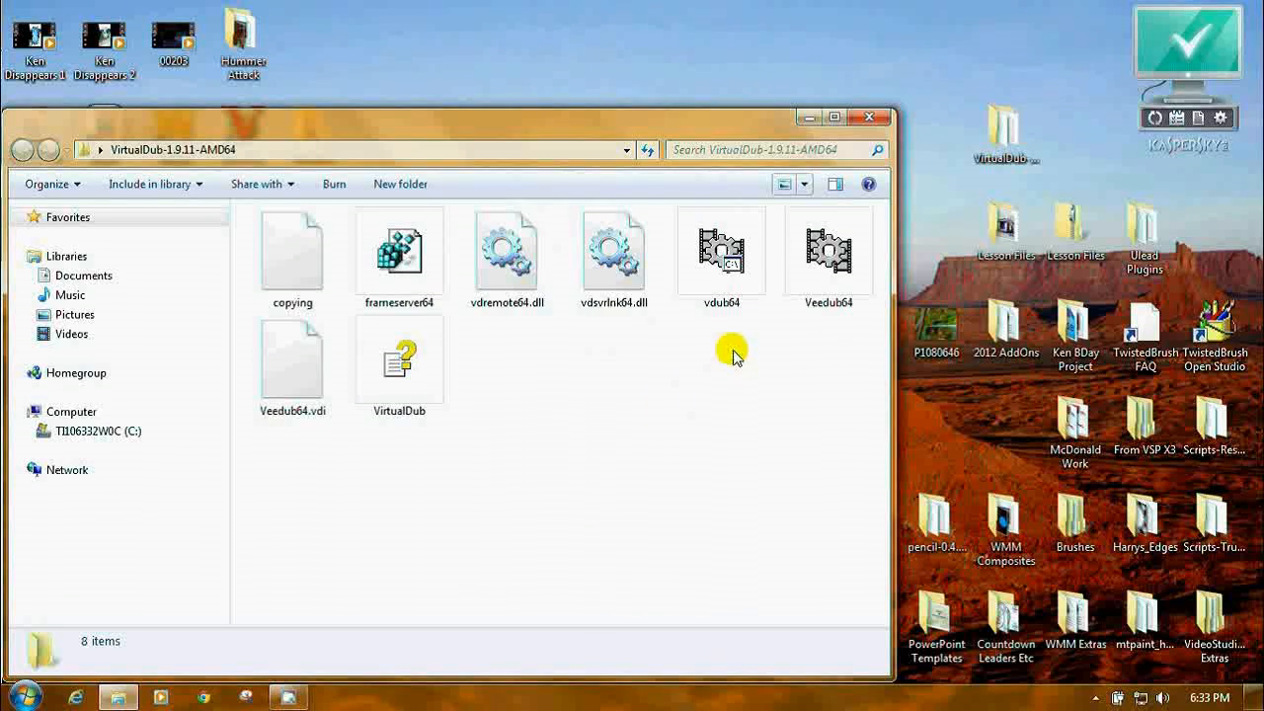
pyautogui.click(829, 251)
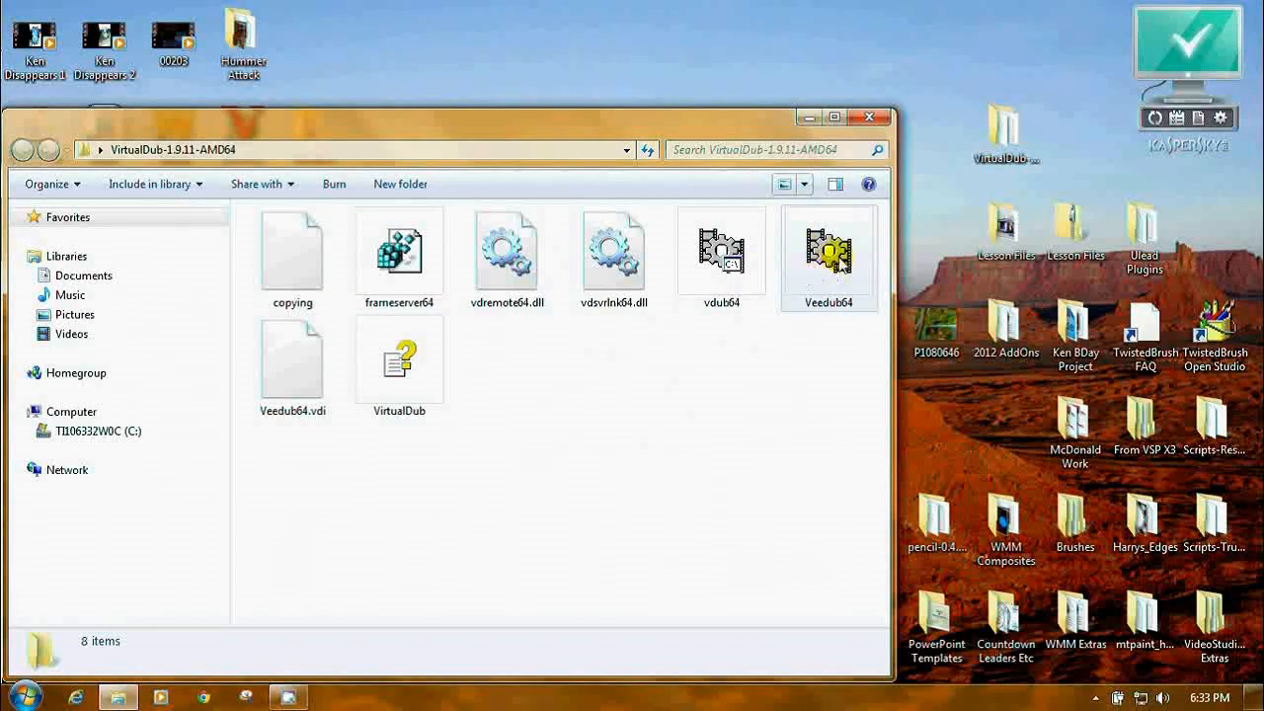
pyautogui.moveTo(827, 247)
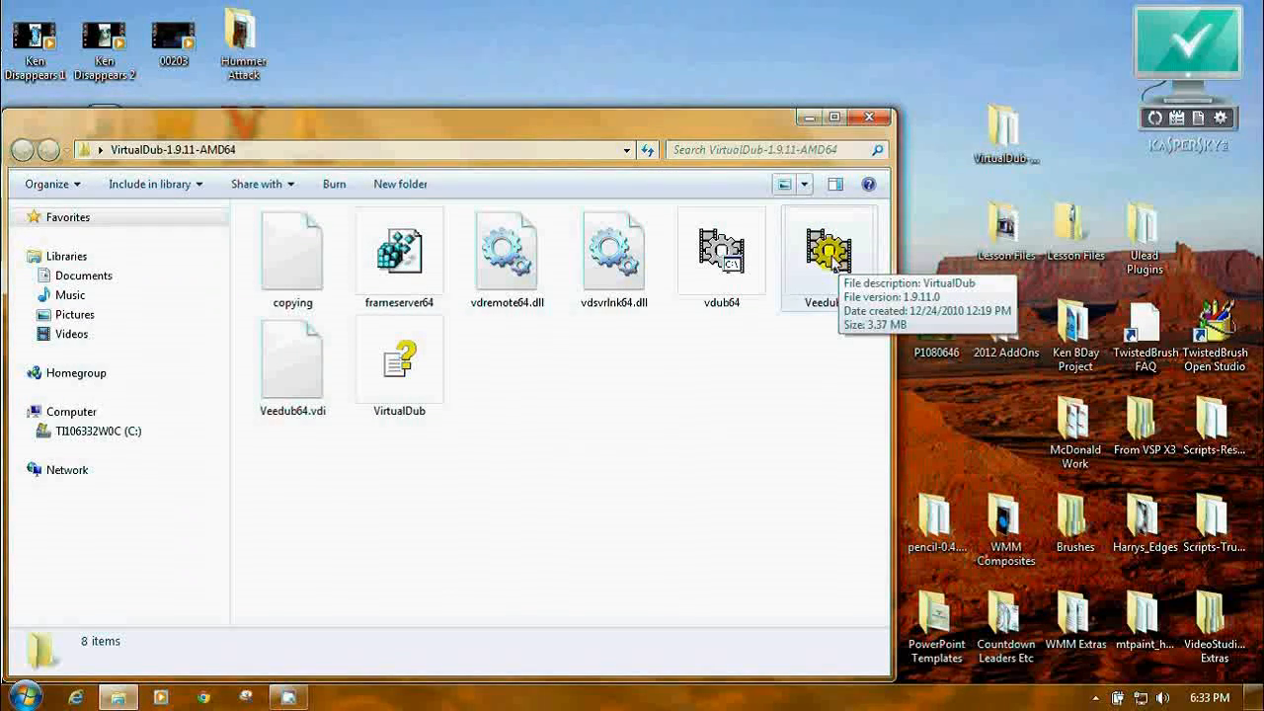
pyautogui.click(828, 252)
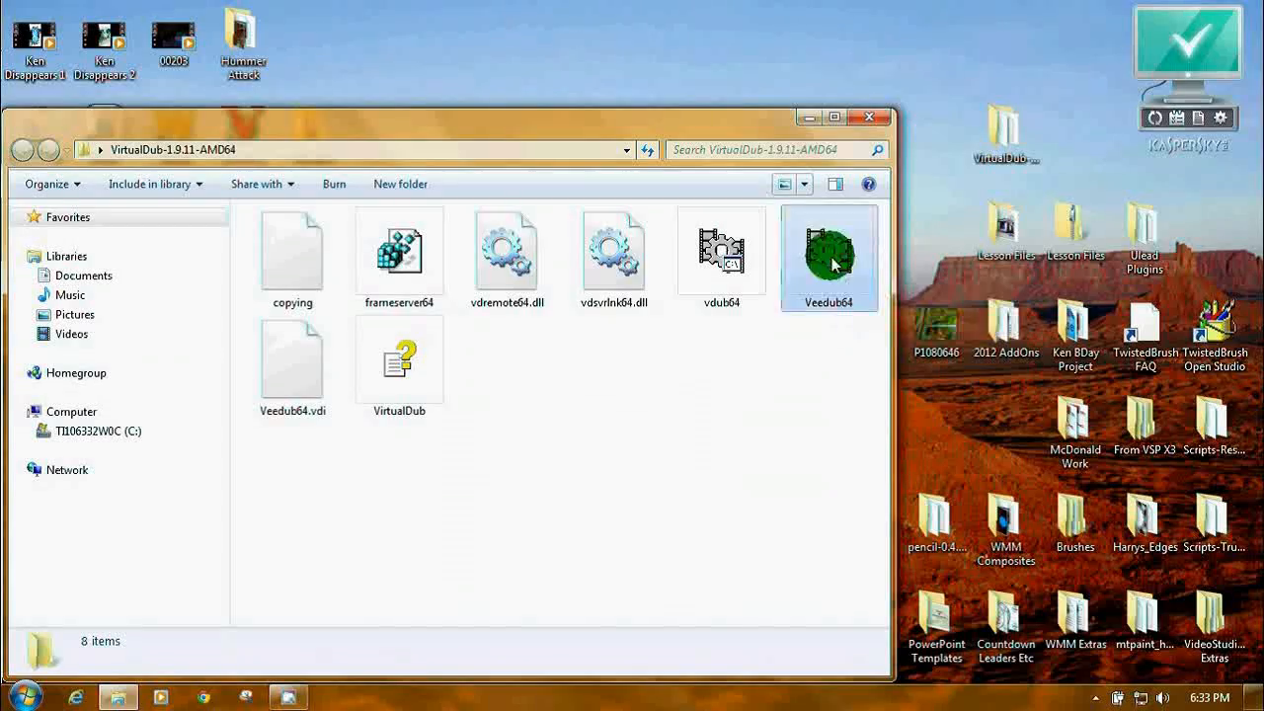
# - Launch Veedub64 and choose Run at the Open File security warning
pyautogui.doubleClick(829, 250)
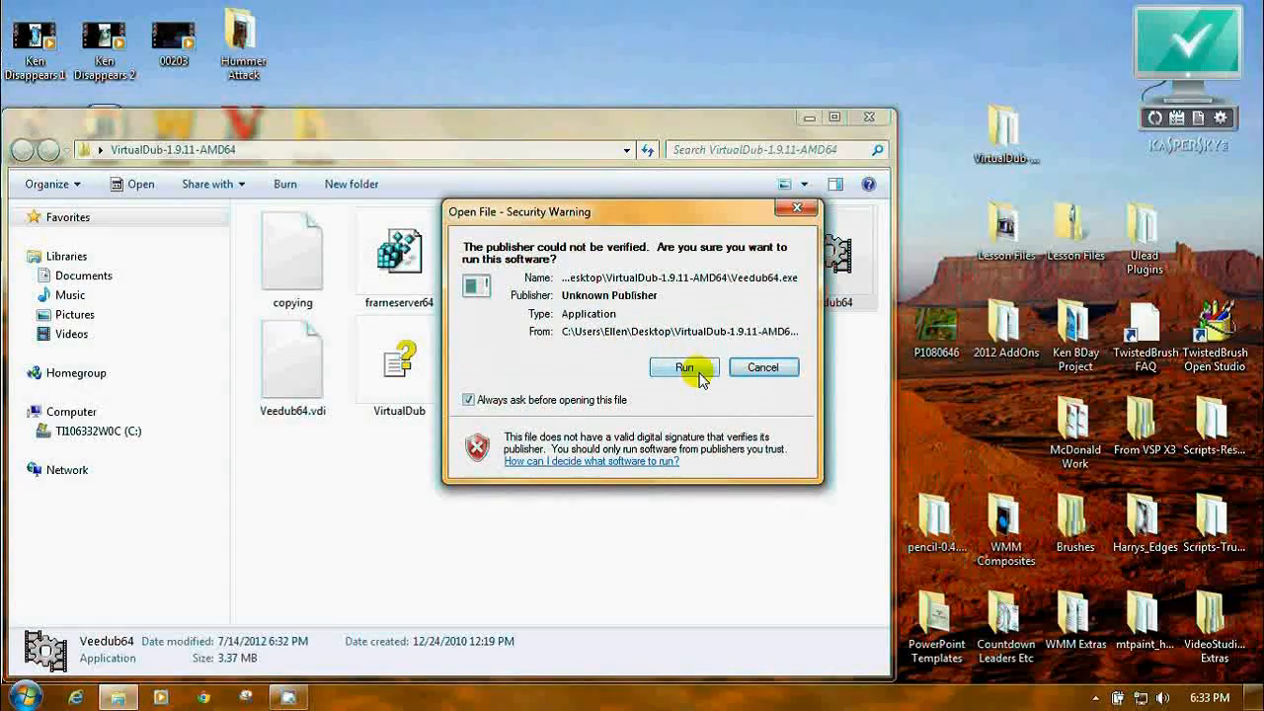
pyautogui.click(684, 367)
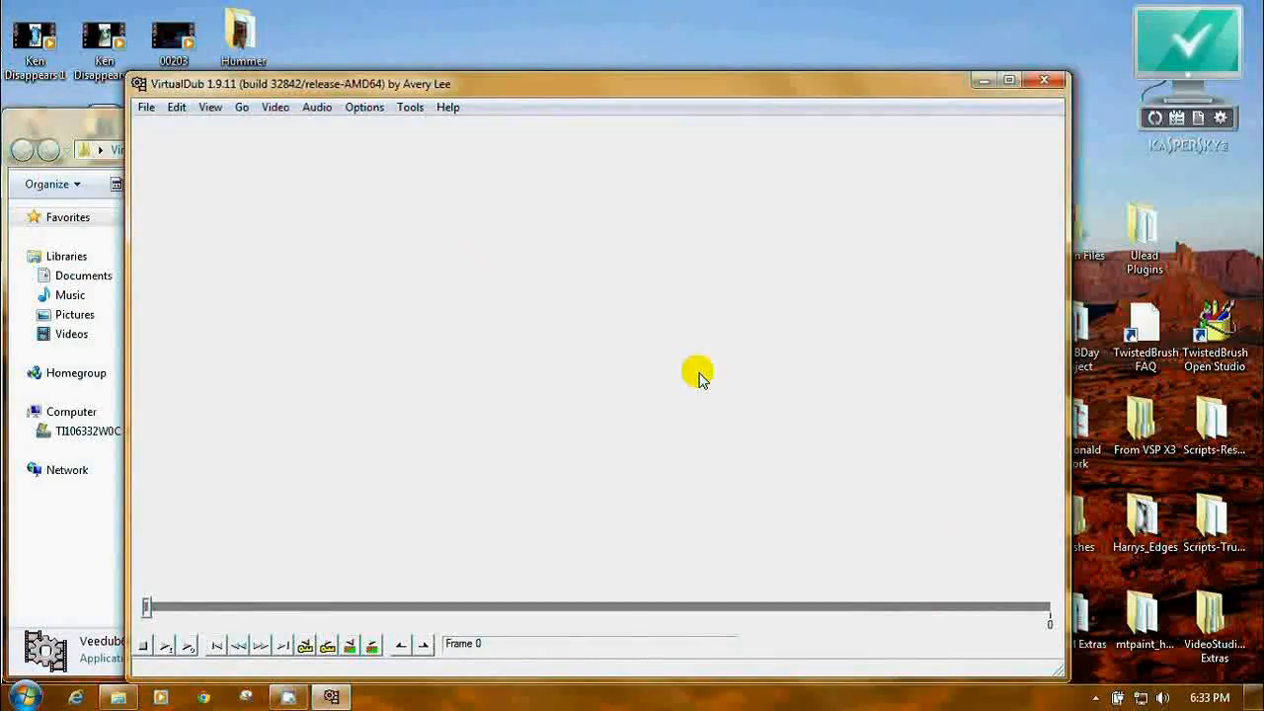
pyautogui.moveTo(773, 624)
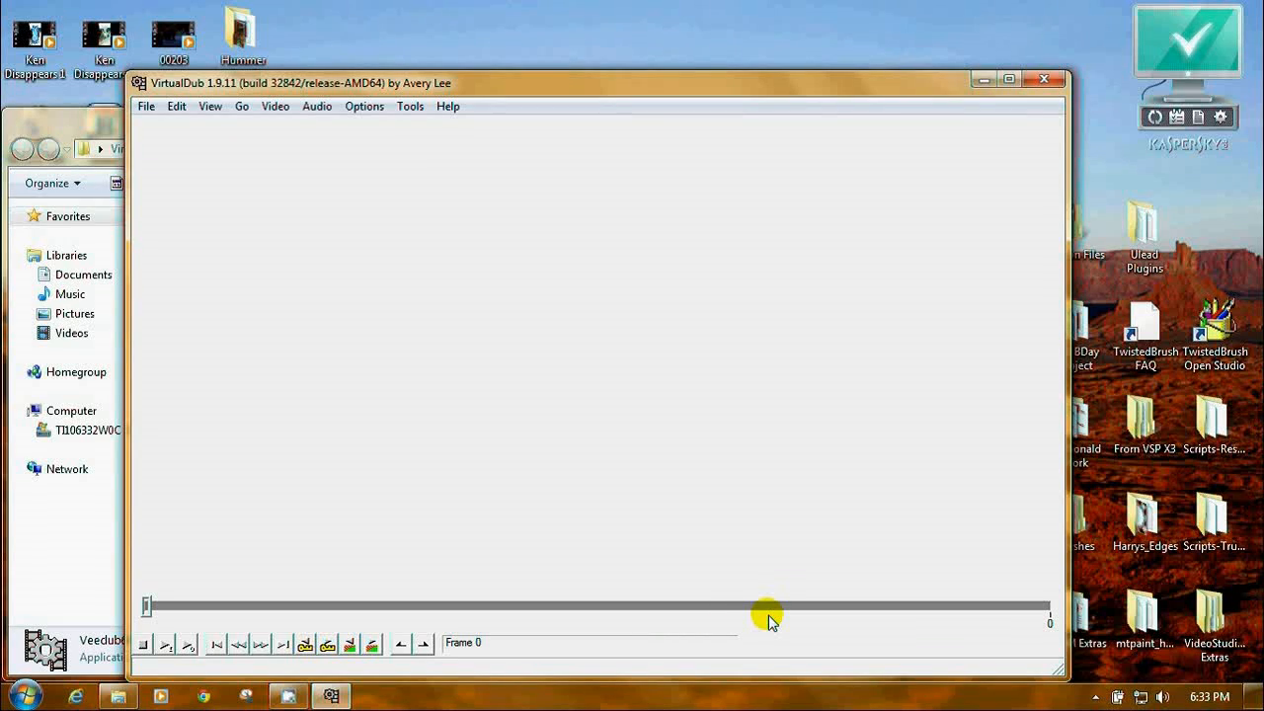
pyautogui.moveTo(256, 216)
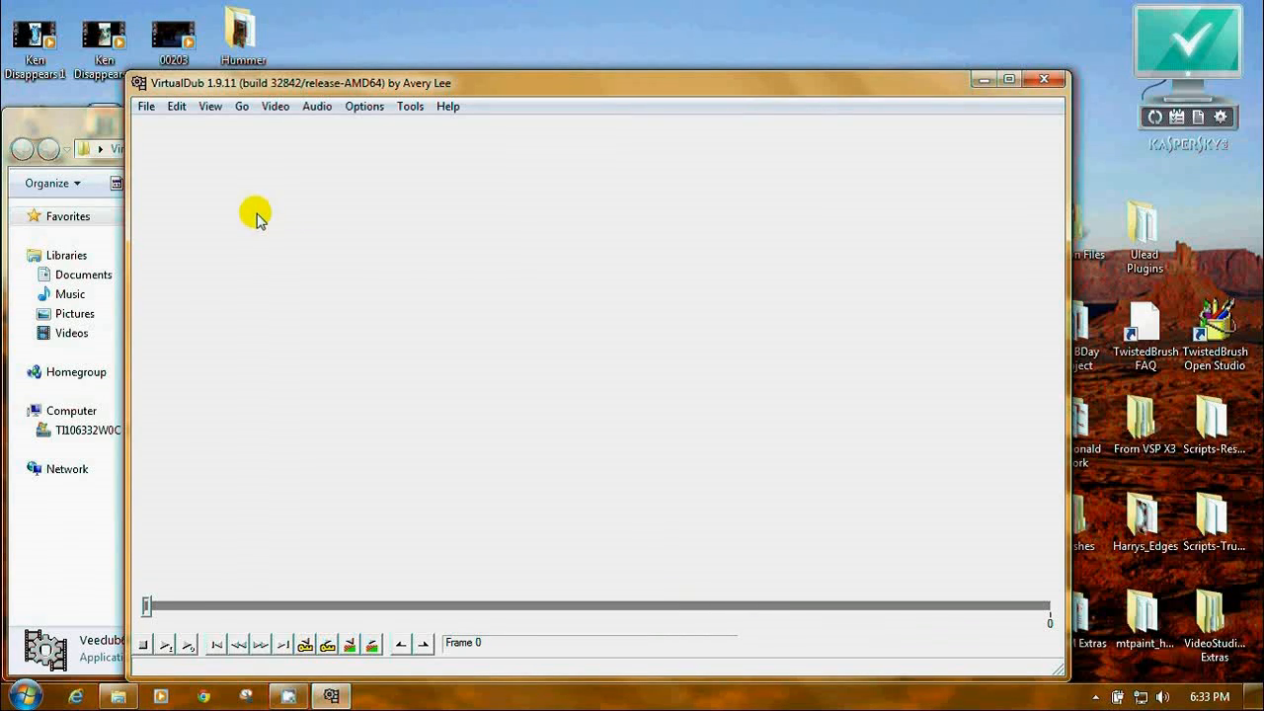
# - Open the 19 GIF from My Pictures in VirtualDub
pyautogui.click(146, 105)
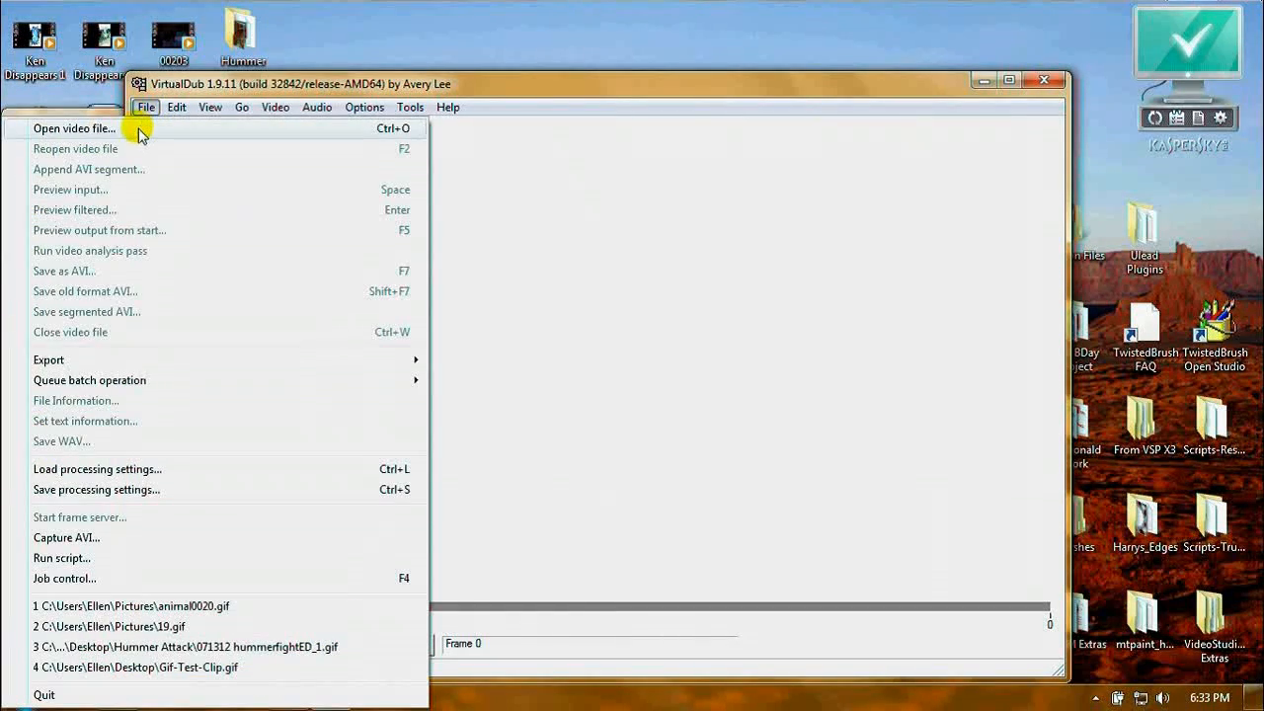
pyautogui.click(73, 128)
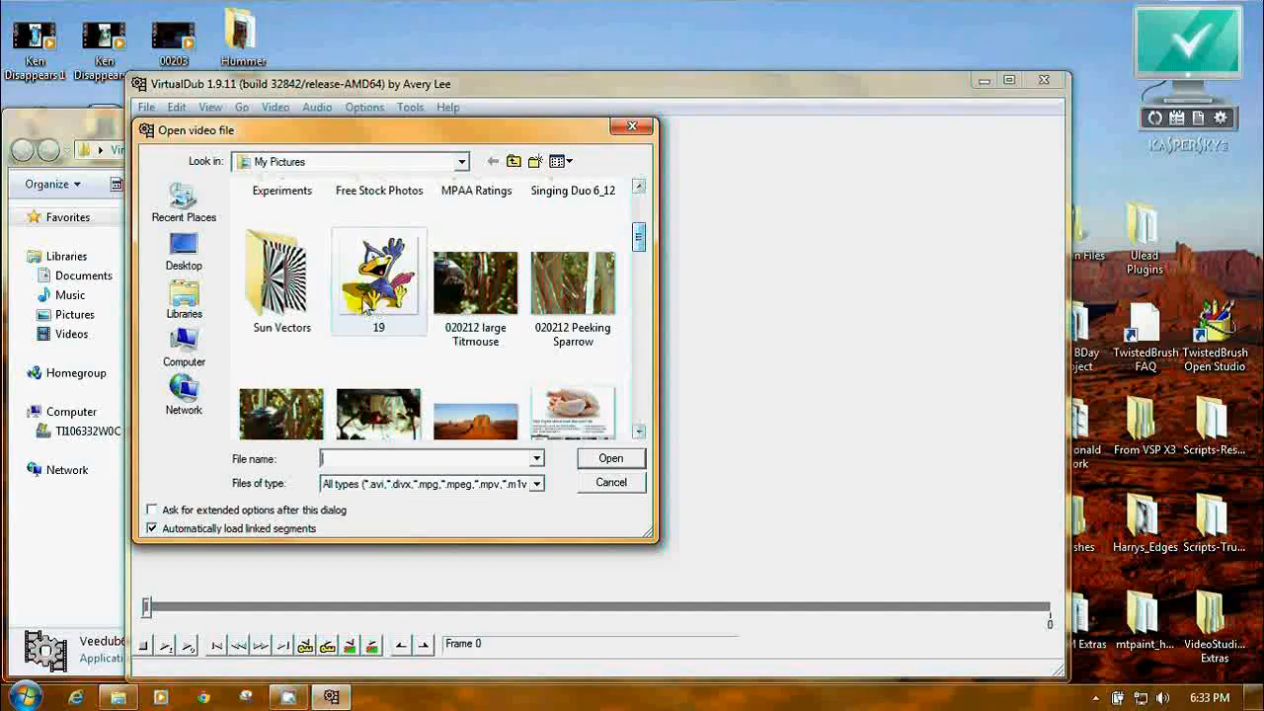
pyautogui.click(378, 281)
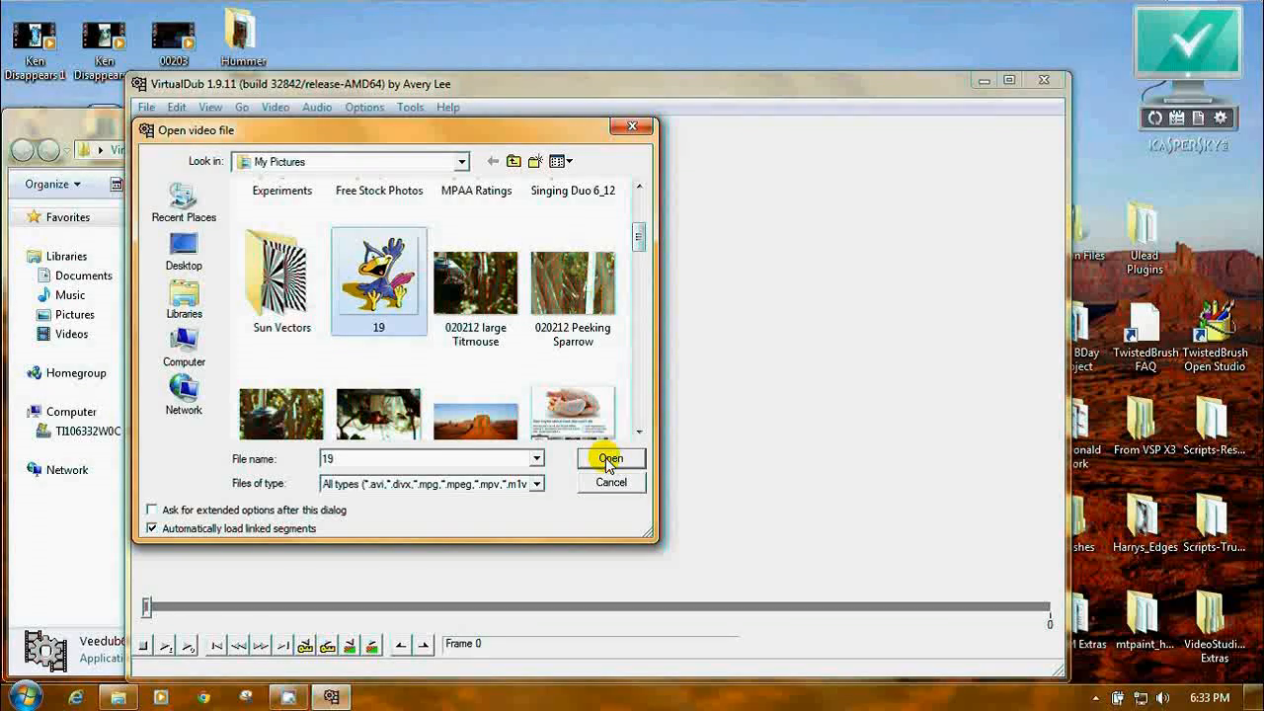
pyautogui.click(609, 458)
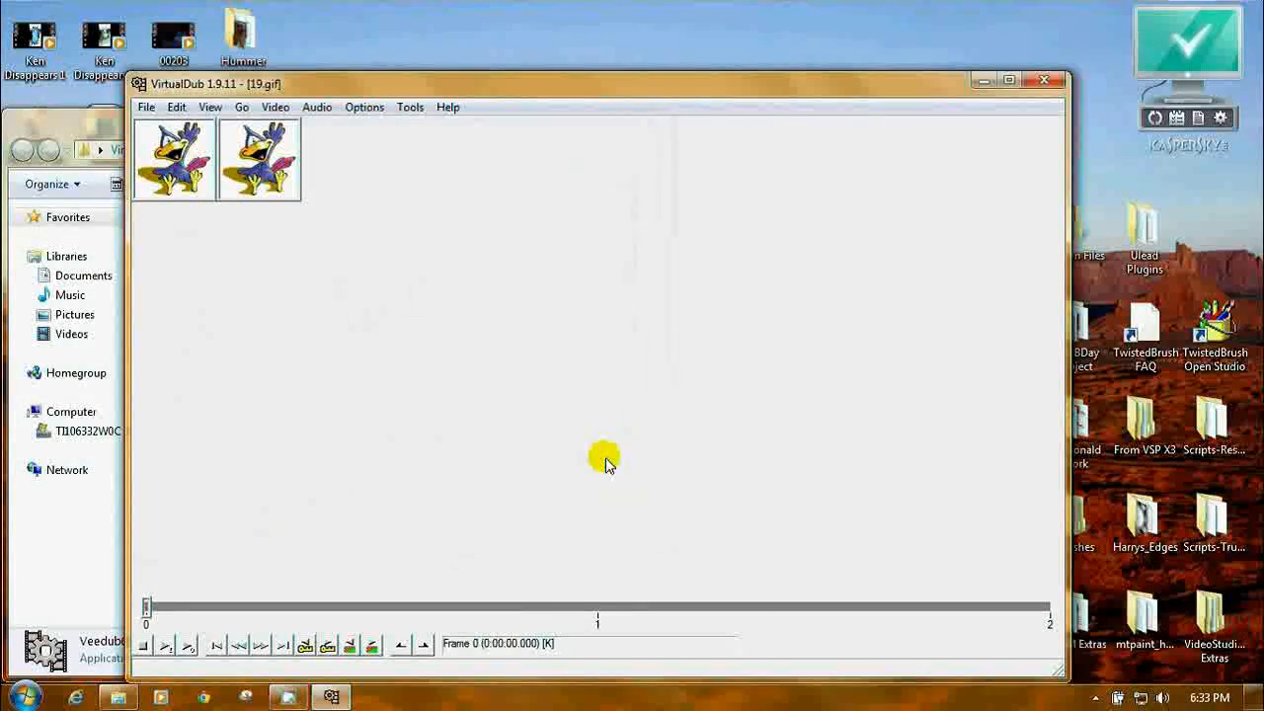
pyautogui.moveTo(145, 107)
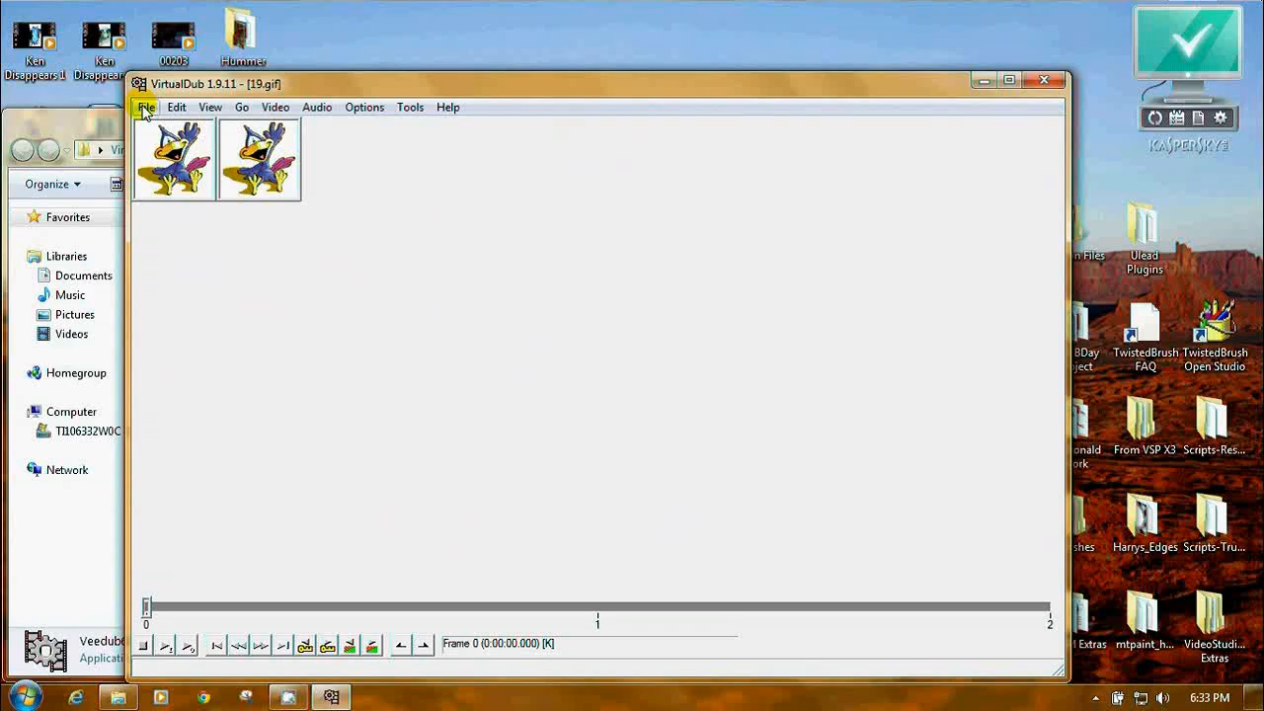
# - Save the clip as an AVI named 19 in the Pictures library
pyautogui.click(145, 107)
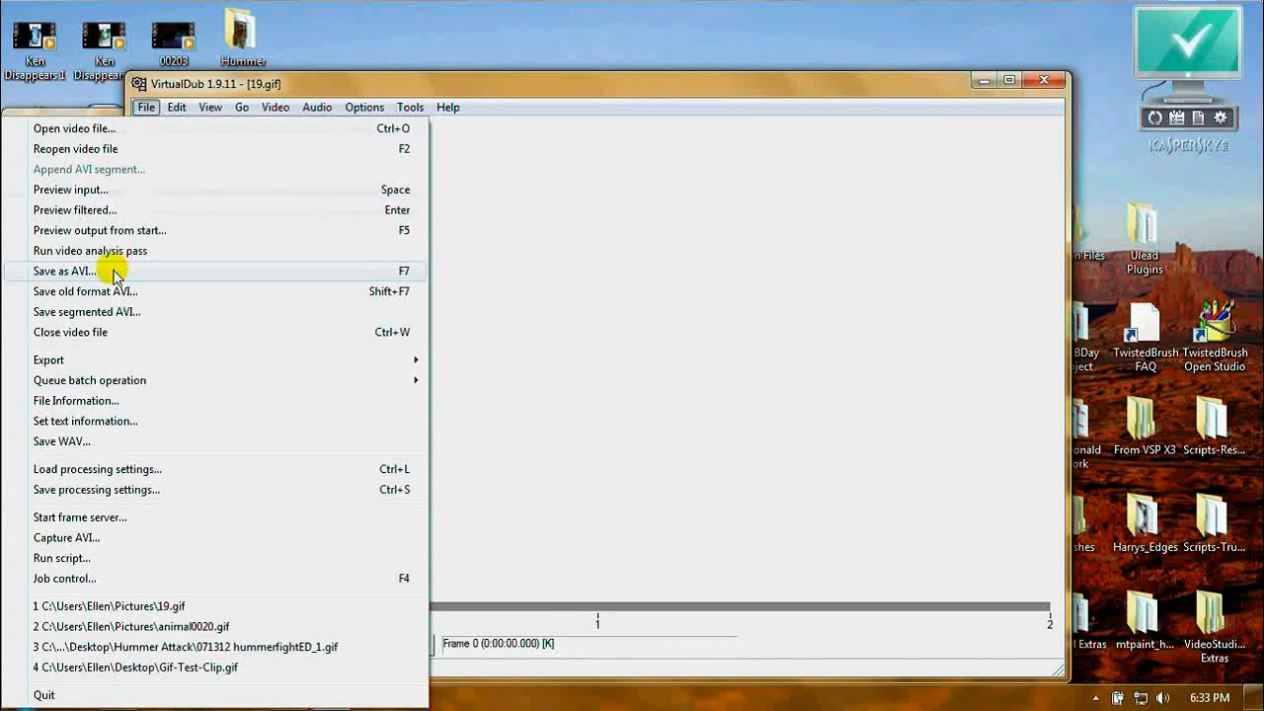
pyautogui.click(64, 271)
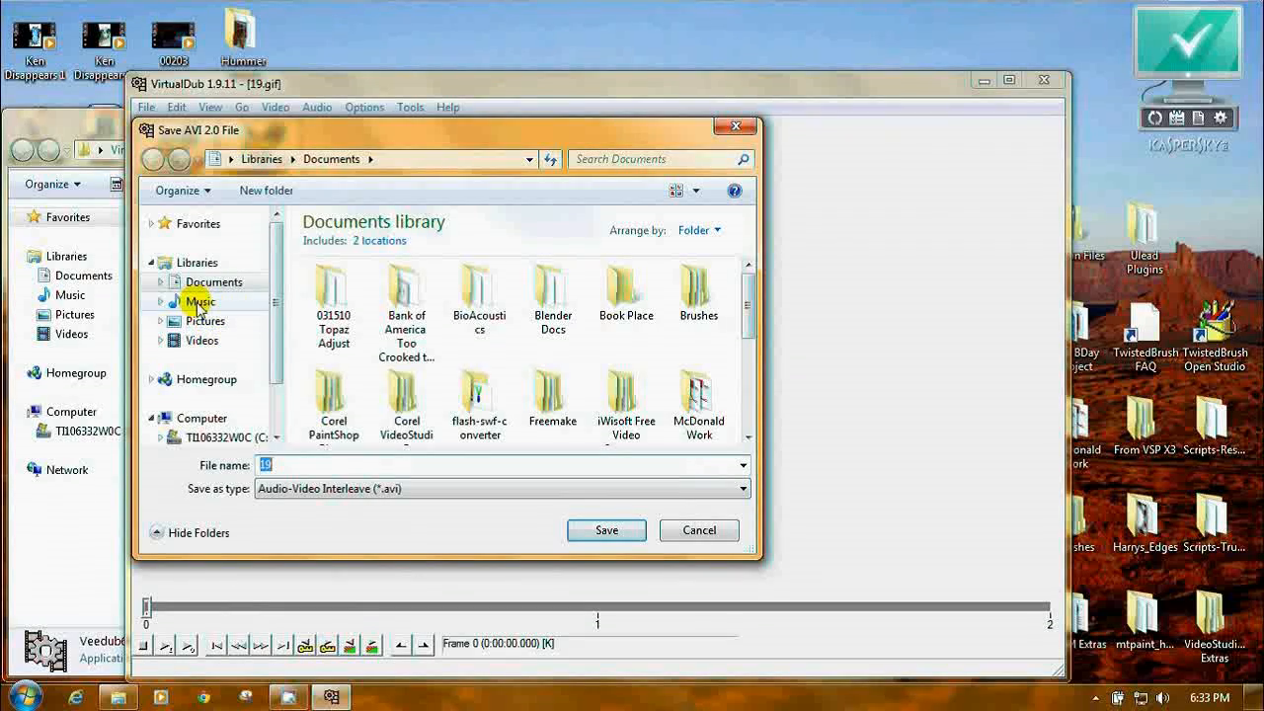
pyautogui.click(204, 320)
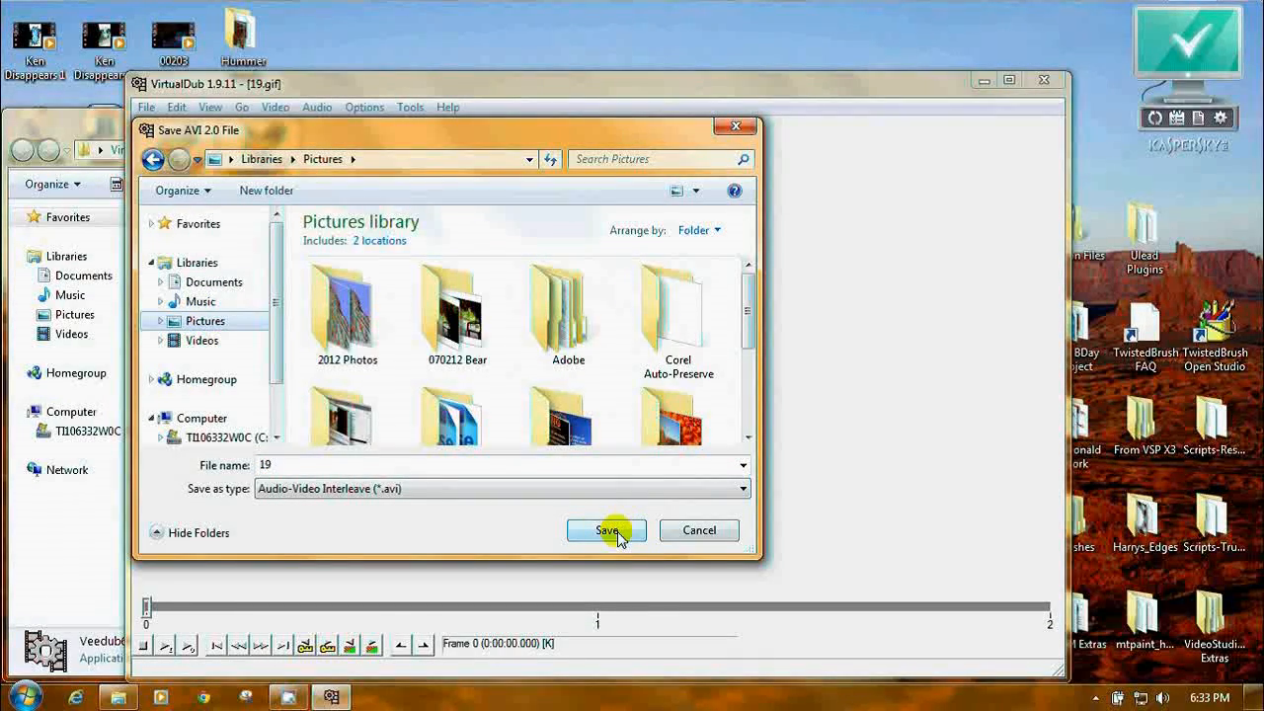
pyautogui.click(605, 530)
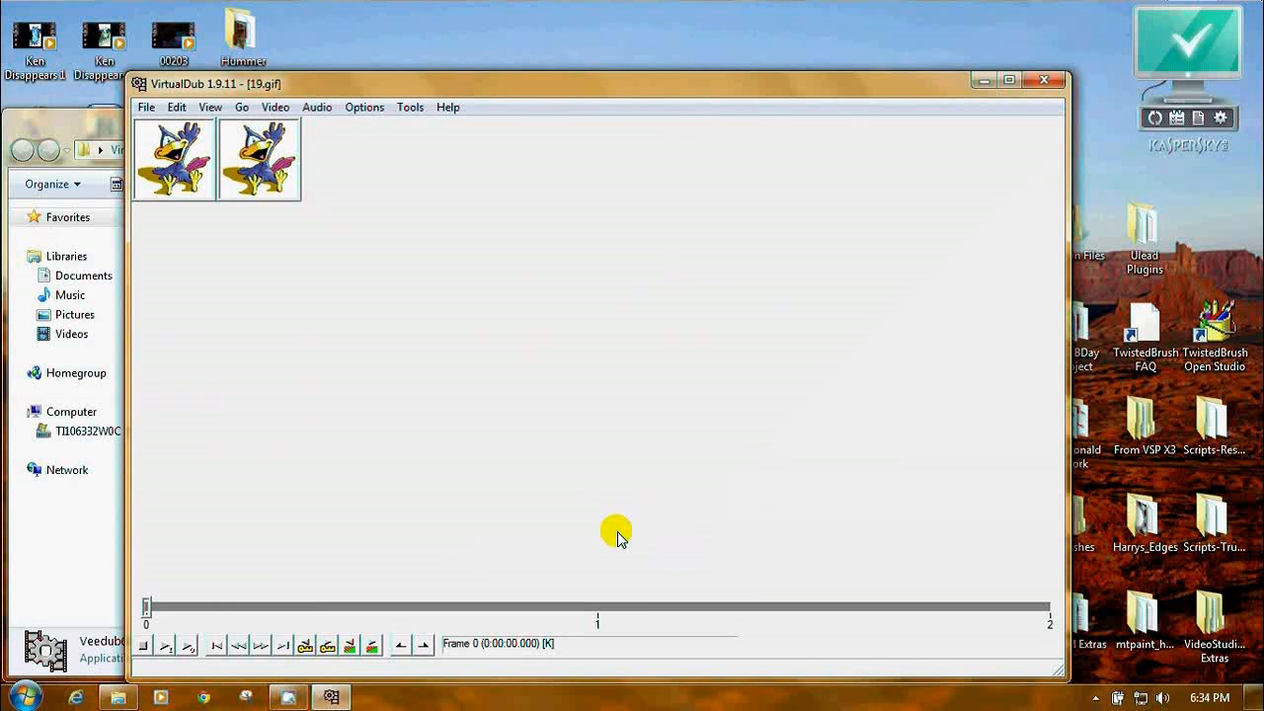
# - Open the animal0020 GIF in VirtualDub
pyautogui.click(146, 107)
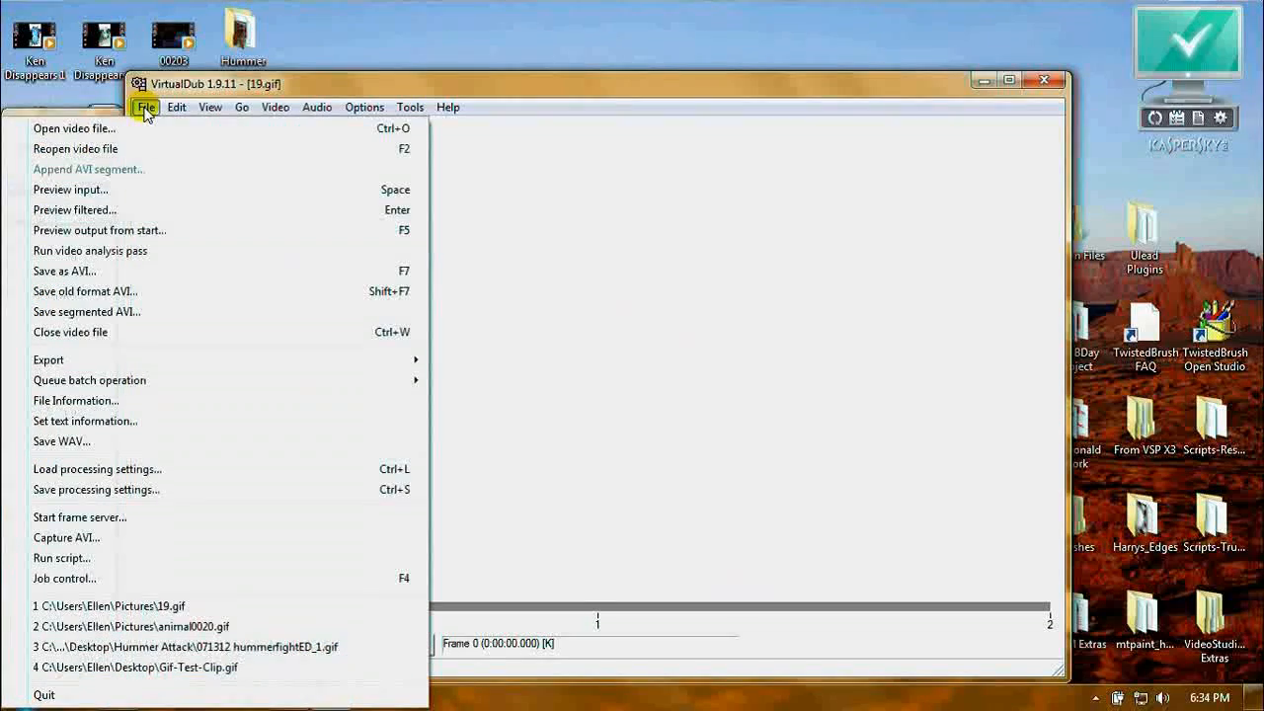
pyautogui.moveTo(71, 331)
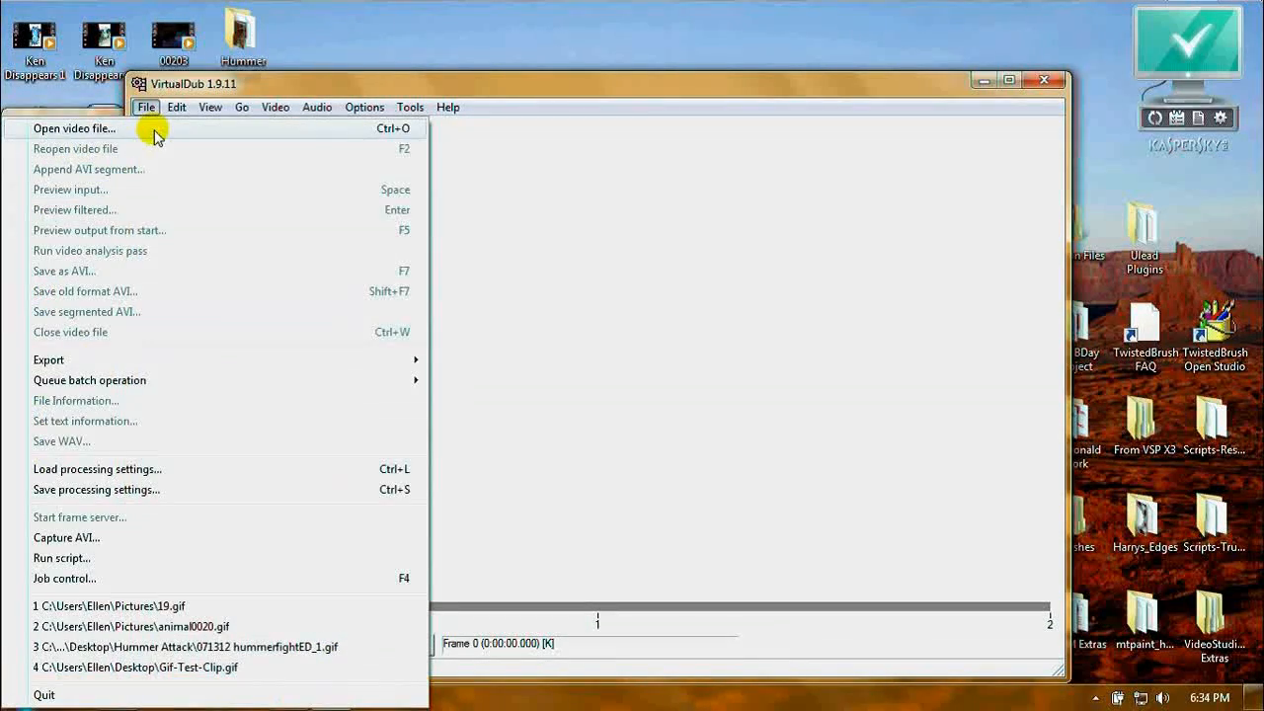
pyautogui.click(74, 128)
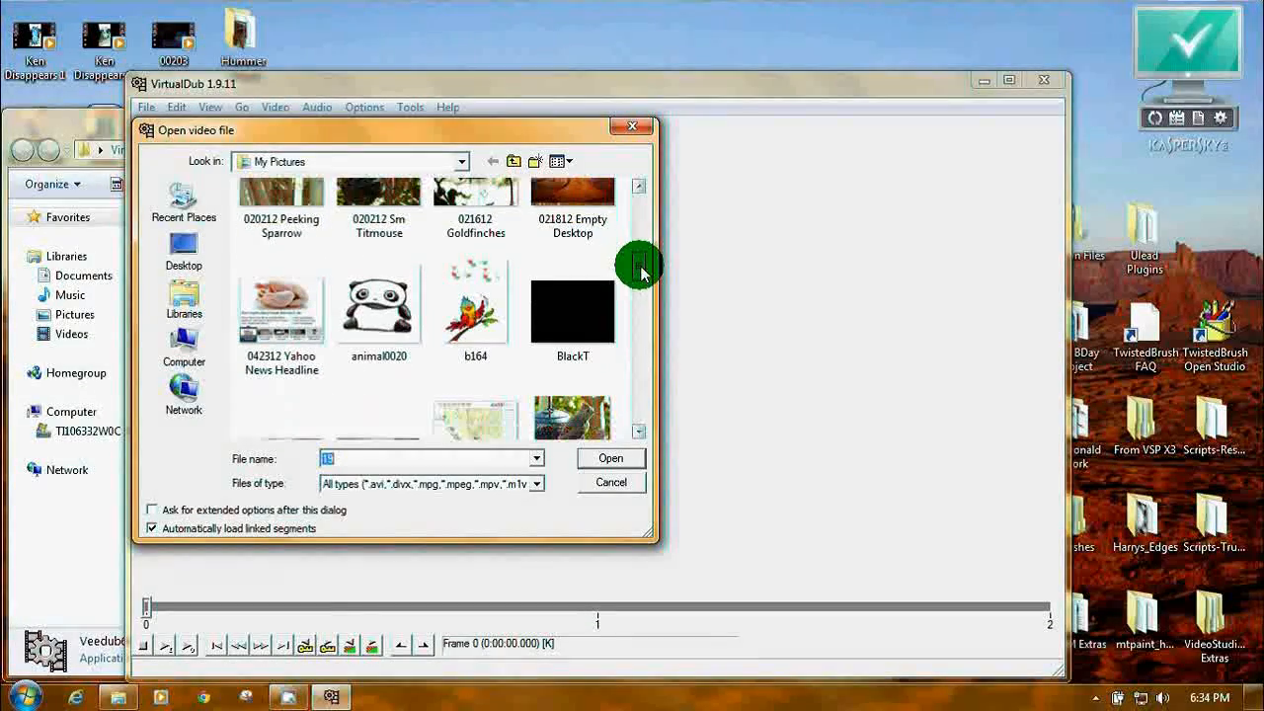
pyautogui.moveTo(378, 306)
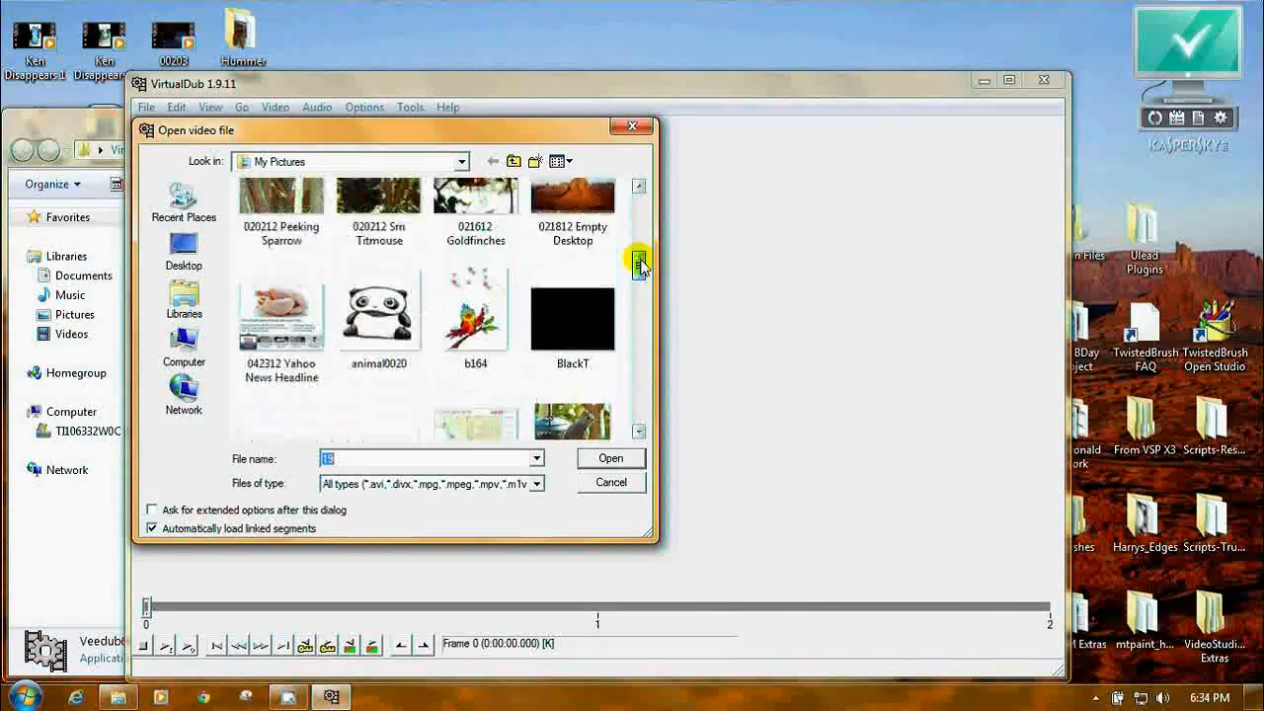
pyautogui.click(378, 370)
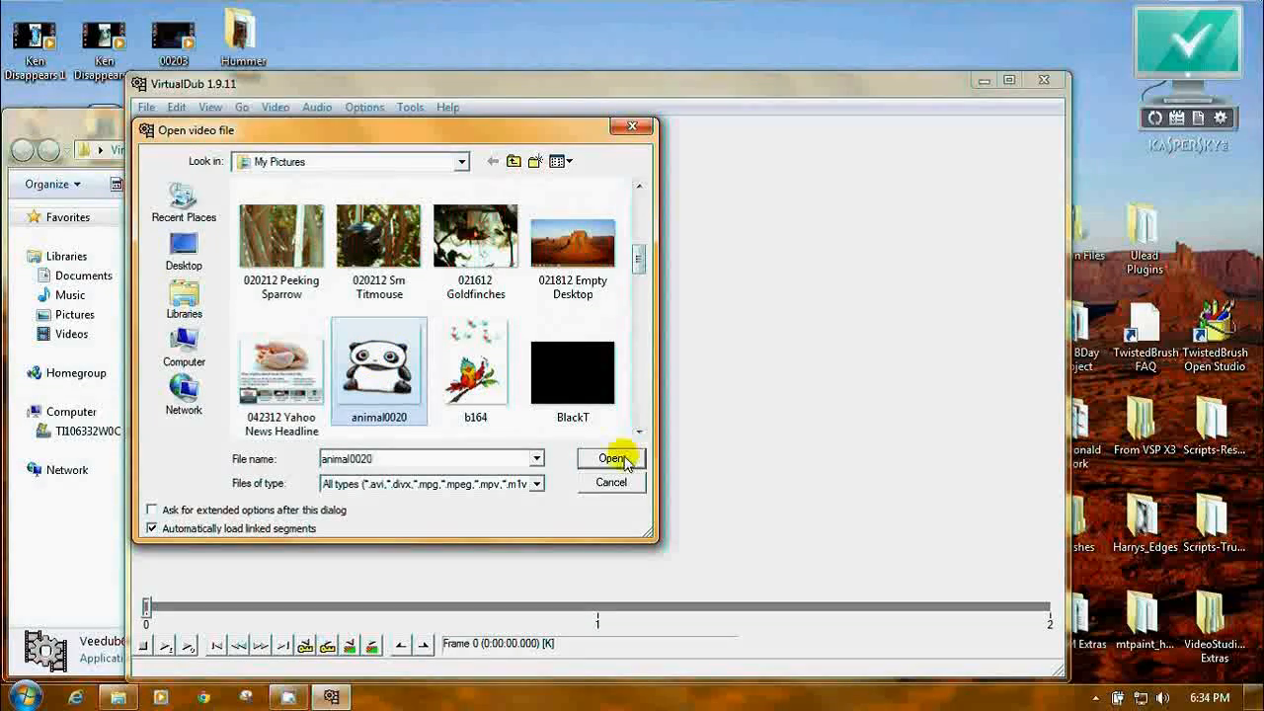
pyautogui.click(610, 458)
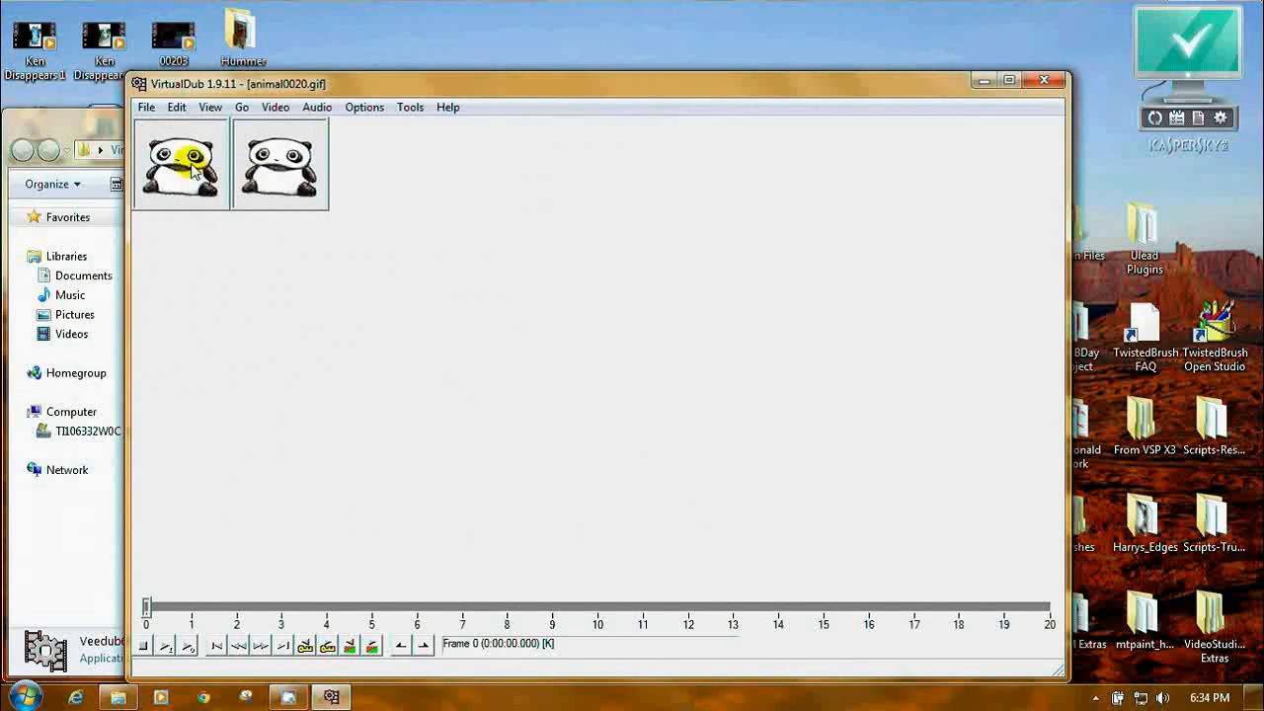
# - Save animal0020 as an AVI in Pictures, then close the video file
pyautogui.click(145, 106)
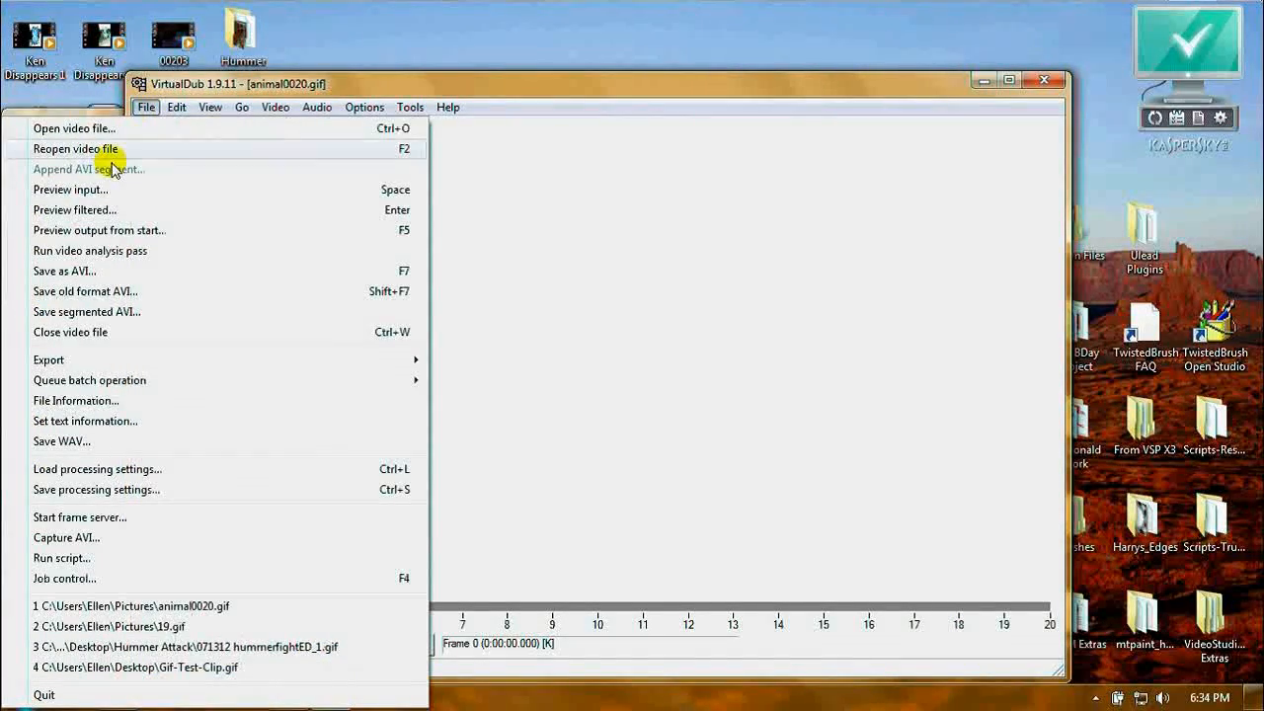
pyautogui.click(64, 270)
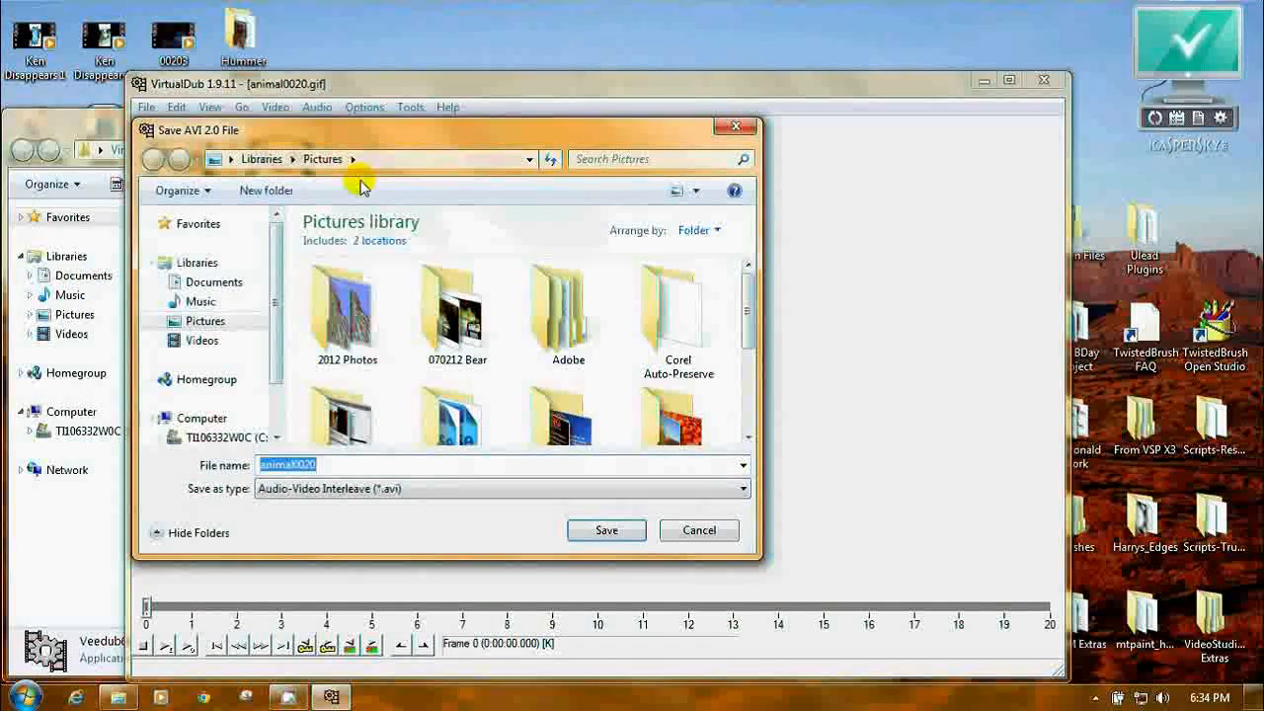
pyautogui.moveTo(605, 530)
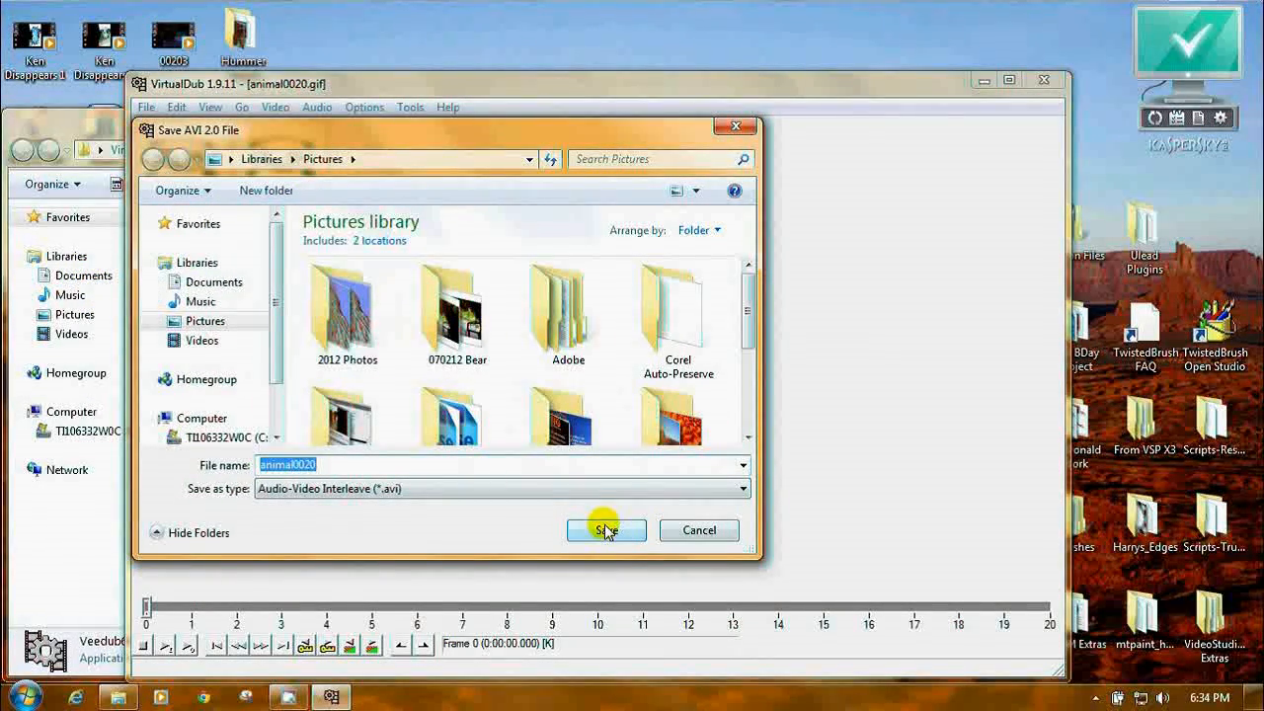
pyautogui.click(605, 530)
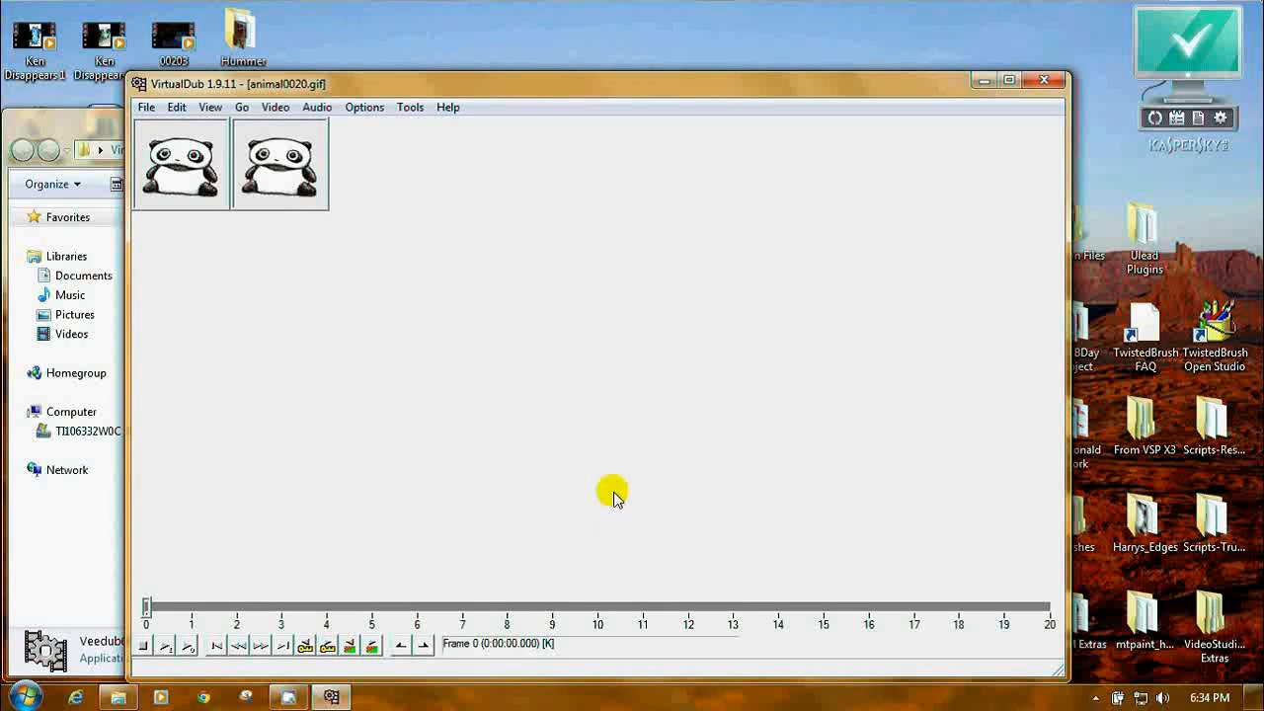
pyautogui.moveTo(210, 107)
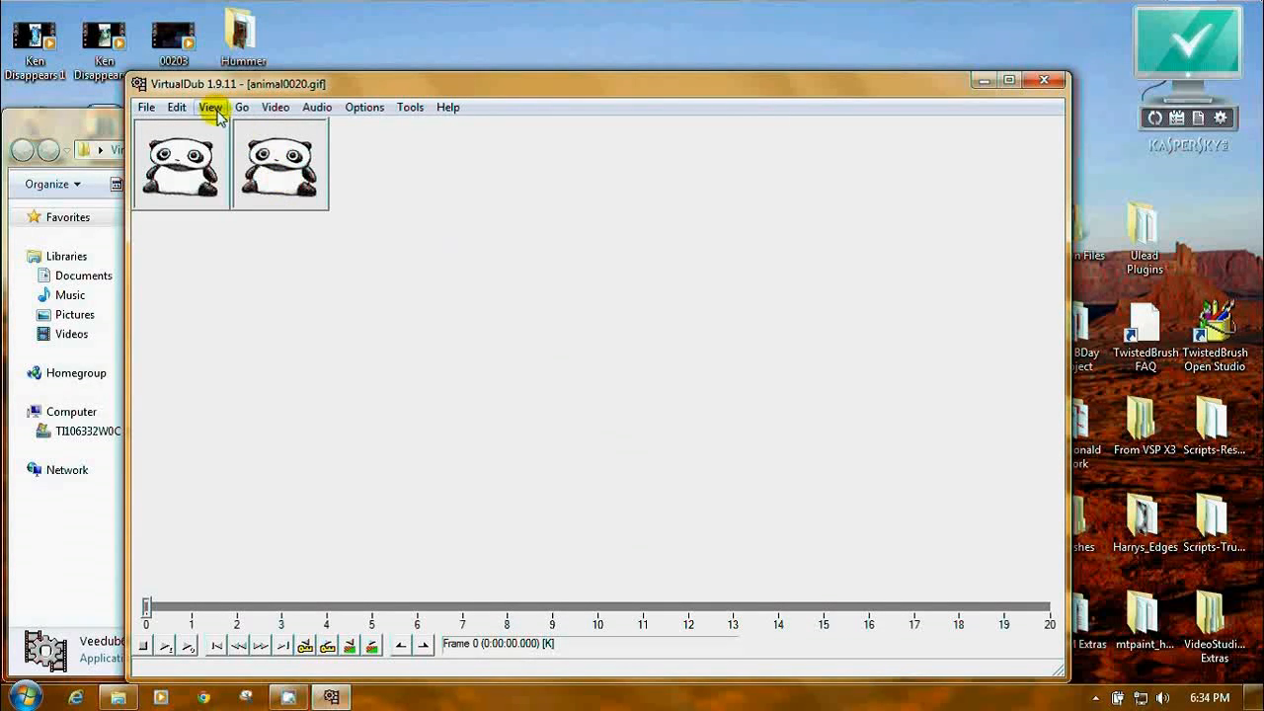
pyautogui.moveTo(146, 106)
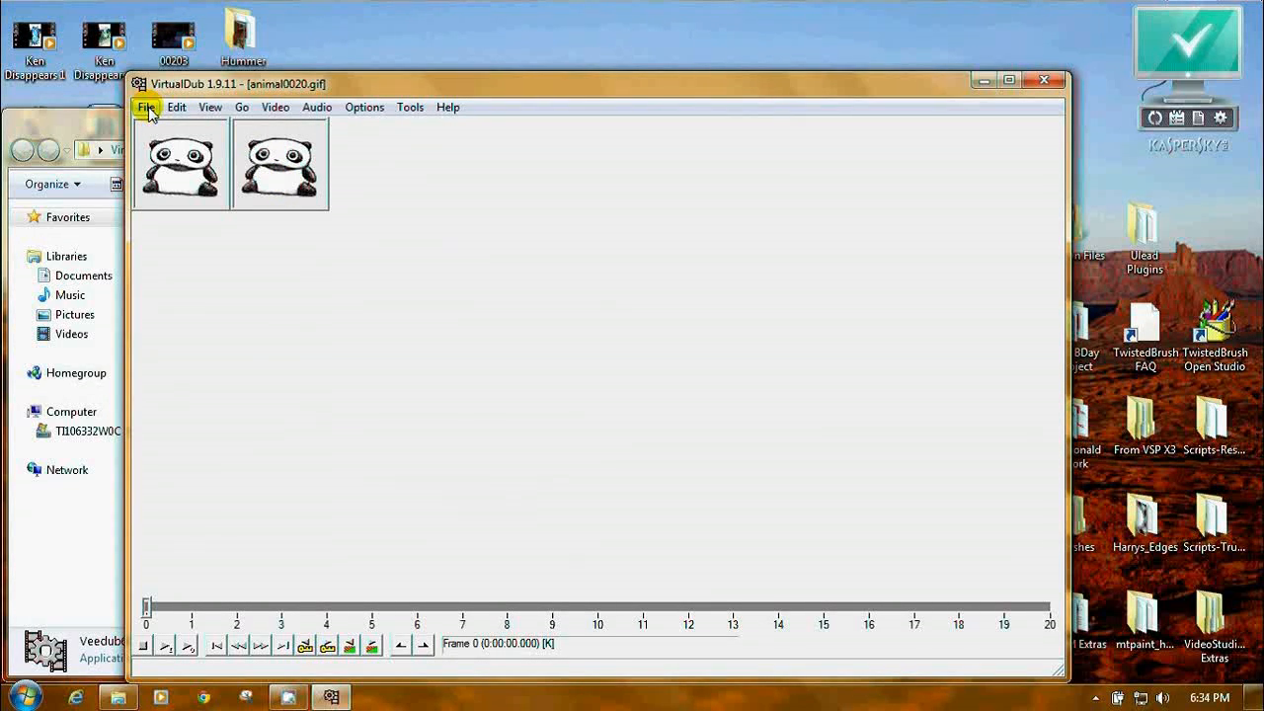
pyautogui.click(146, 107)
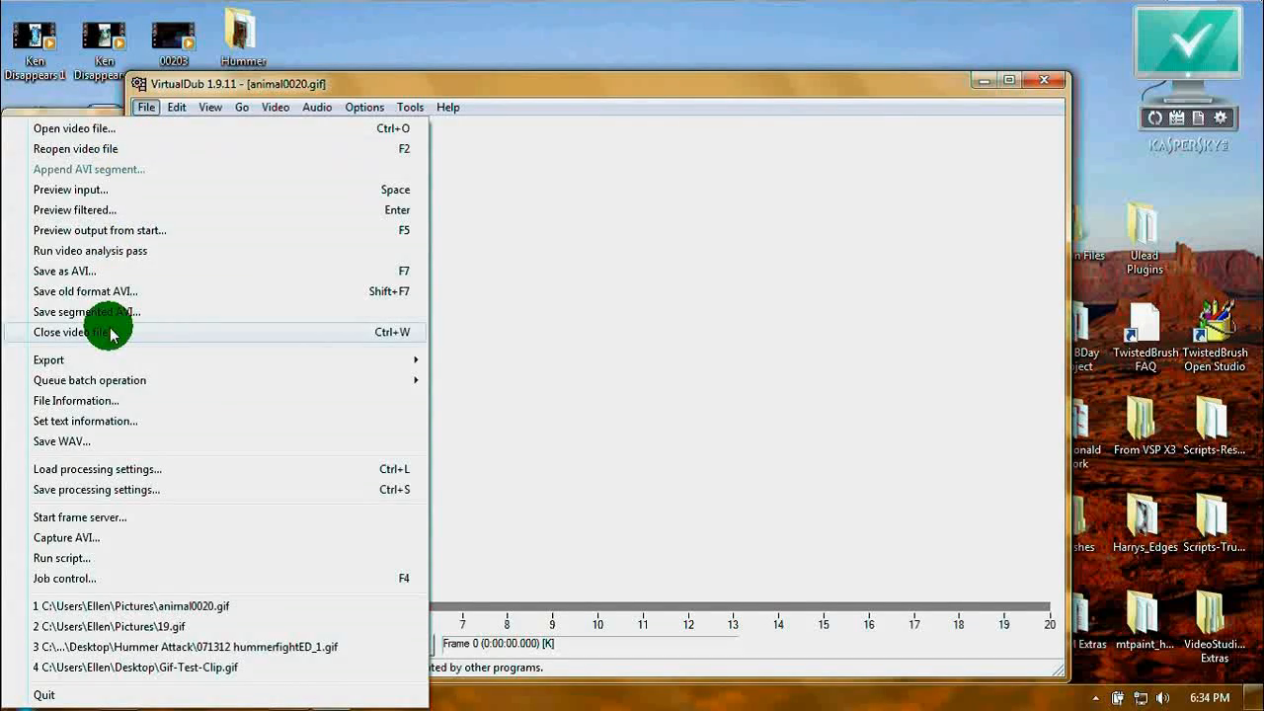
pyautogui.click(72, 332)
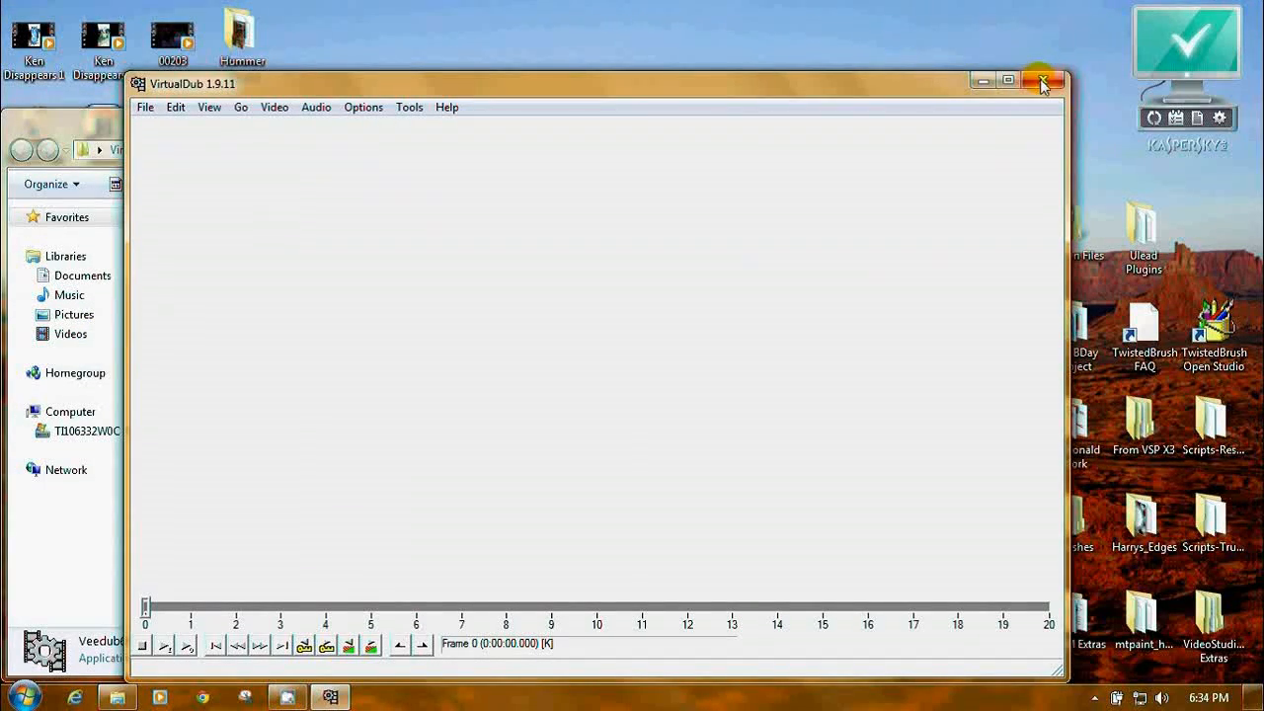
# - Close VirtualDub, open the desktop Video folder and select the Windows Live Movie Maker shortcut
pyautogui.click(1044, 81)
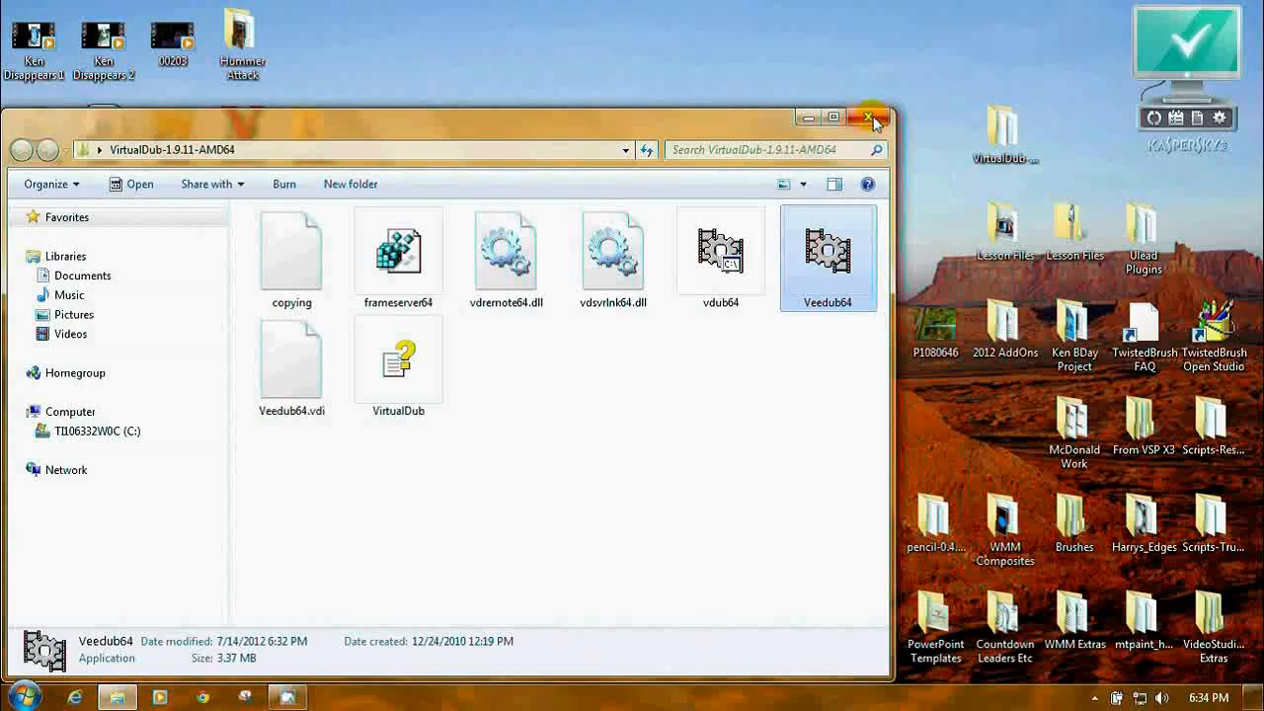
pyautogui.click(873, 116)
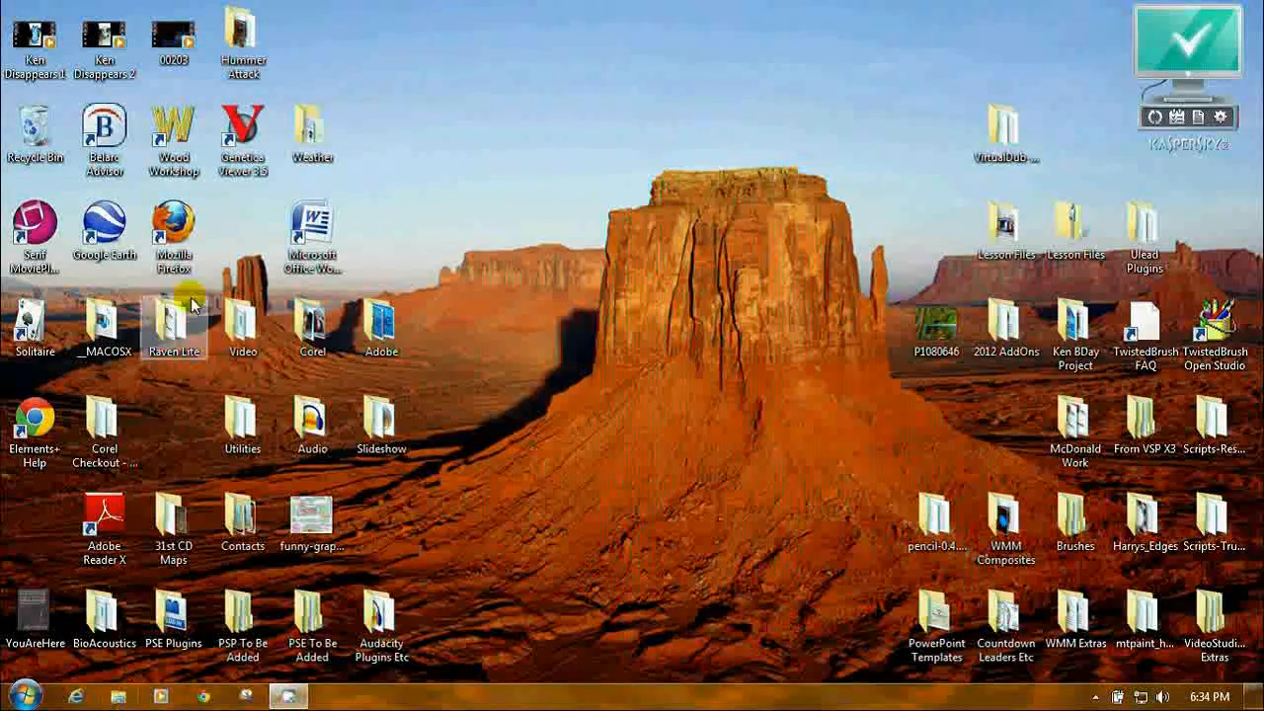
pyautogui.moveTo(426, 370)
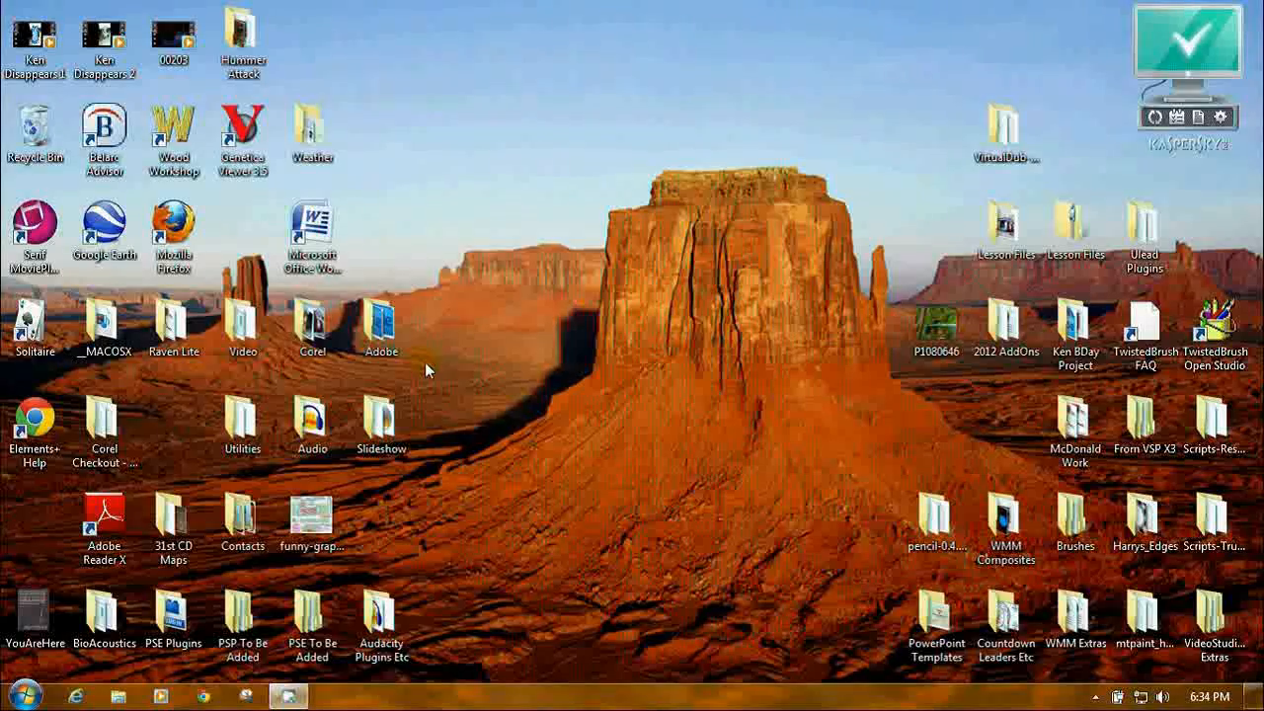
pyautogui.click(242, 326)
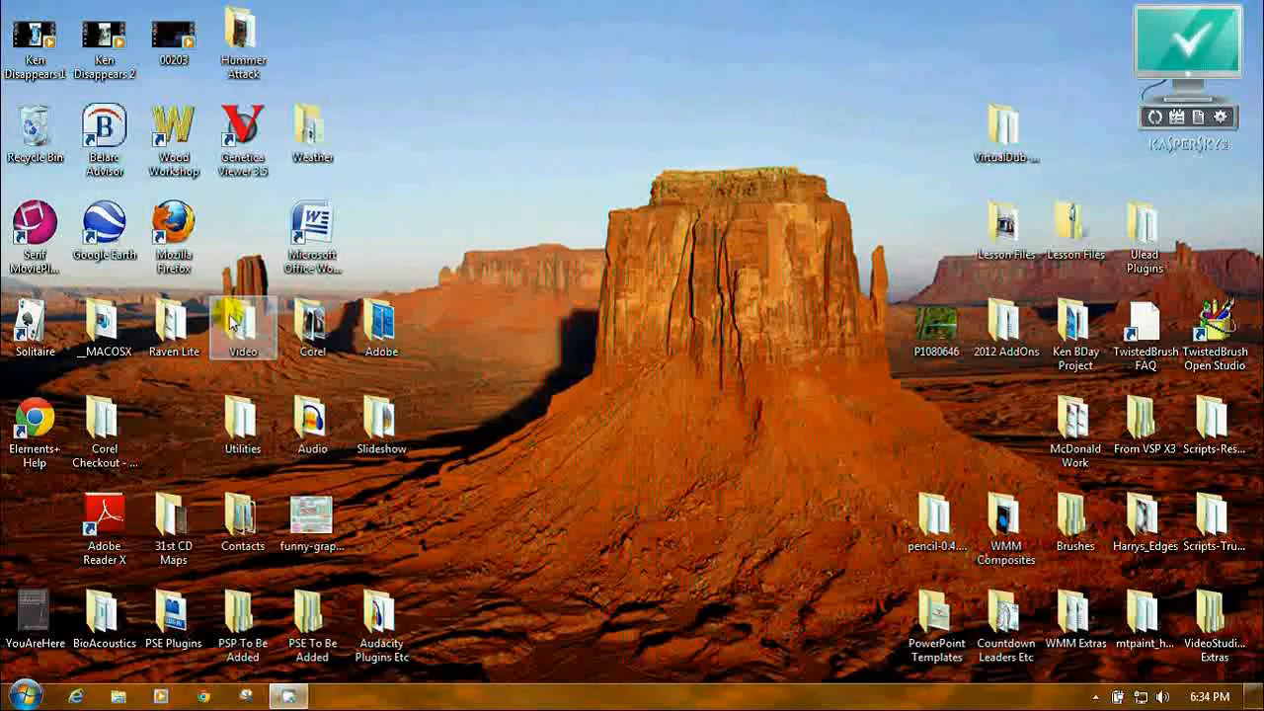
pyautogui.doubleClick(242, 327)
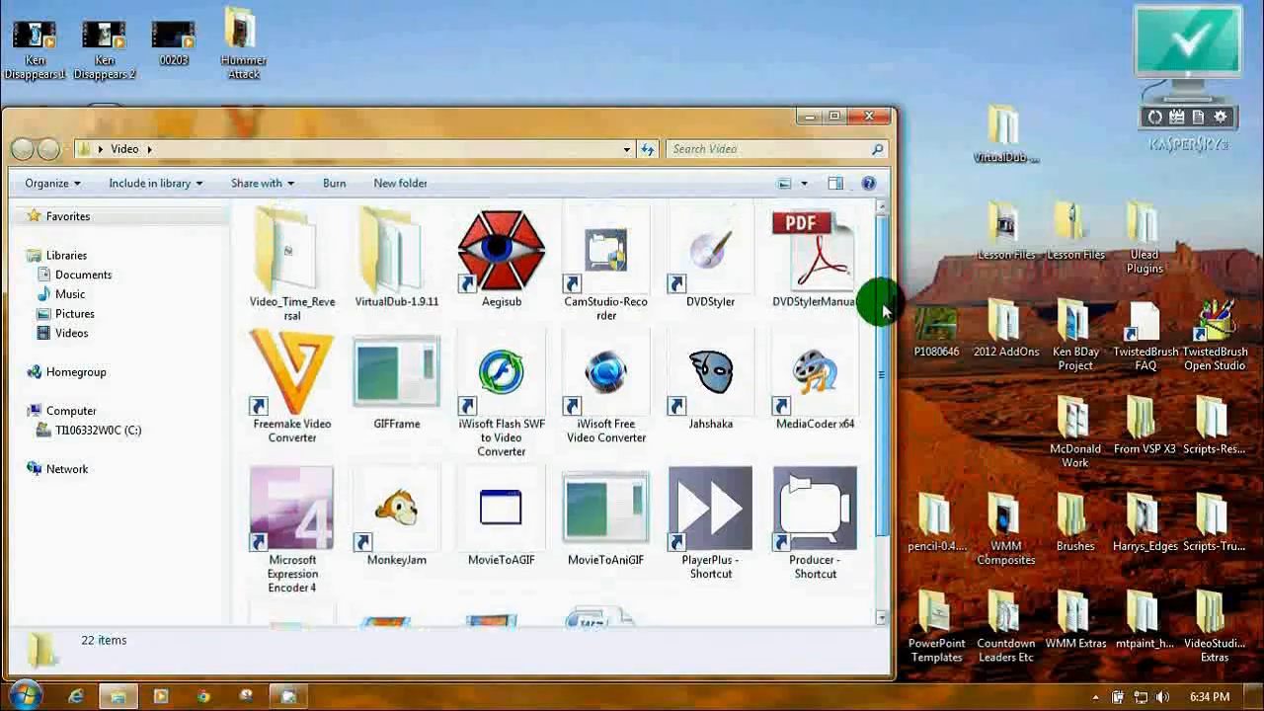
pyautogui.scroll(-3)
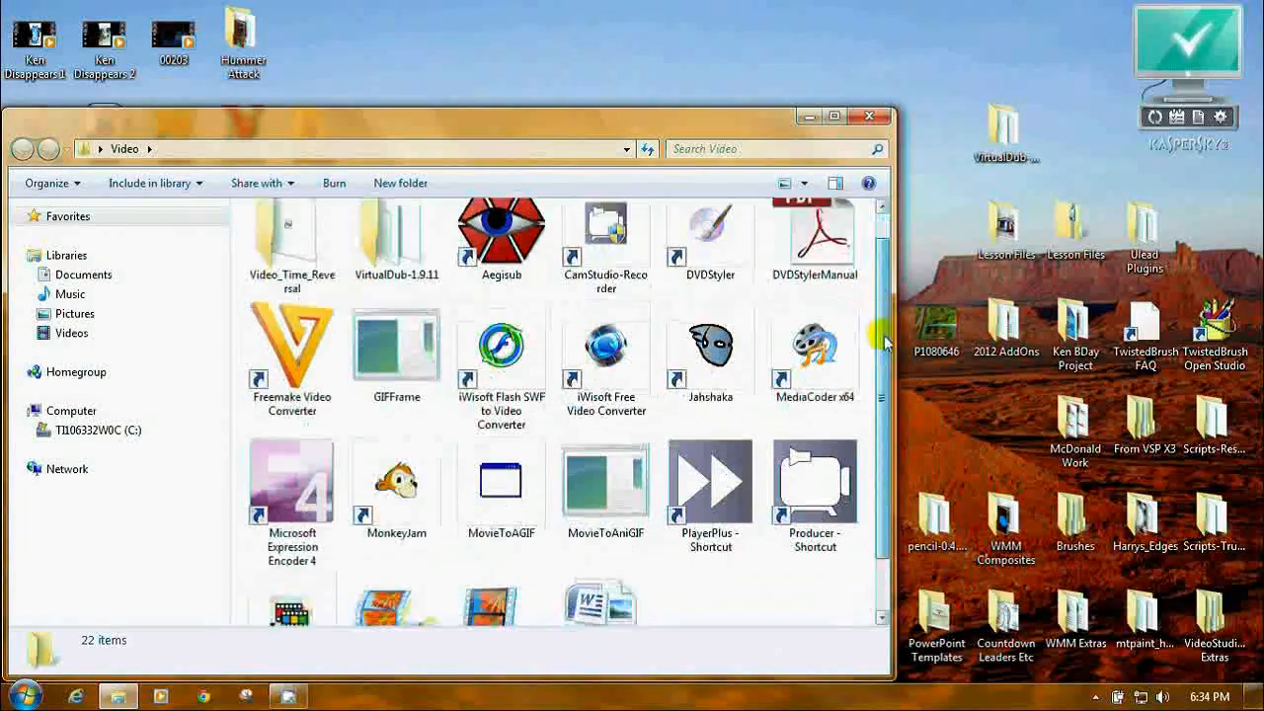
pyautogui.click(396, 552)
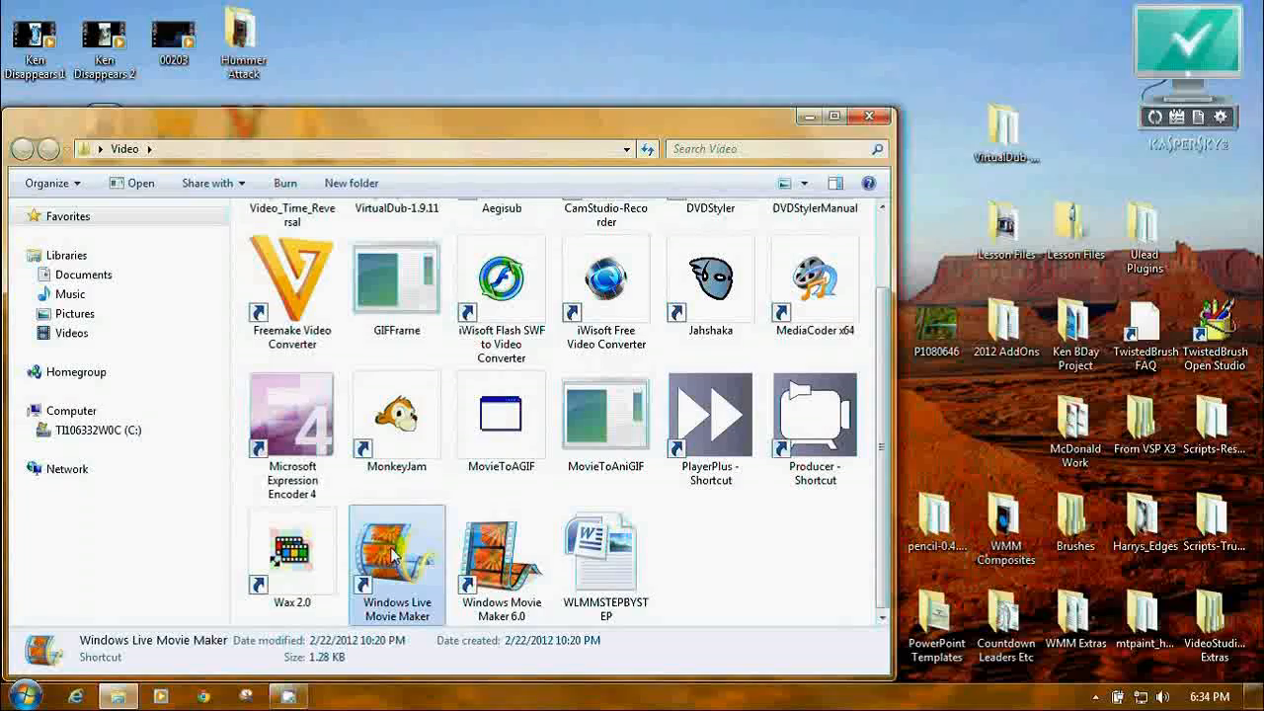
# - Launch Movie Maker and pick the 19 clip from Pictures to import
pyautogui.doubleClick(396, 549)
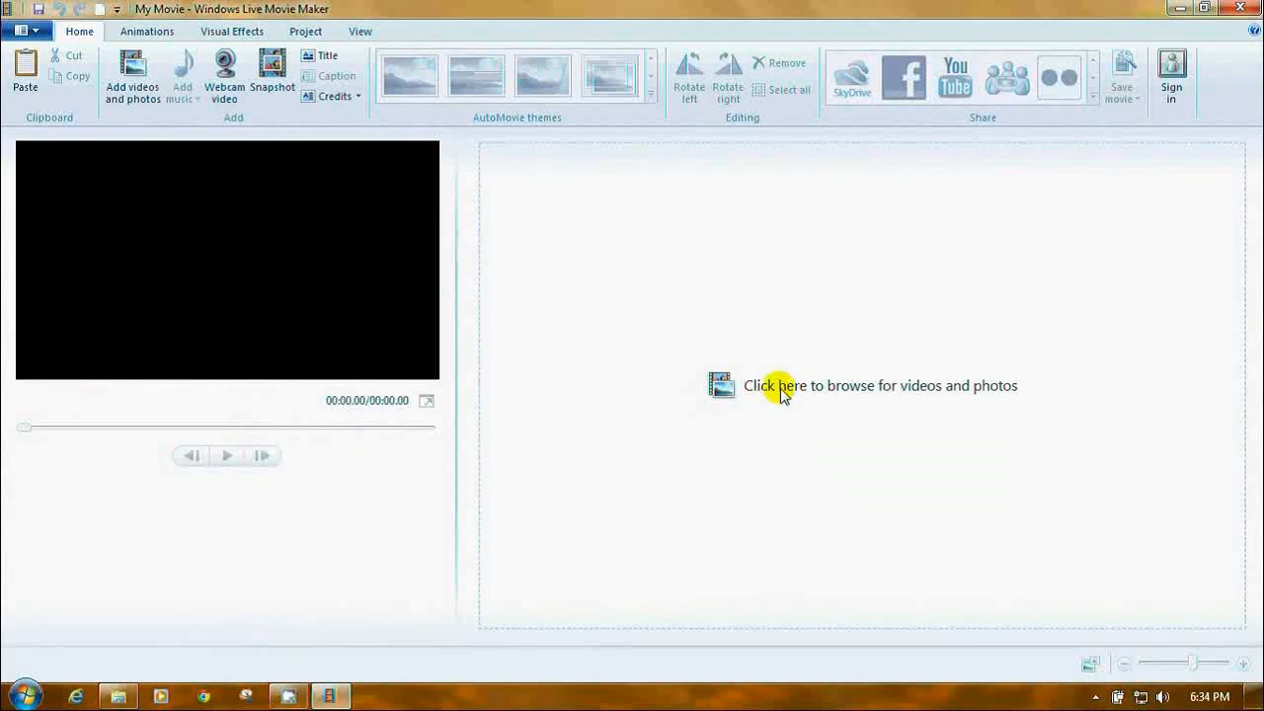
pyautogui.click(782, 385)
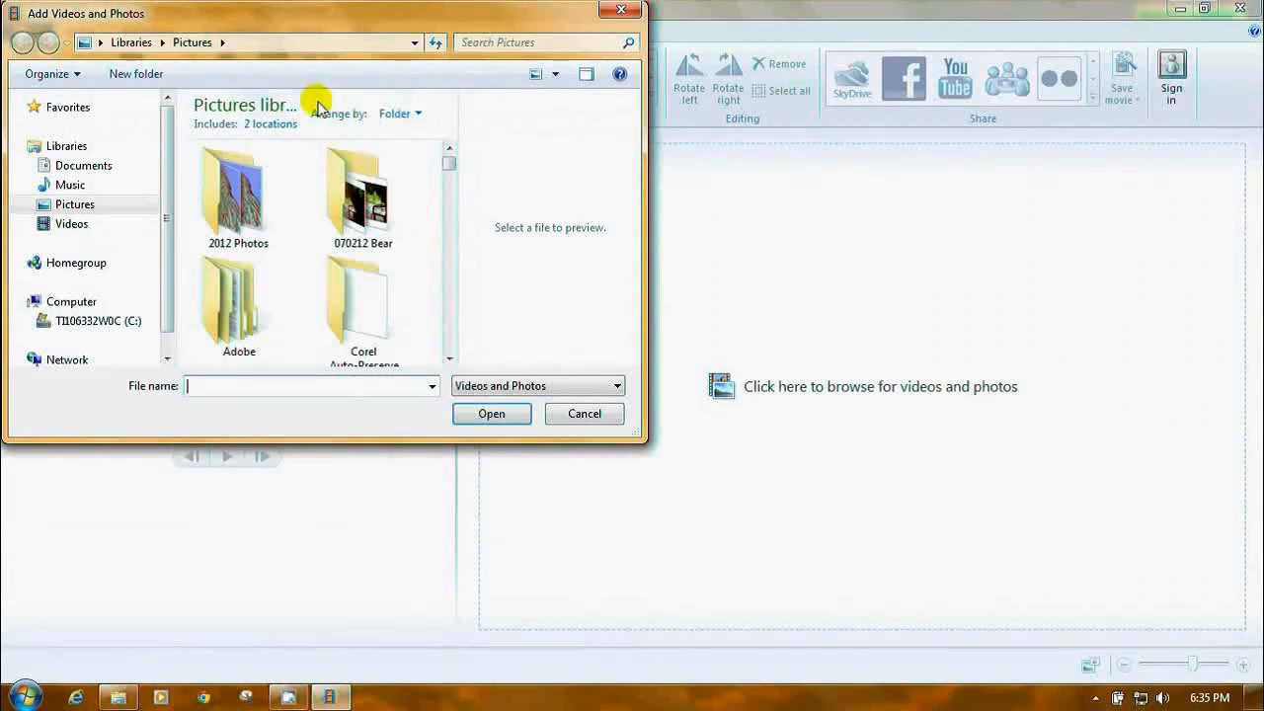
pyautogui.moveTo(464, 214)
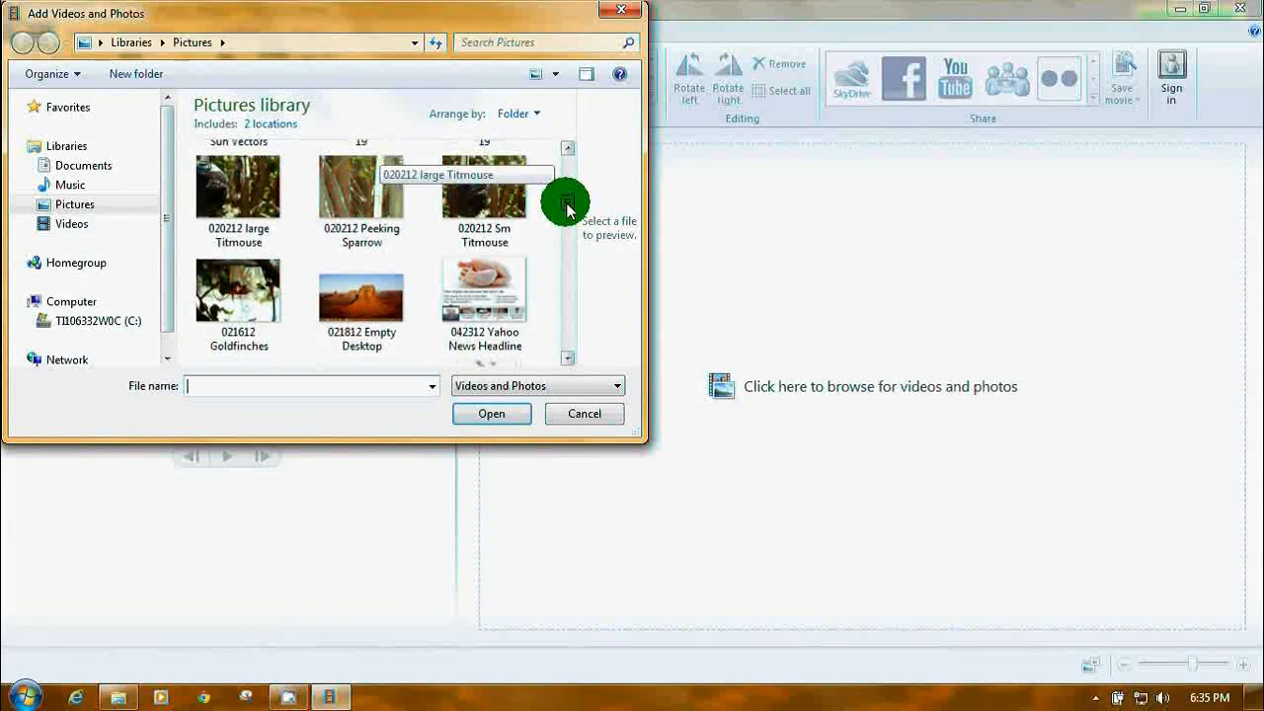
pyautogui.scroll(3)
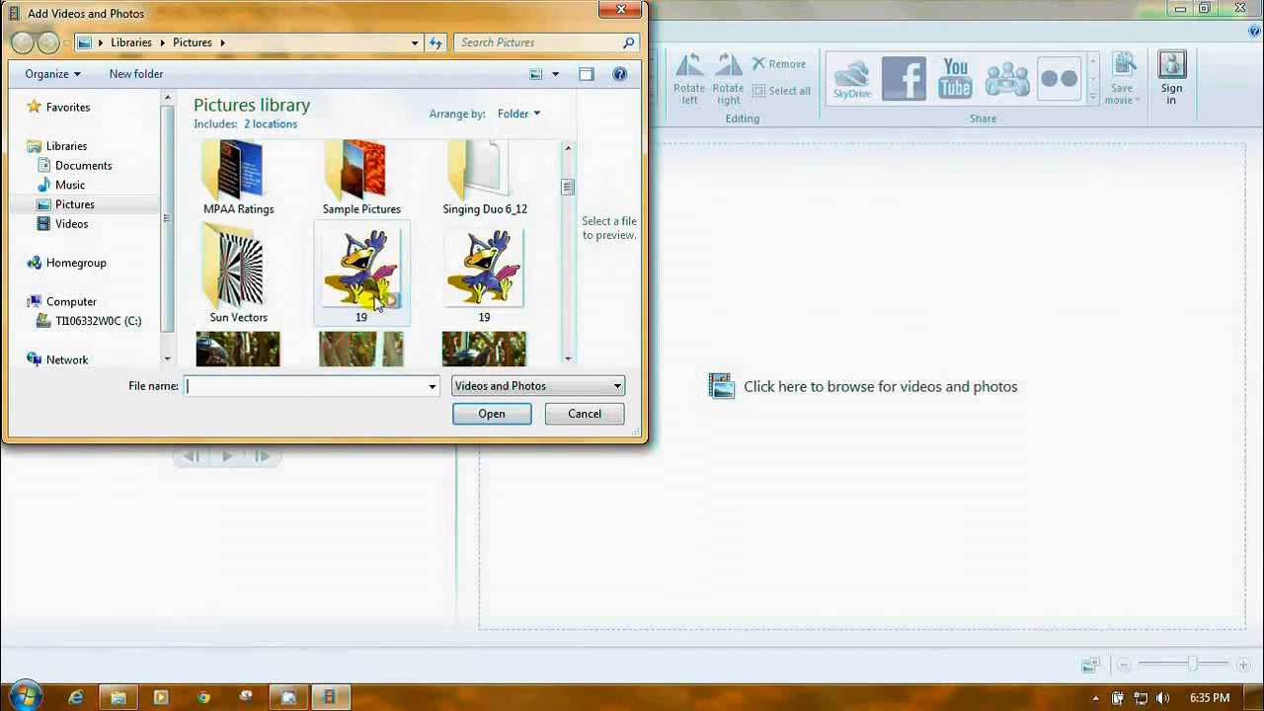
pyautogui.moveTo(380, 301)
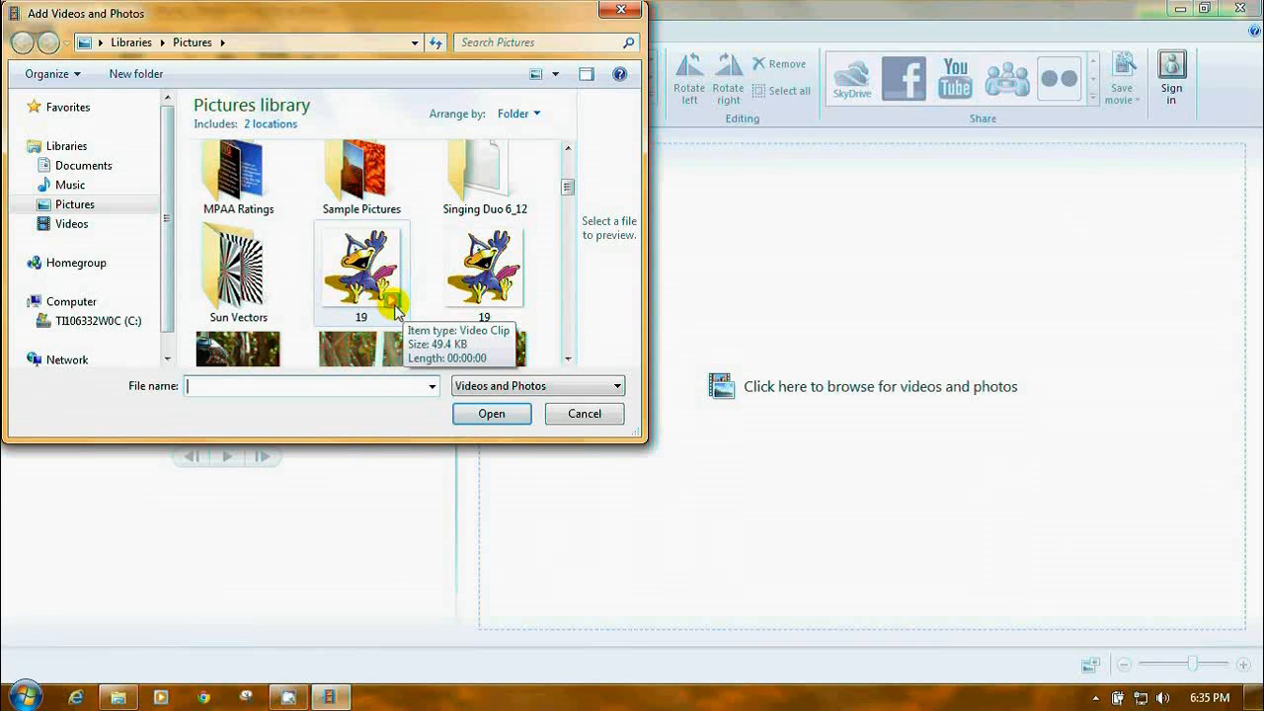
pyautogui.click(362, 272)
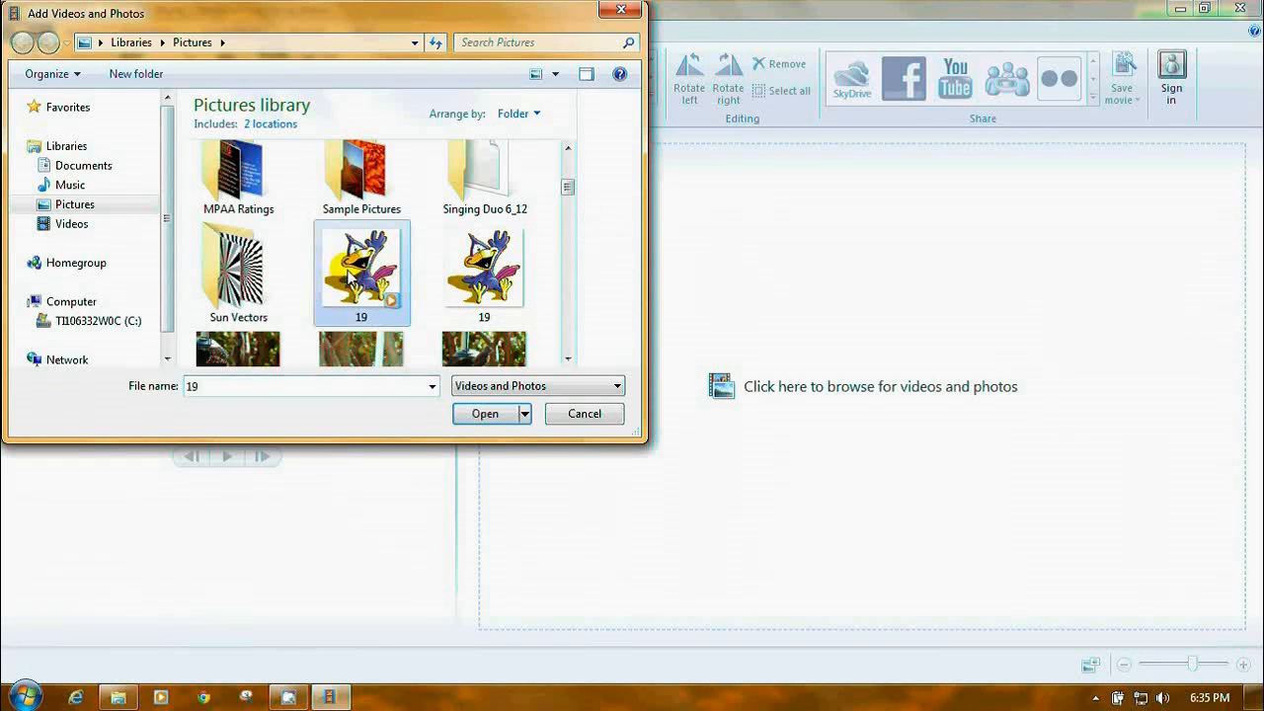
# - Import the 19 bird clip and play it in the preview
pyautogui.click(484, 413)
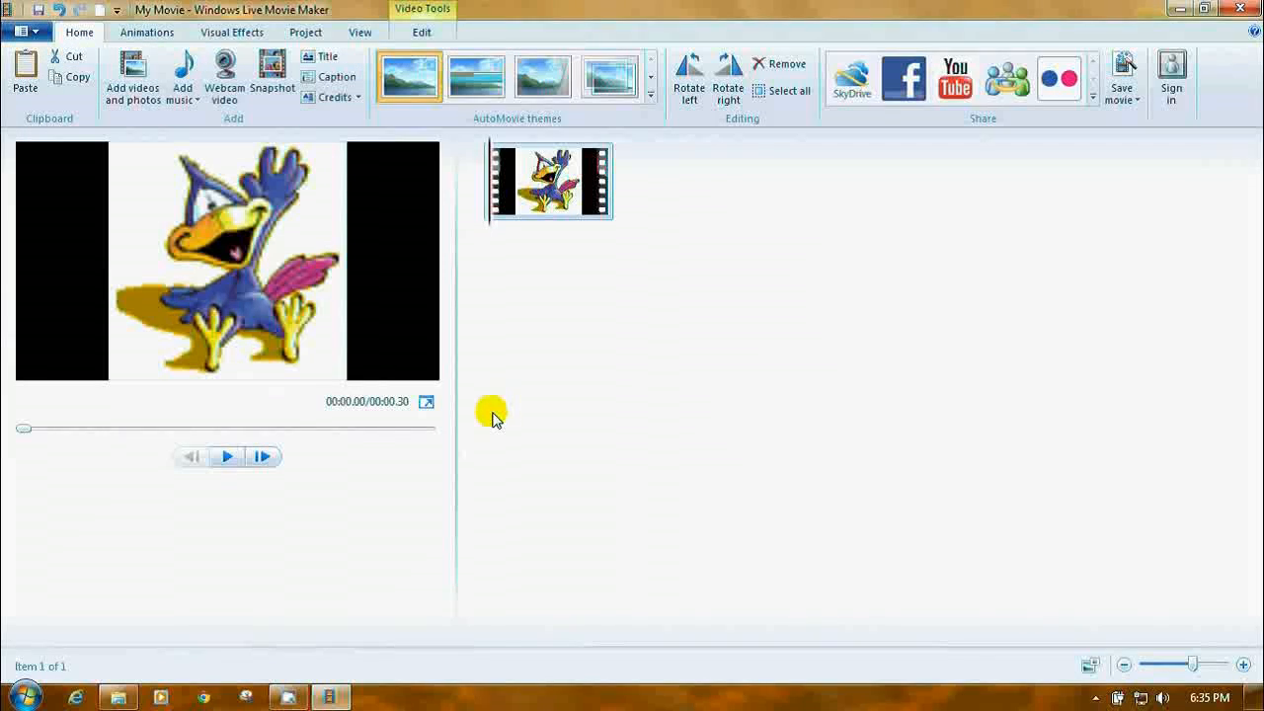
pyautogui.moveTo(227, 456)
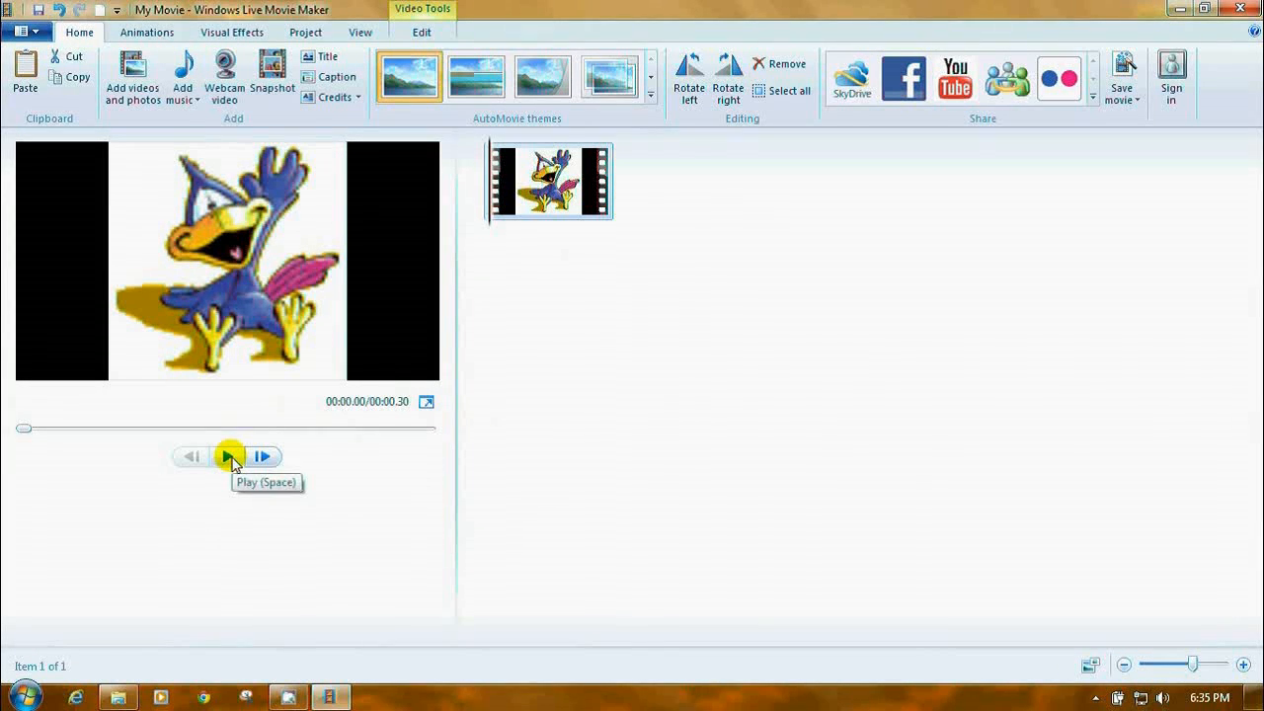
pyautogui.click(227, 455)
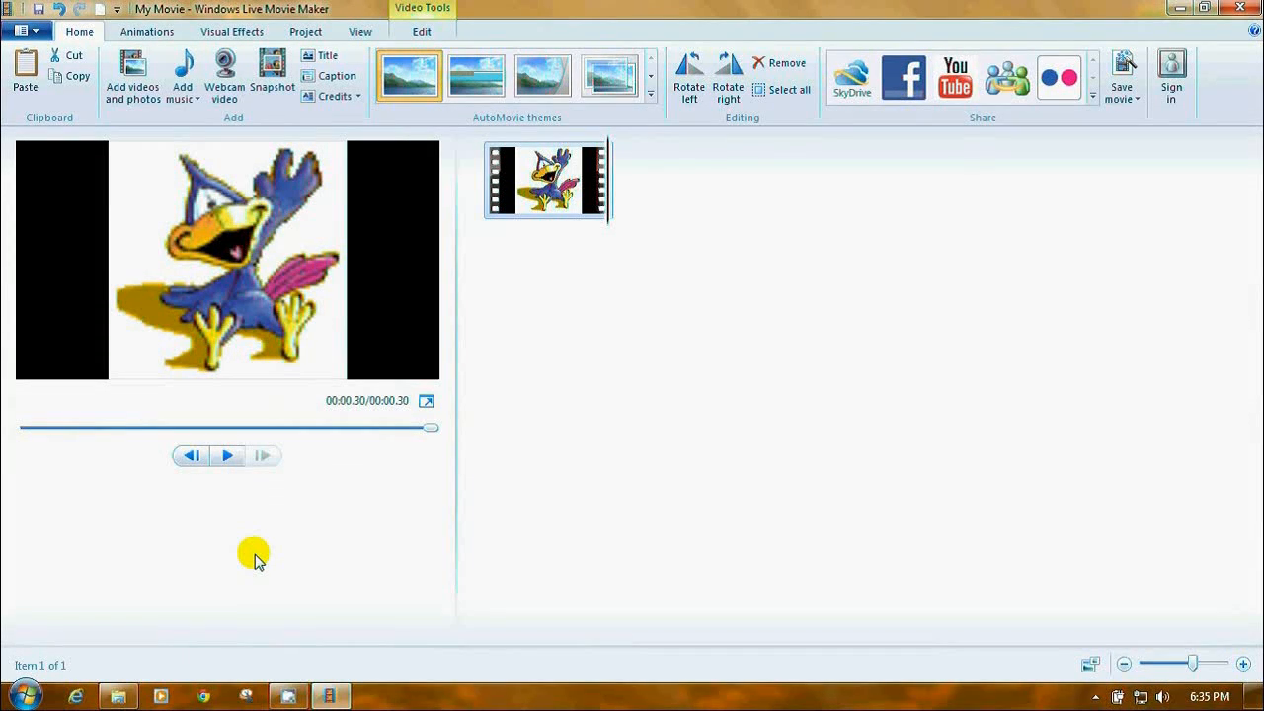
pyautogui.moveTo(303, 204)
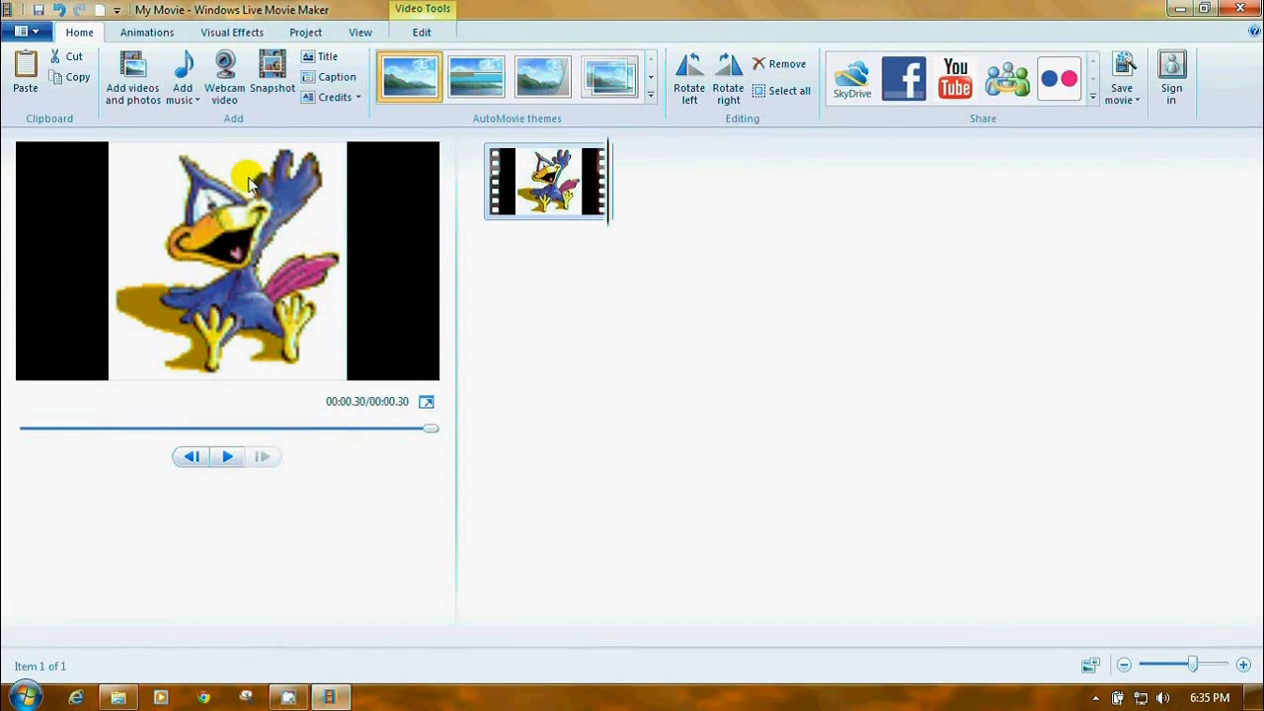
pyautogui.click(227, 456)
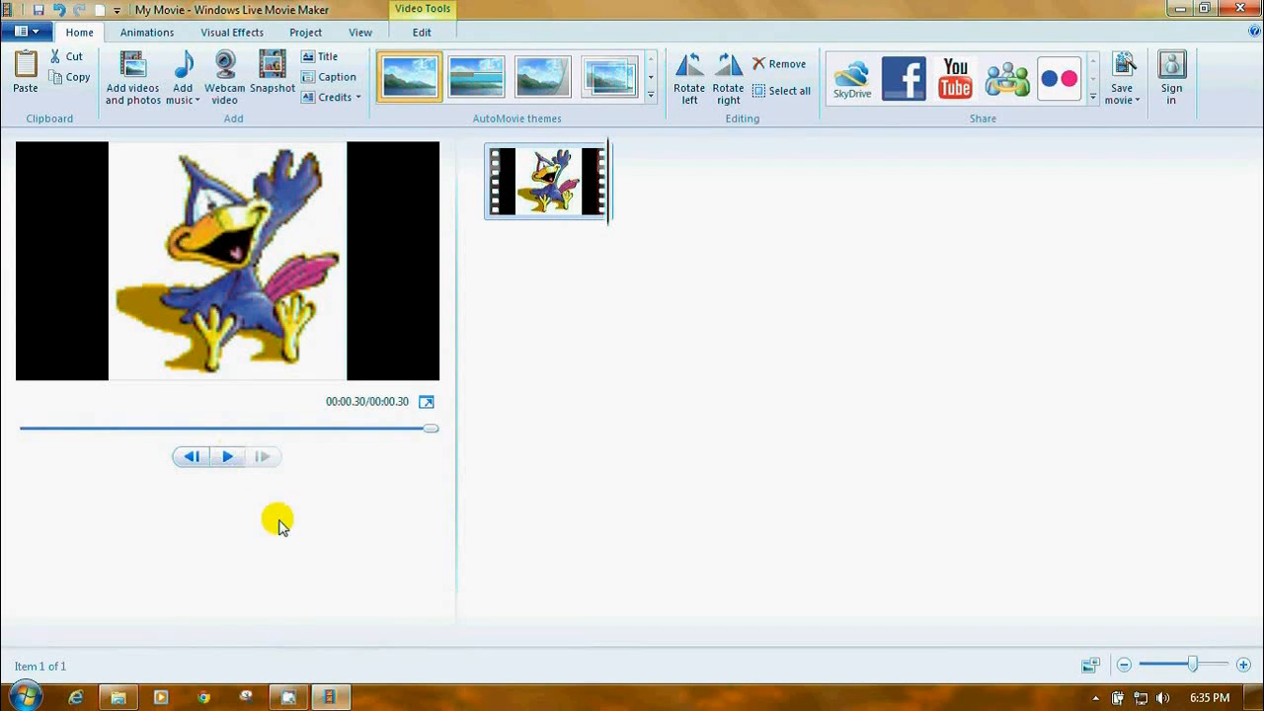
pyautogui.moveTo(301, 524)
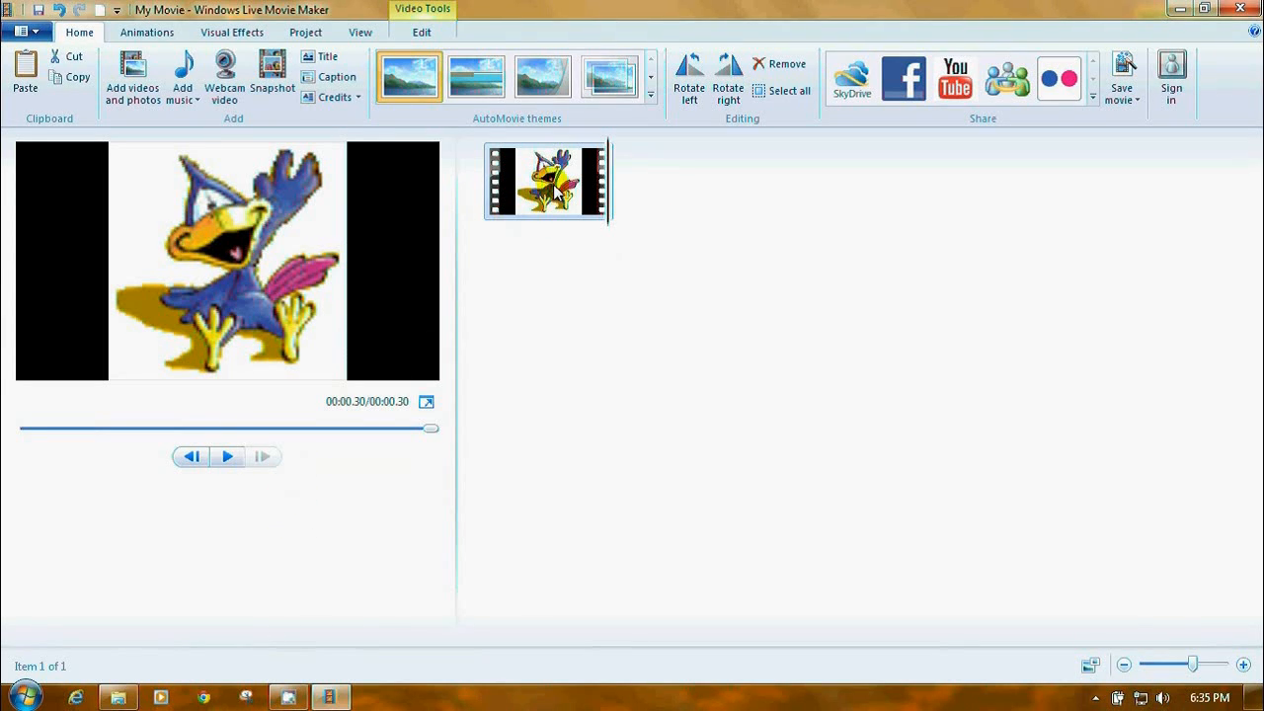
# - Copy the bird clip into five copies, play the 1.5-second movie, and return to the start
pyautogui.rightClick(558, 187)
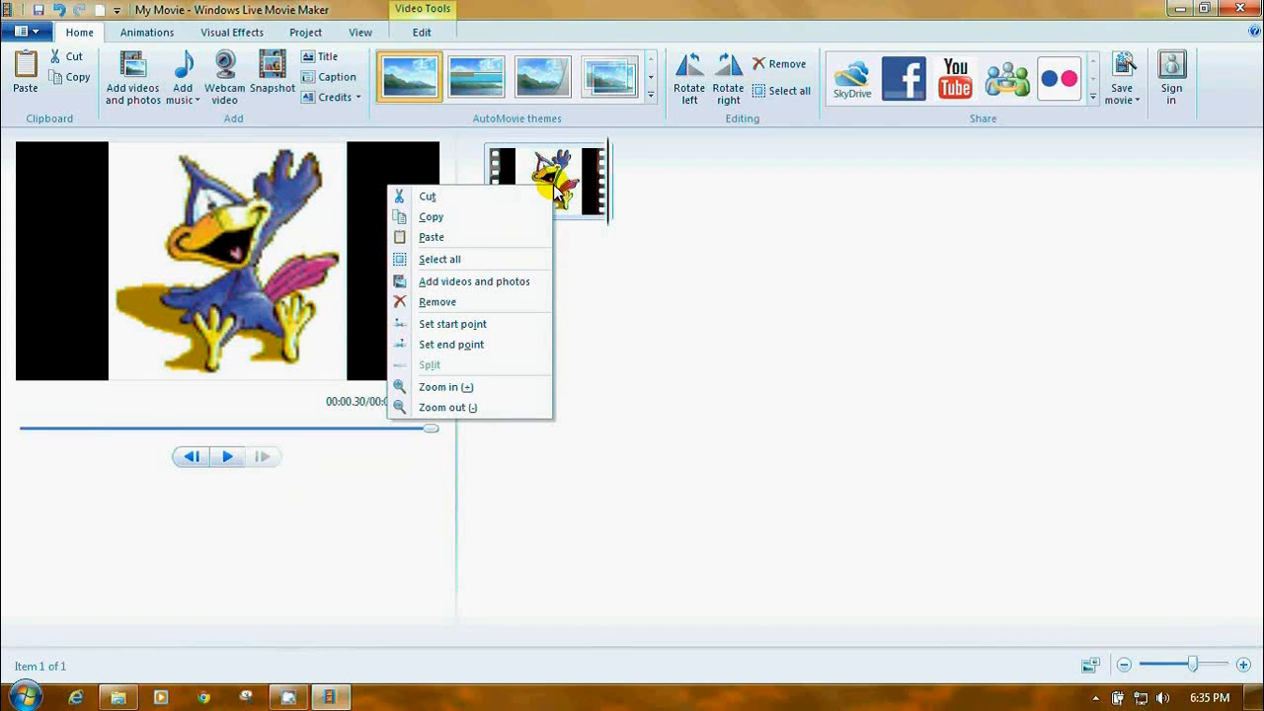
pyautogui.click(651, 186)
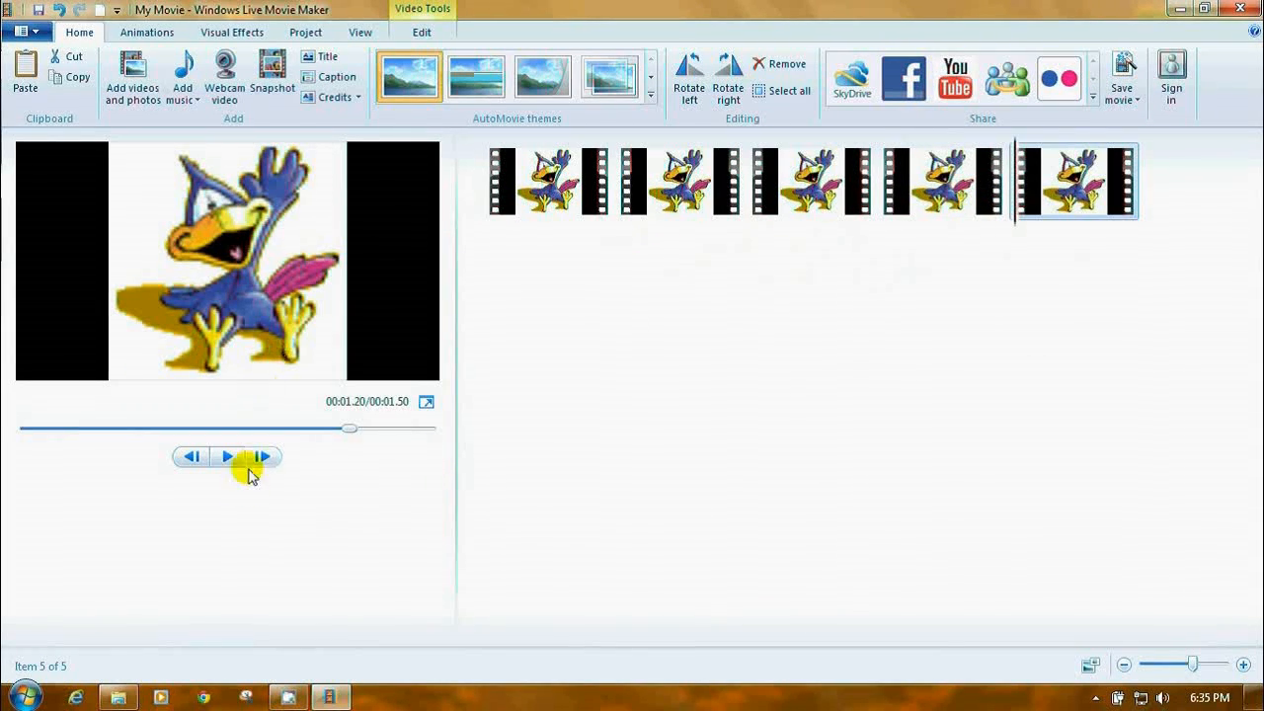
pyautogui.click(227, 457)
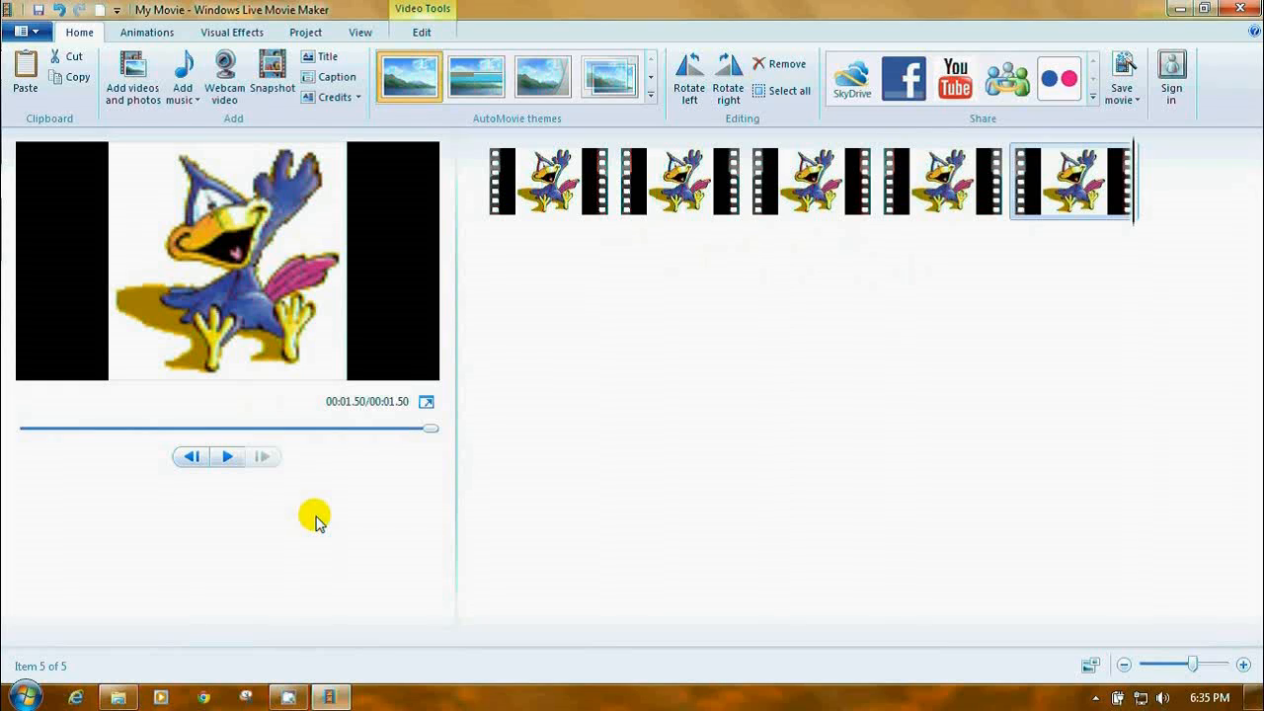
pyautogui.click(548, 180)
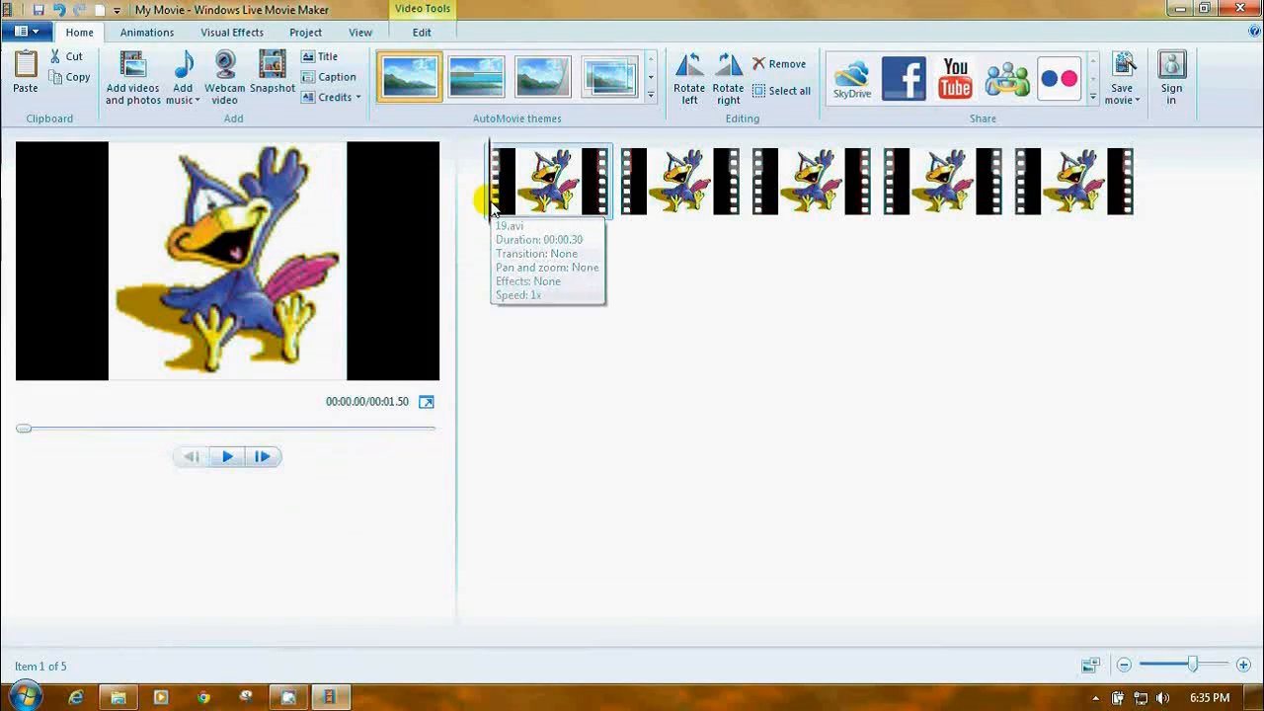
# - Replay the five-copy bird movie from the start to its 1.5-second end
pyautogui.click(226, 456)
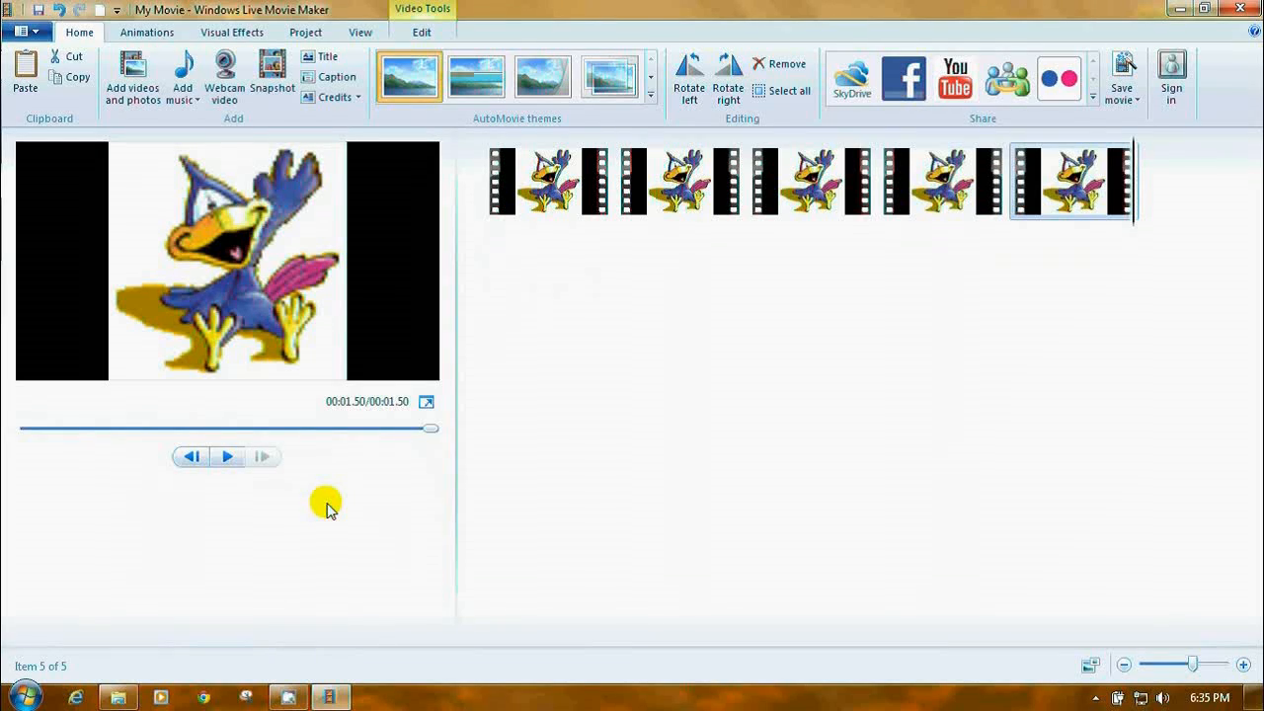
pyautogui.moveTo(316, 282)
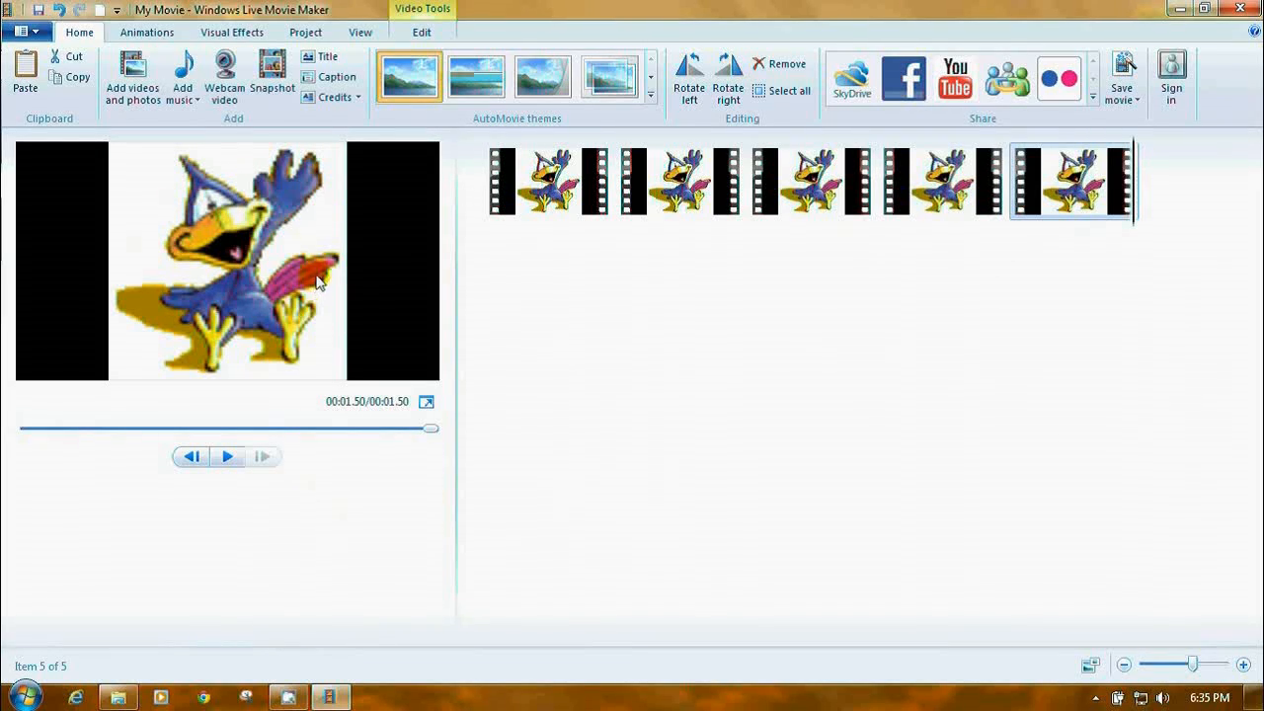
pyautogui.moveTo(334, 486)
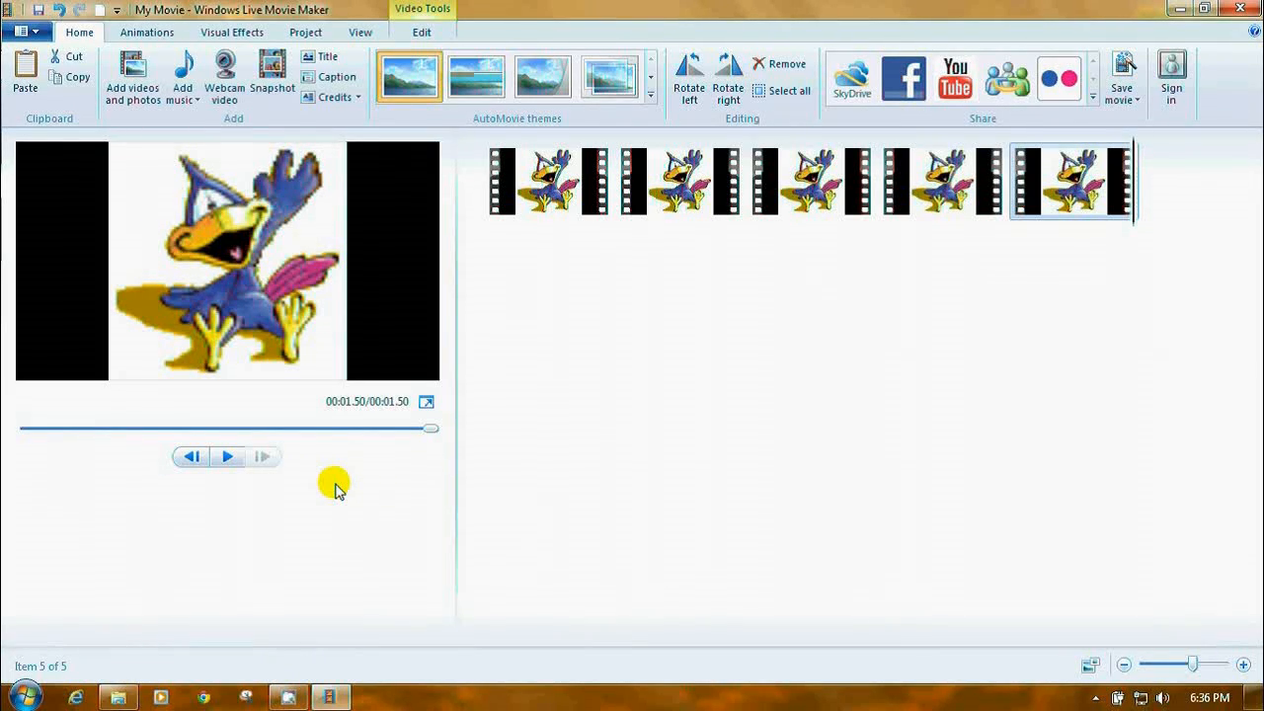
pyautogui.moveTo(250, 345)
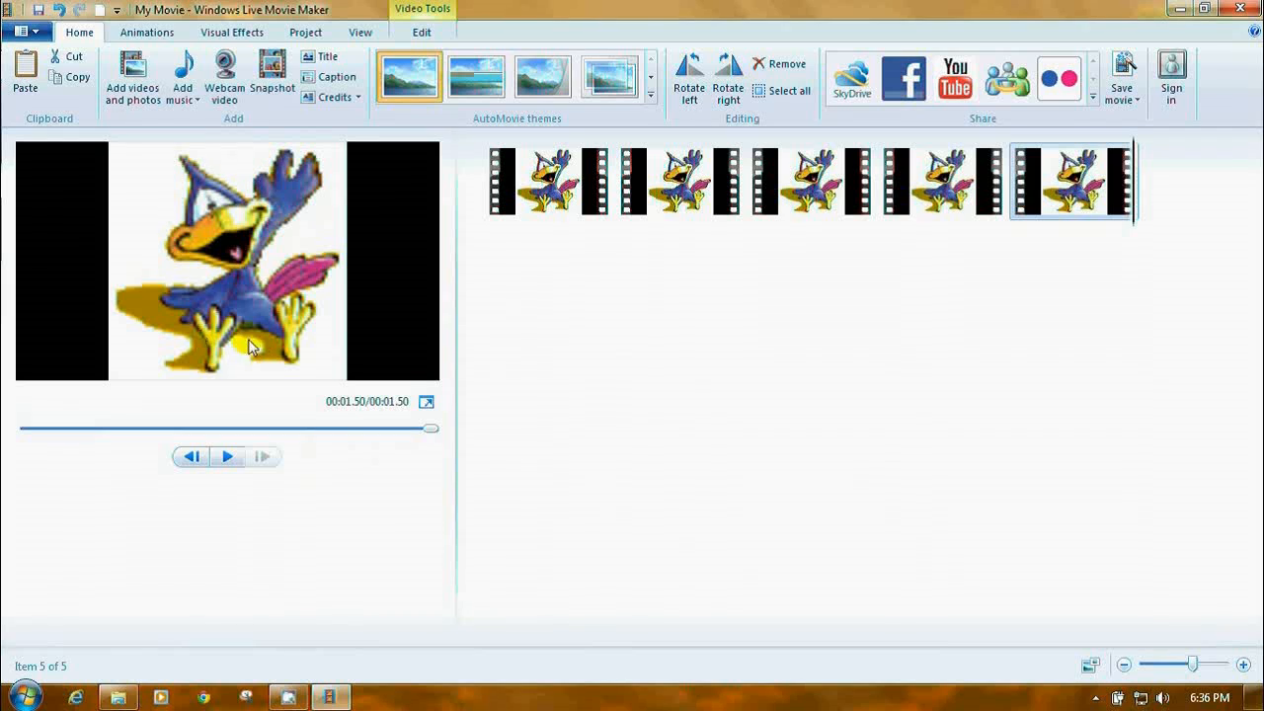
pyautogui.moveTo(352, 486)
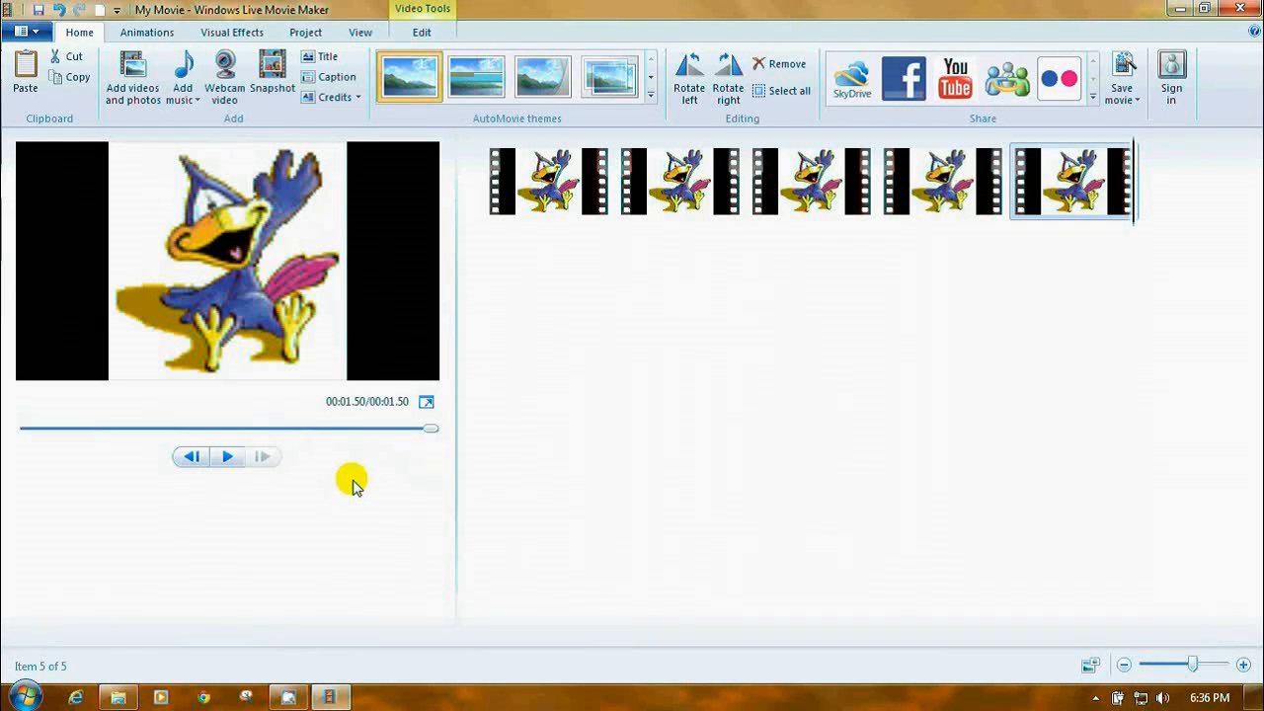
pyautogui.moveTo(289, 172)
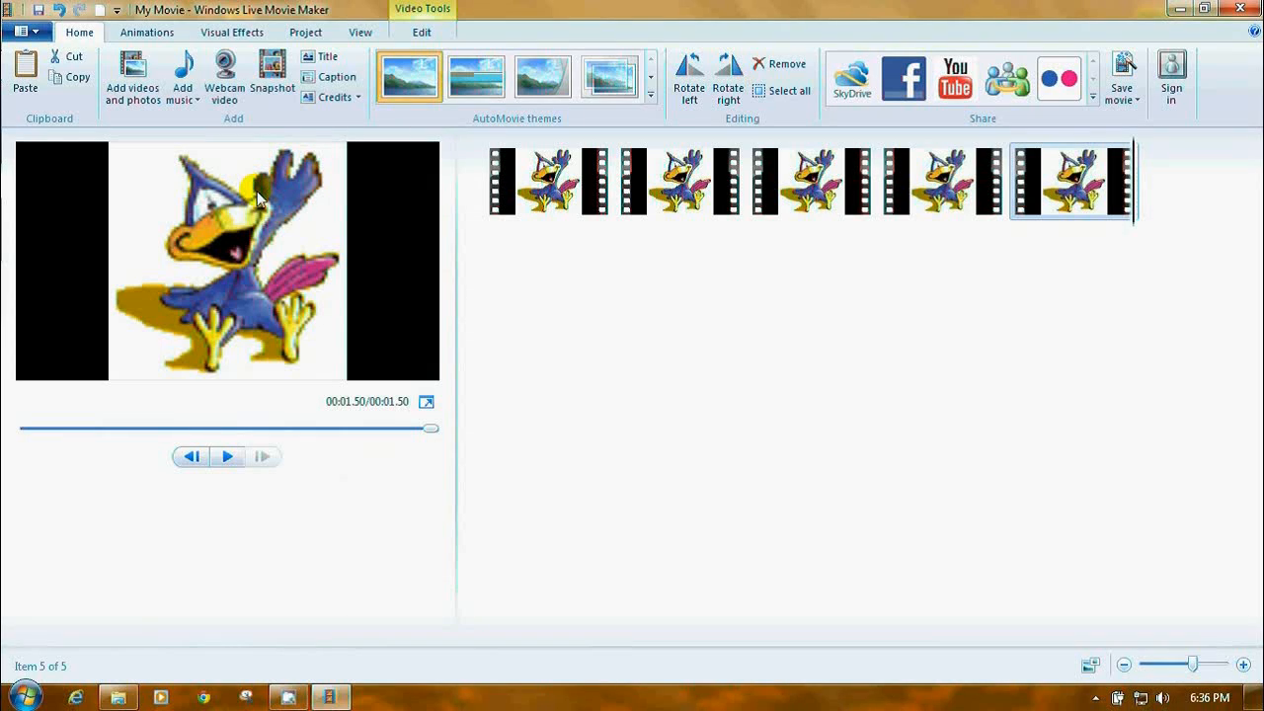
pyautogui.moveTo(178, 157)
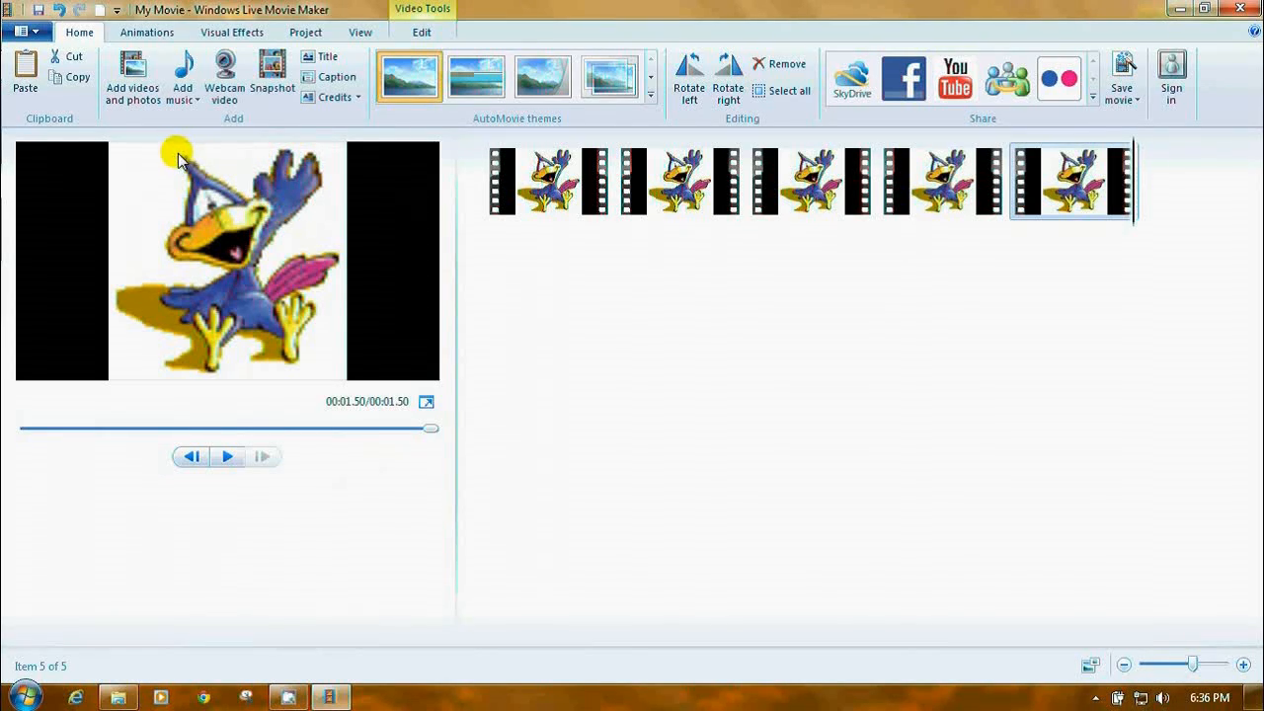
pyautogui.moveTo(170, 275)
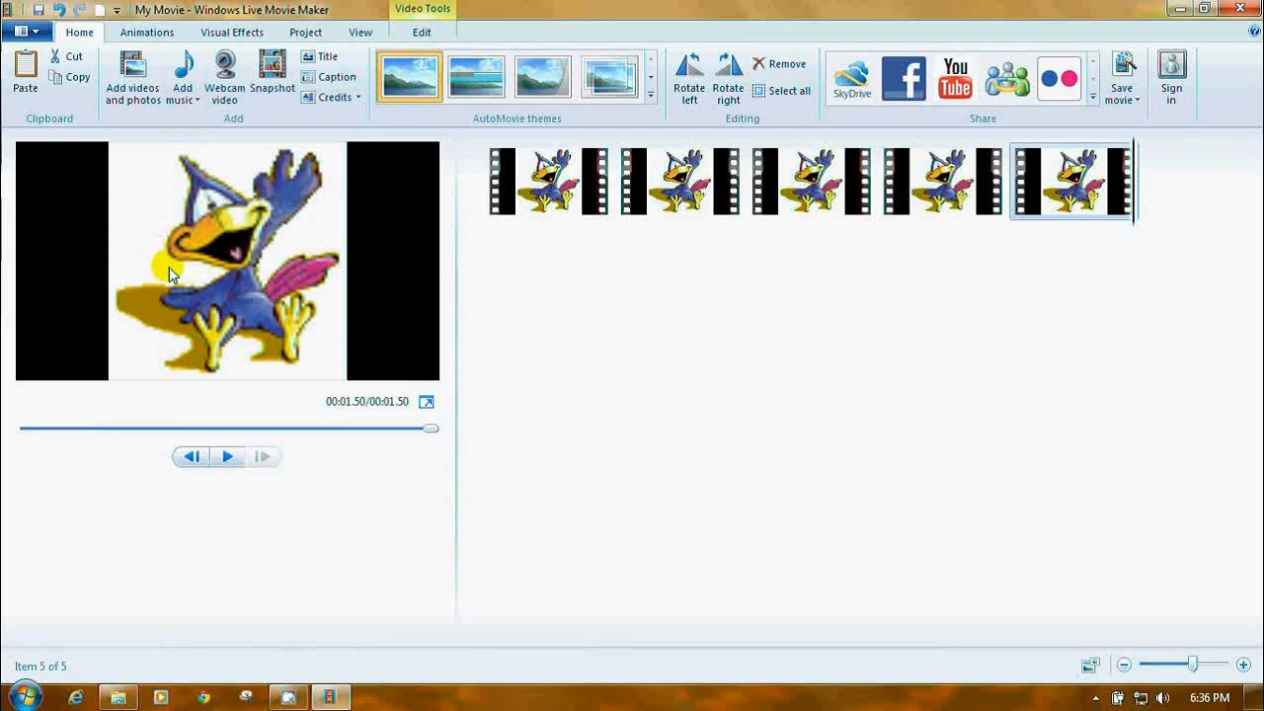
pyautogui.moveTo(306, 496)
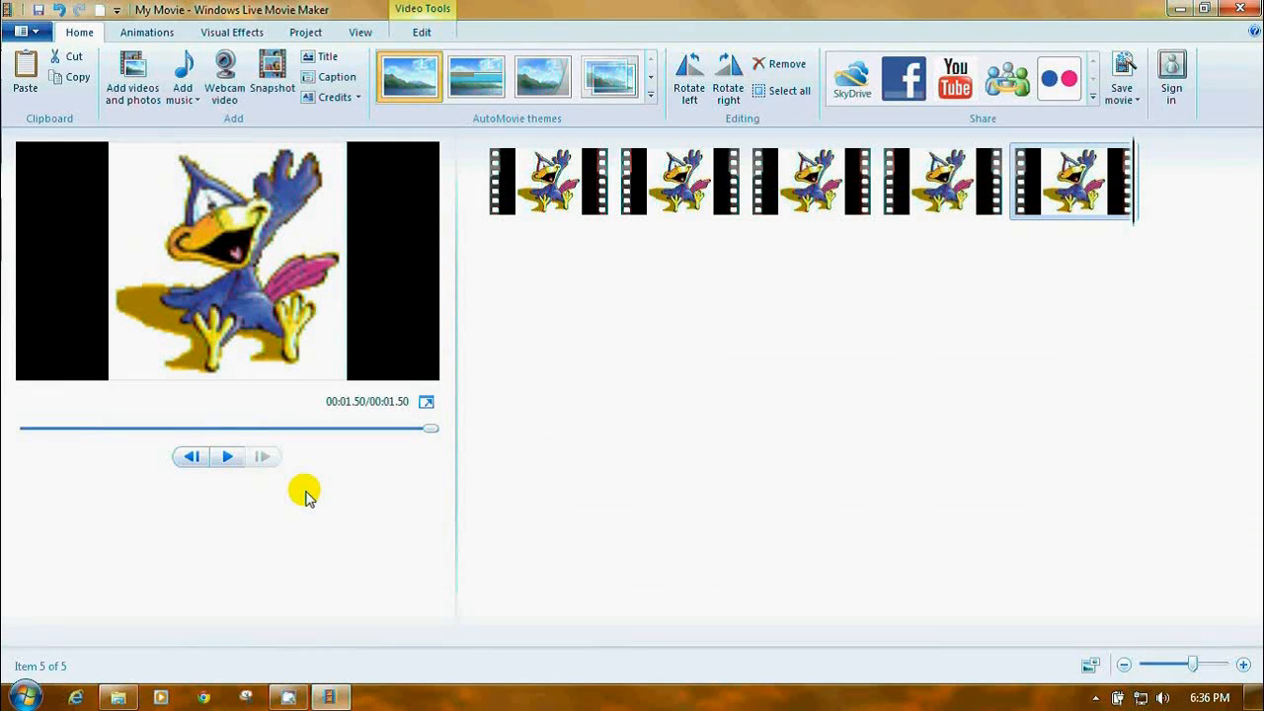
pyautogui.moveTo(538, 192)
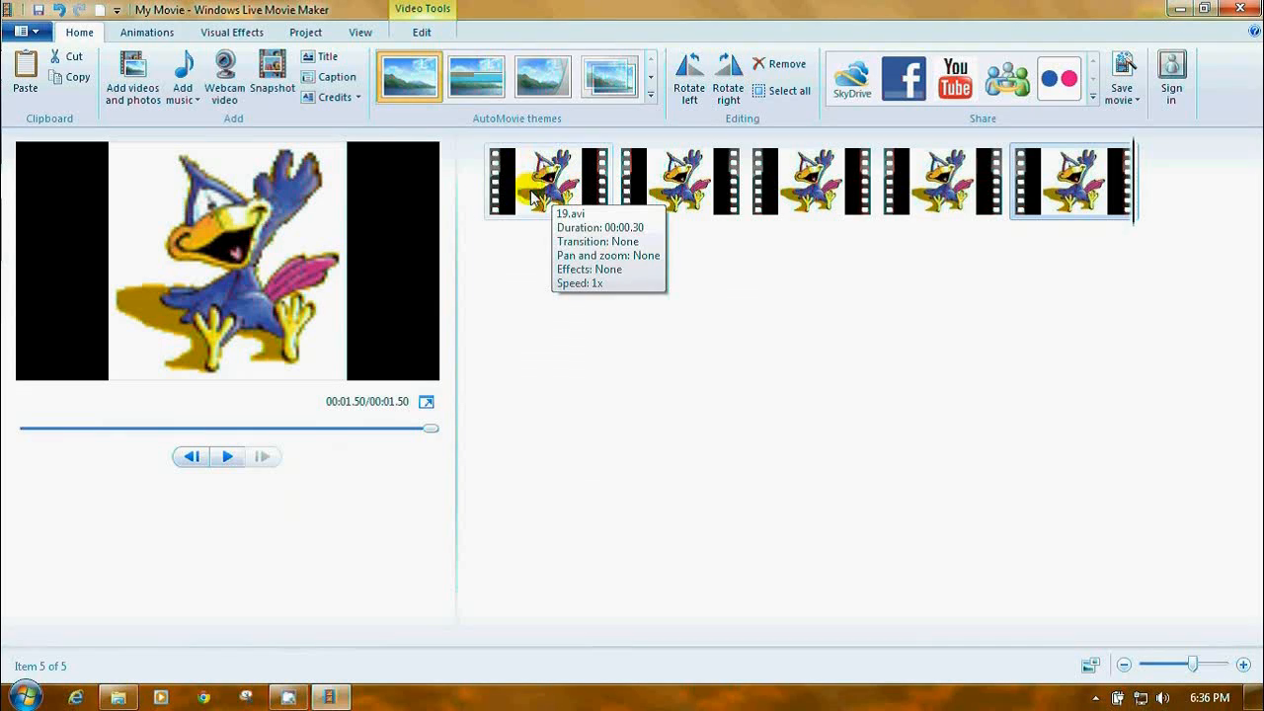
pyautogui.moveTo(815, 197)
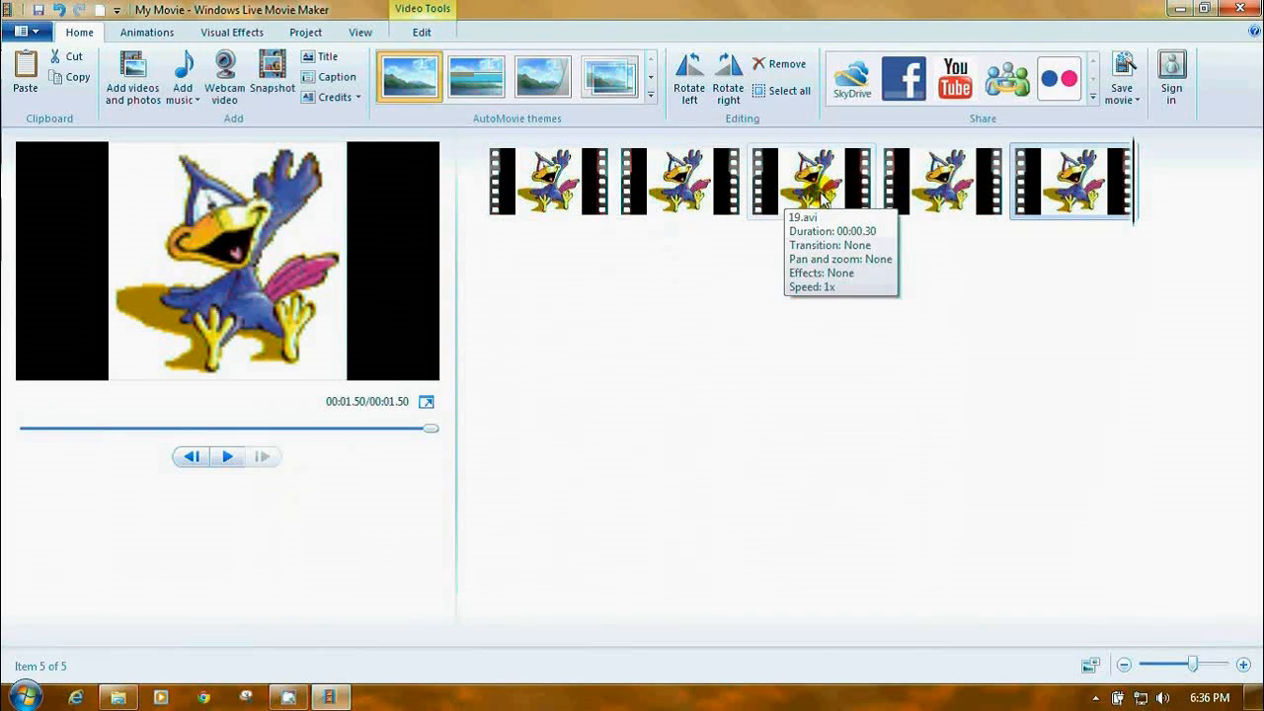
pyautogui.moveTo(676, 177)
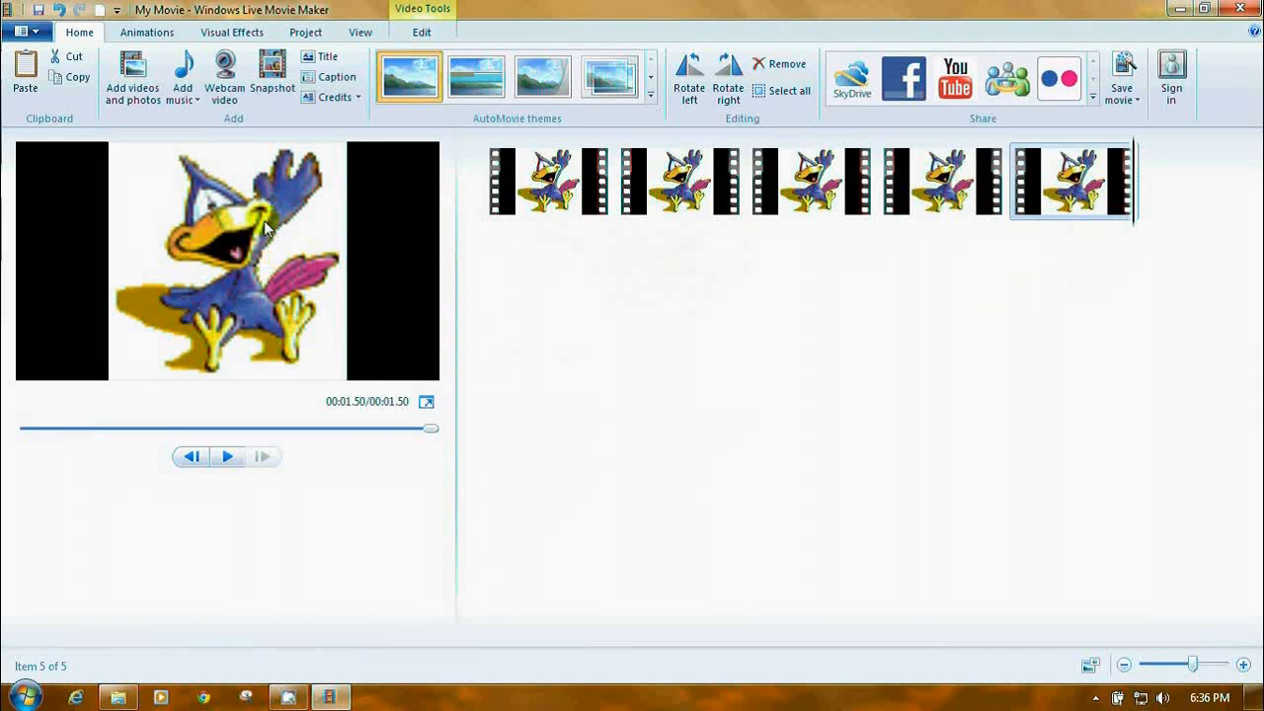
pyautogui.moveTo(250, 286)
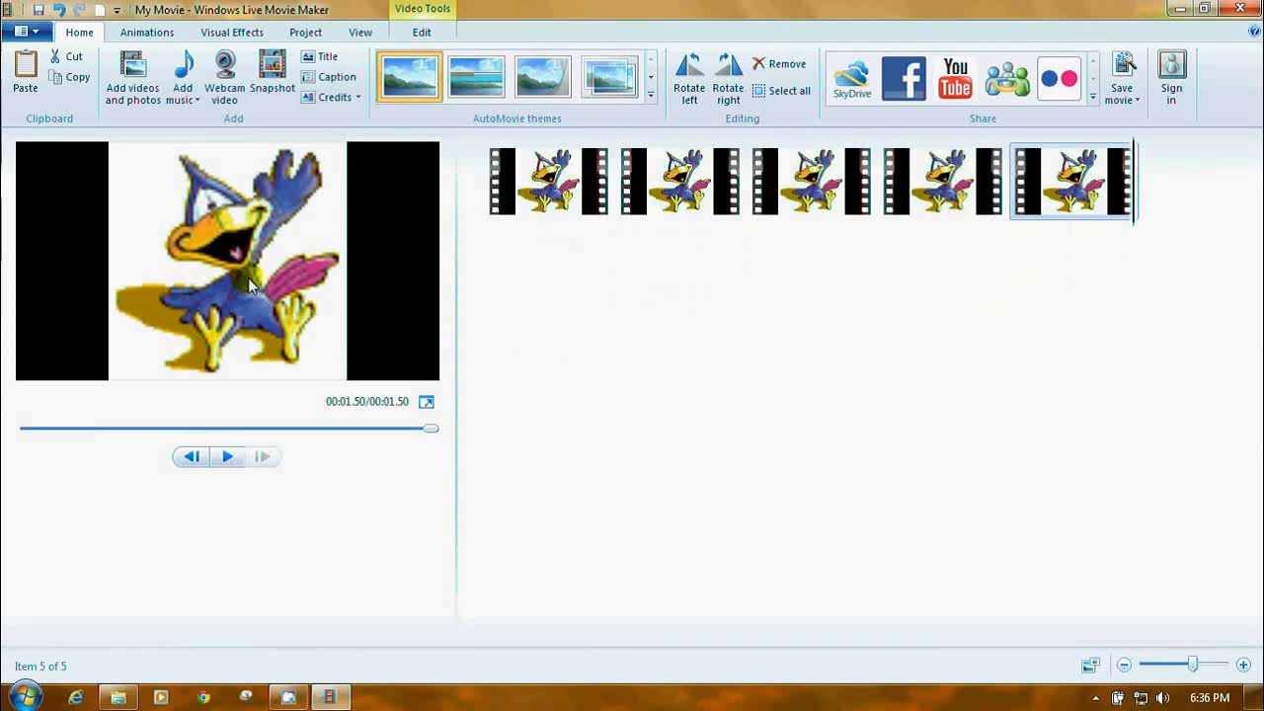
pyautogui.moveTo(131, 79)
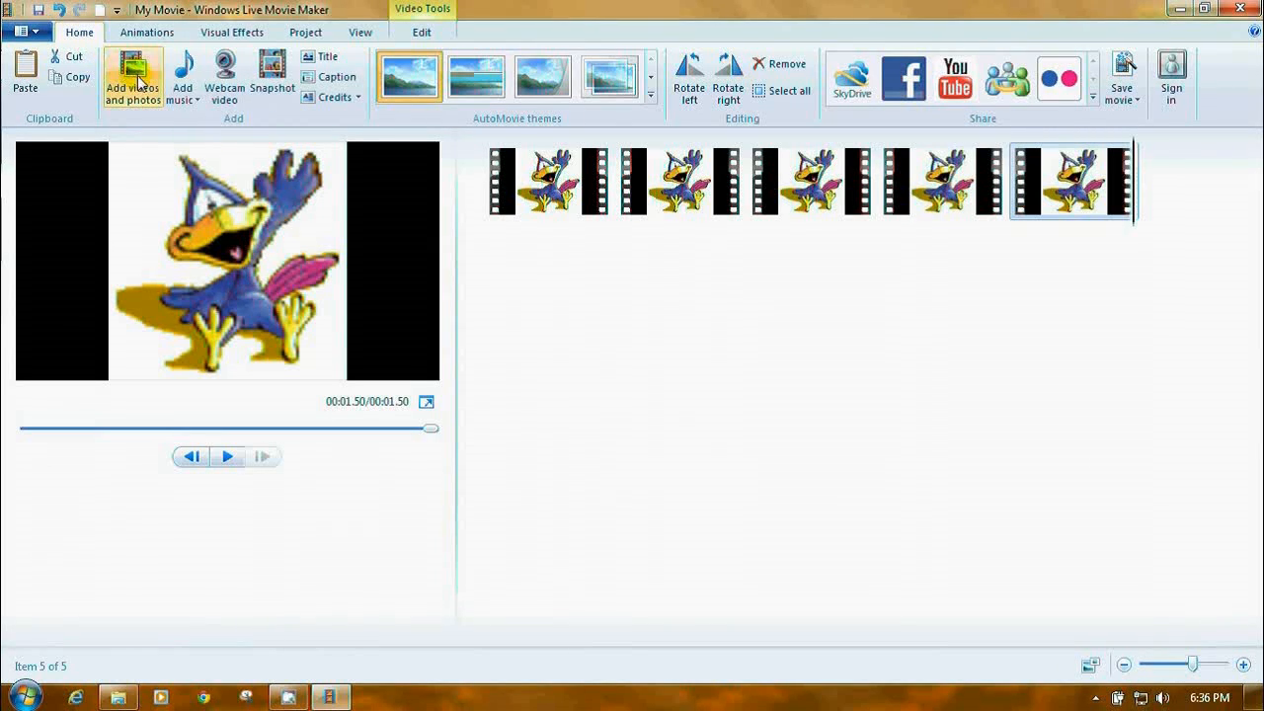
# - Import the animal0020 panda clip as the sixth item and play it to 3.71 seconds
pyautogui.click(133, 77)
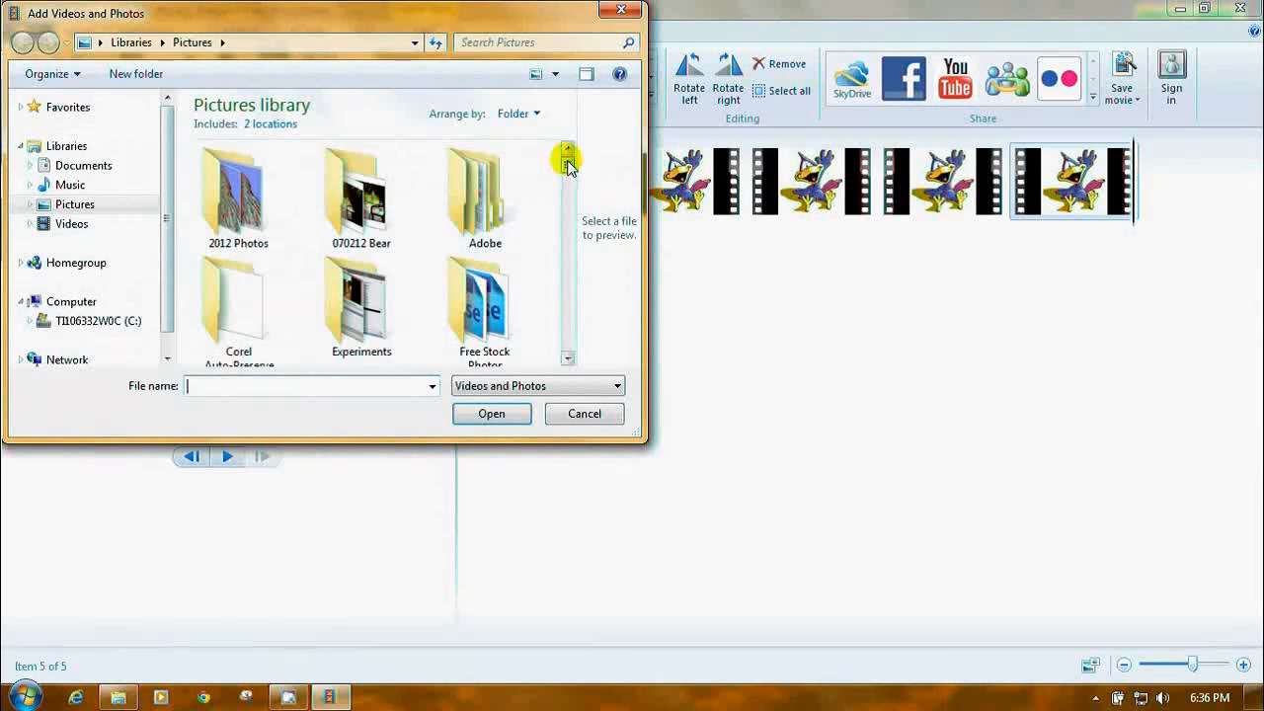
pyautogui.scroll(-3)
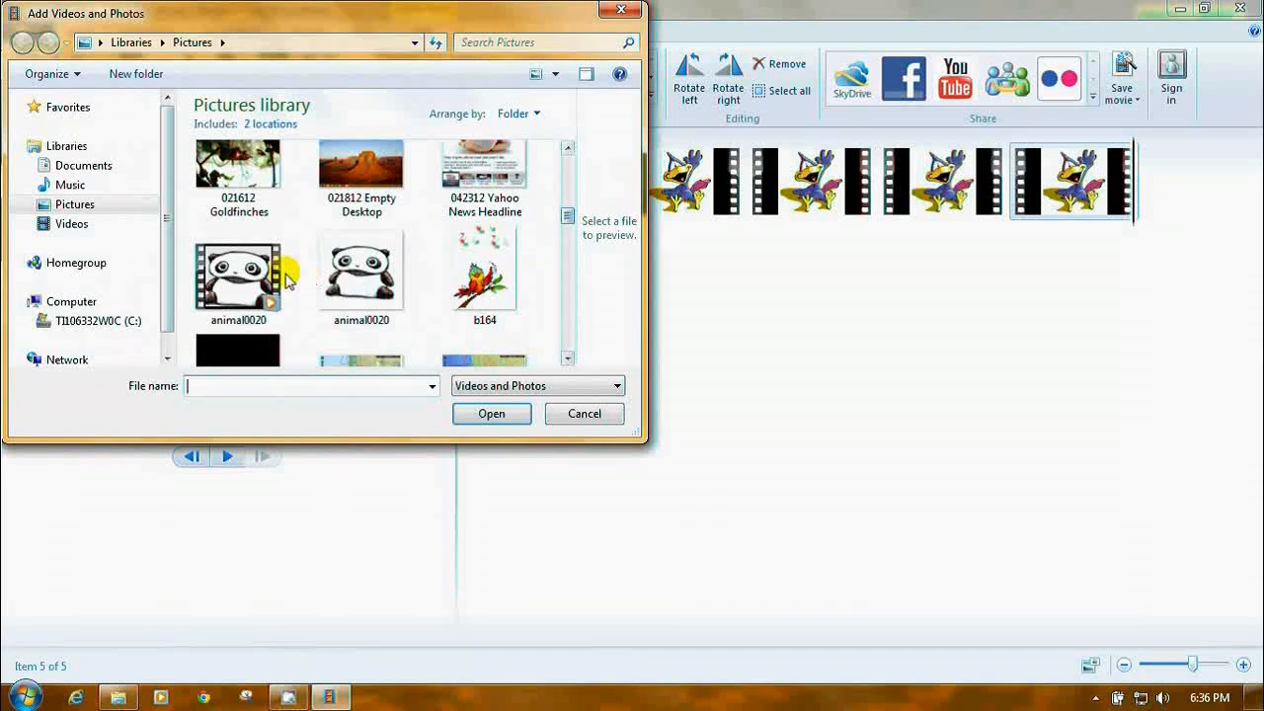
pyautogui.click(491, 413)
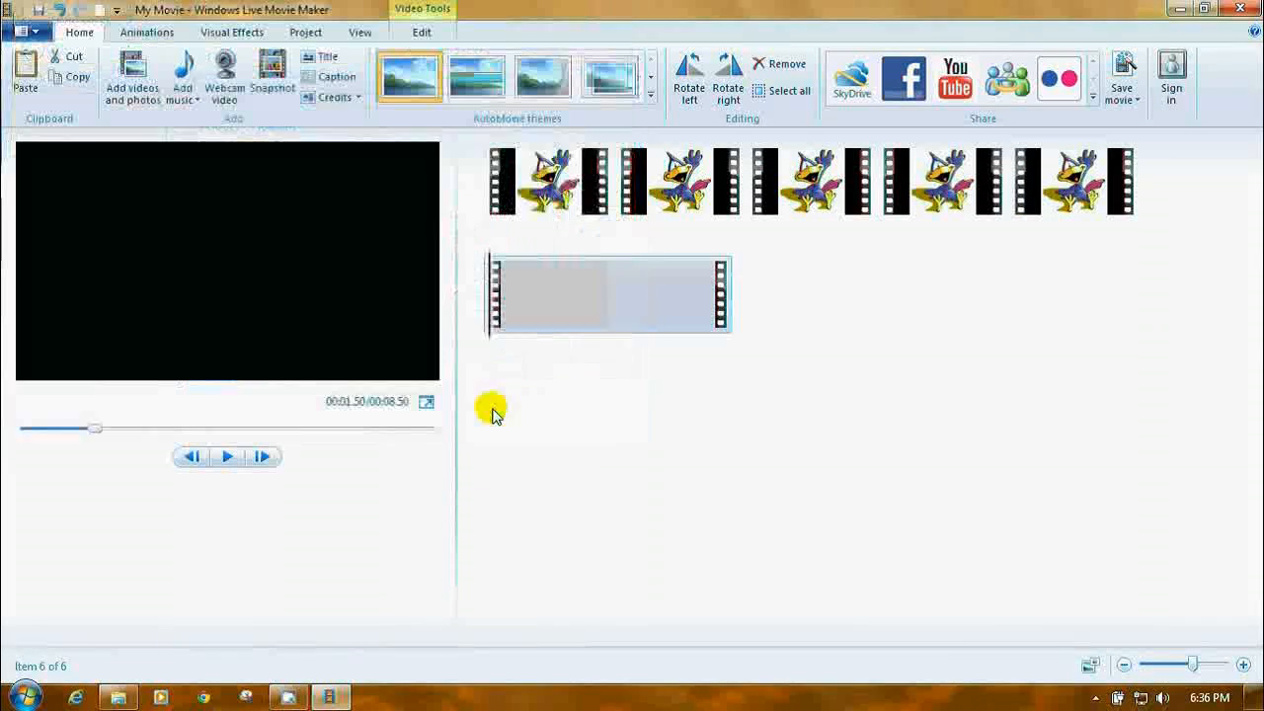
pyautogui.click(226, 456)
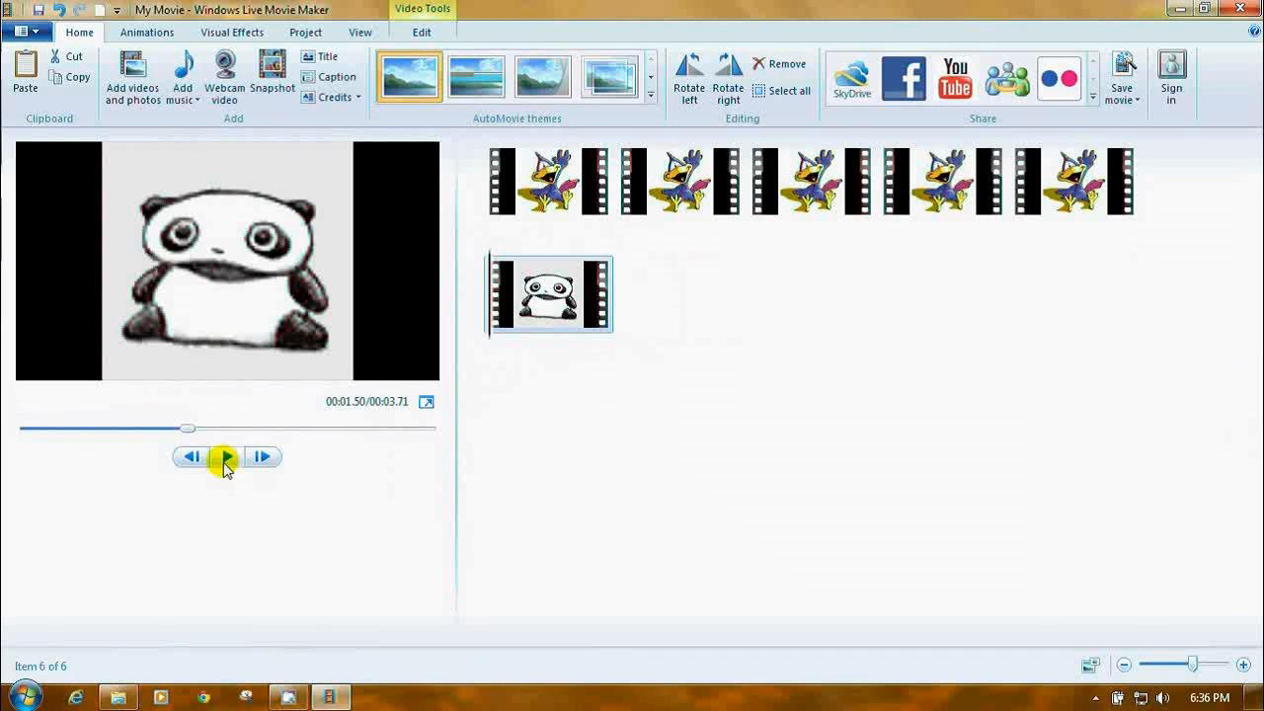
pyautogui.click(226, 456)
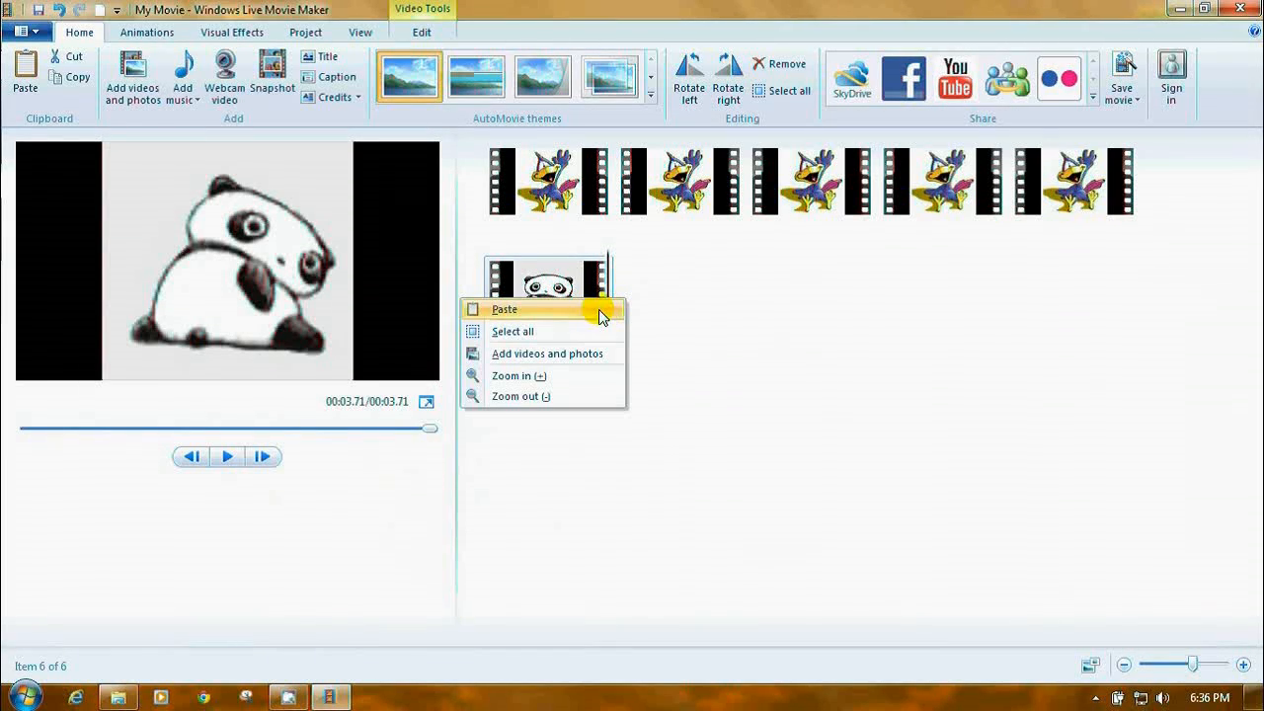
# - Paste two more panda copies and preview the eight-item movie to 8.14 seconds
pyautogui.click(504, 309)
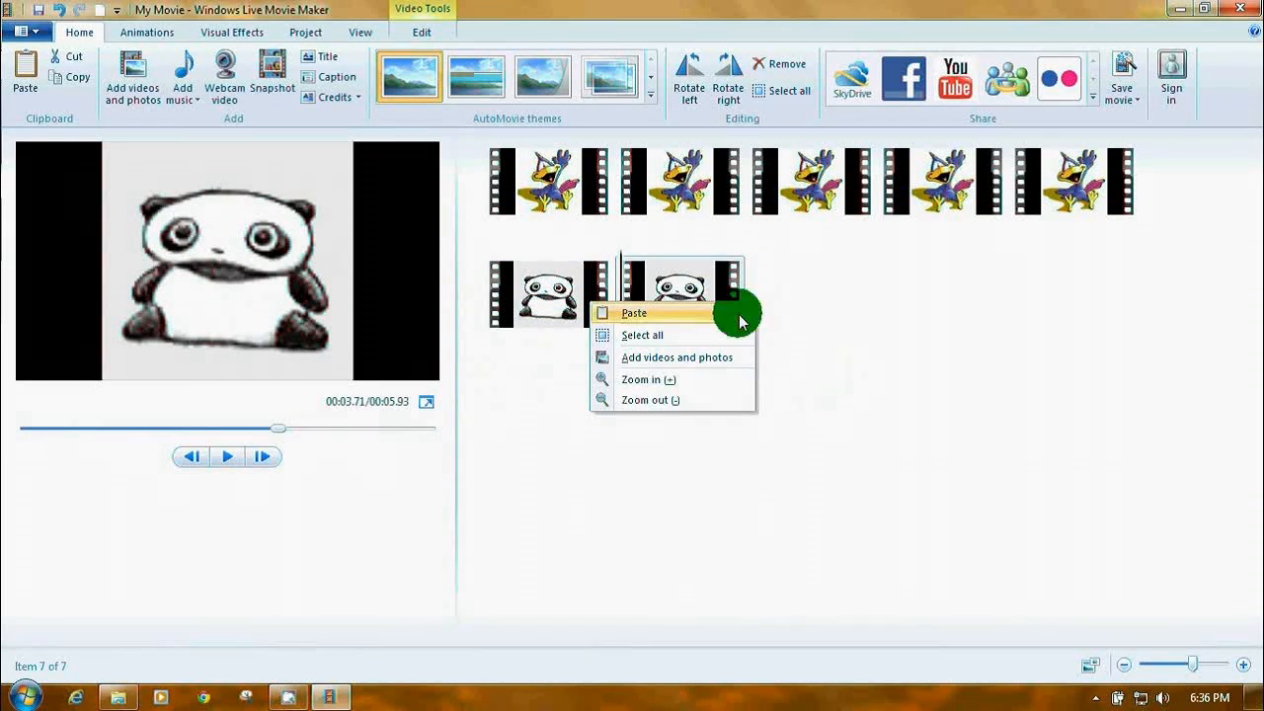
pyautogui.click(634, 313)
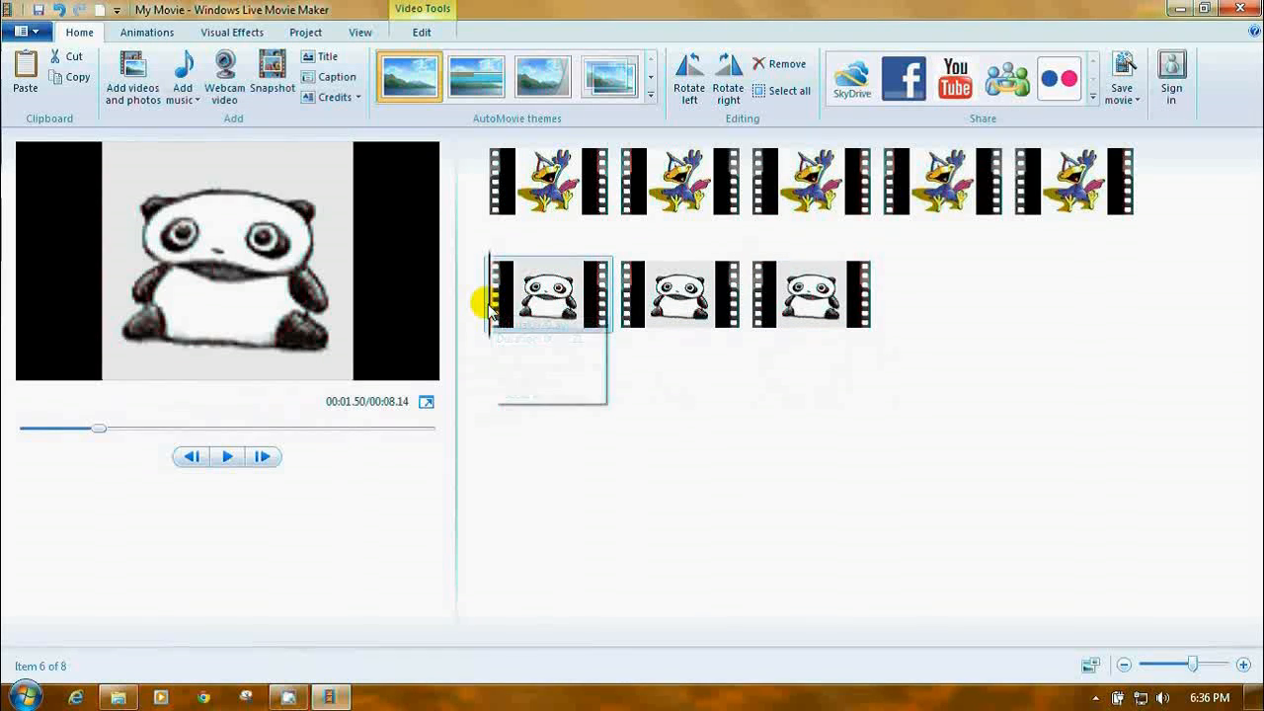
pyautogui.click(226, 455)
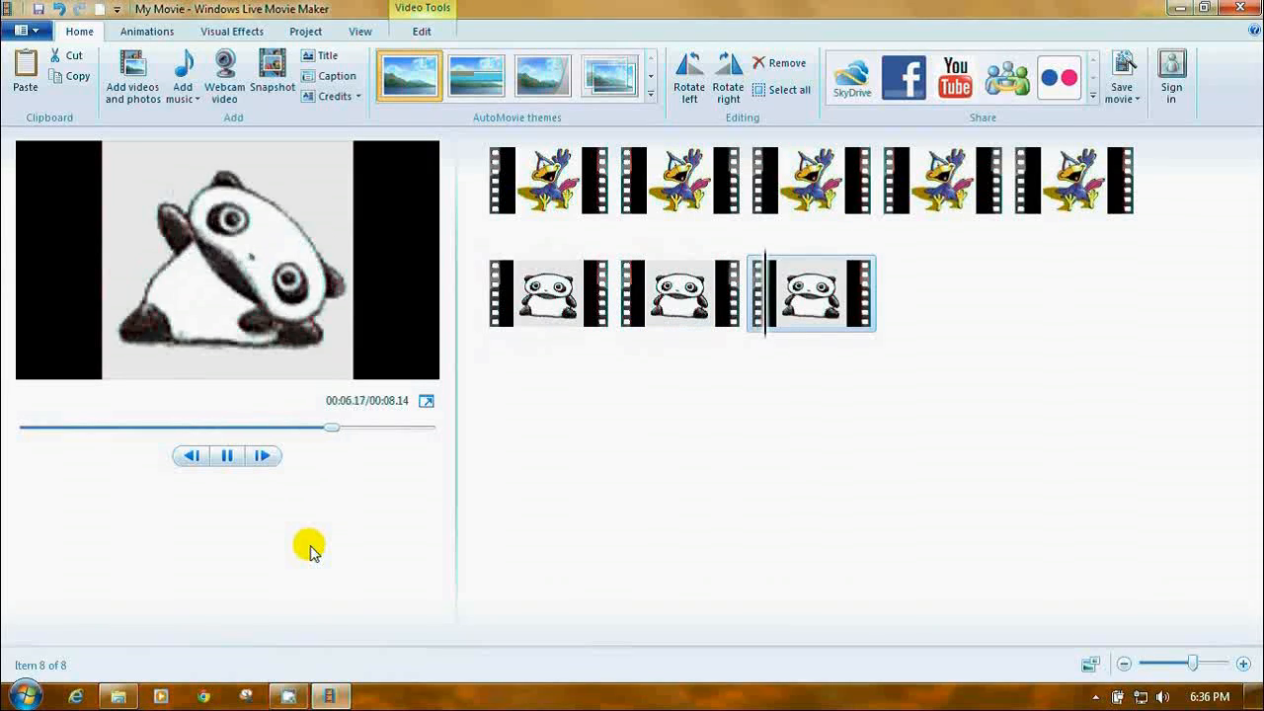
pyautogui.click(227, 456)
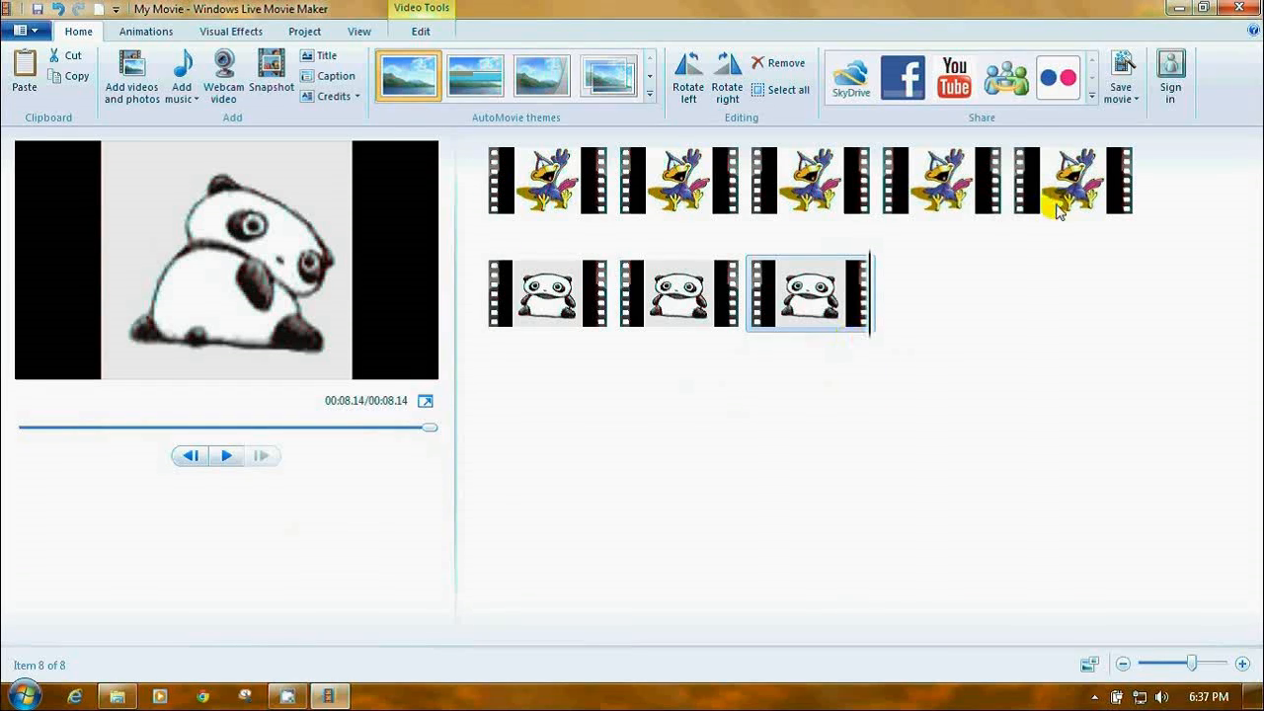
# - Save the movie to the Desktop as 'Gif AVI Test'
pyautogui.click(1120, 79)
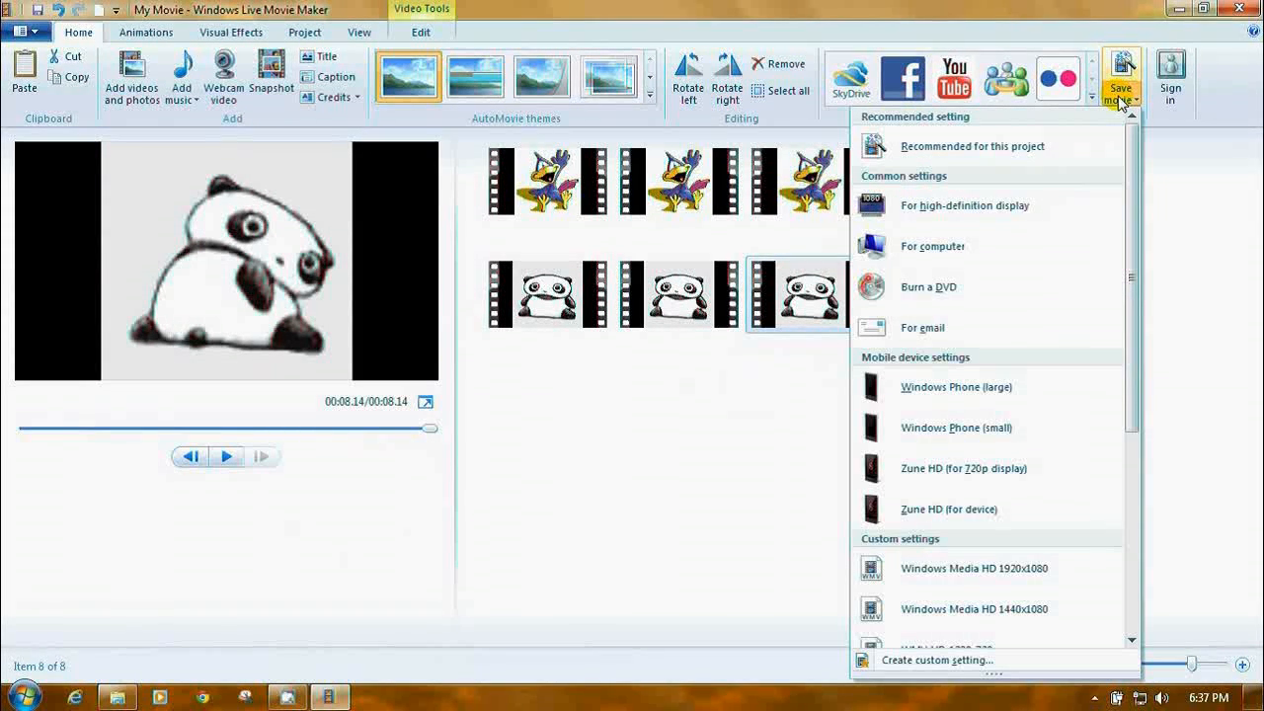
pyautogui.moveTo(929, 287)
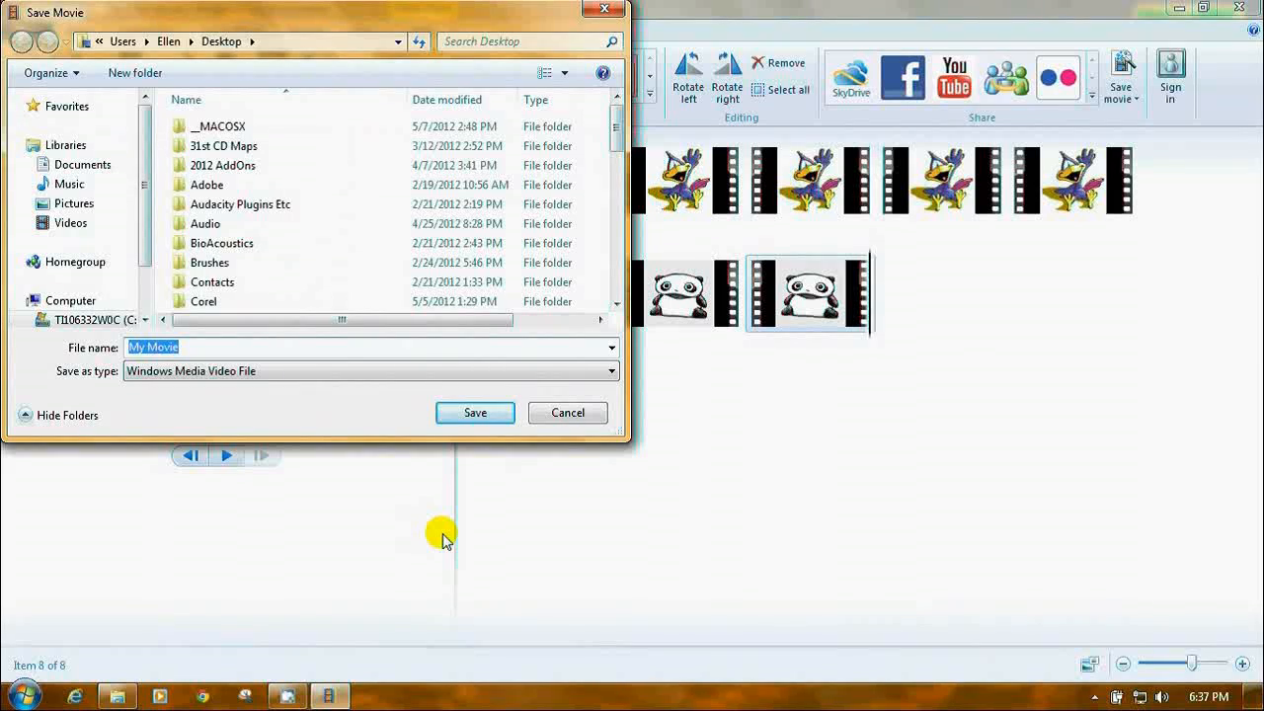
pyautogui.write('Gif')
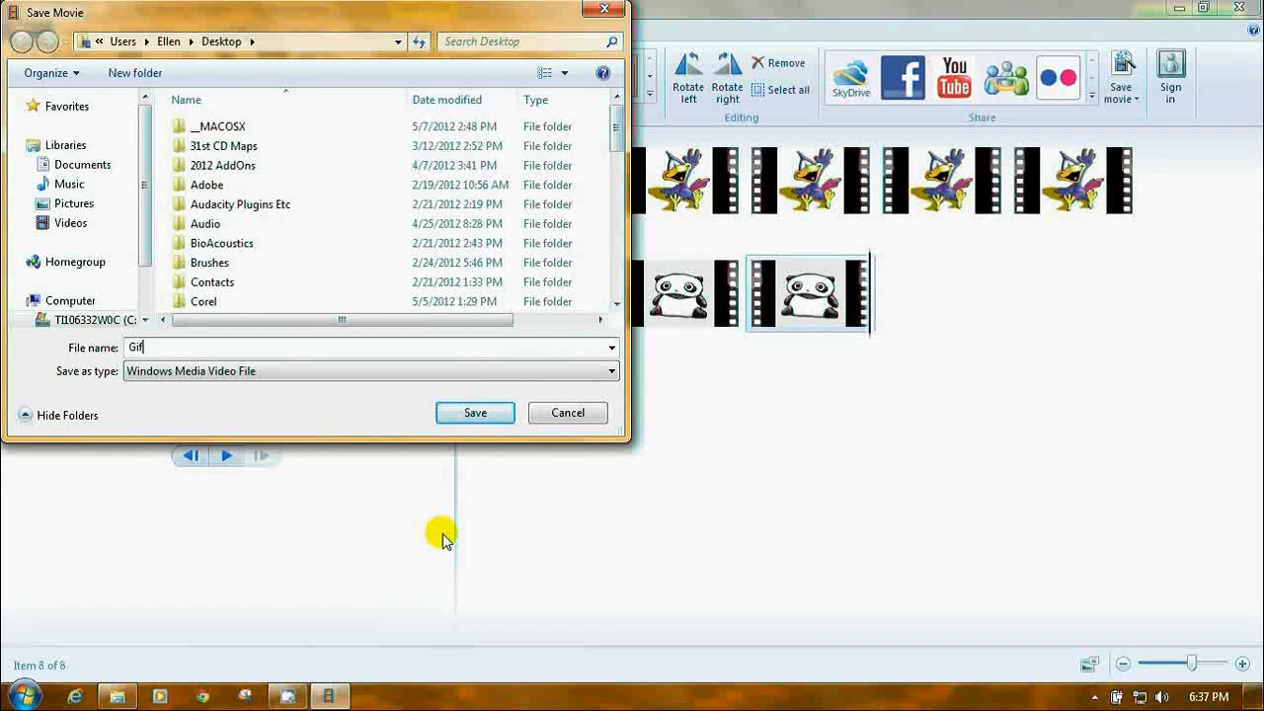
pyautogui.write('A')
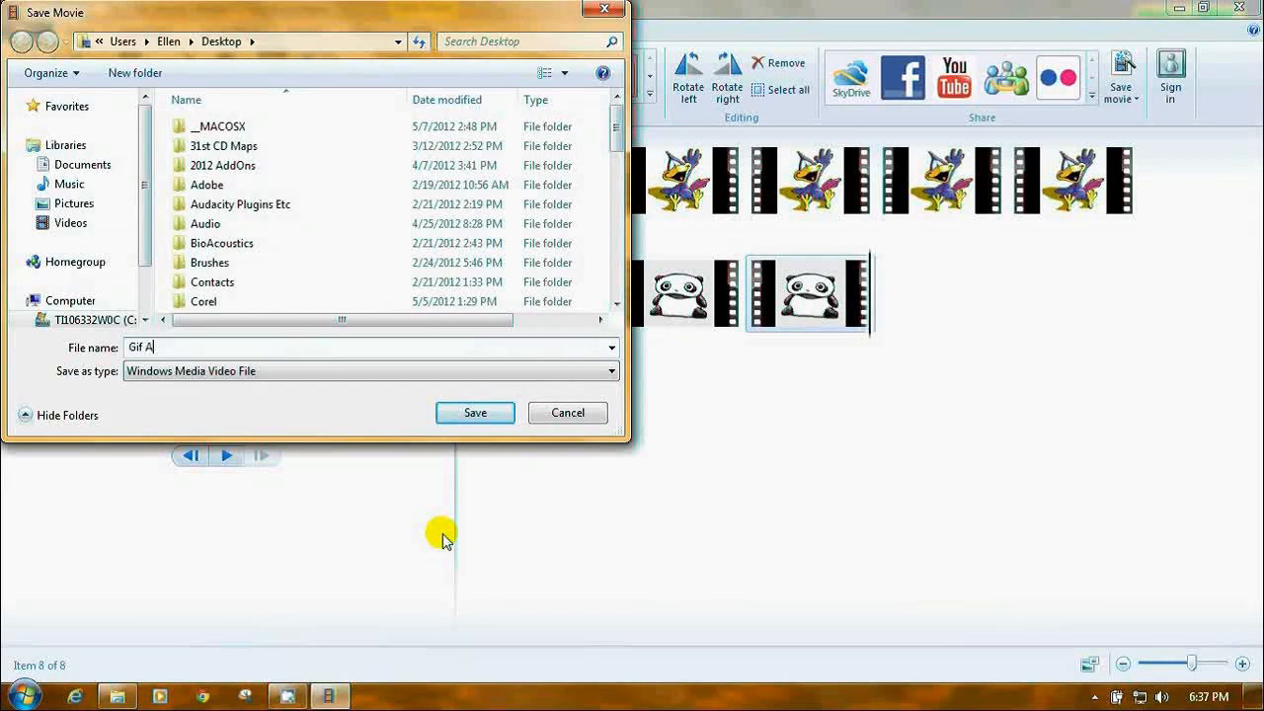
pyautogui.write('VI test')
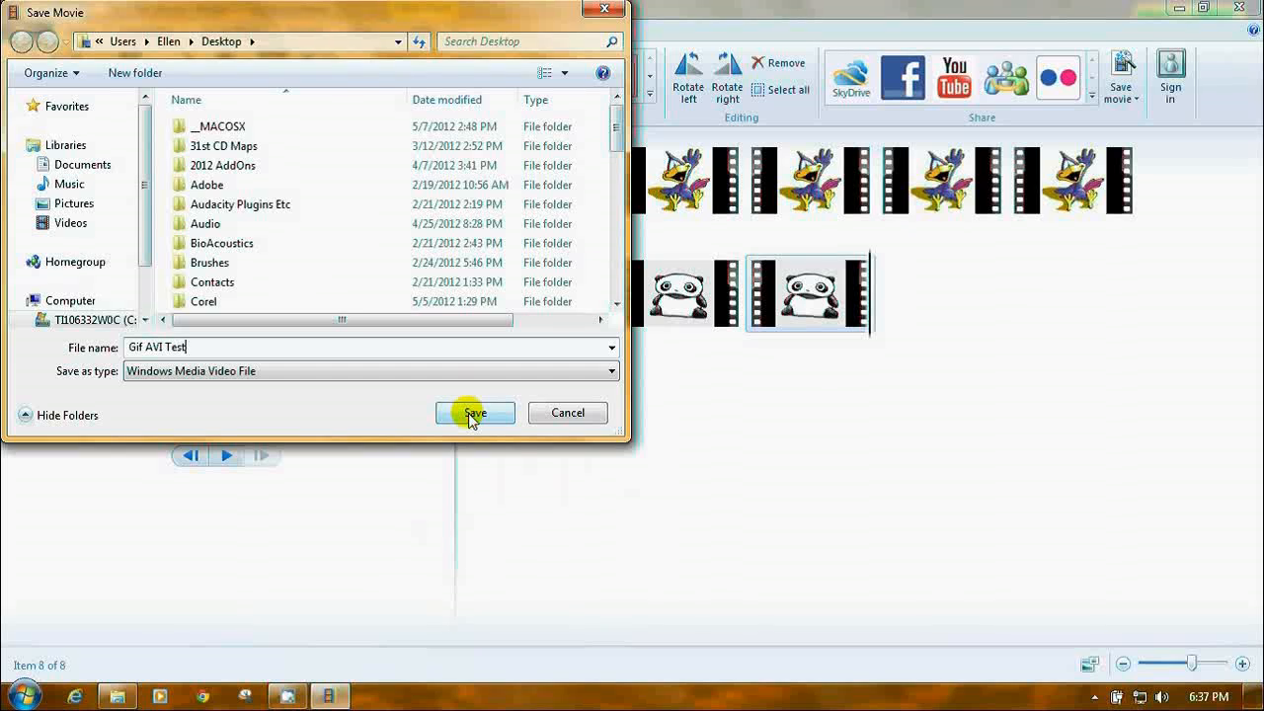
pyautogui.click(475, 411)
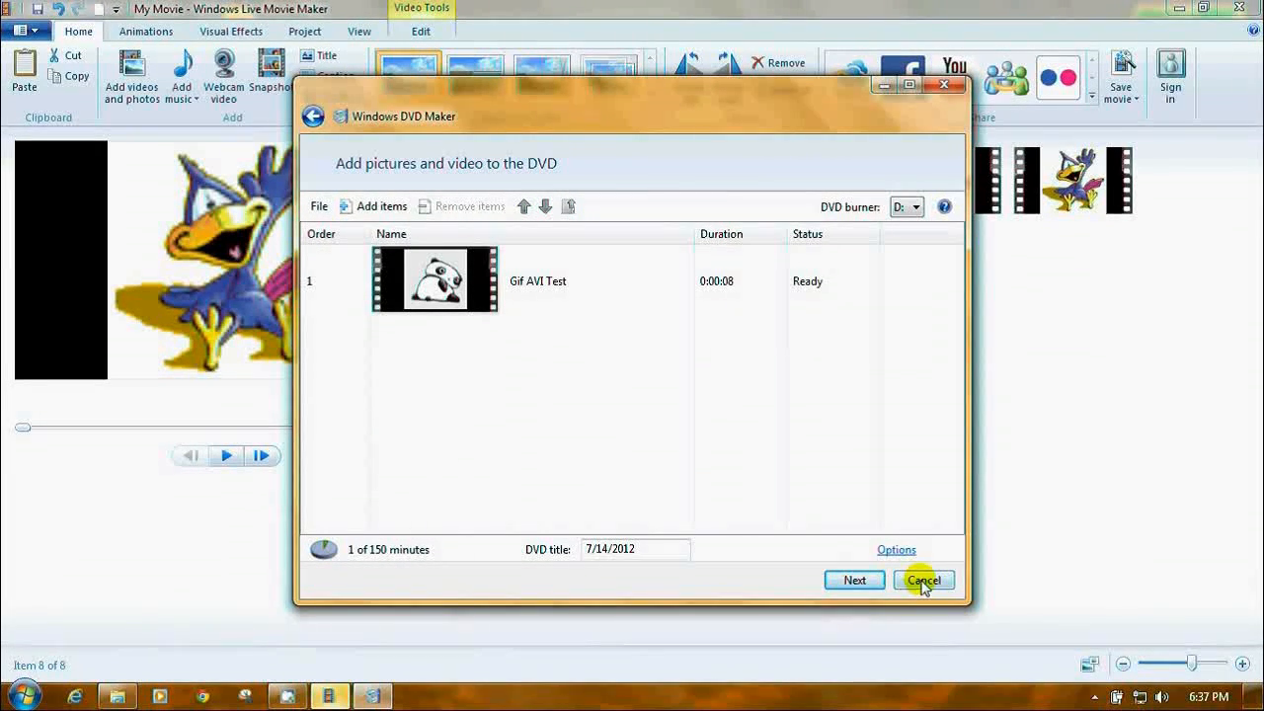
# - Cancel DVD Maker without saving, dismiss the done notice, and quit Movie Maker discarding My Movie changes
pyautogui.click(922, 580)
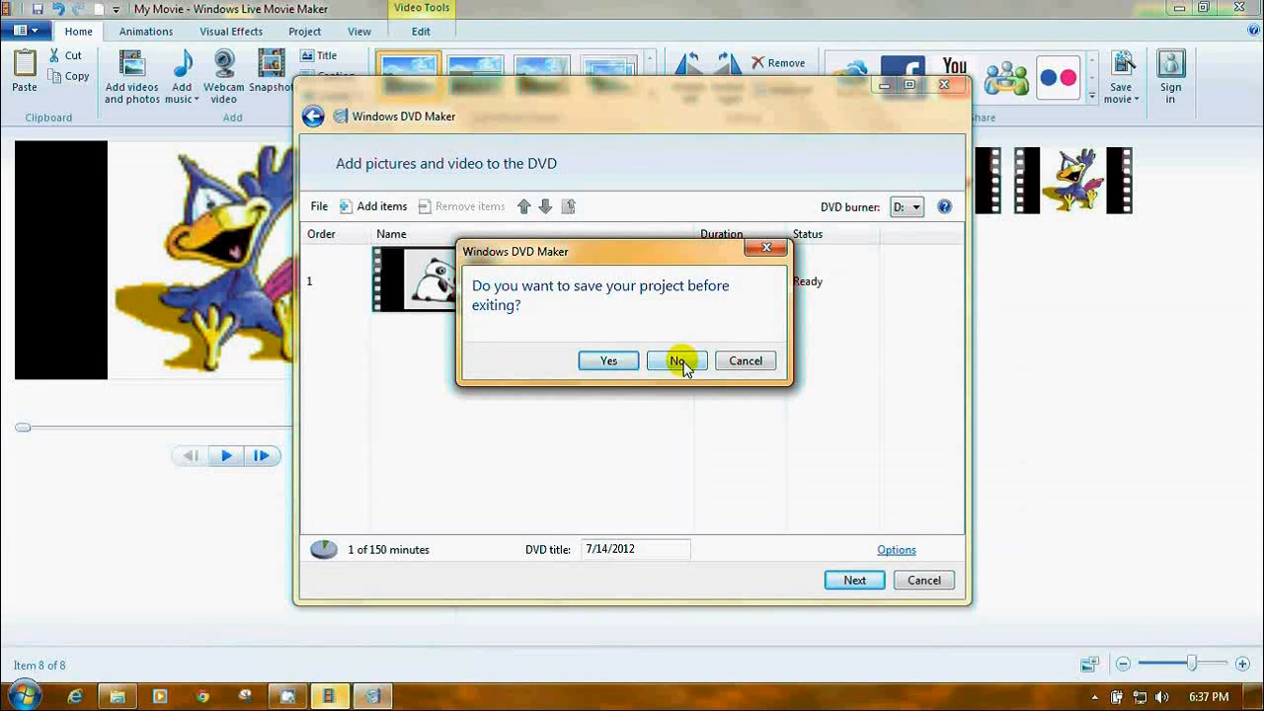
pyautogui.click(676, 360)
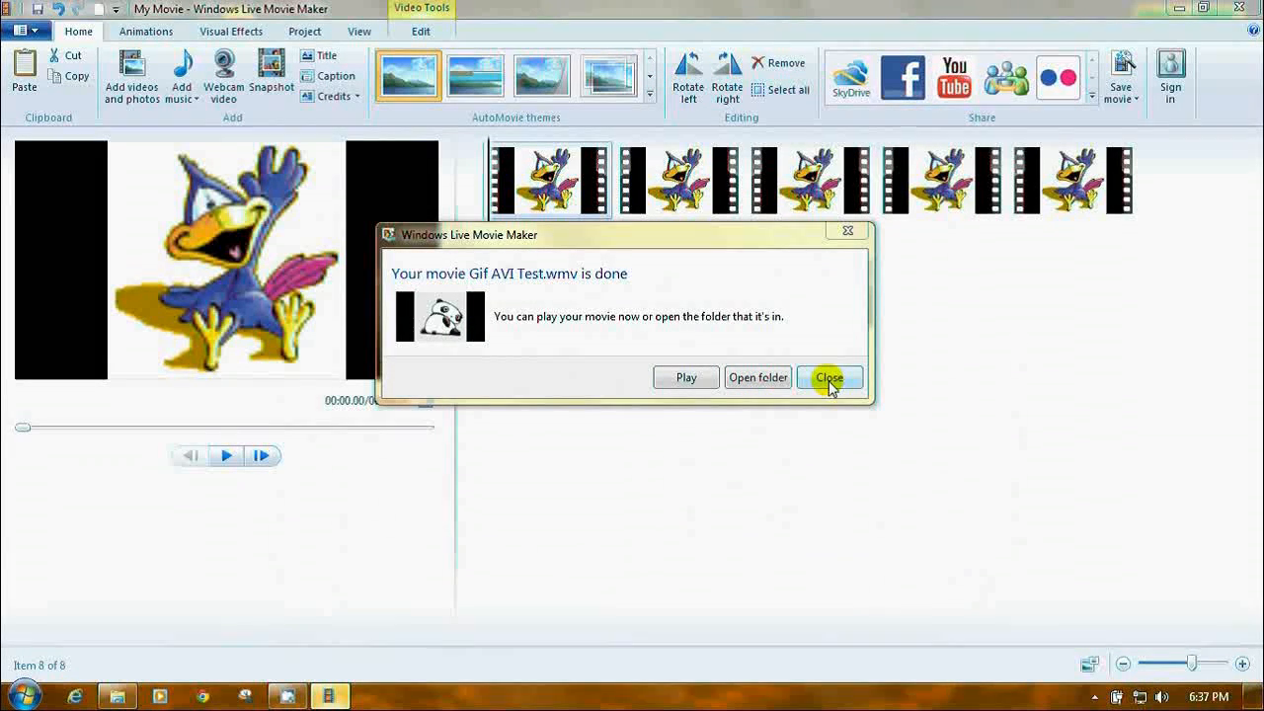
pyautogui.click(829, 377)
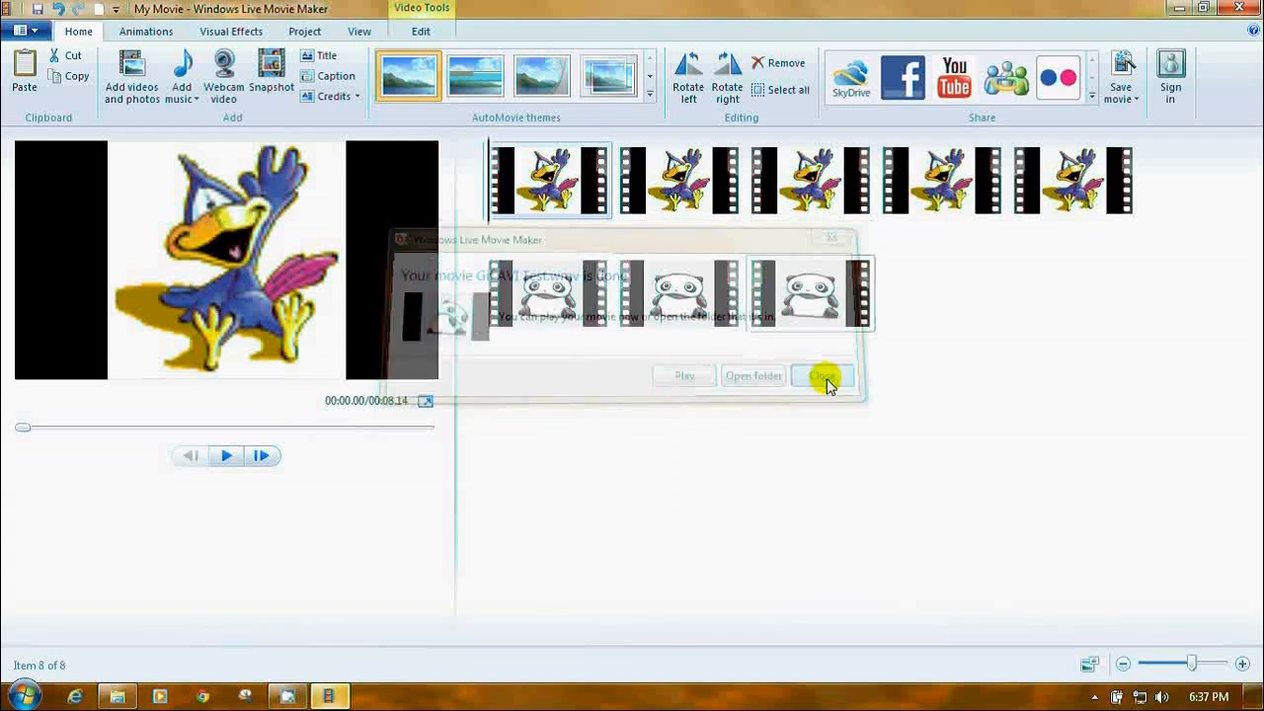
pyautogui.click(822, 375)
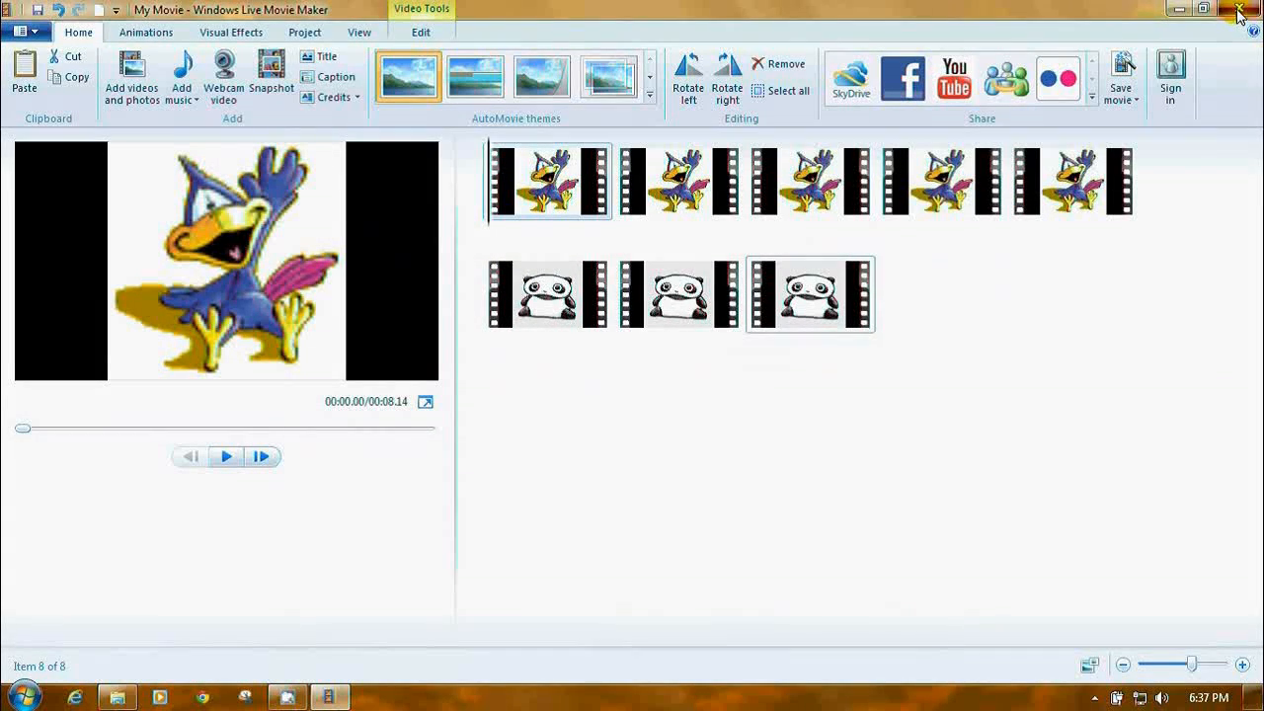
pyautogui.click(1237, 10)
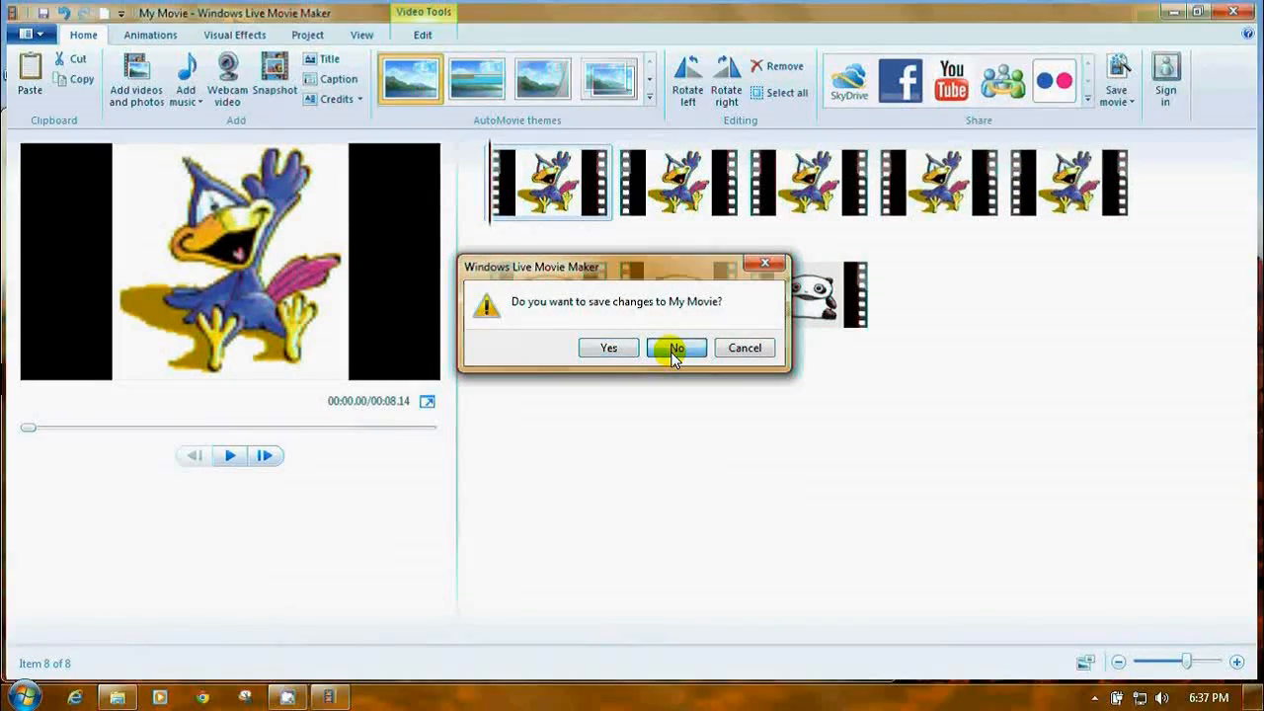
pyautogui.click(677, 347)
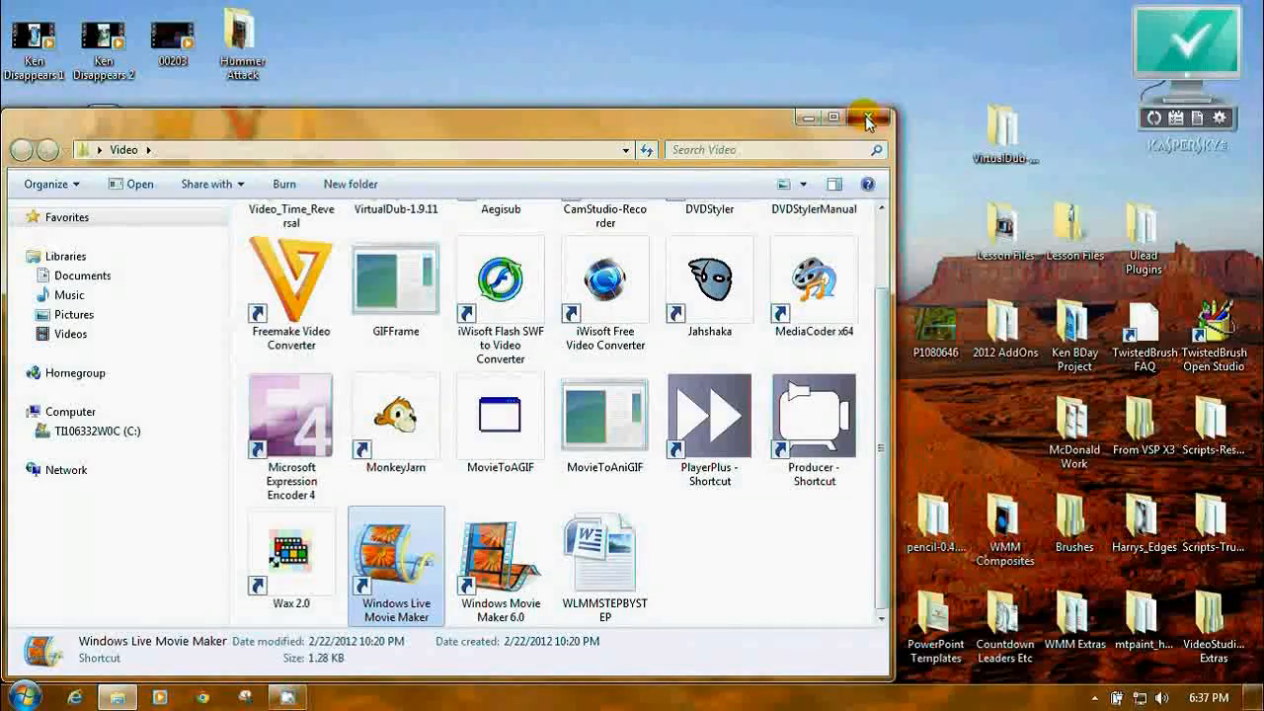
# - Close the Video folder window and drag the Gif AVI Test icon to mid-desktop
pyautogui.click(867, 116)
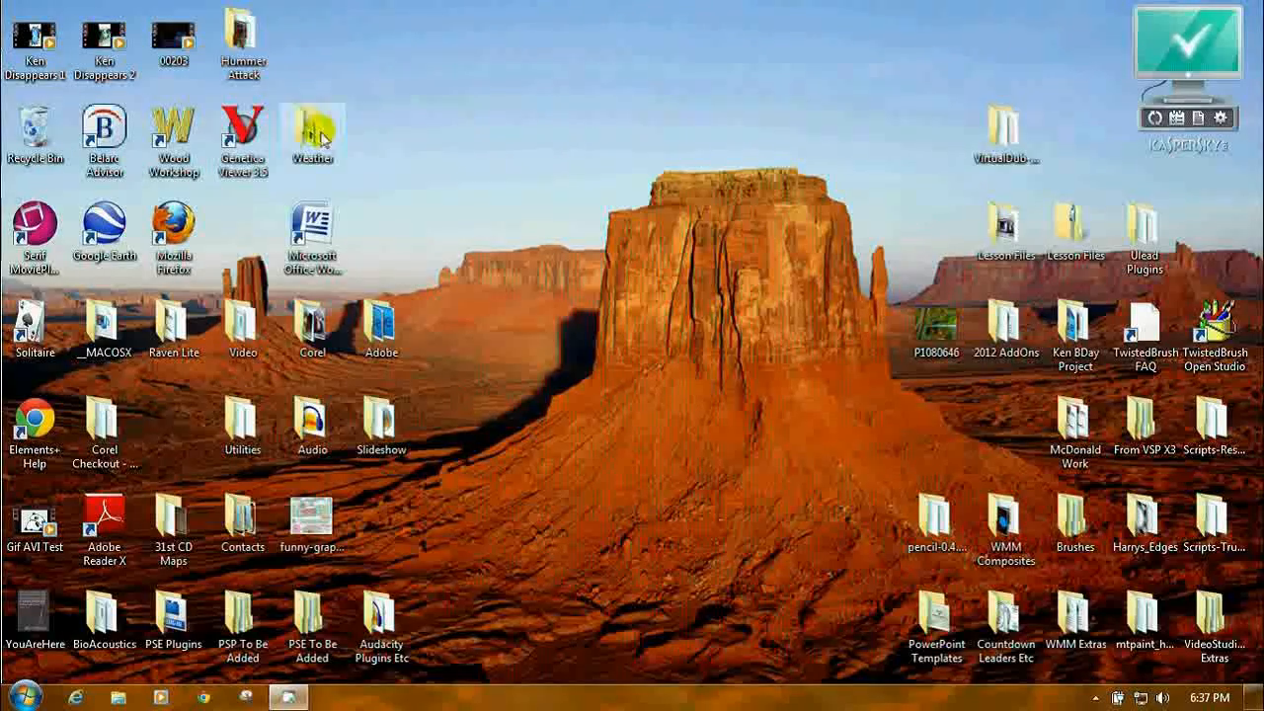
pyautogui.click(103, 530)
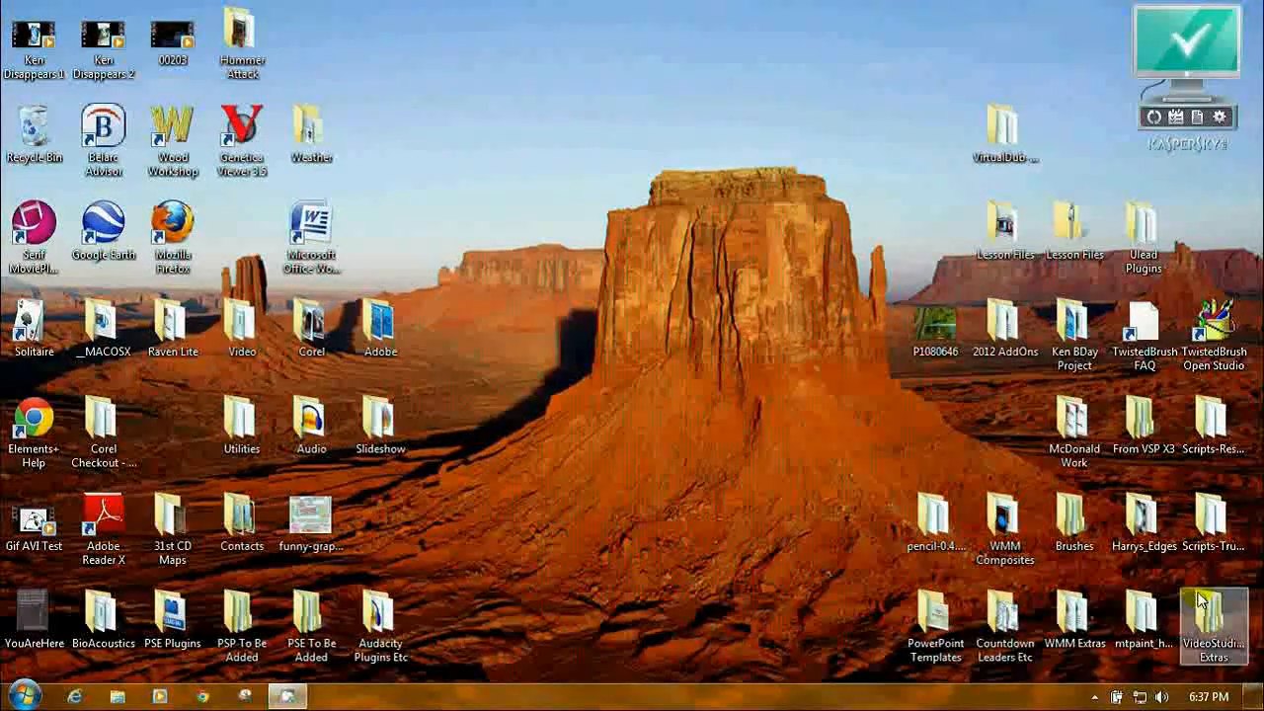
pyautogui.moveTo(568, 404)
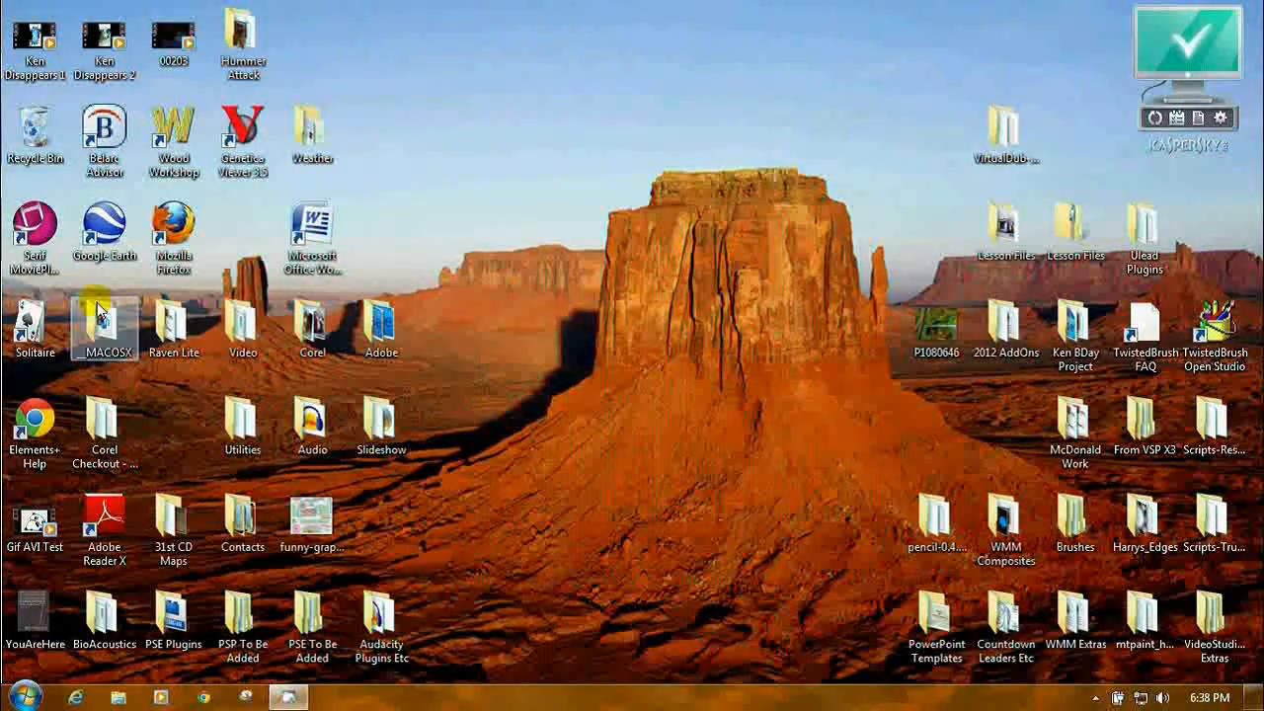
pyautogui.moveTo(35, 518); pyautogui.dragTo(549, 405)
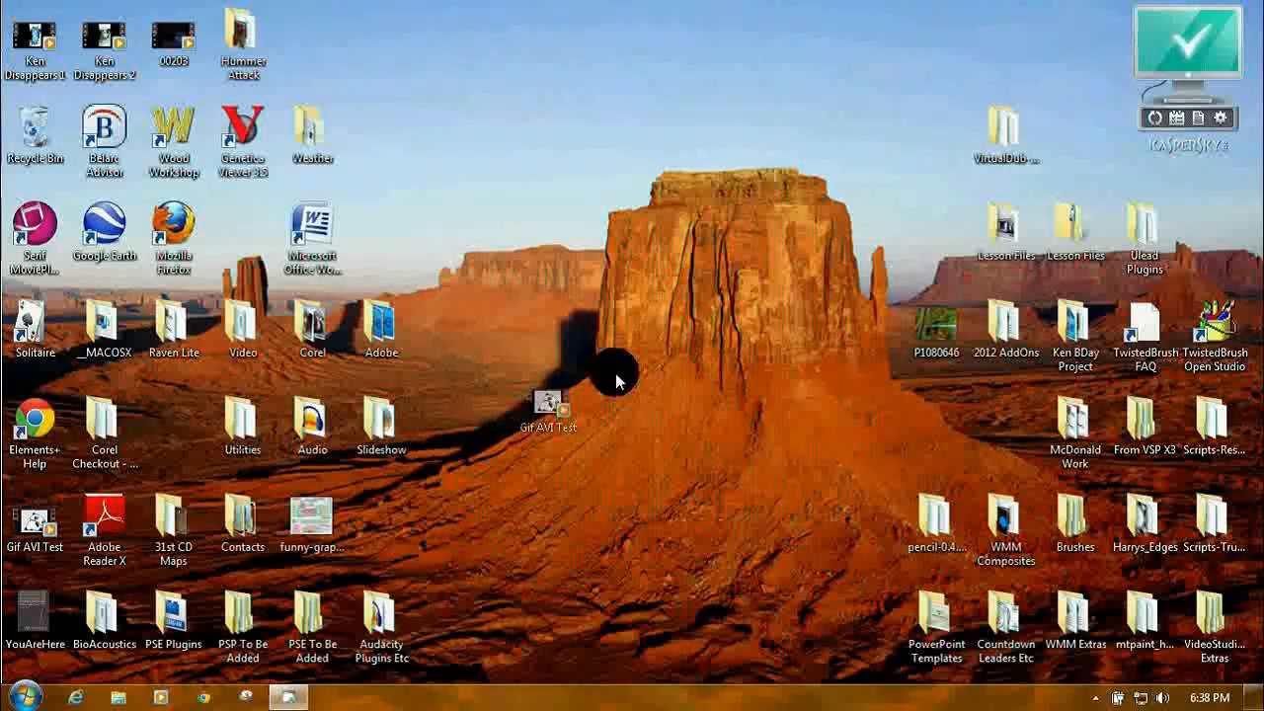
pyautogui.moveTo(548, 404); pyautogui.dragTo(728, 326)
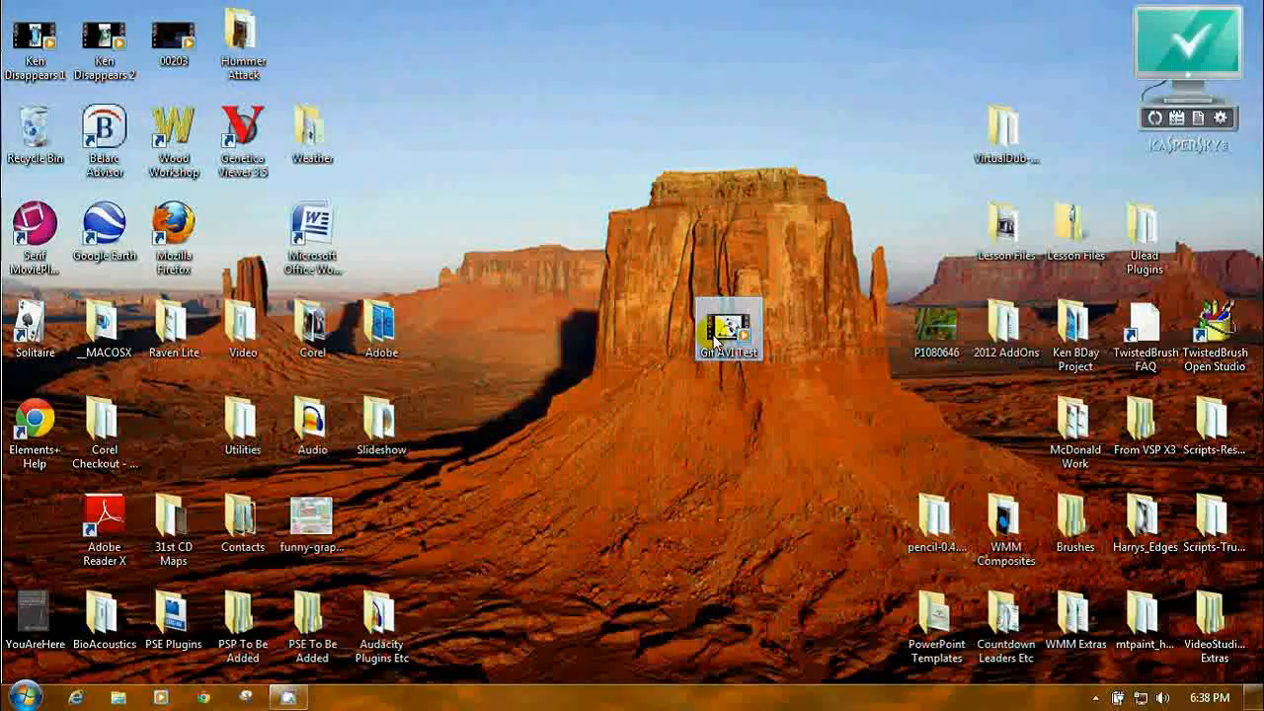
# - Play Gif AVI Test in Windows Media Player to the end, then close the player
pyautogui.doubleClick(728, 326)
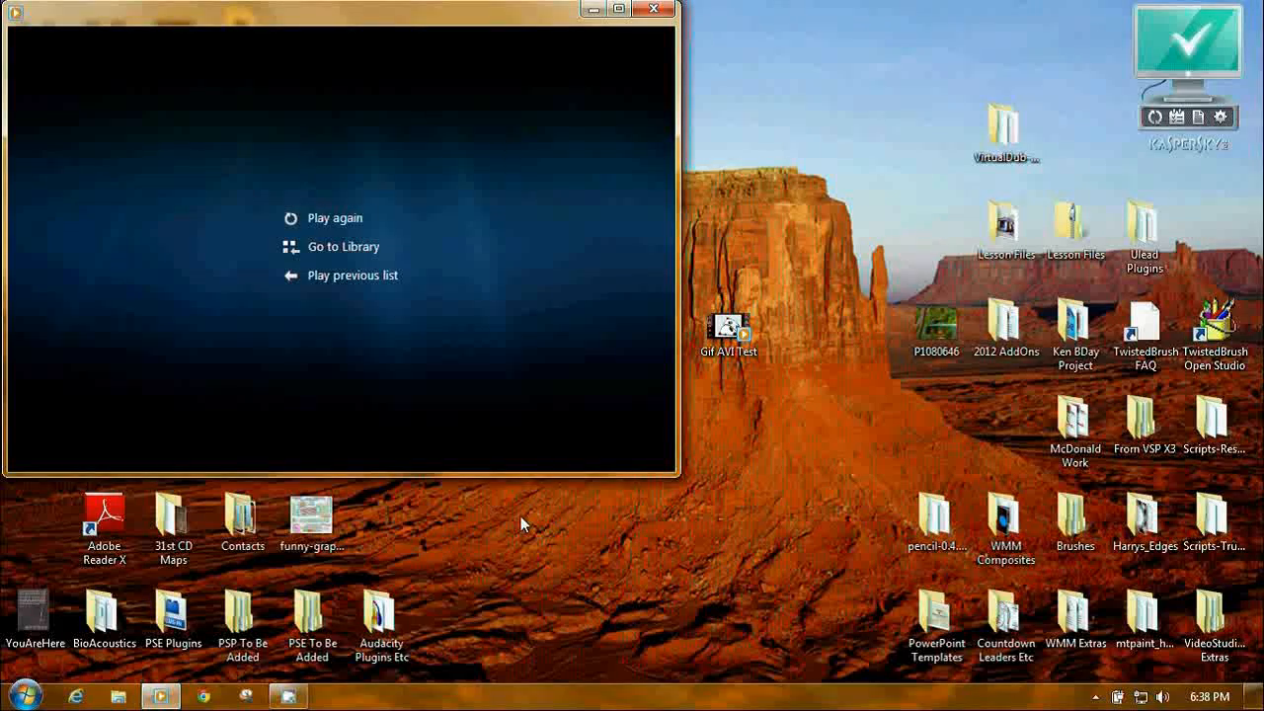
pyautogui.moveTo(684, 628)
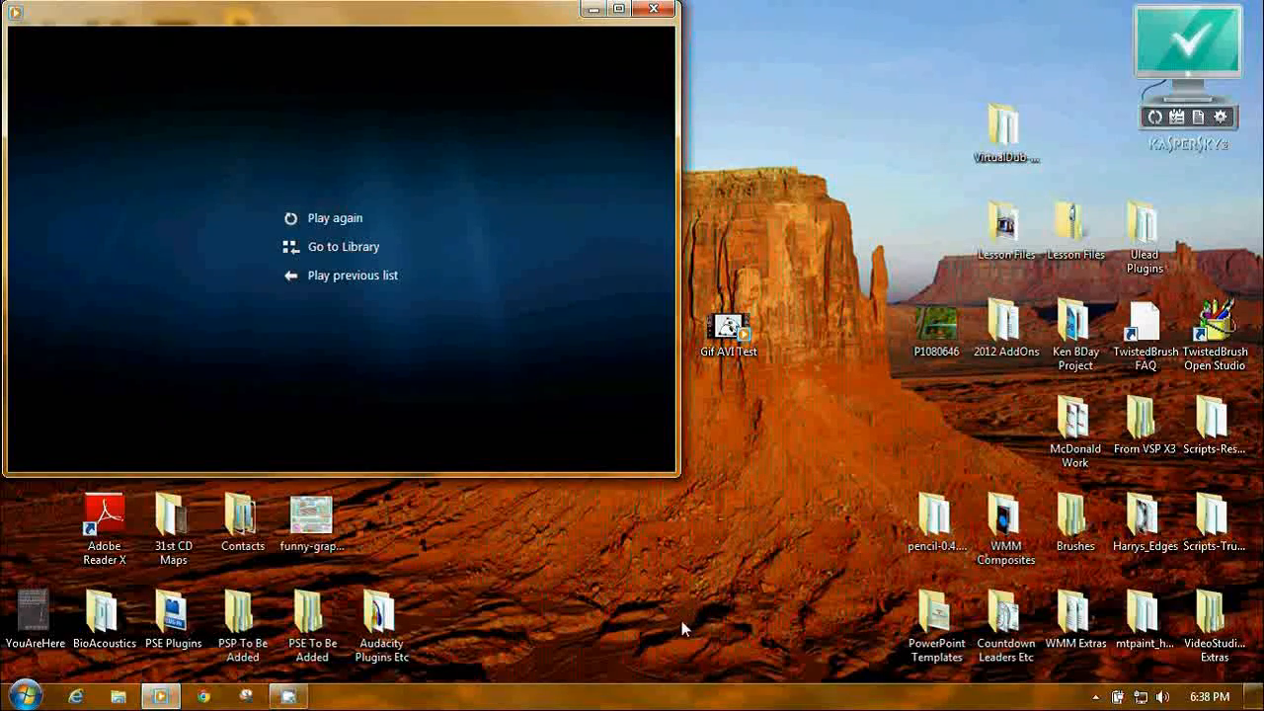
pyautogui.moveTo(637, 629)
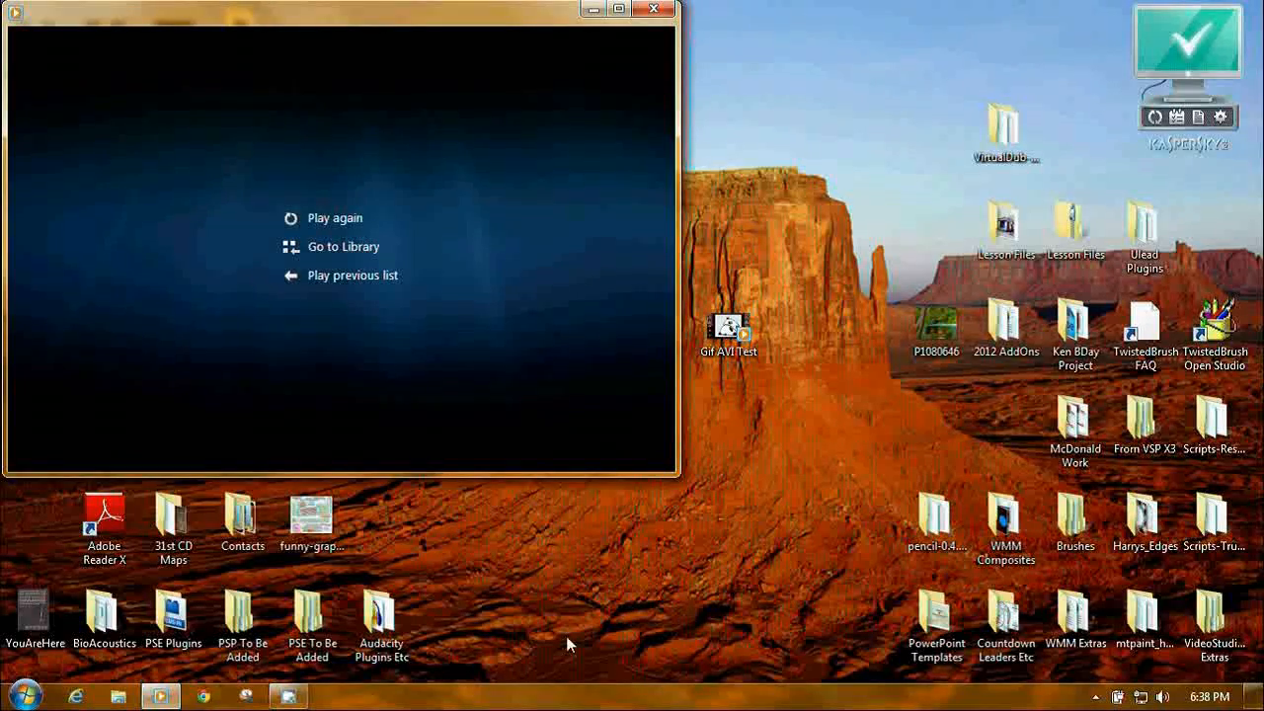
pyautogui.click(336, 217)
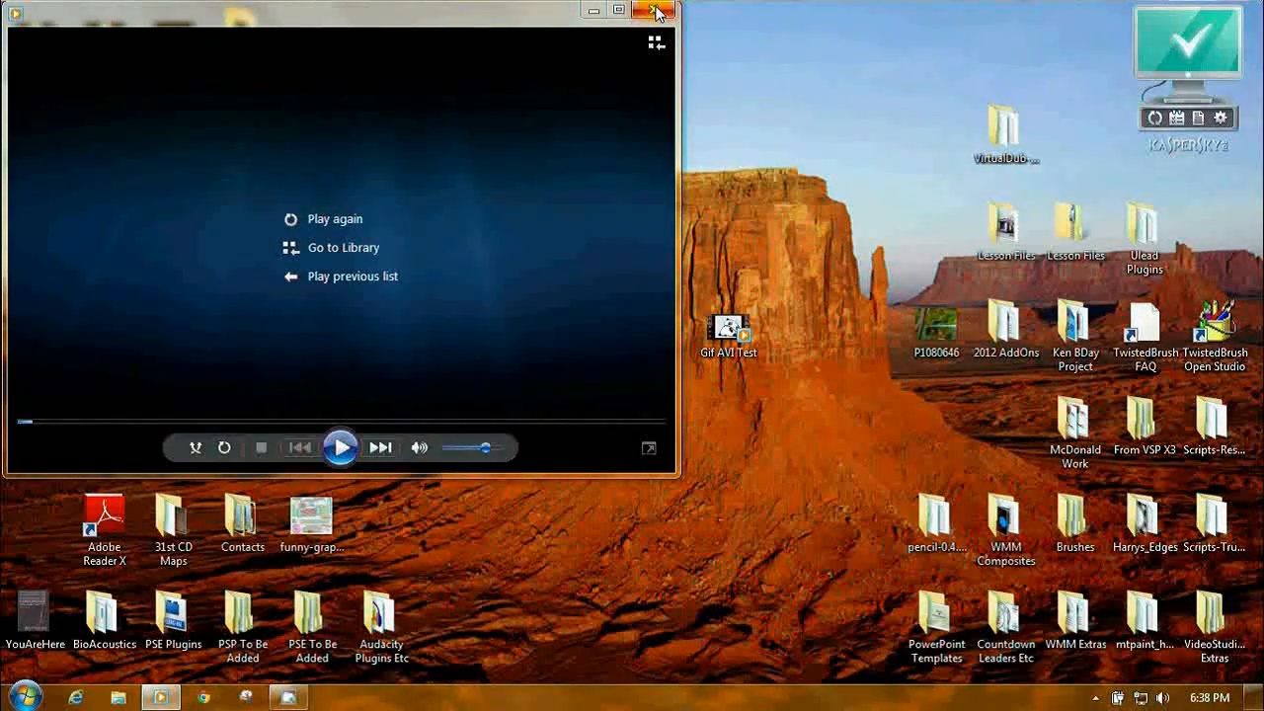
pyautogui.click(648, 11)
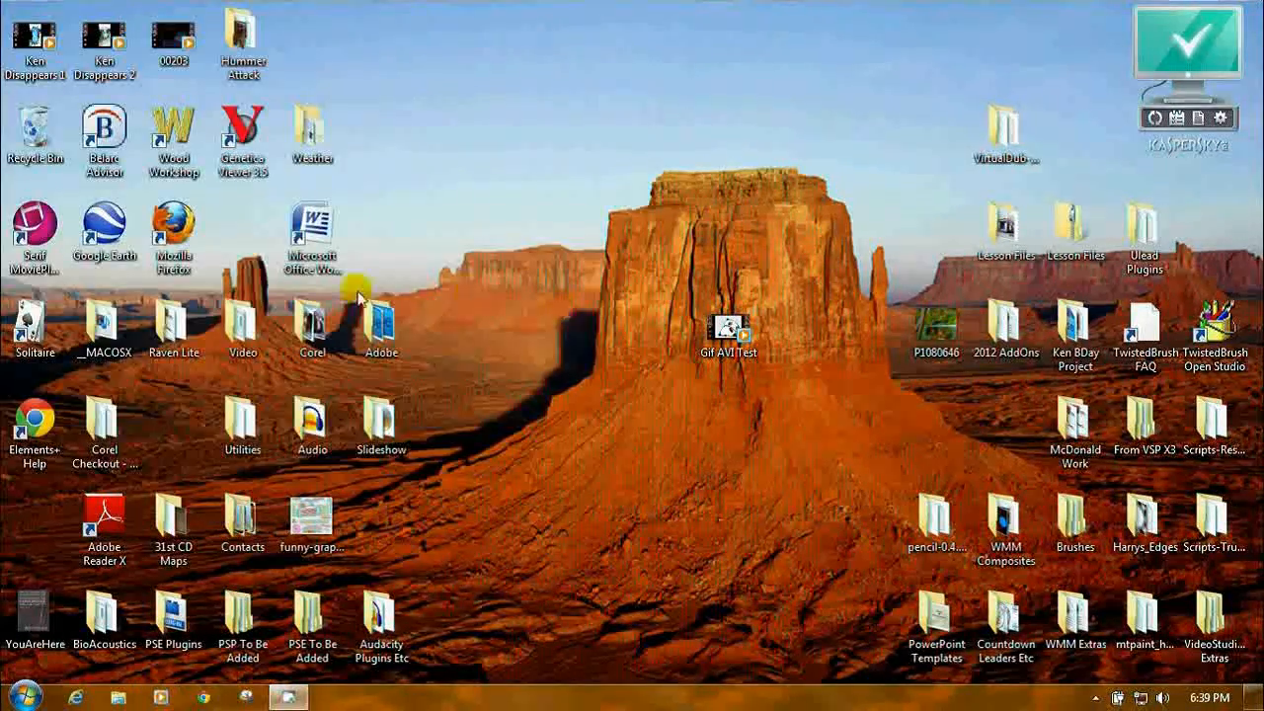
# - Launch iWisoft Free Video Converter and close Chrome's update-check page
pyautogui.doubleClick(242, 326)
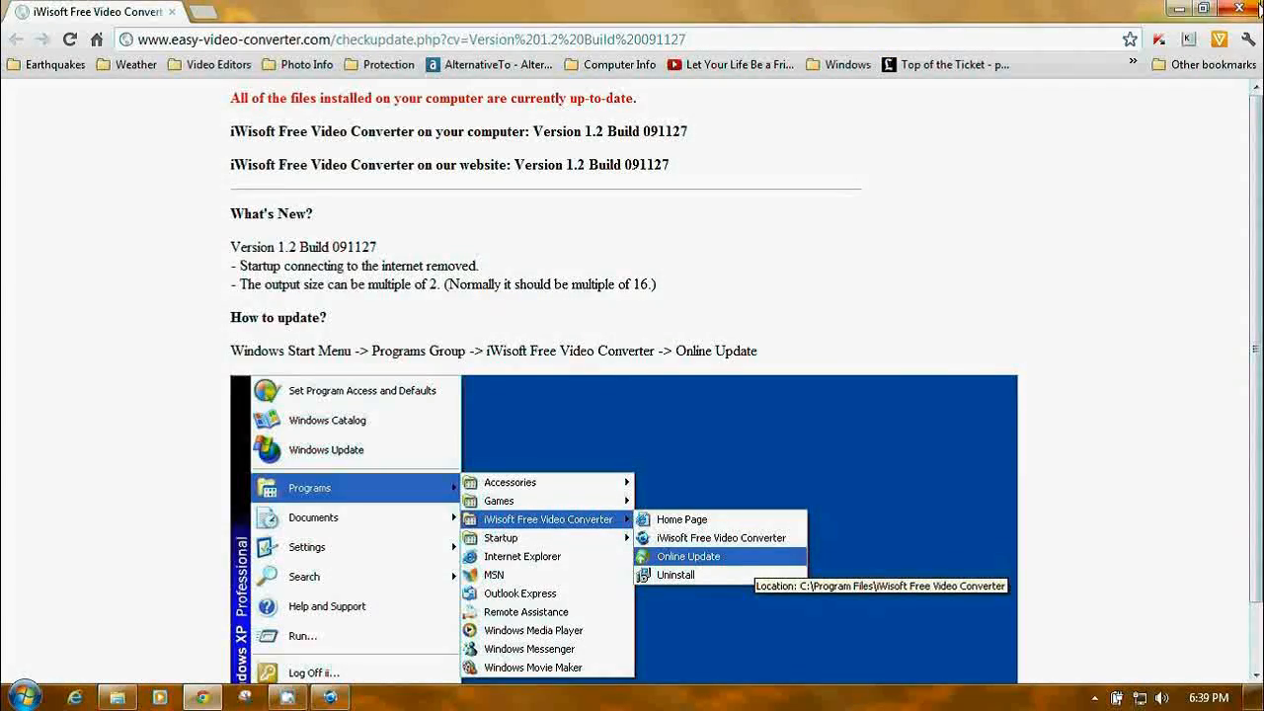
pyautogui.click(688, 556)
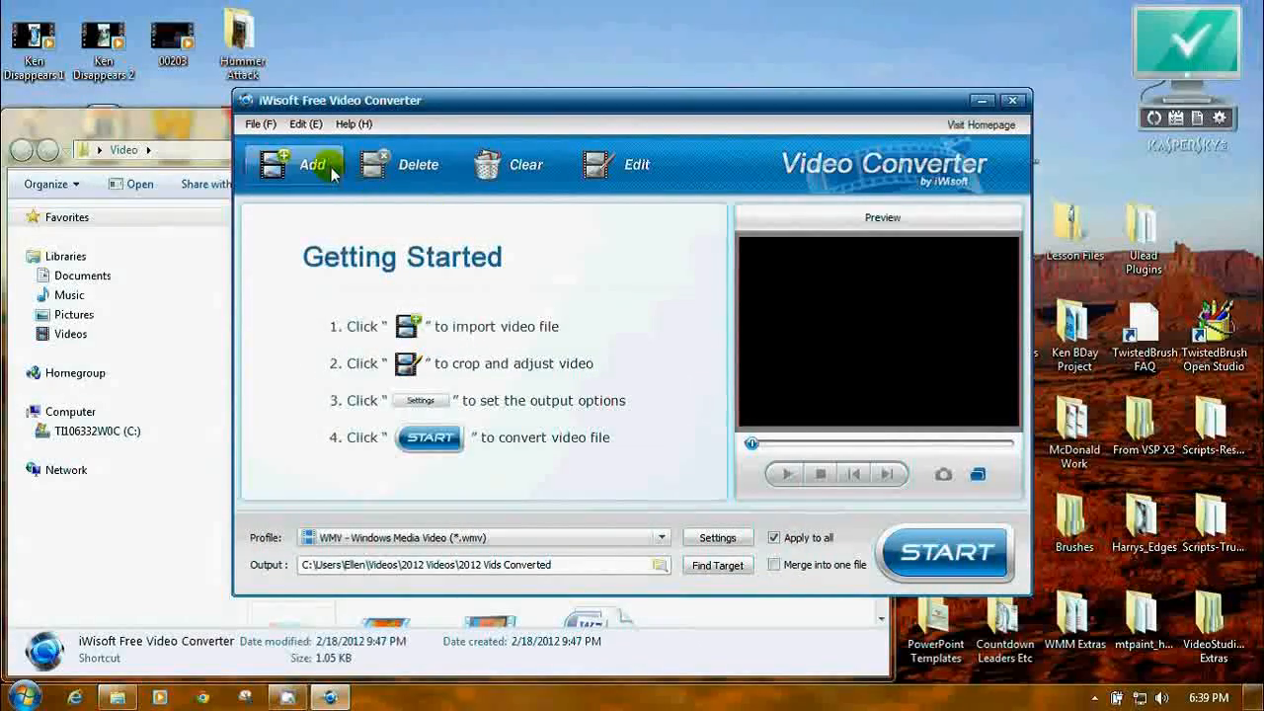
# - Add Gif AVI Test from the user's Desktop folder to the iWisoft conversion list
pyautogui.click(305, 165)
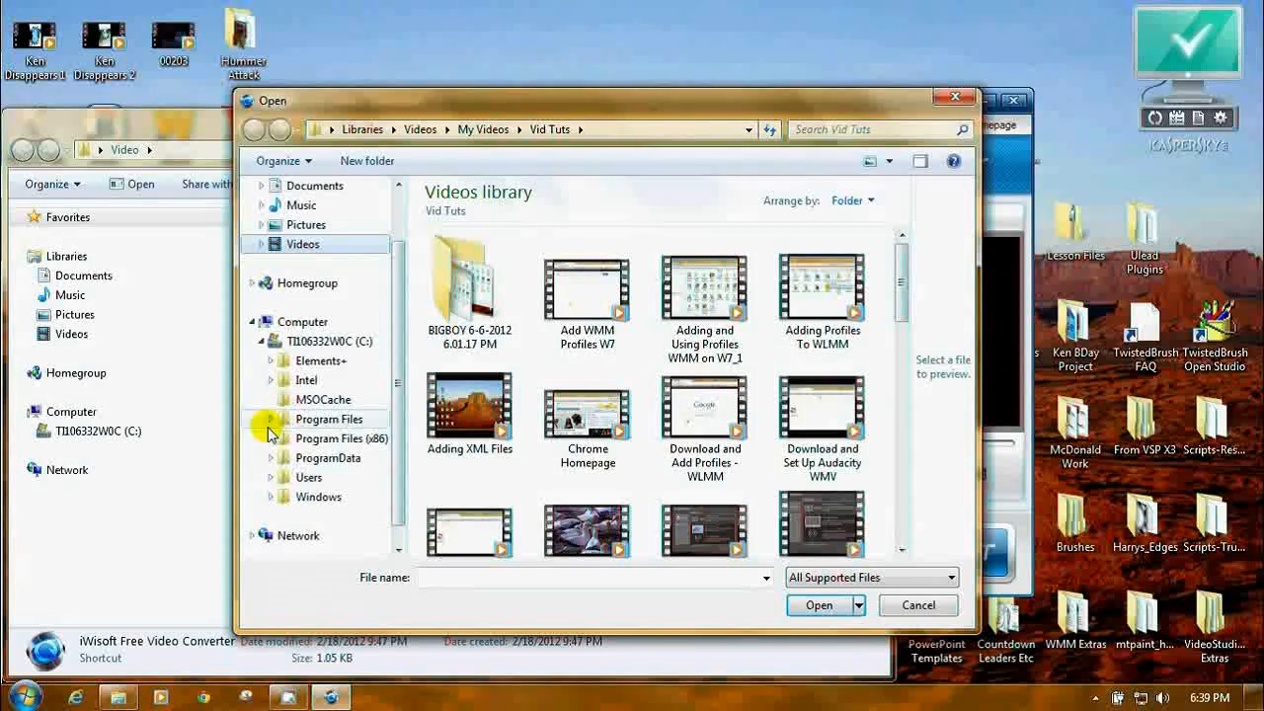
pyautogui.click(270, 457)
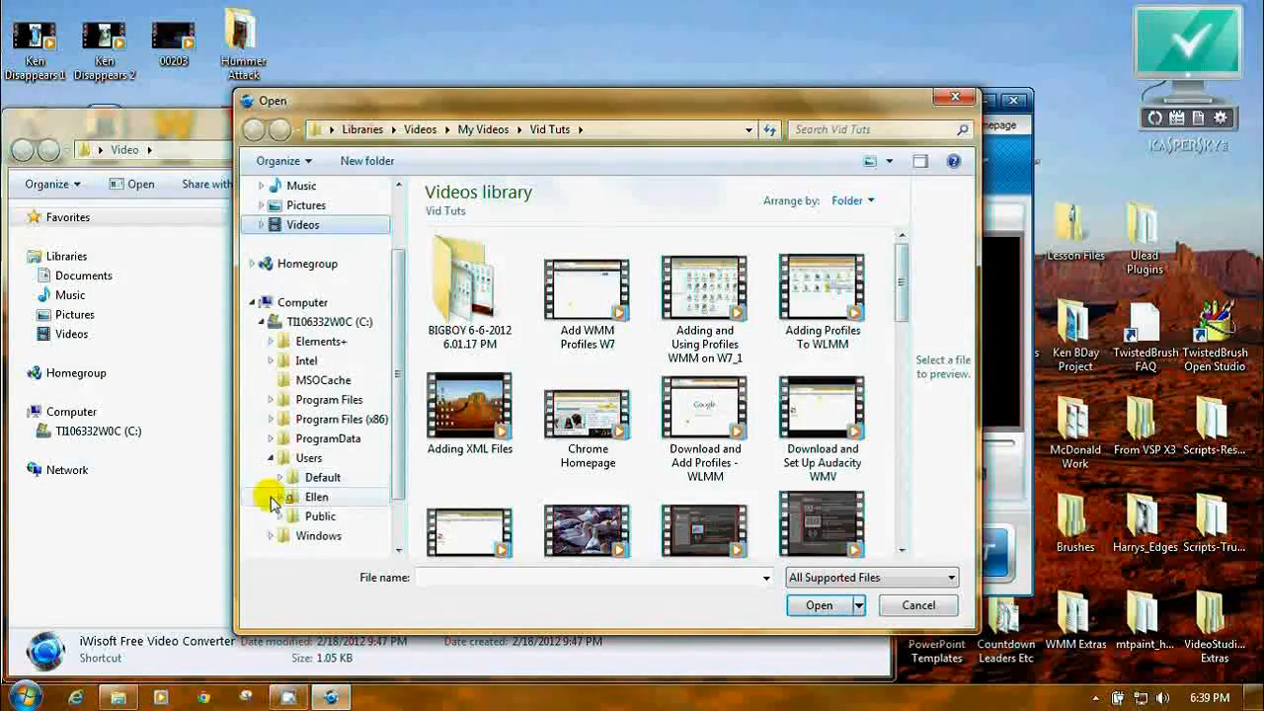
pyautogui.click(271, 497)
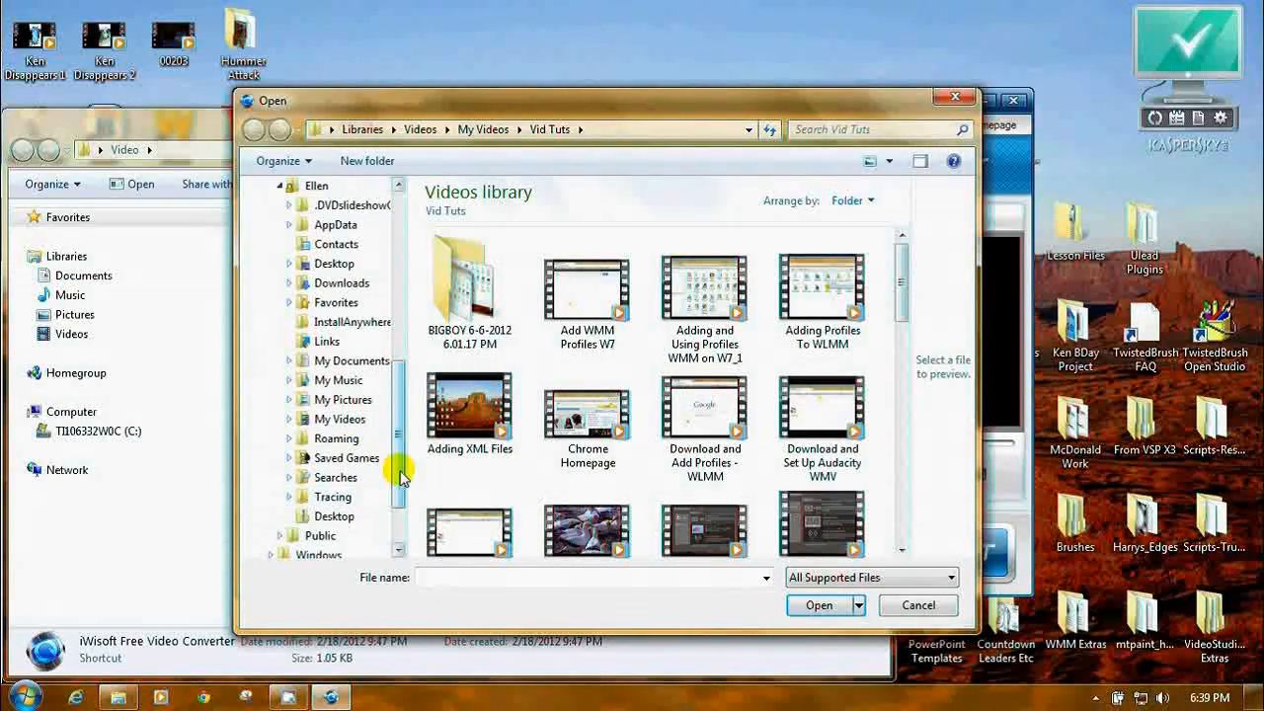
pyautogui.moveTo(341, 264)
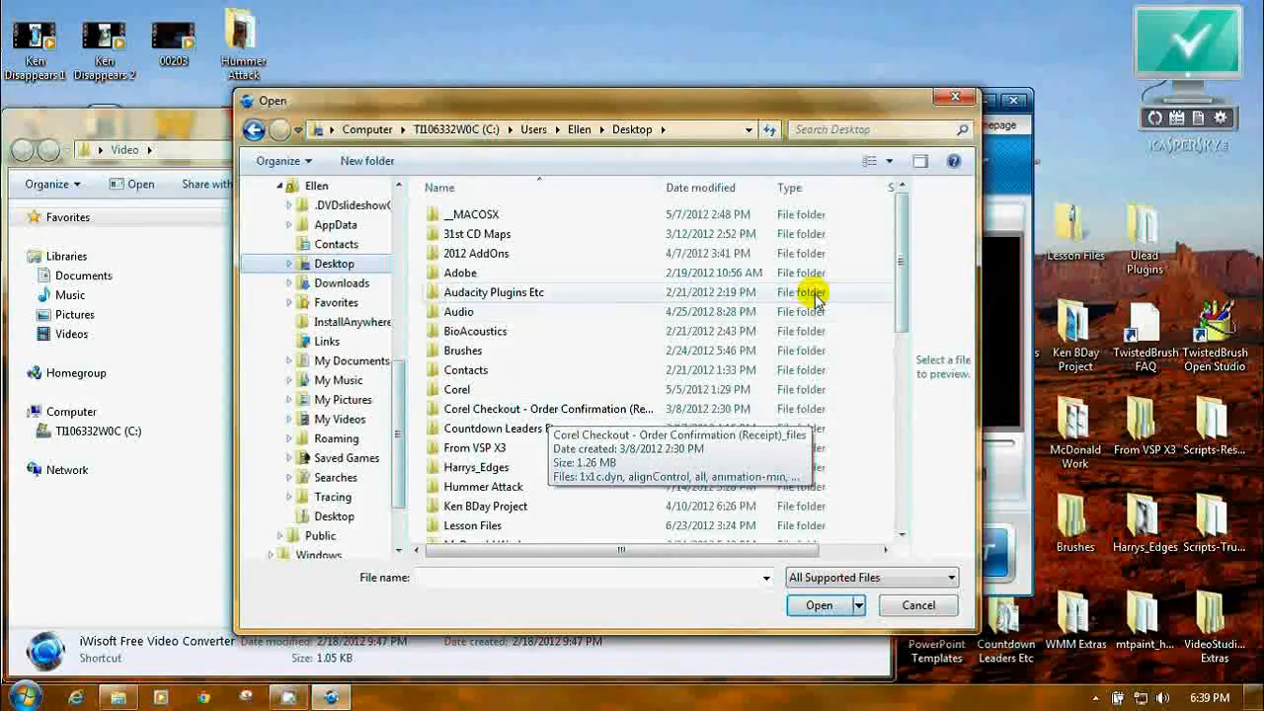
pyautogui.scroll(-3)
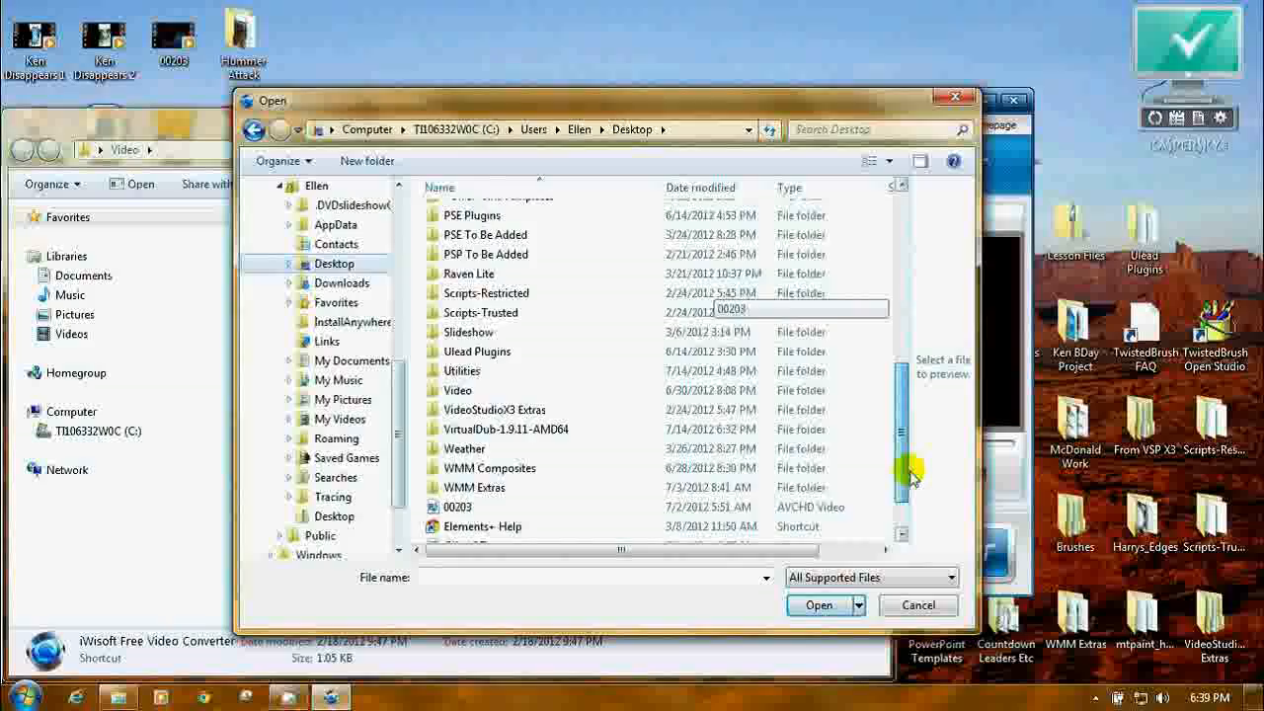
pyautogui.scroll(-3)
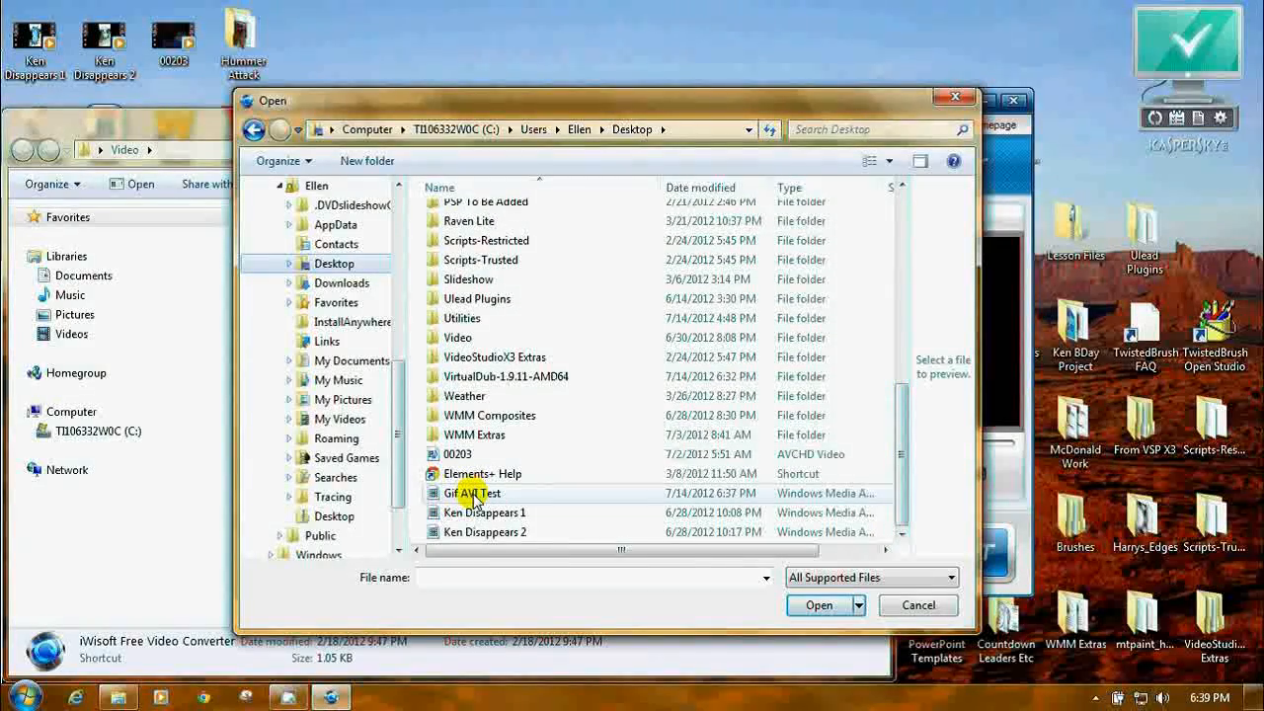
pyautogui.click(472, 492)
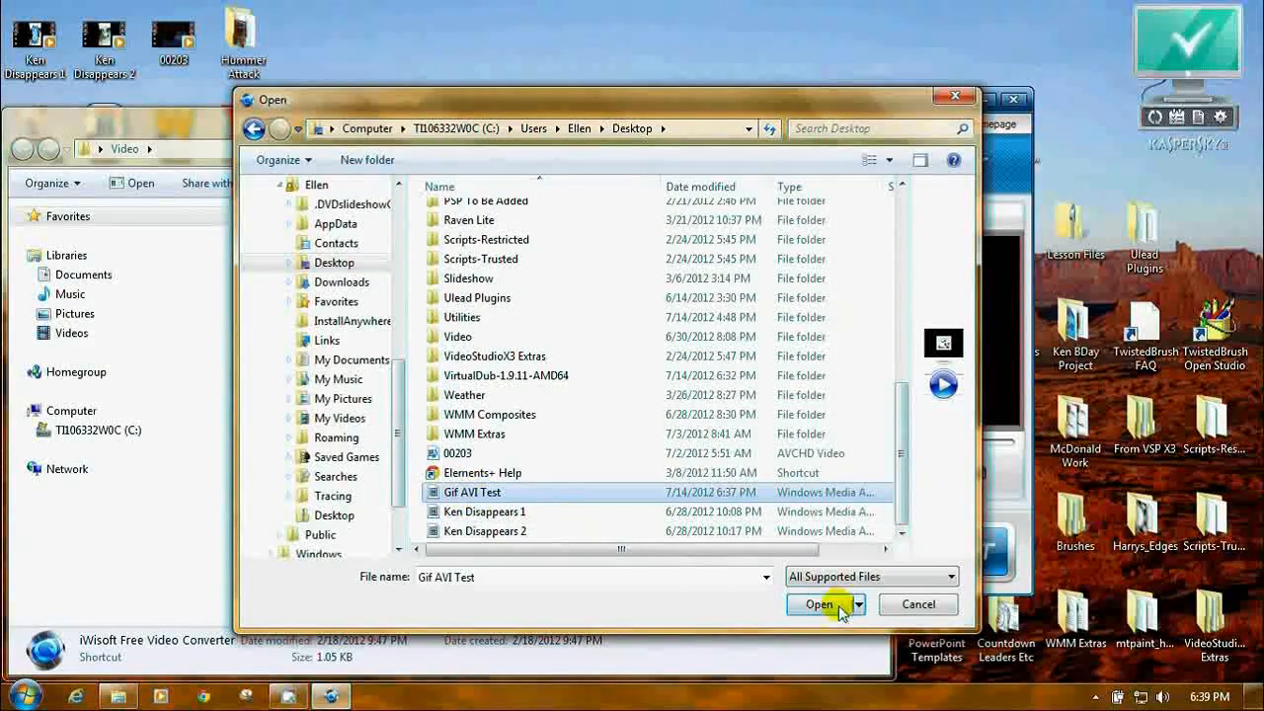
pyautogui.click(817, 603)
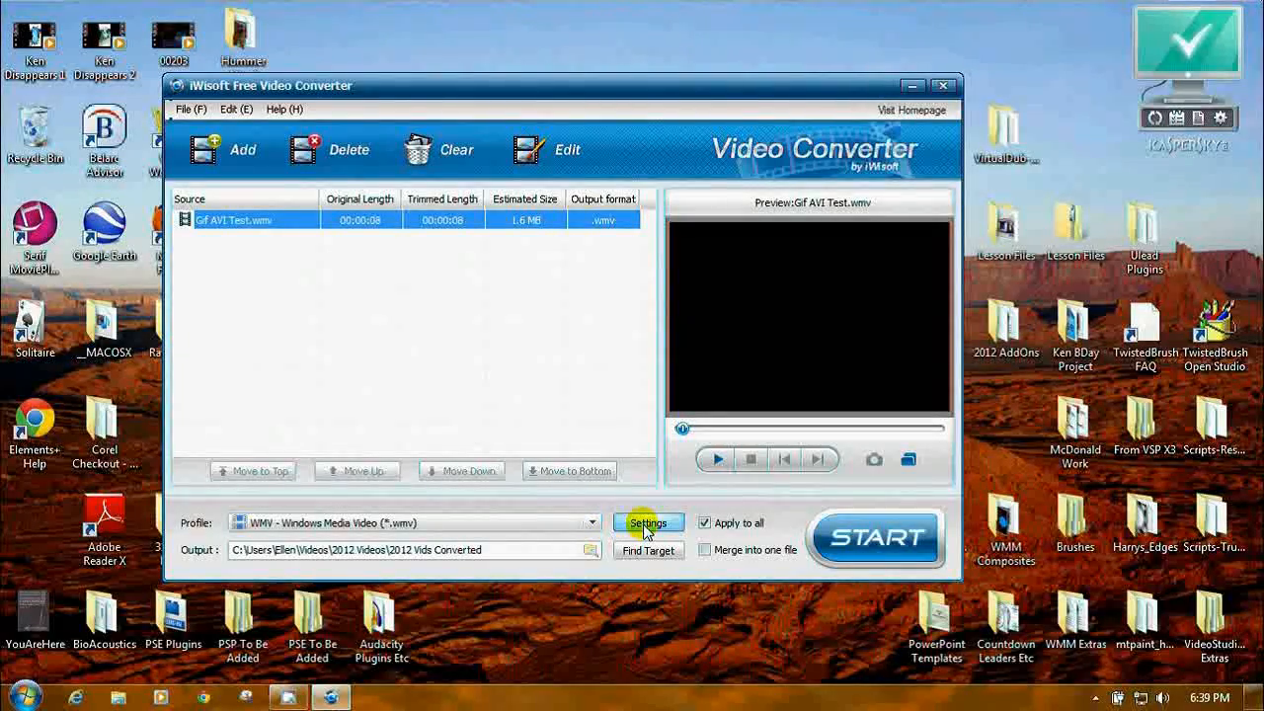
# - Choose 640x480 as the WMV output video size in Settings and confirm with OK
pyautogui.click(648, 523)
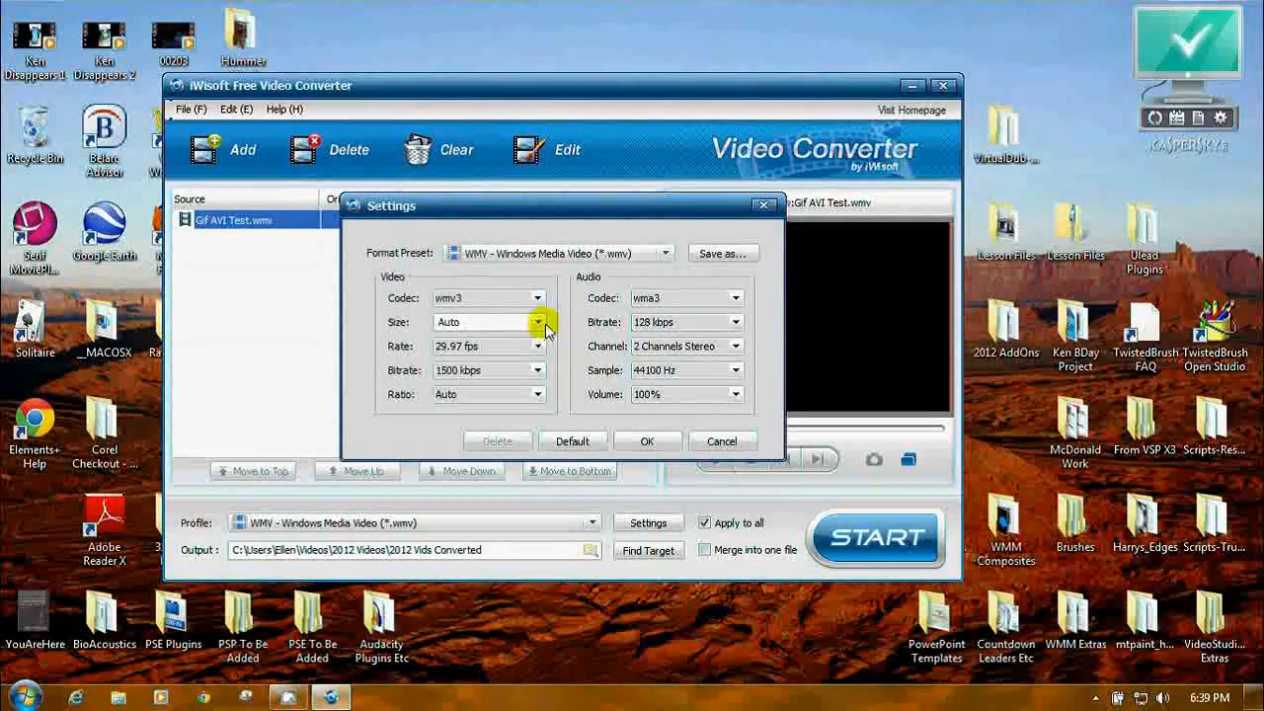
pyautogui.click(536, 322)
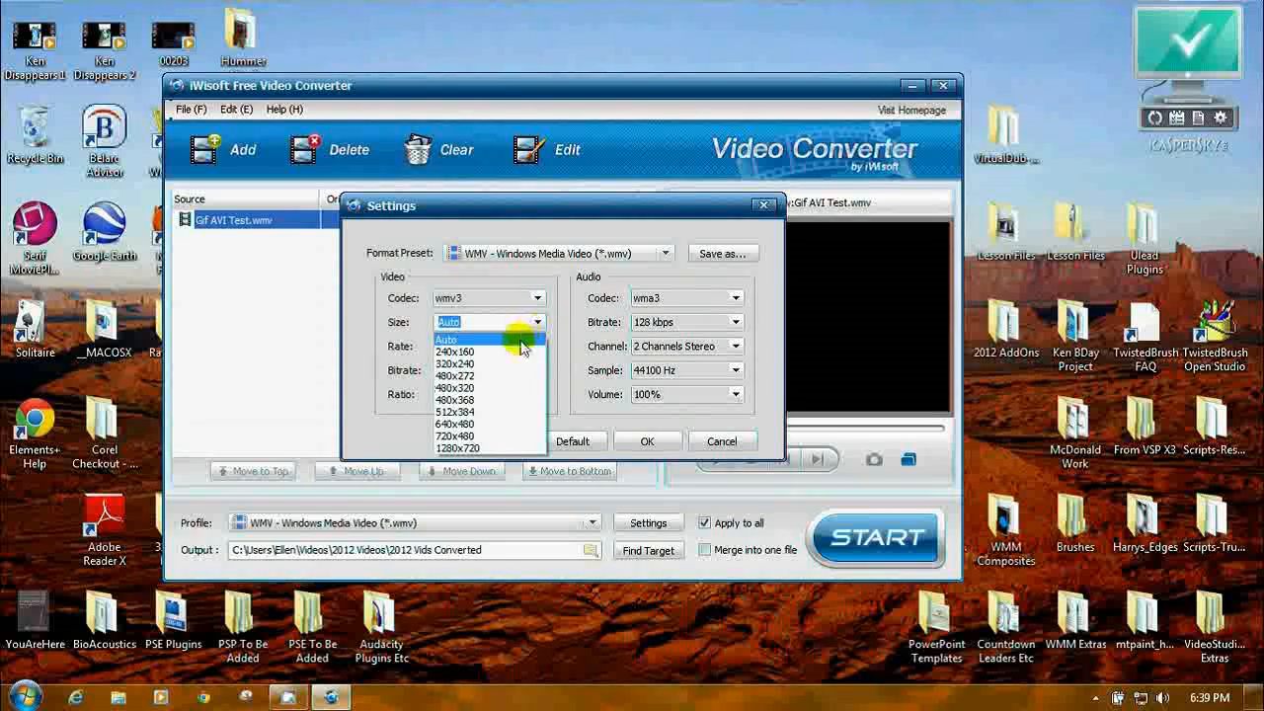
pyautogui.moveTo(511, 388)
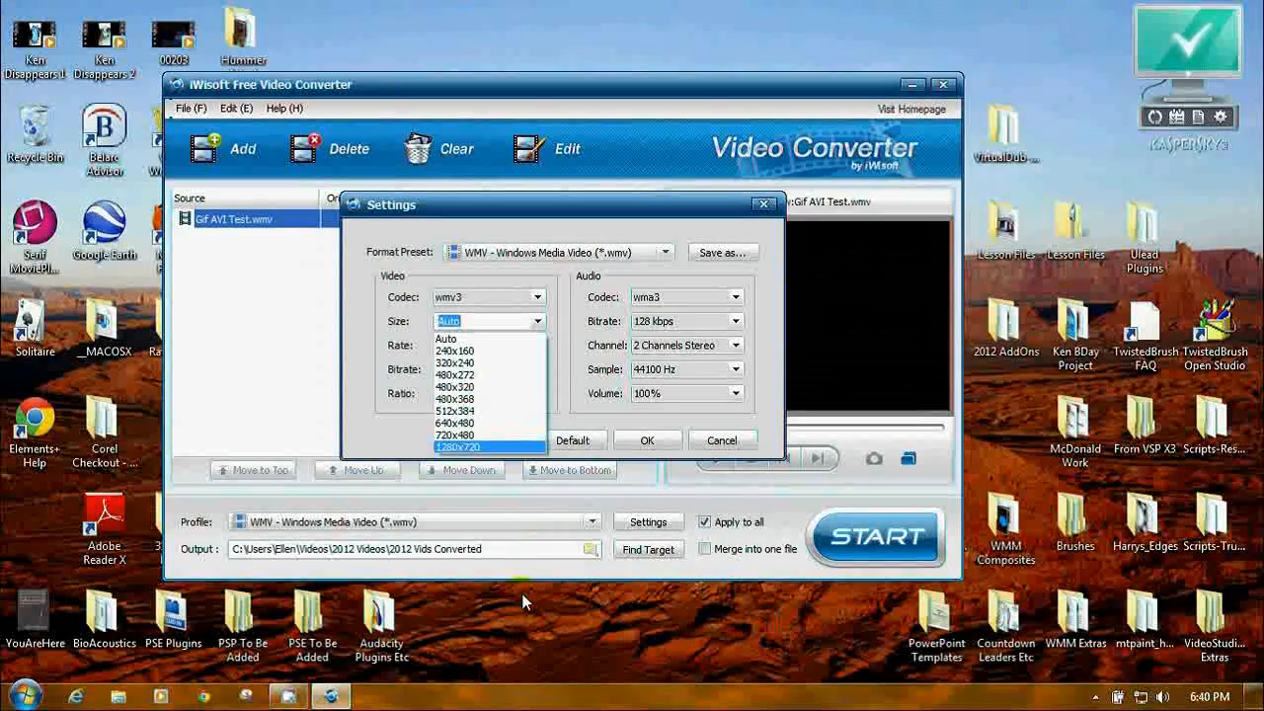
pyautogui.click(446, 338)
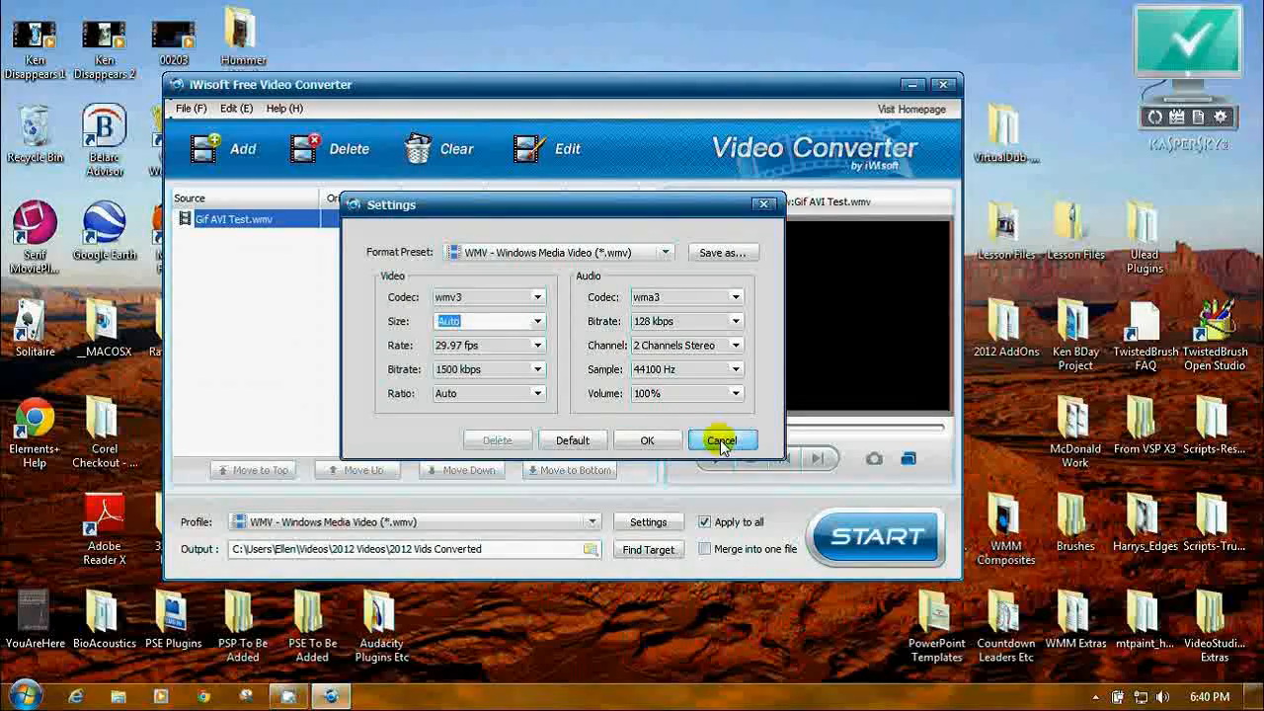
pyautogui.click(537, 321)
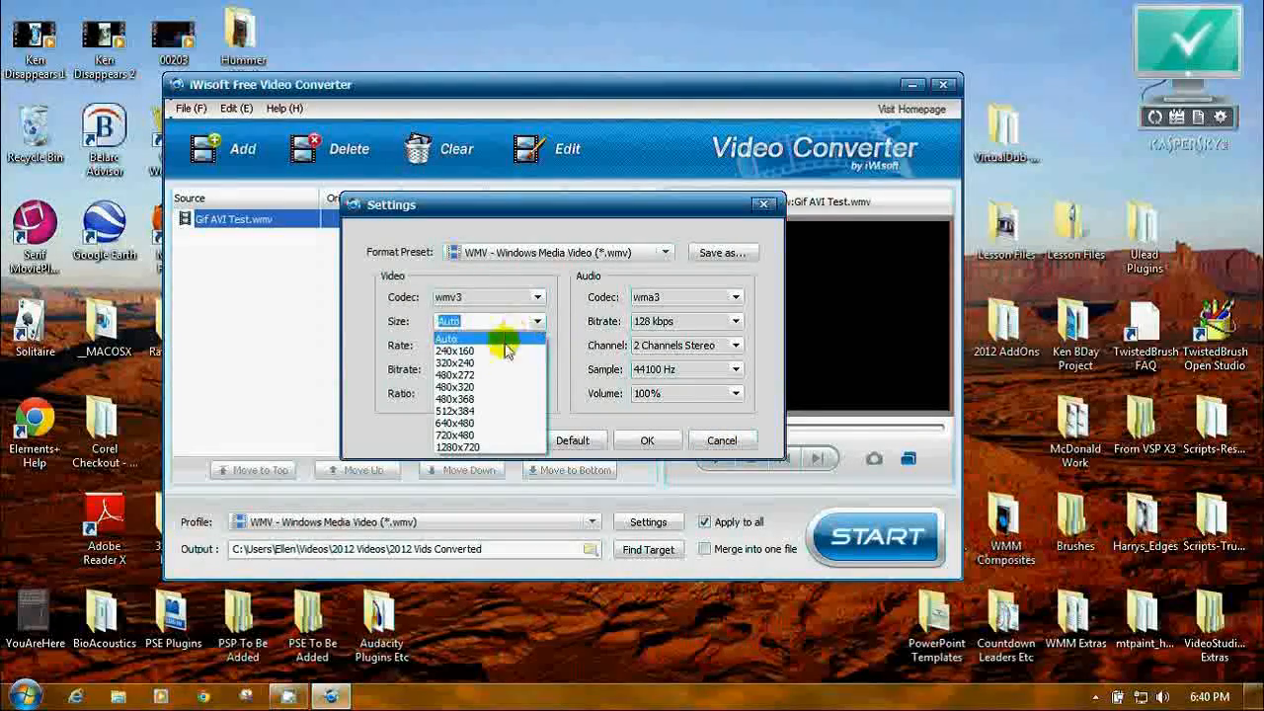
pyautogui.moveTo(493, 422)
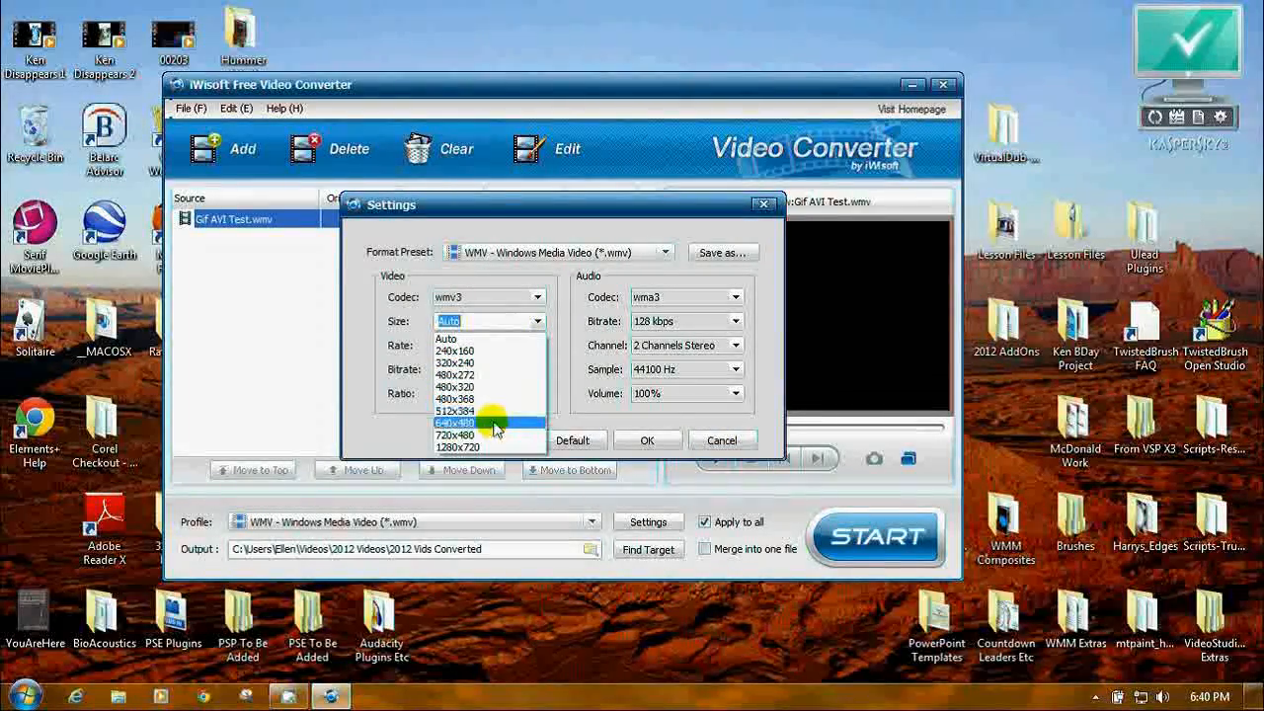
pyautogui.click(456, 423)
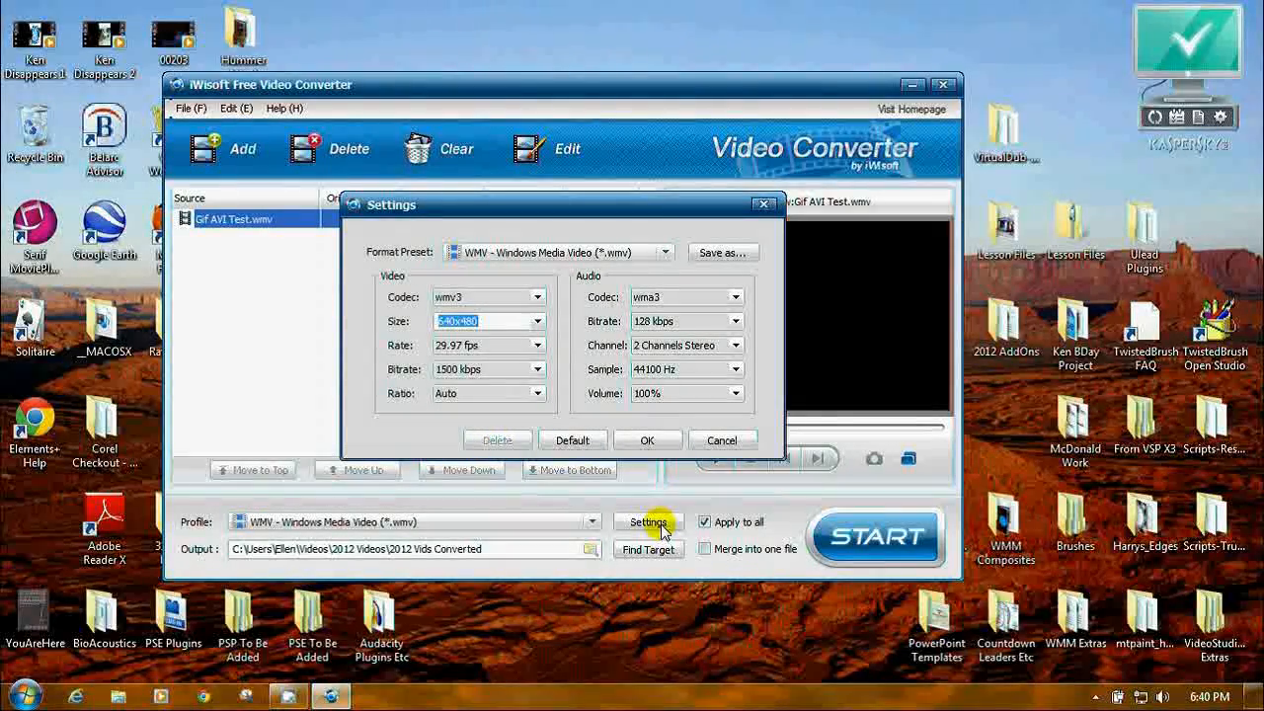
pyautogui.click(647, 439)
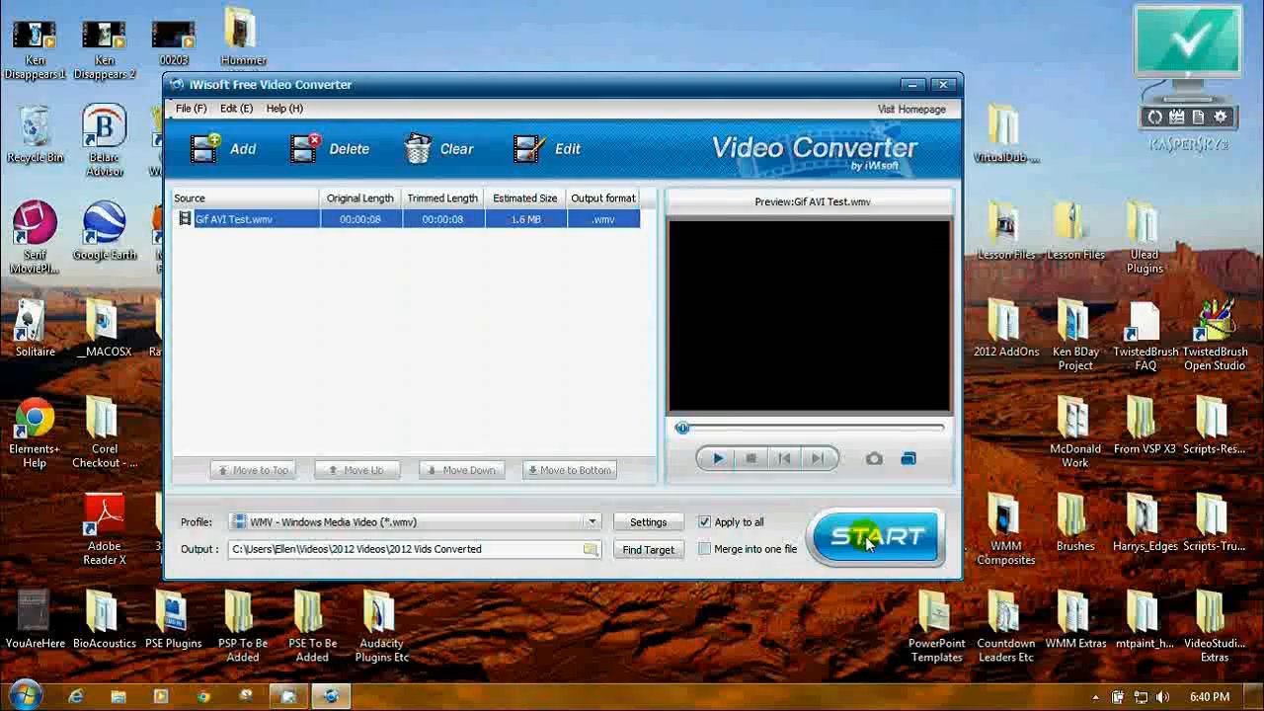
# - Convert Gif AVI Test and acknowledge Task completed so the output folder opens
pyautogui.click(872, 536)
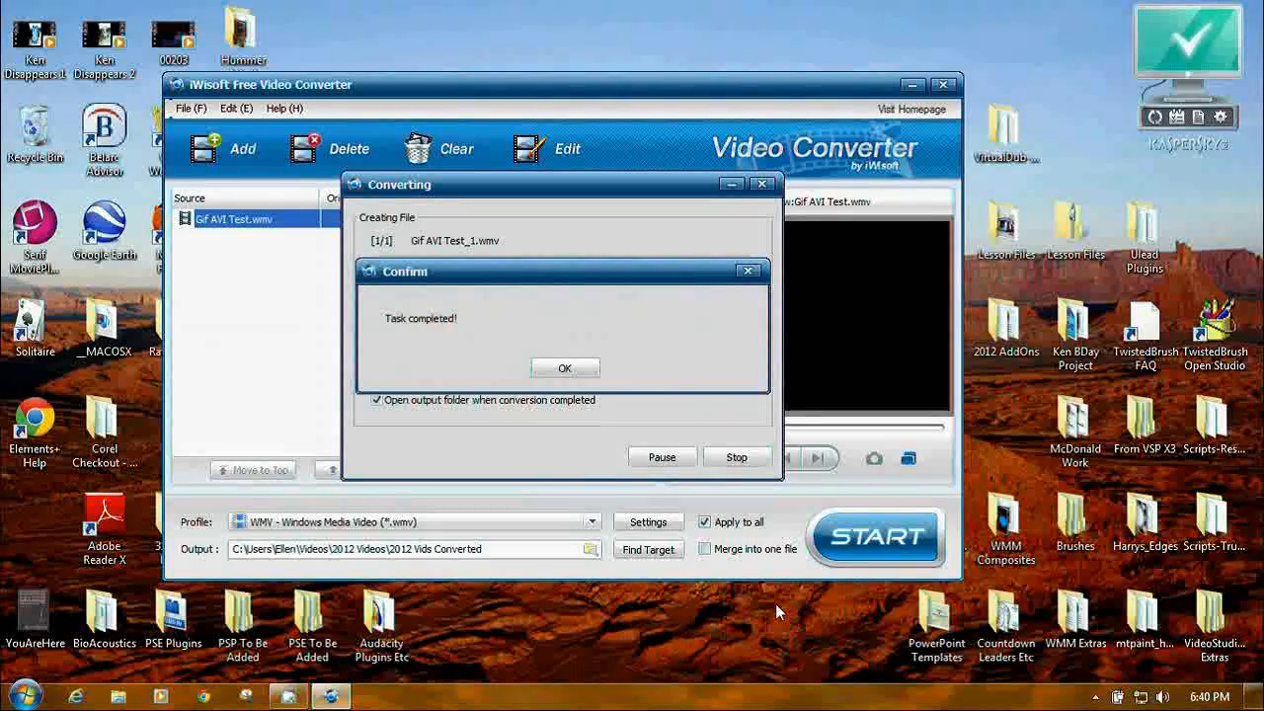
pyautogui.click(564, 367)
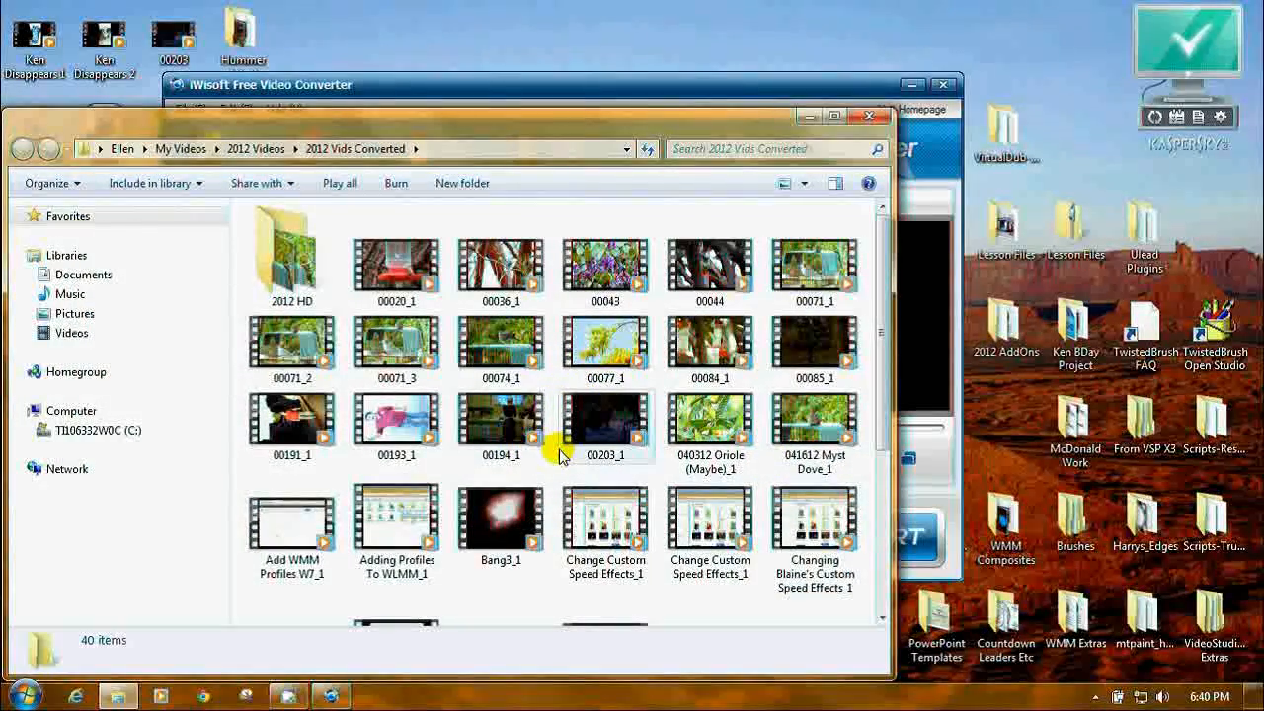
# - Find Gif AVI Test_1 in 2012 Vids Converted, confirm it is 640x480, and play it
pyautogui.scroll(-3)
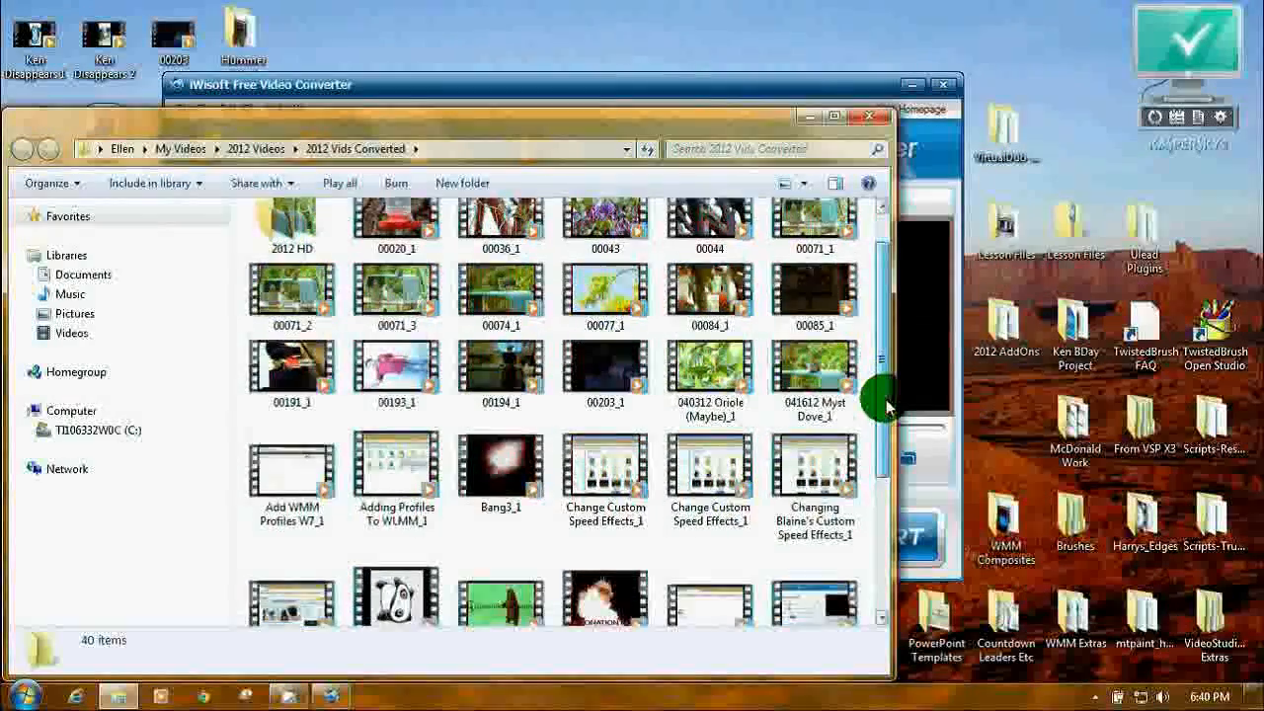
pyautogui.scroll(-3)
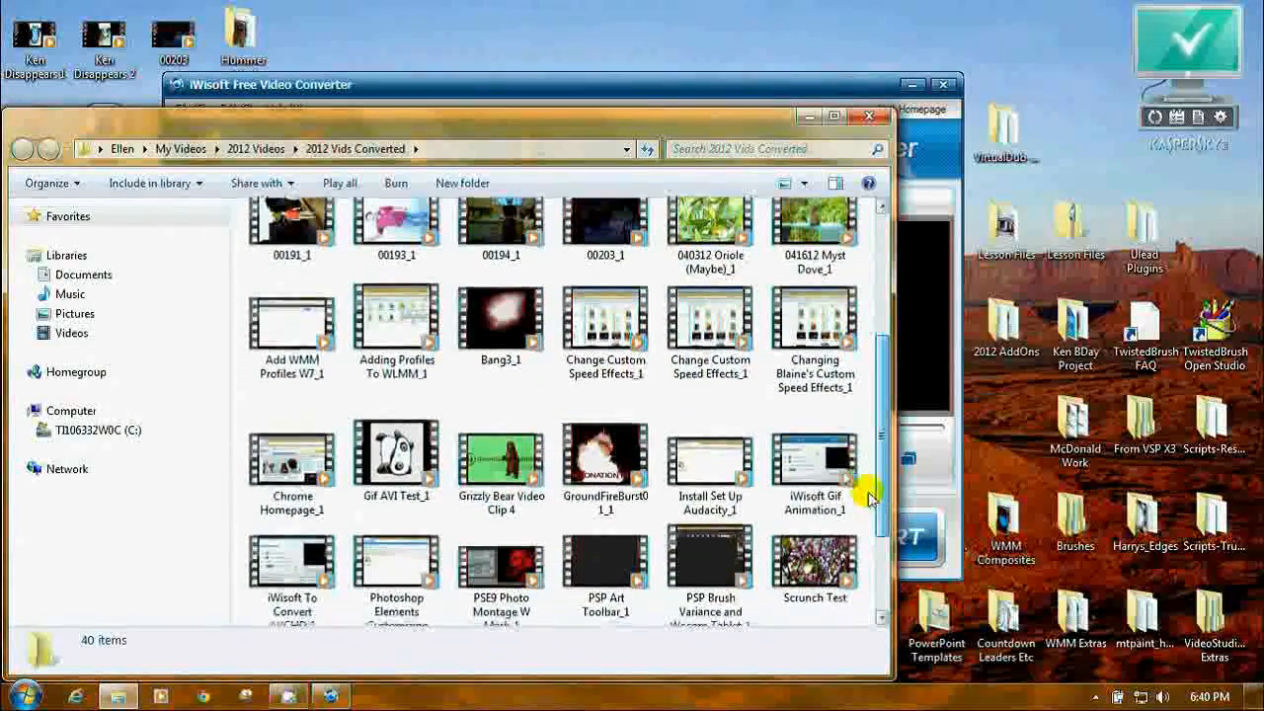
pyautogui.click(396, 449)
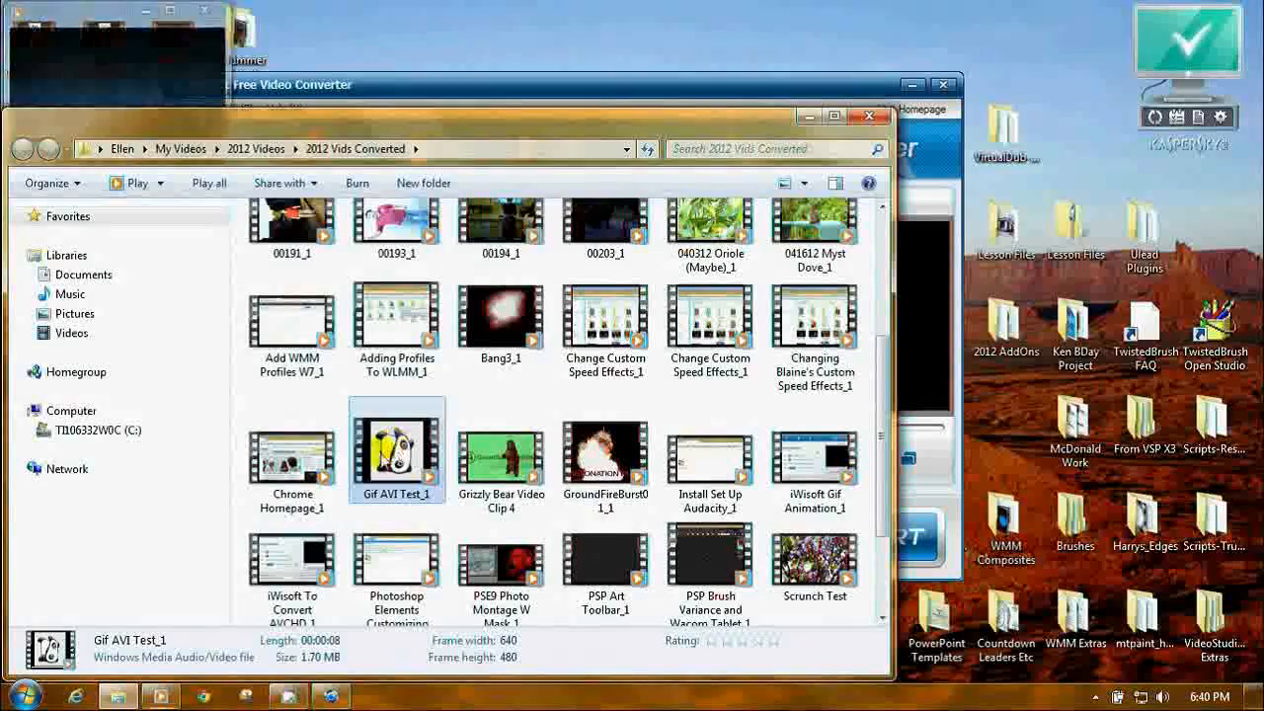
pyautogui.doubleClick(396, 449)
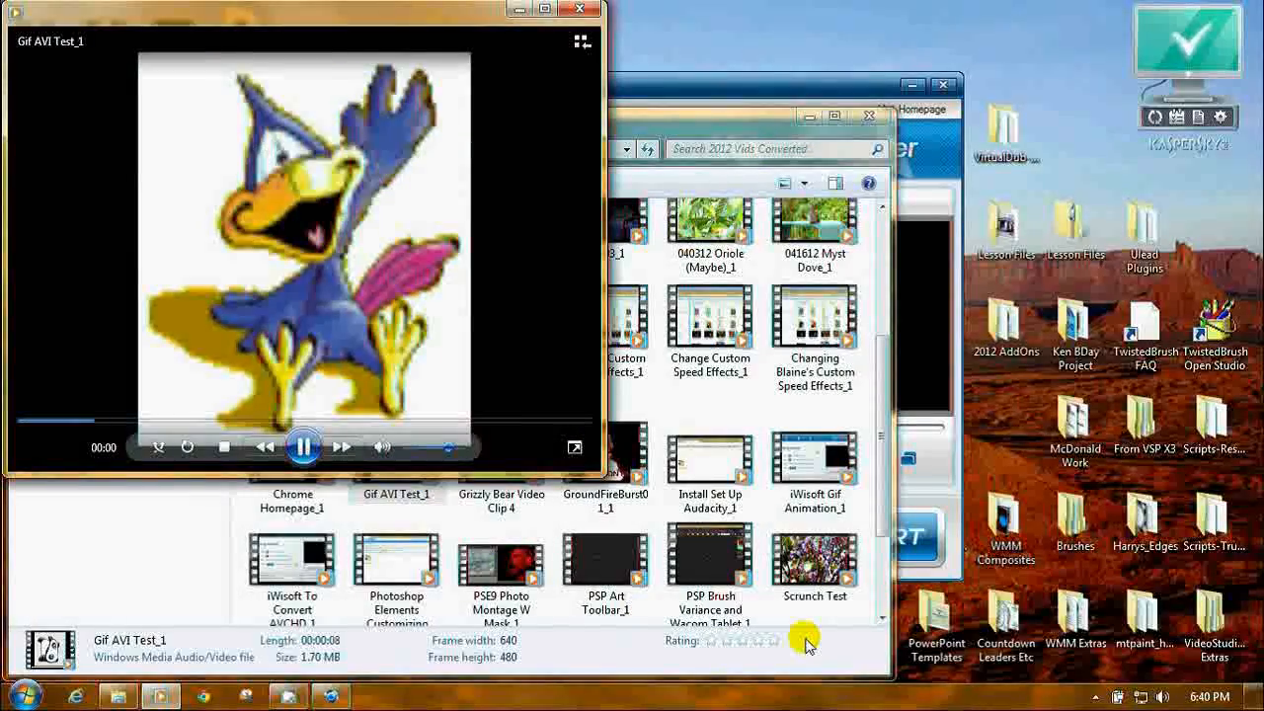